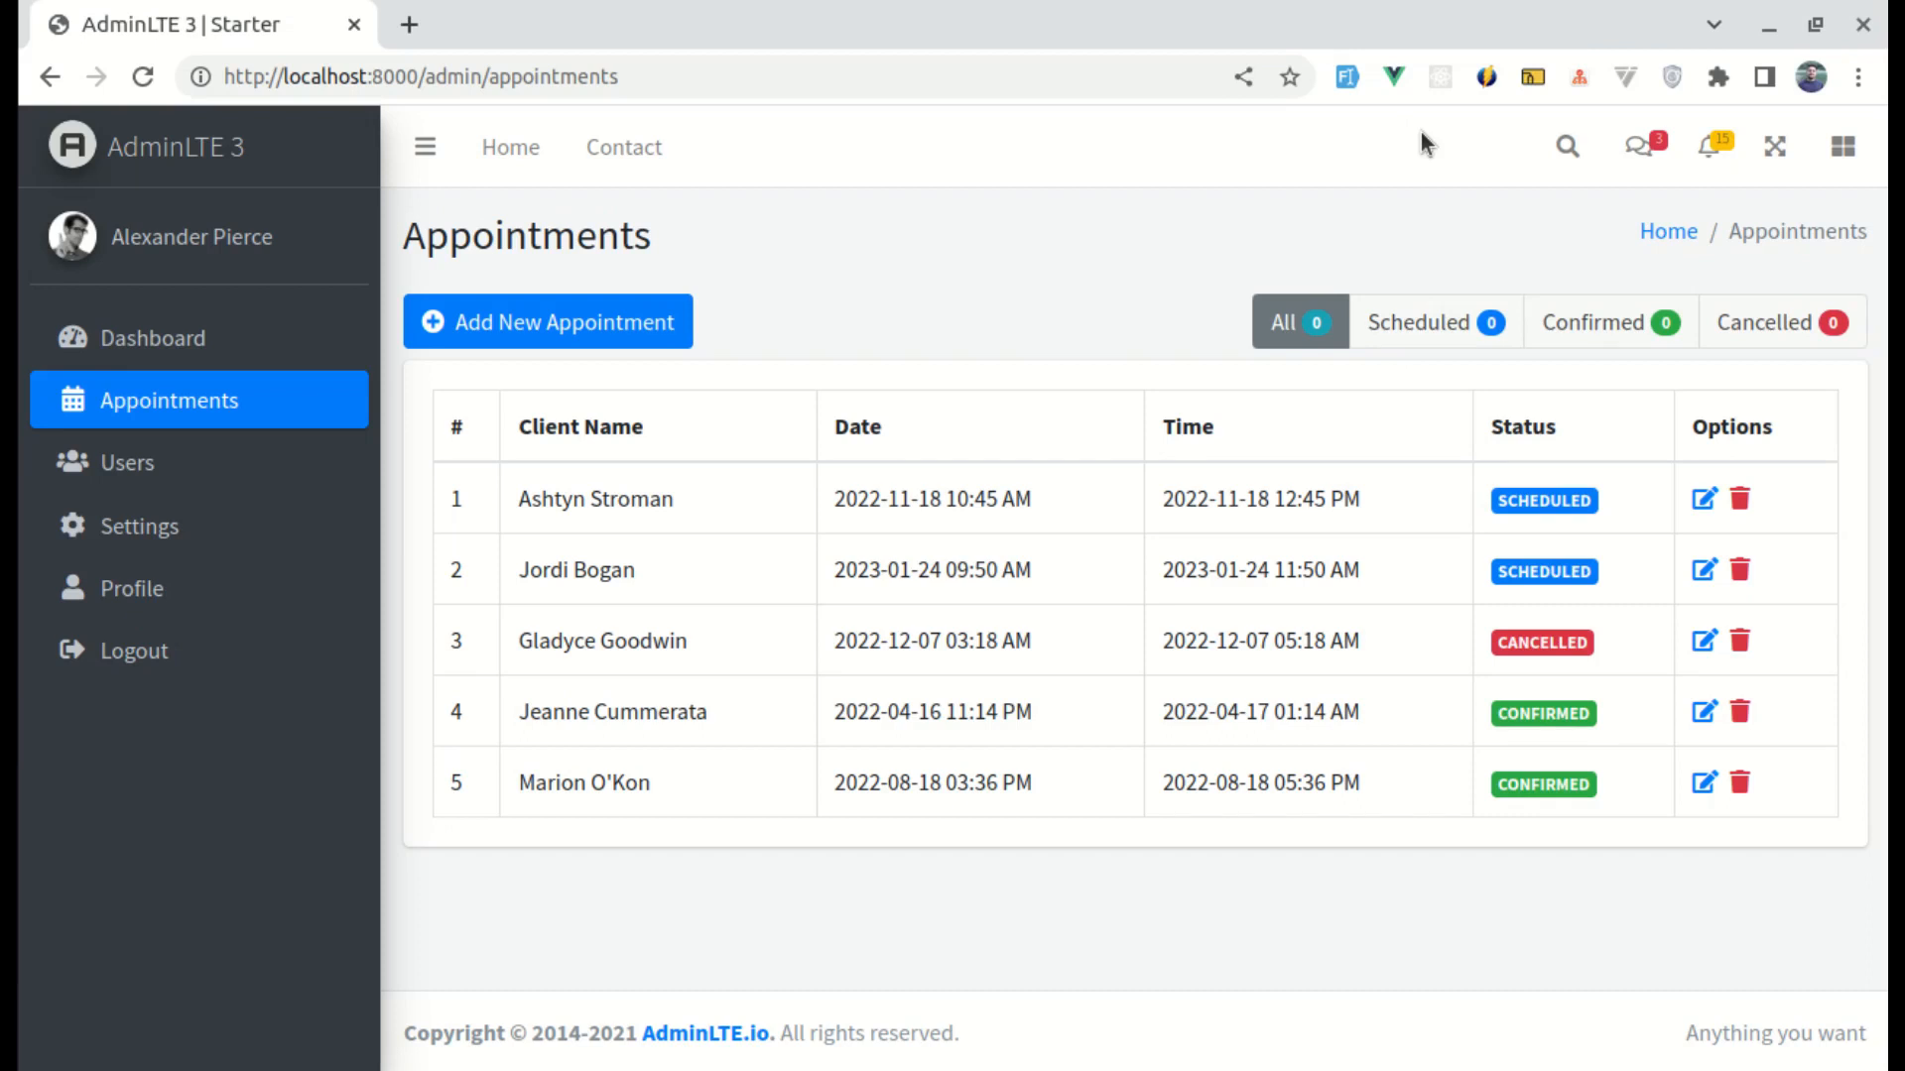
{"action": "mouse_move", "coordinate": [1301, 478]}
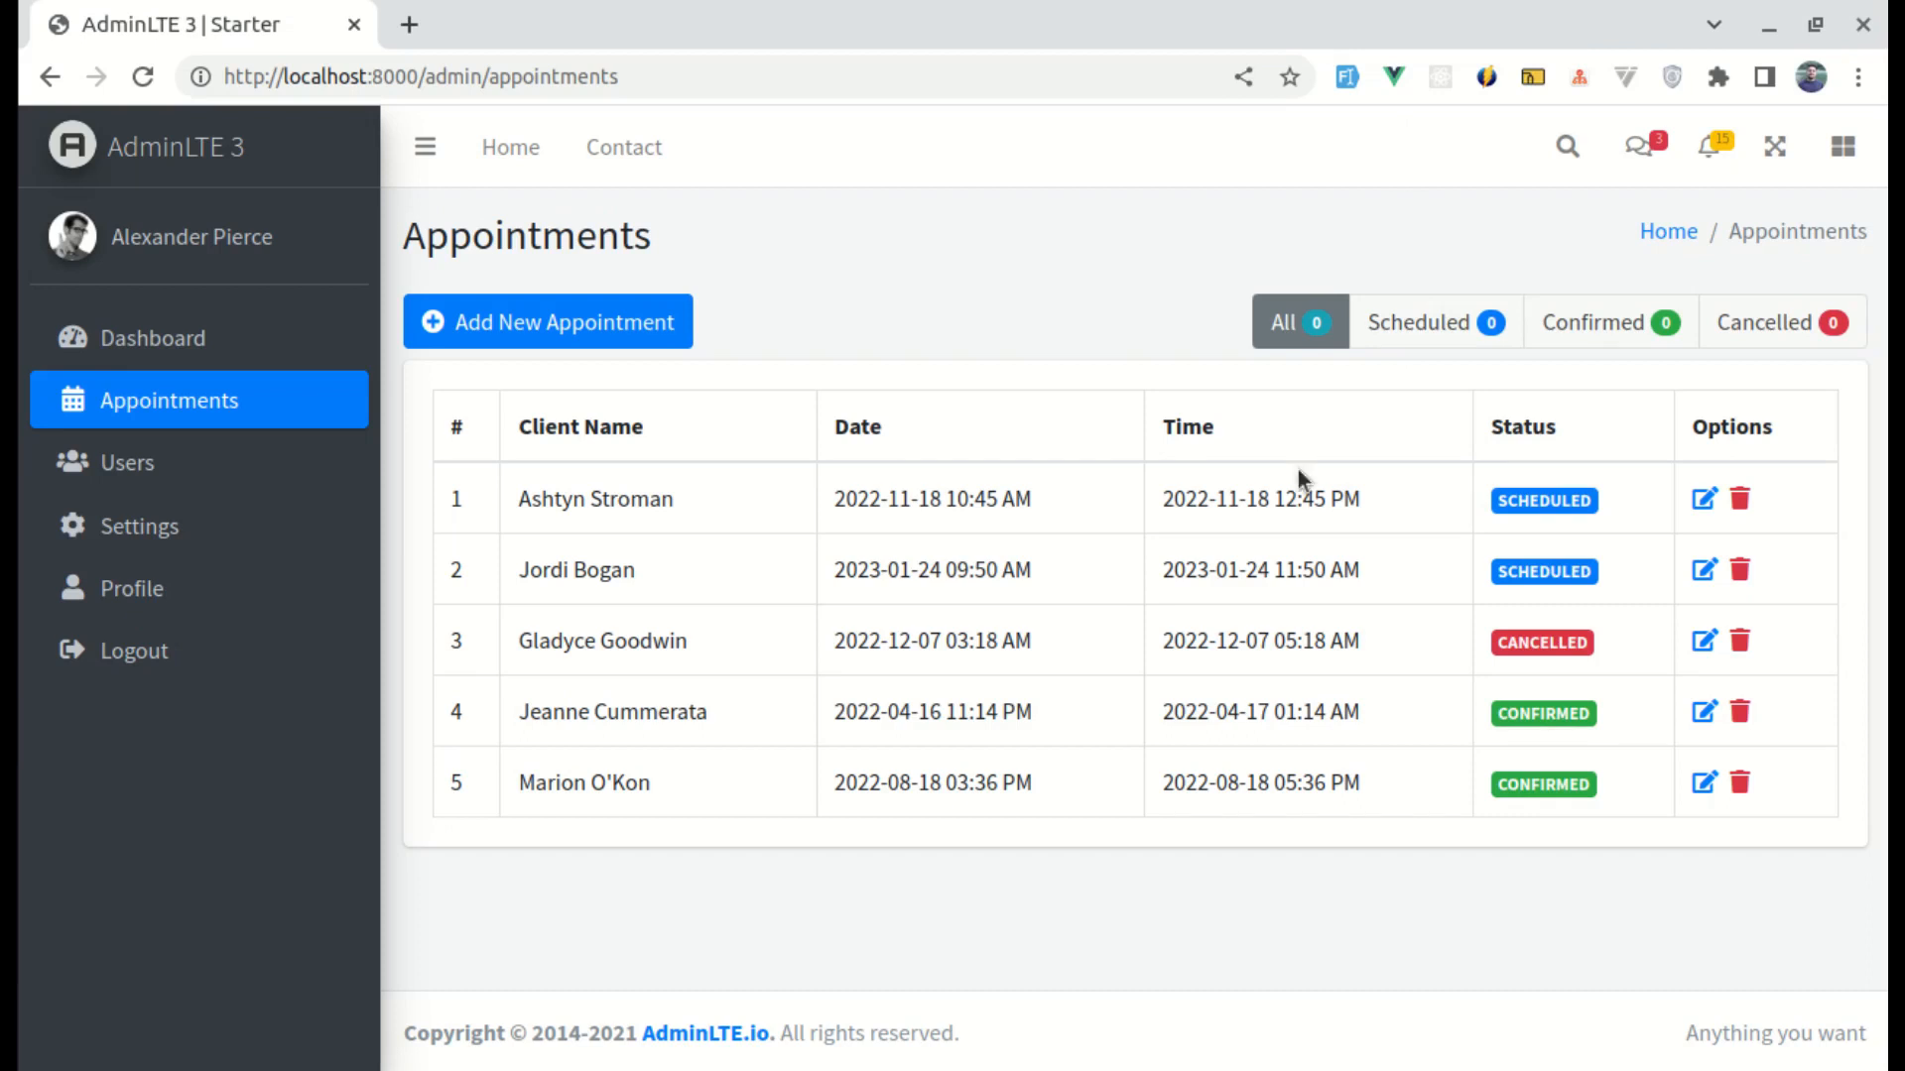
{"action": "mouse_move", "coordinate": [1540, 418]}
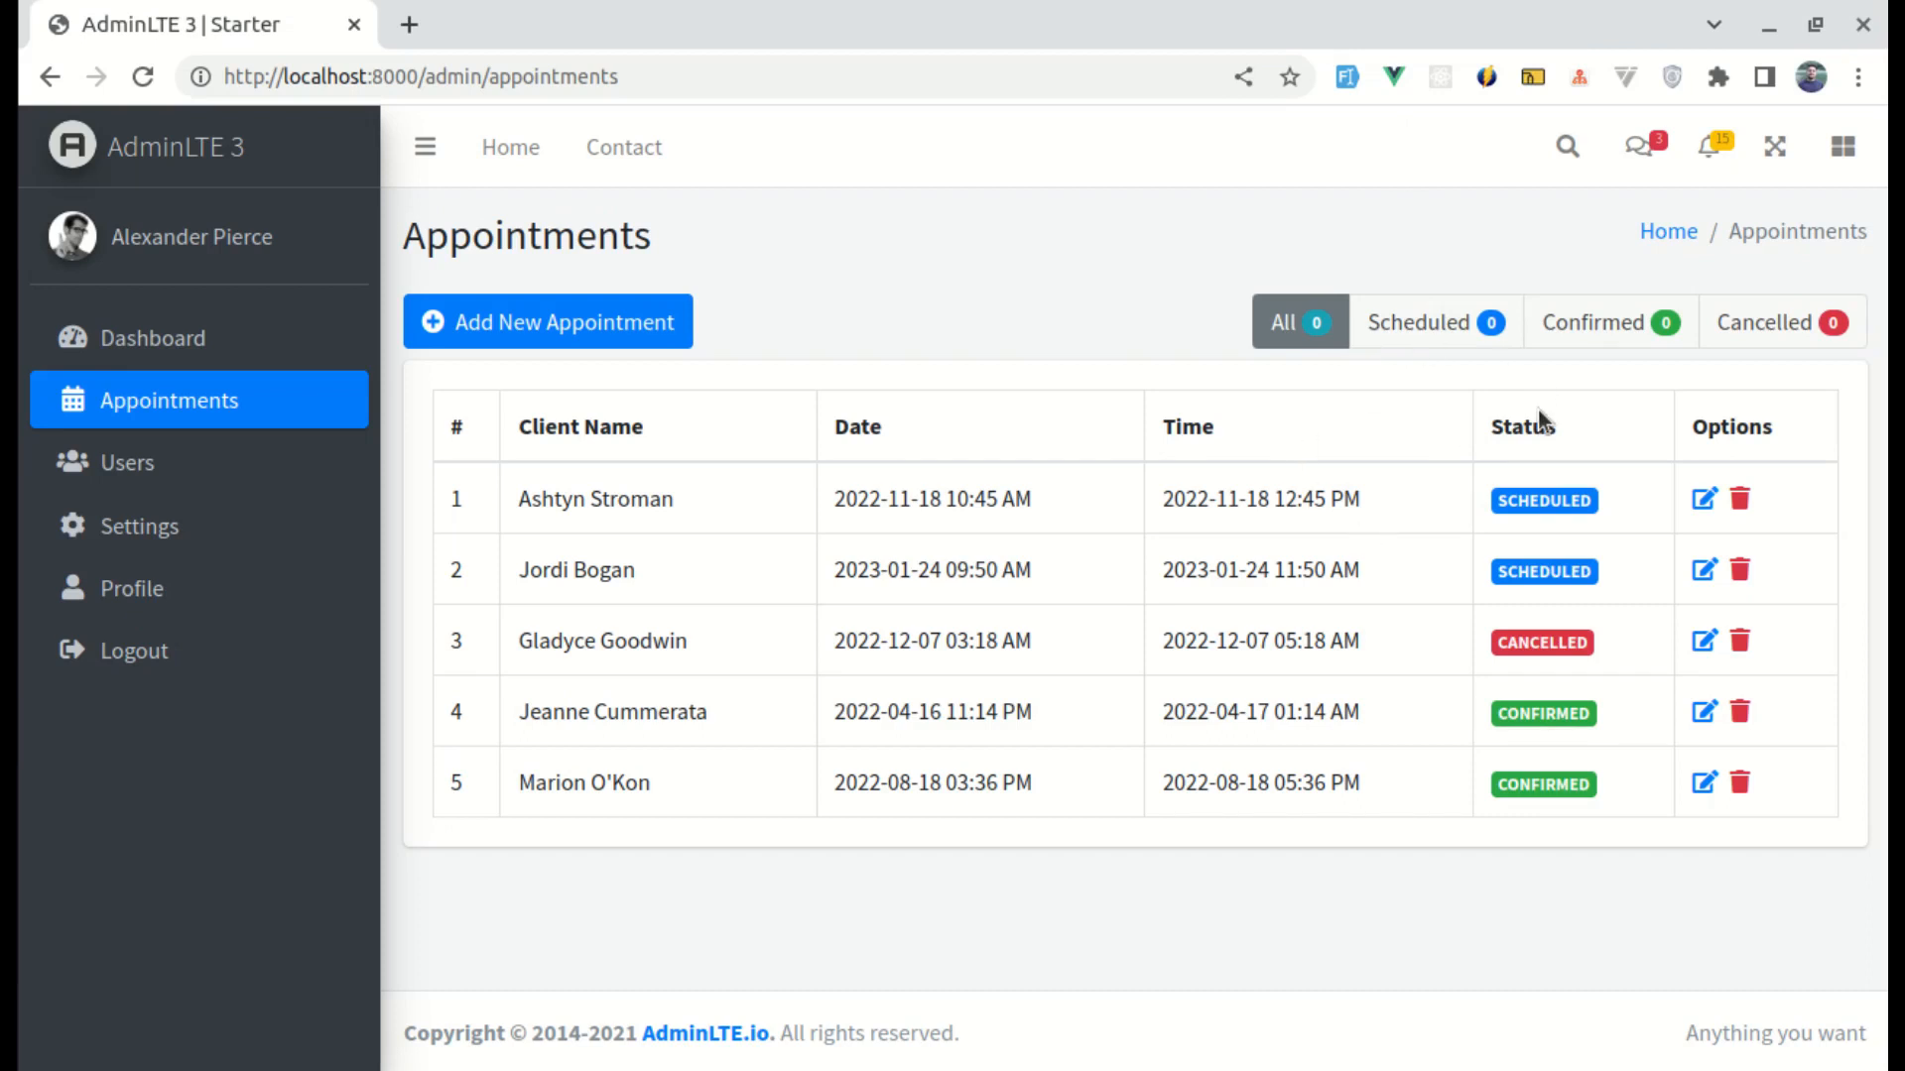
Step: Filter the appointments table by the Scheduled, Confirmed and then Cancelled tabs
{"action": "left_click", "coordinate": [1434, 322]}
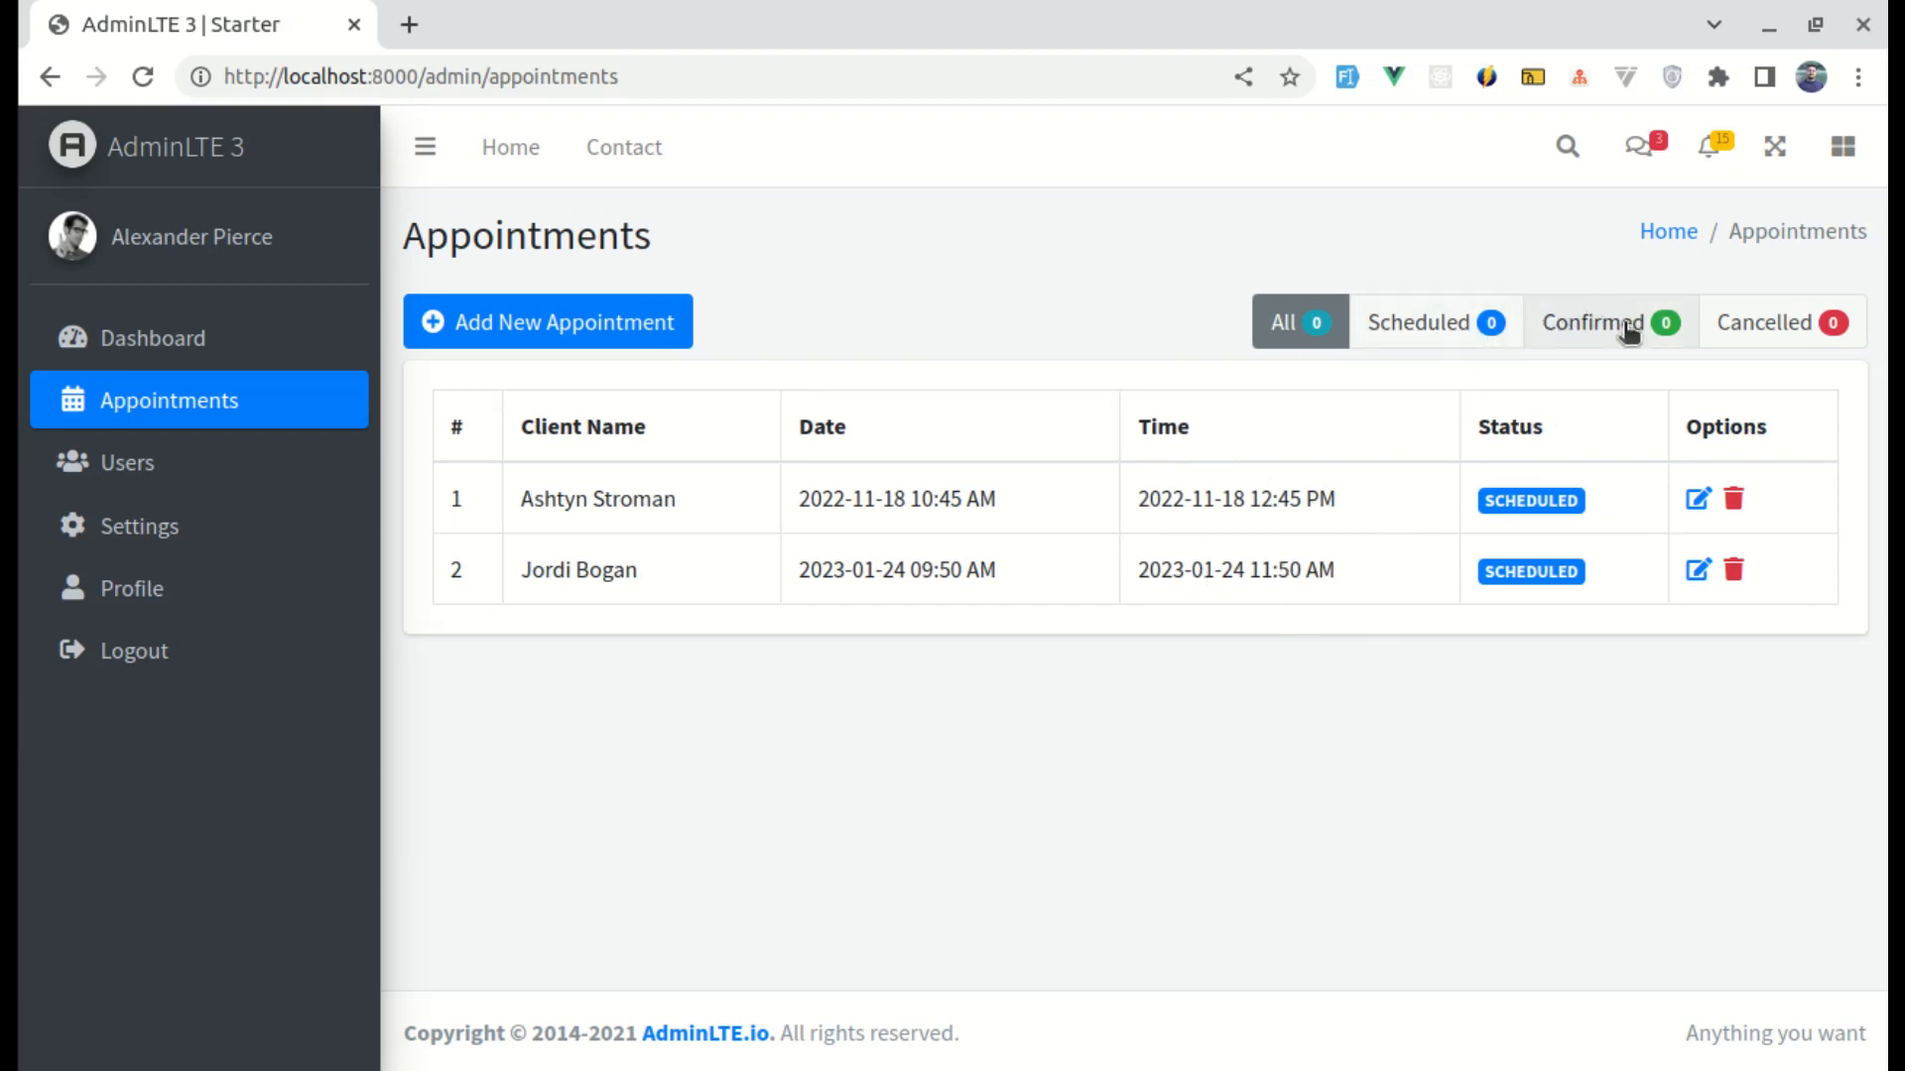
{"action": "left_click", "coordinate": [1595, 321]}
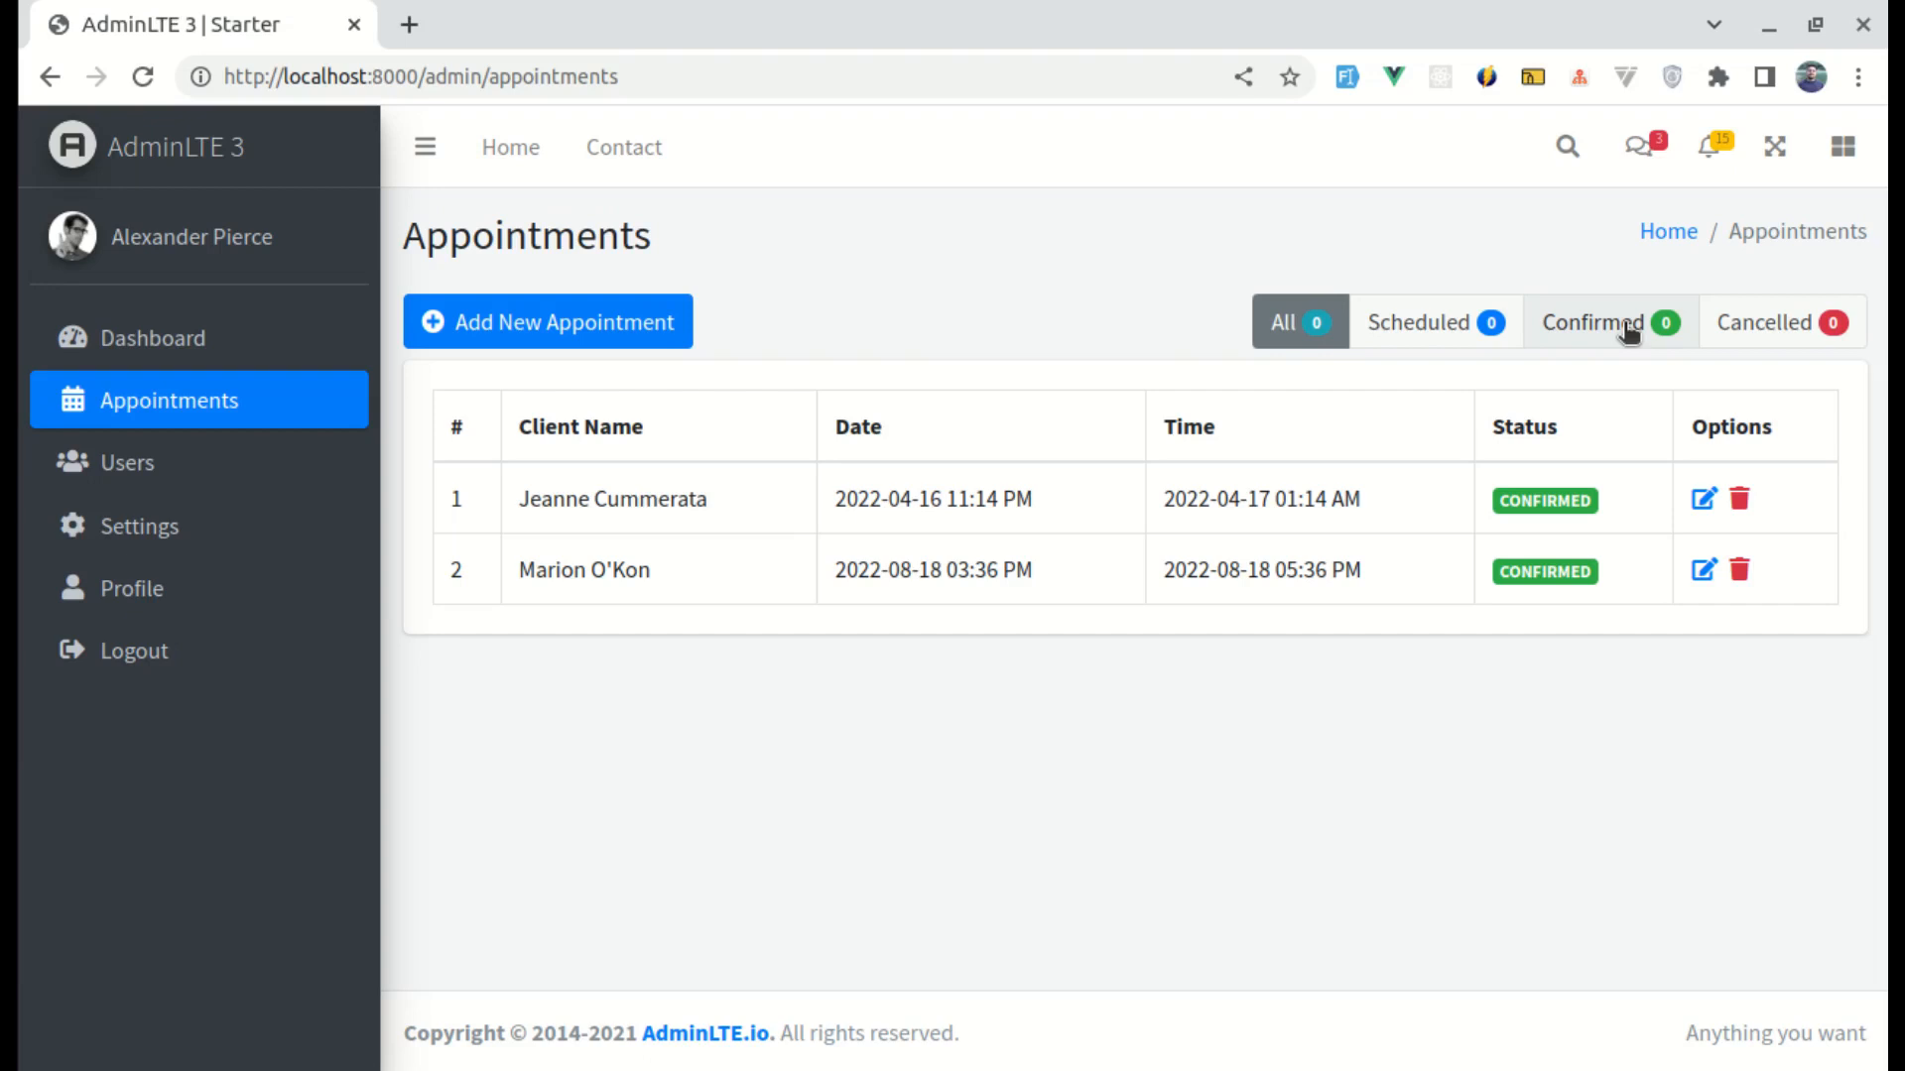
{"action": "left_click", "coordinate": [1779, 322]}
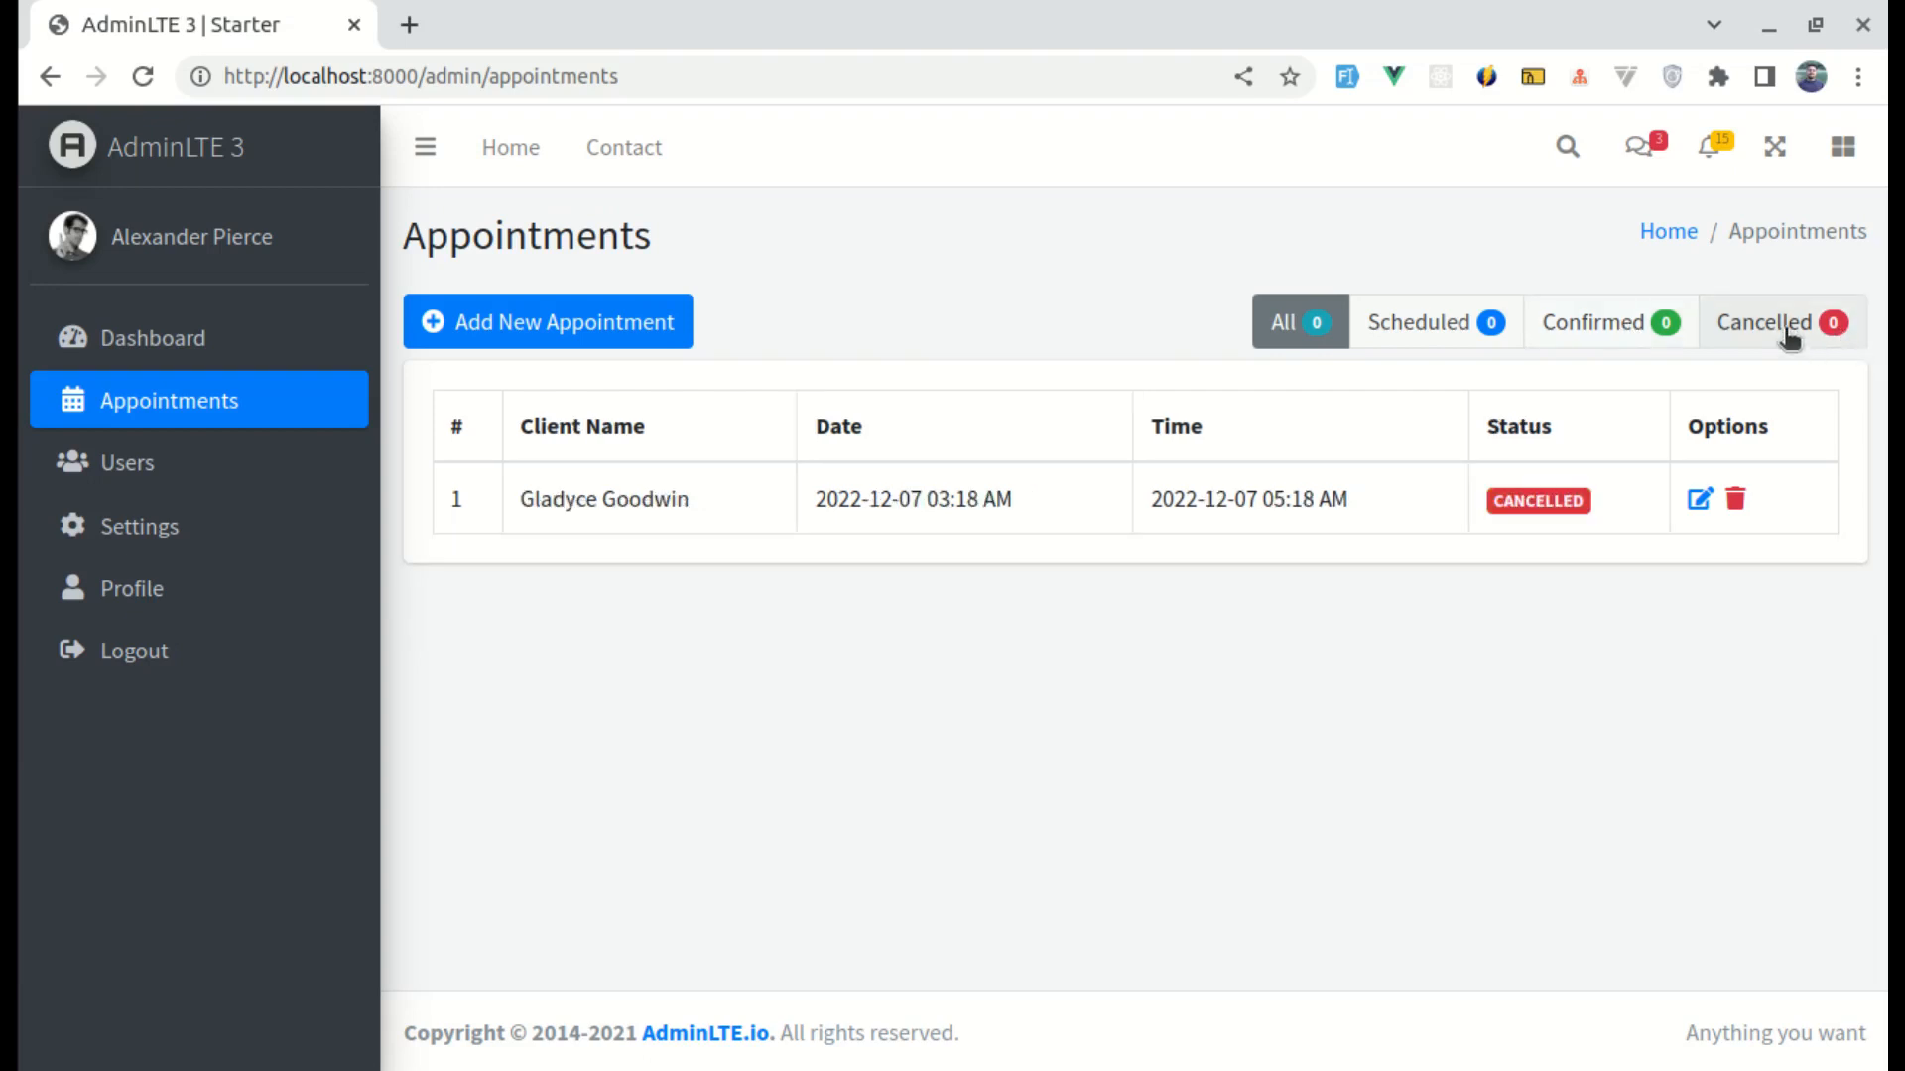
{"action": "mouse_move", "coordinate": [883, 331]}
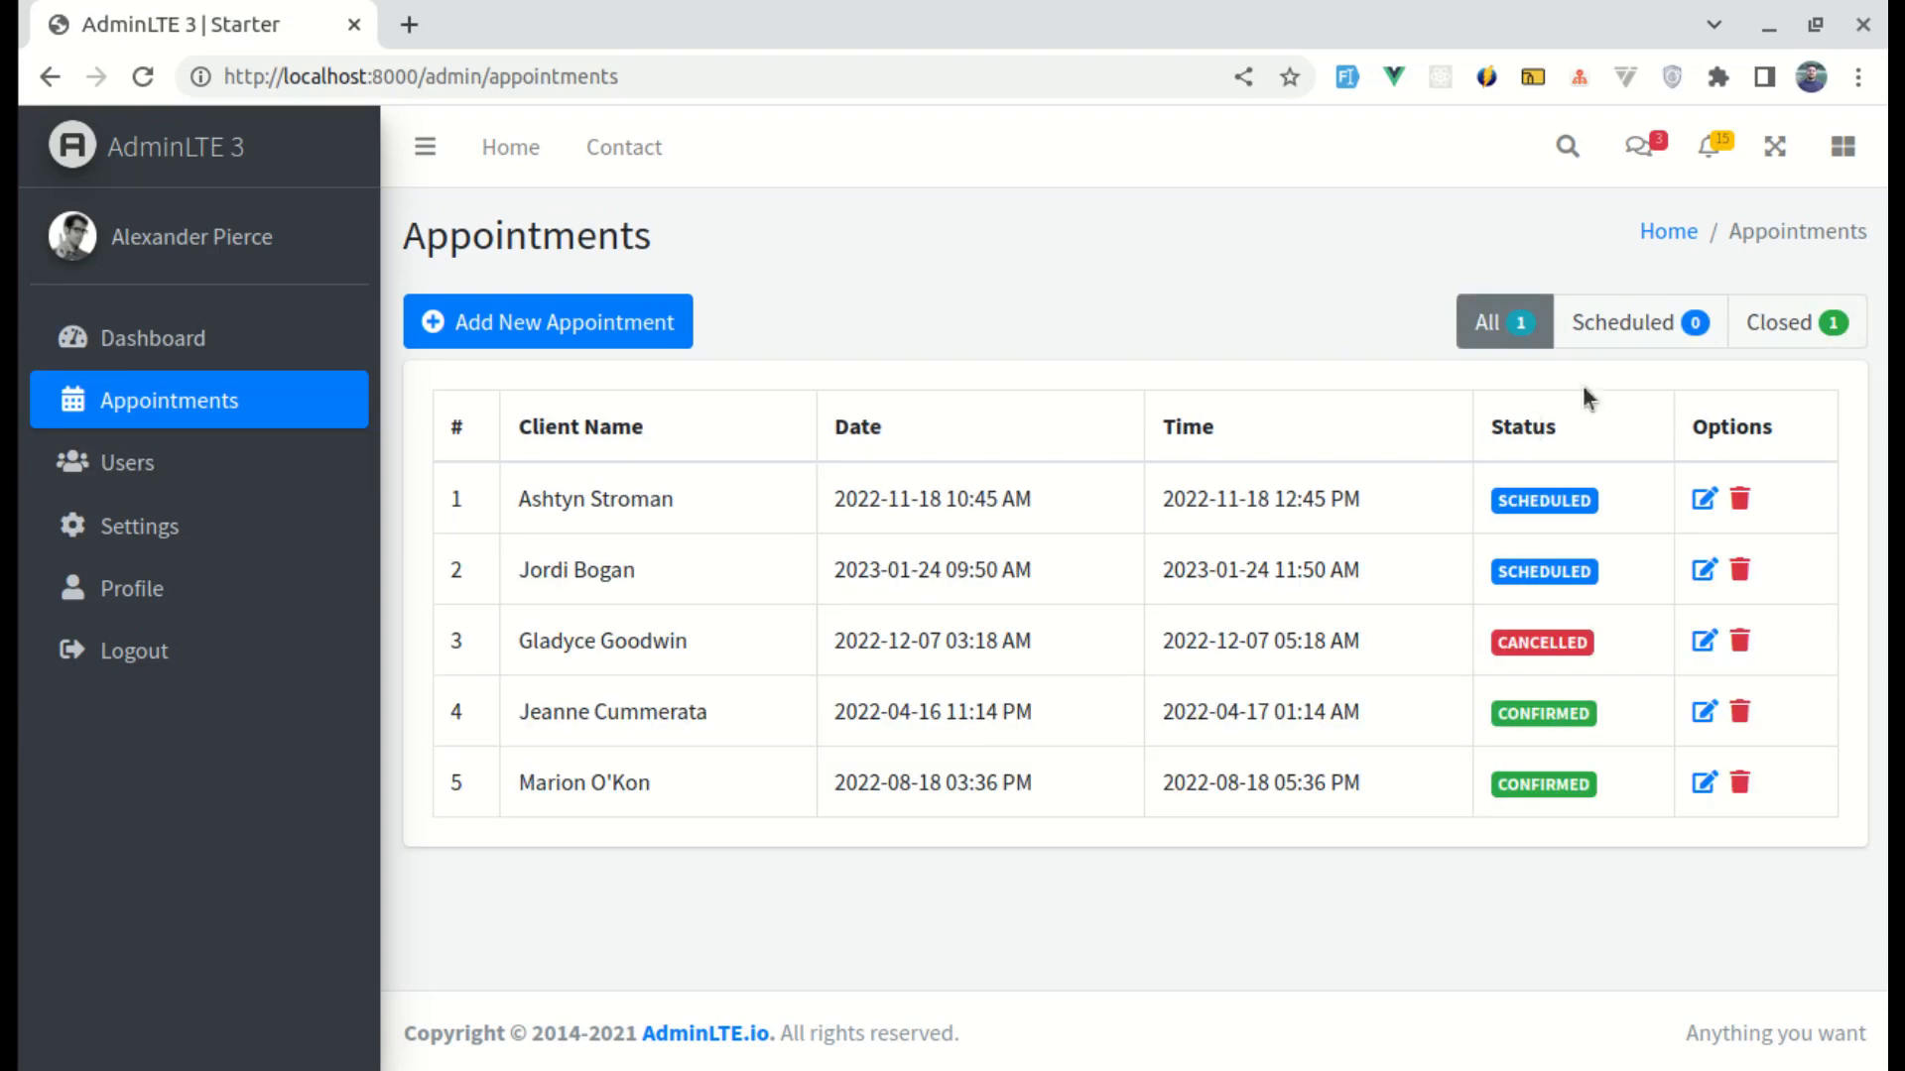
{"action": "mouse_move", "coordinate": [255, 399]}
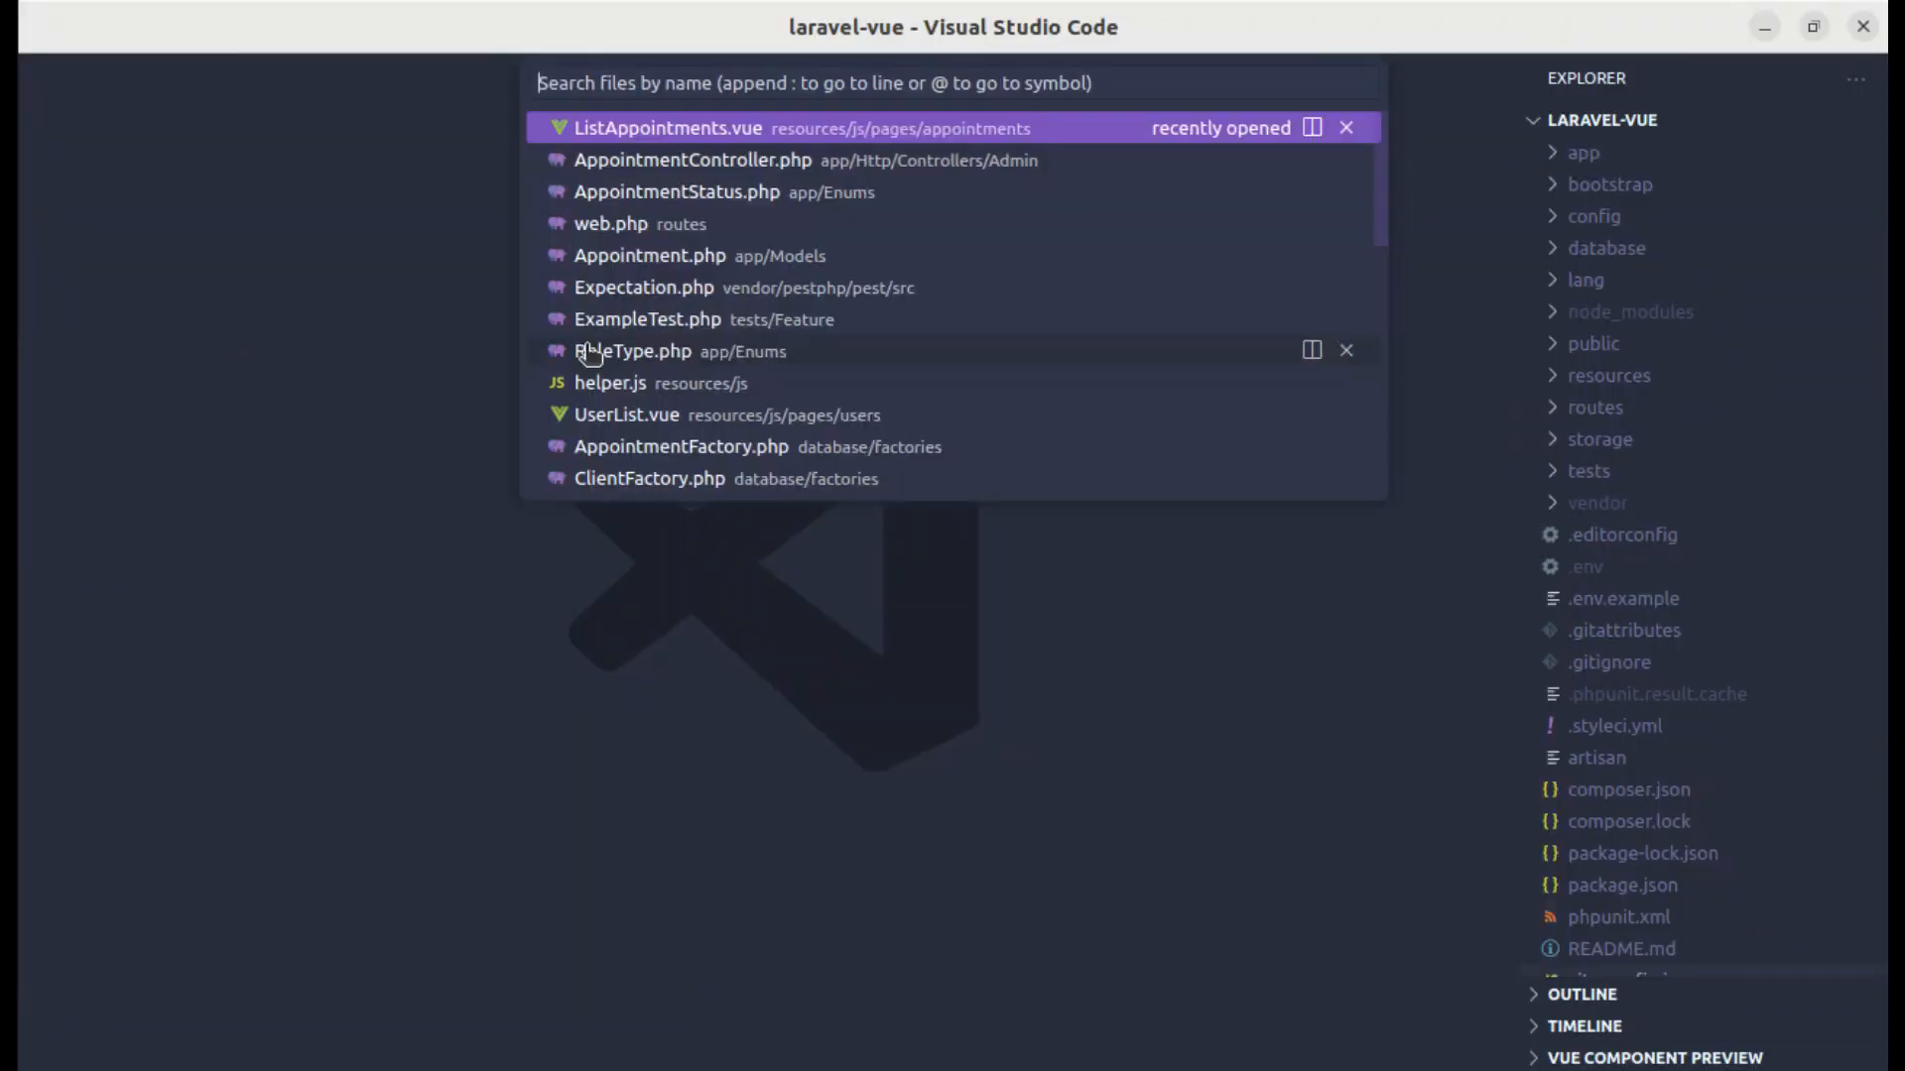
Step: In ListAppointments.vue, rename the Closed filter button to Confirmed
{"action": "left_click", "coordinate": [668, 128]}
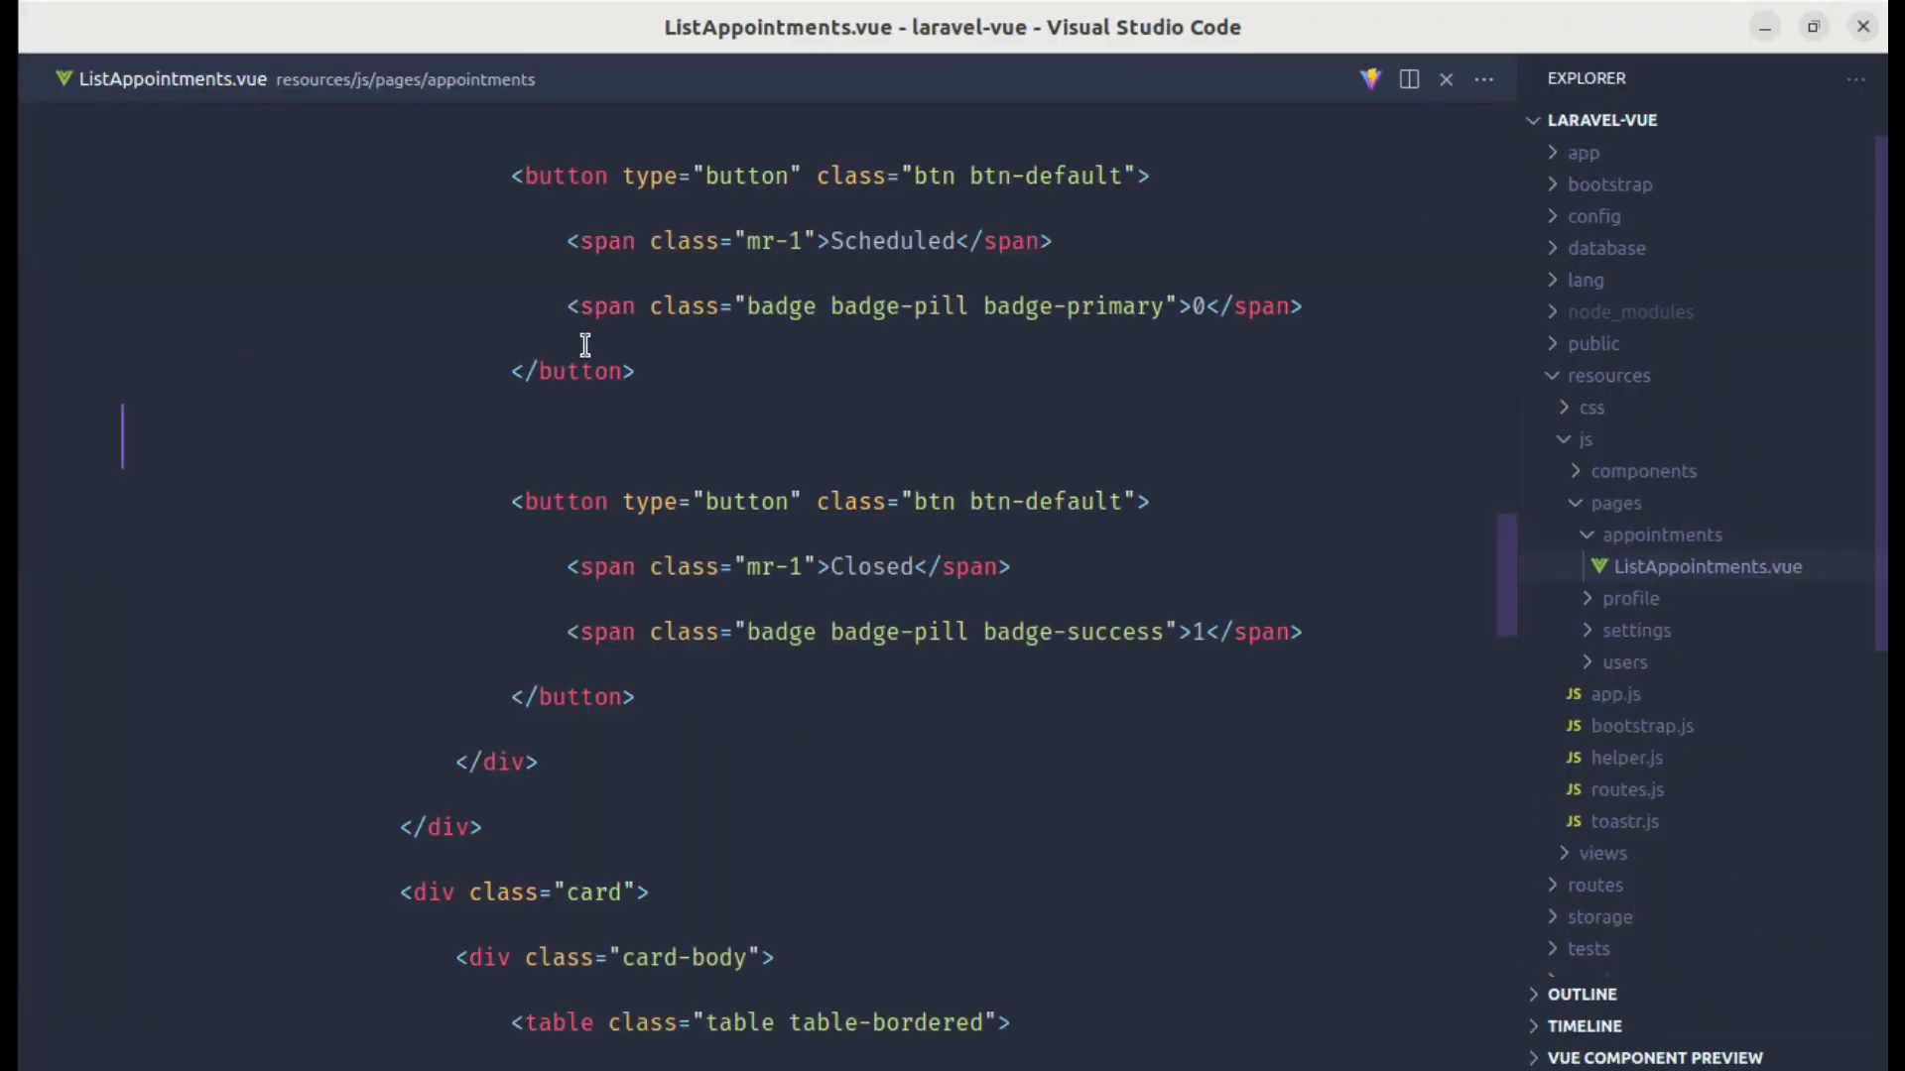
{"action": "scroll", "scroll_direction": "up", "scroll_amount": 3}
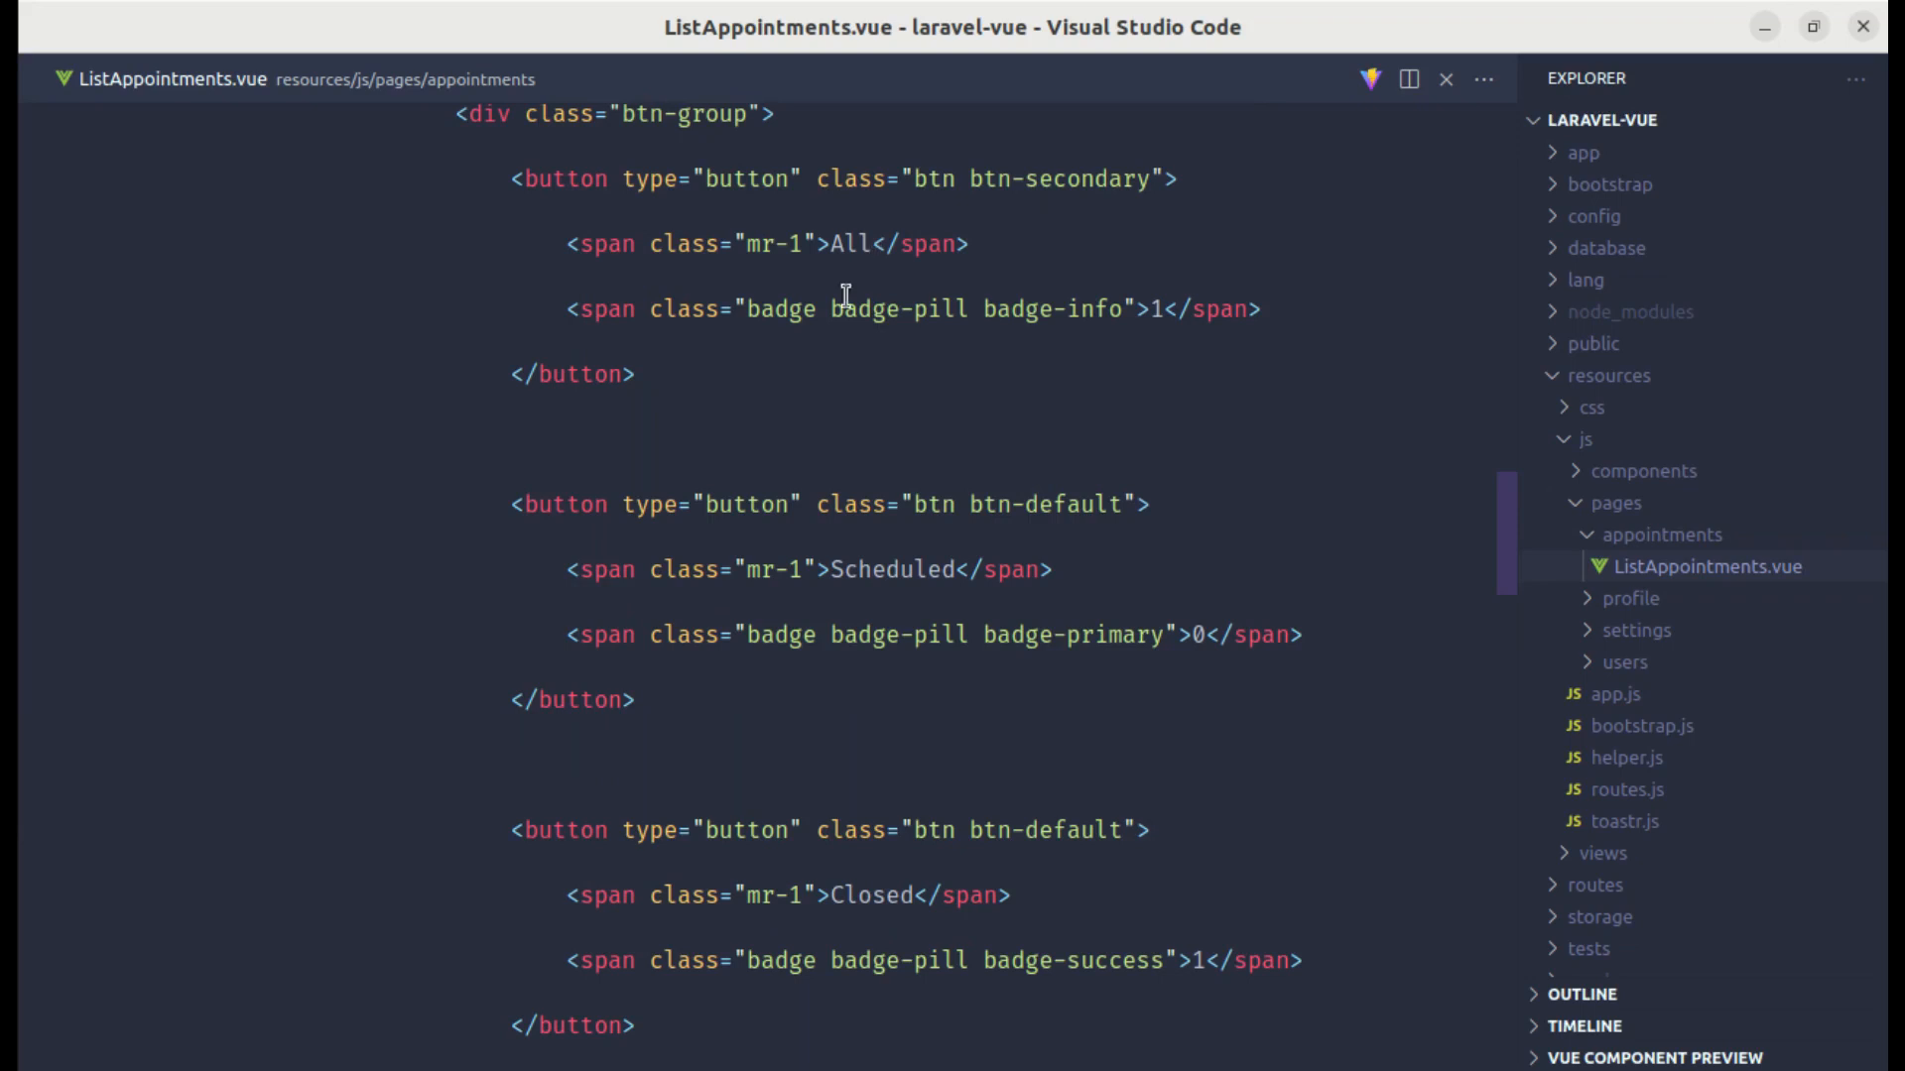
{"action": "mouse_move", "coordinate": [1034, 947]}
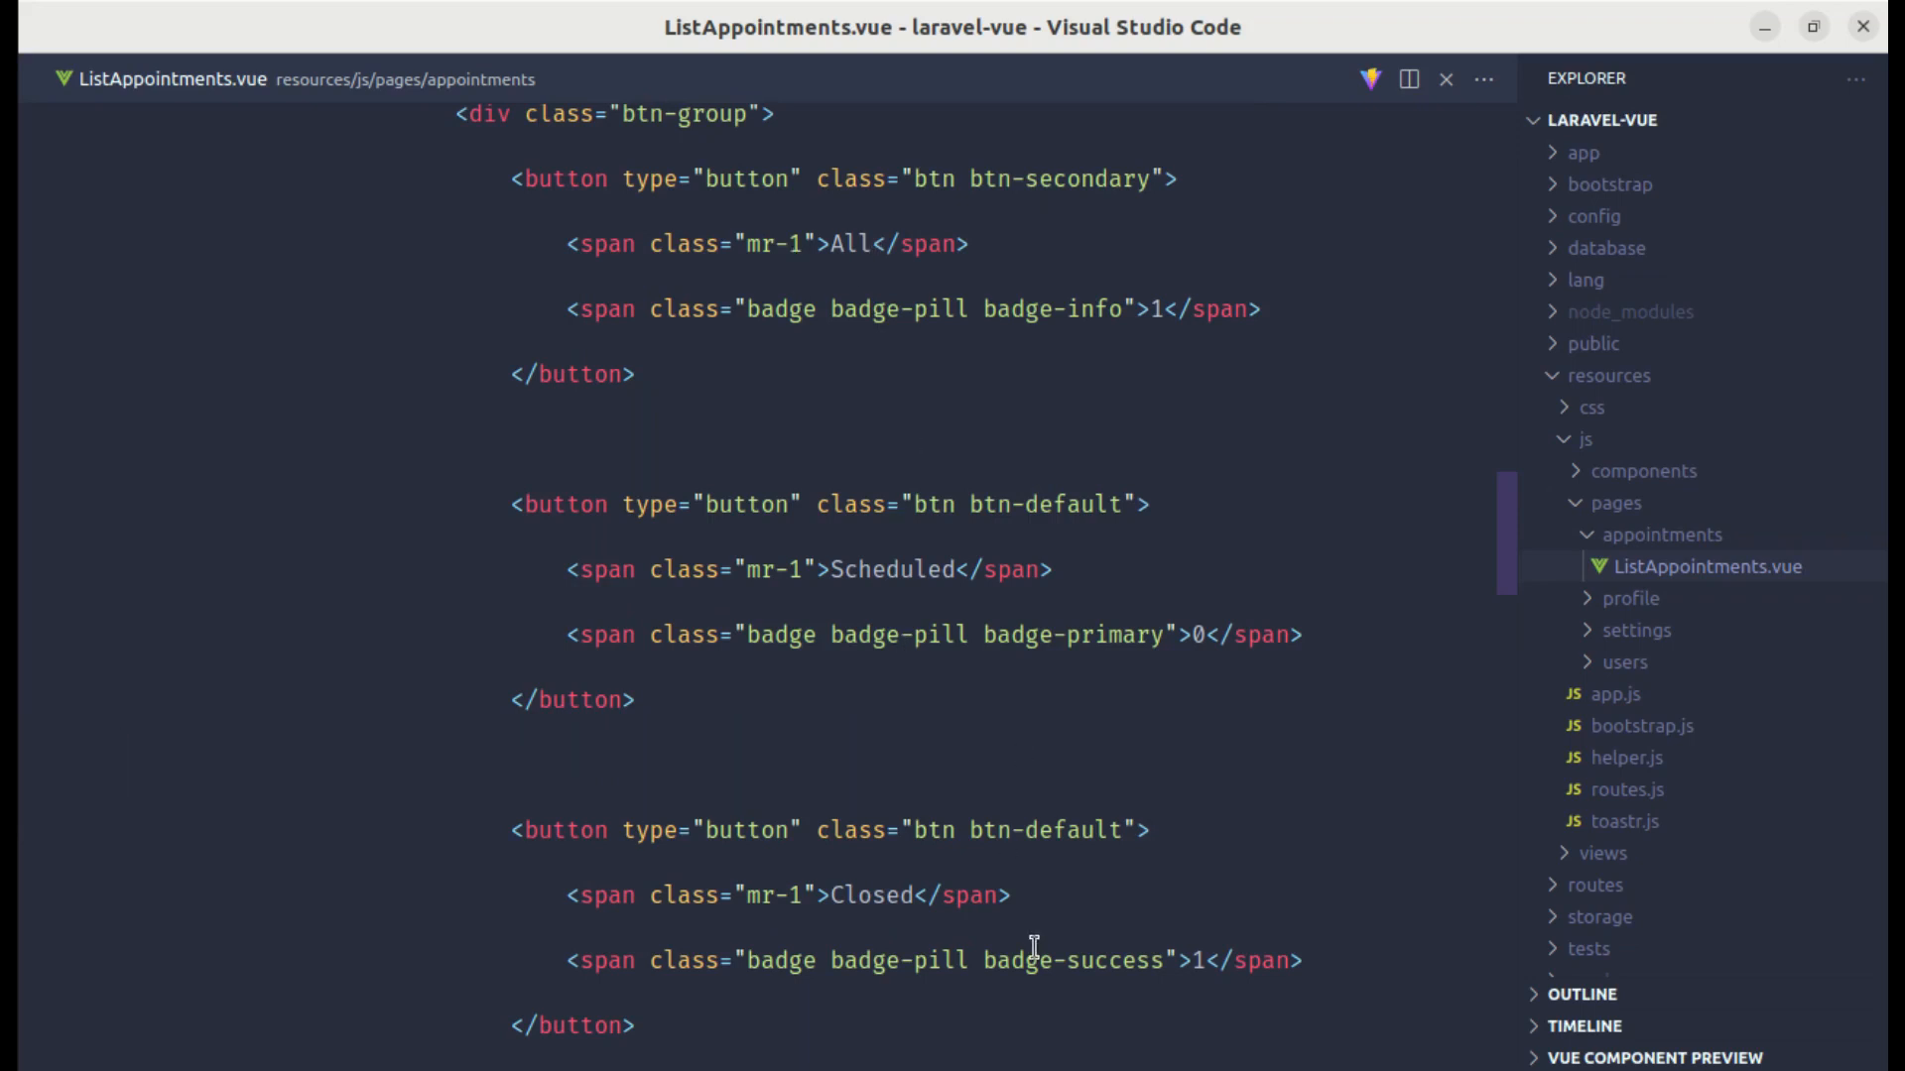
{"action": "double_click", "coordinate": [870, 895]}
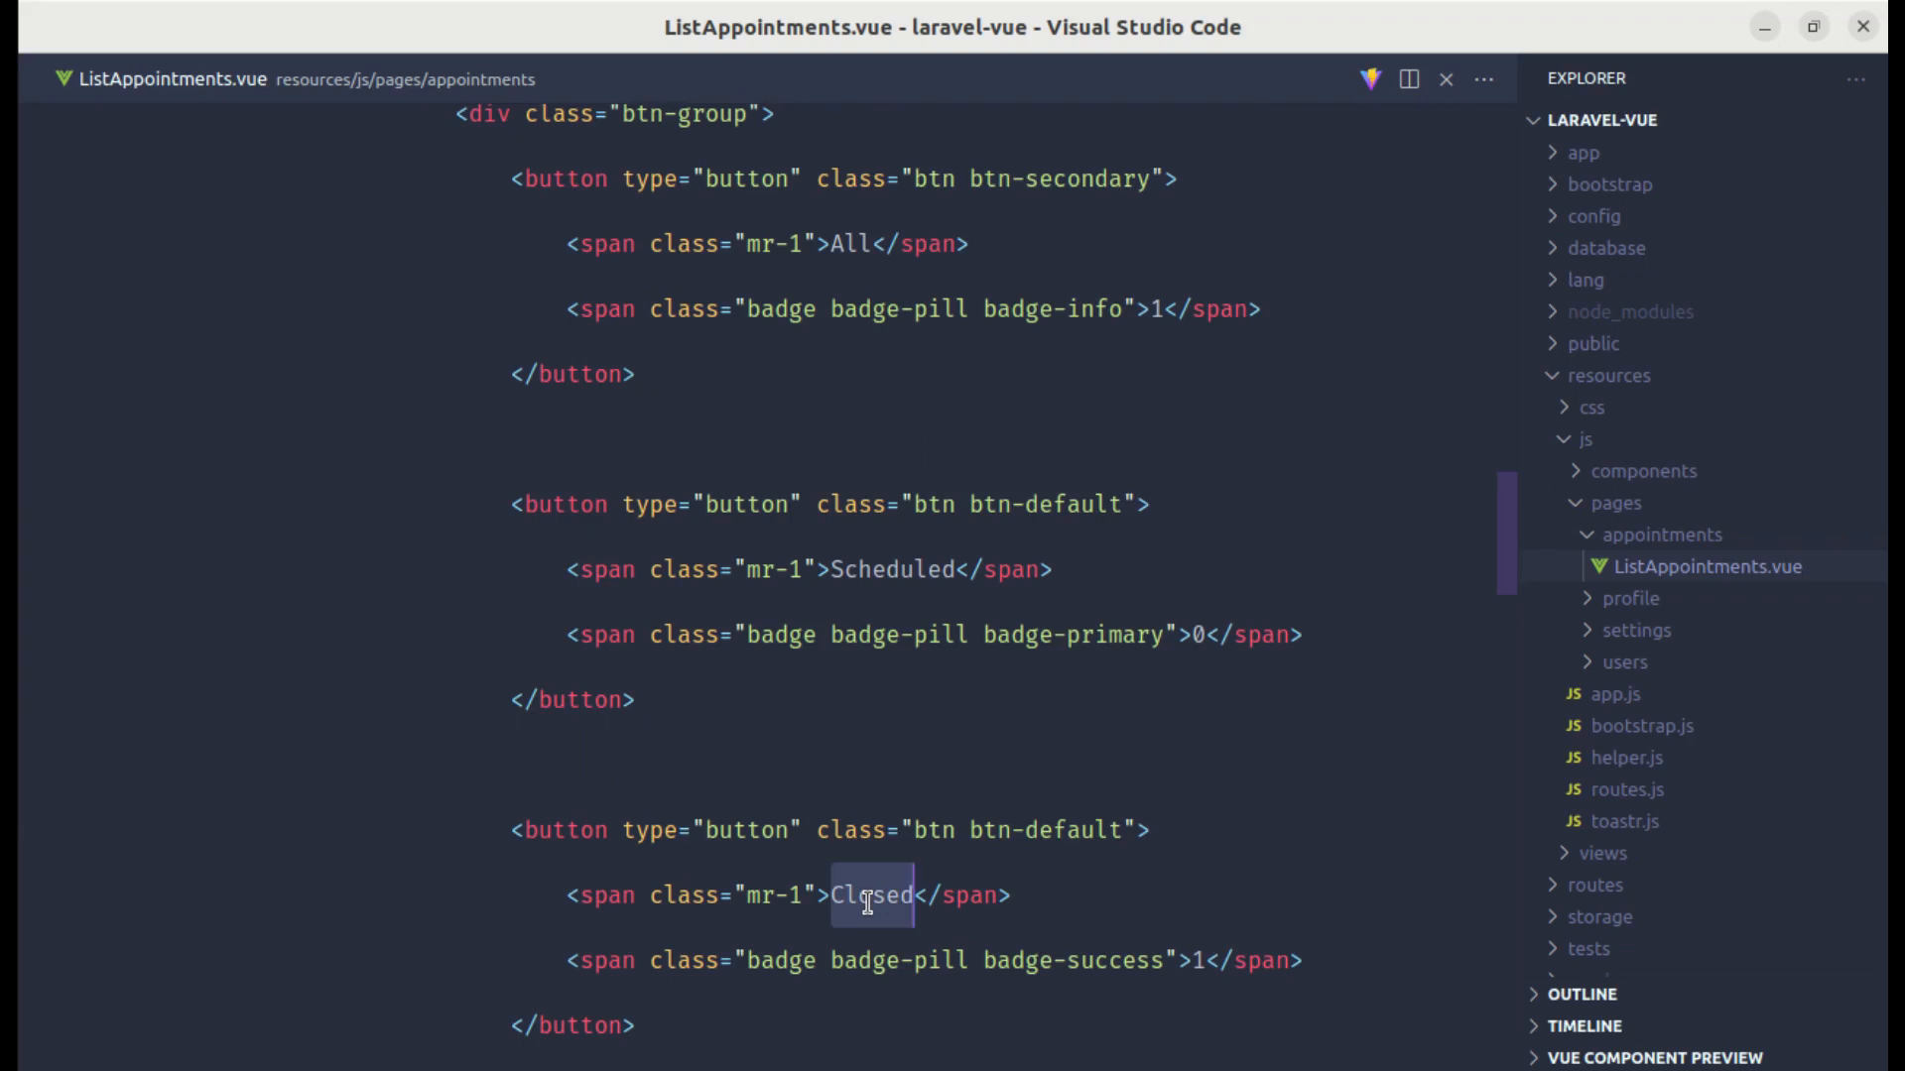
{"action": "type", "text": "Confirm"}
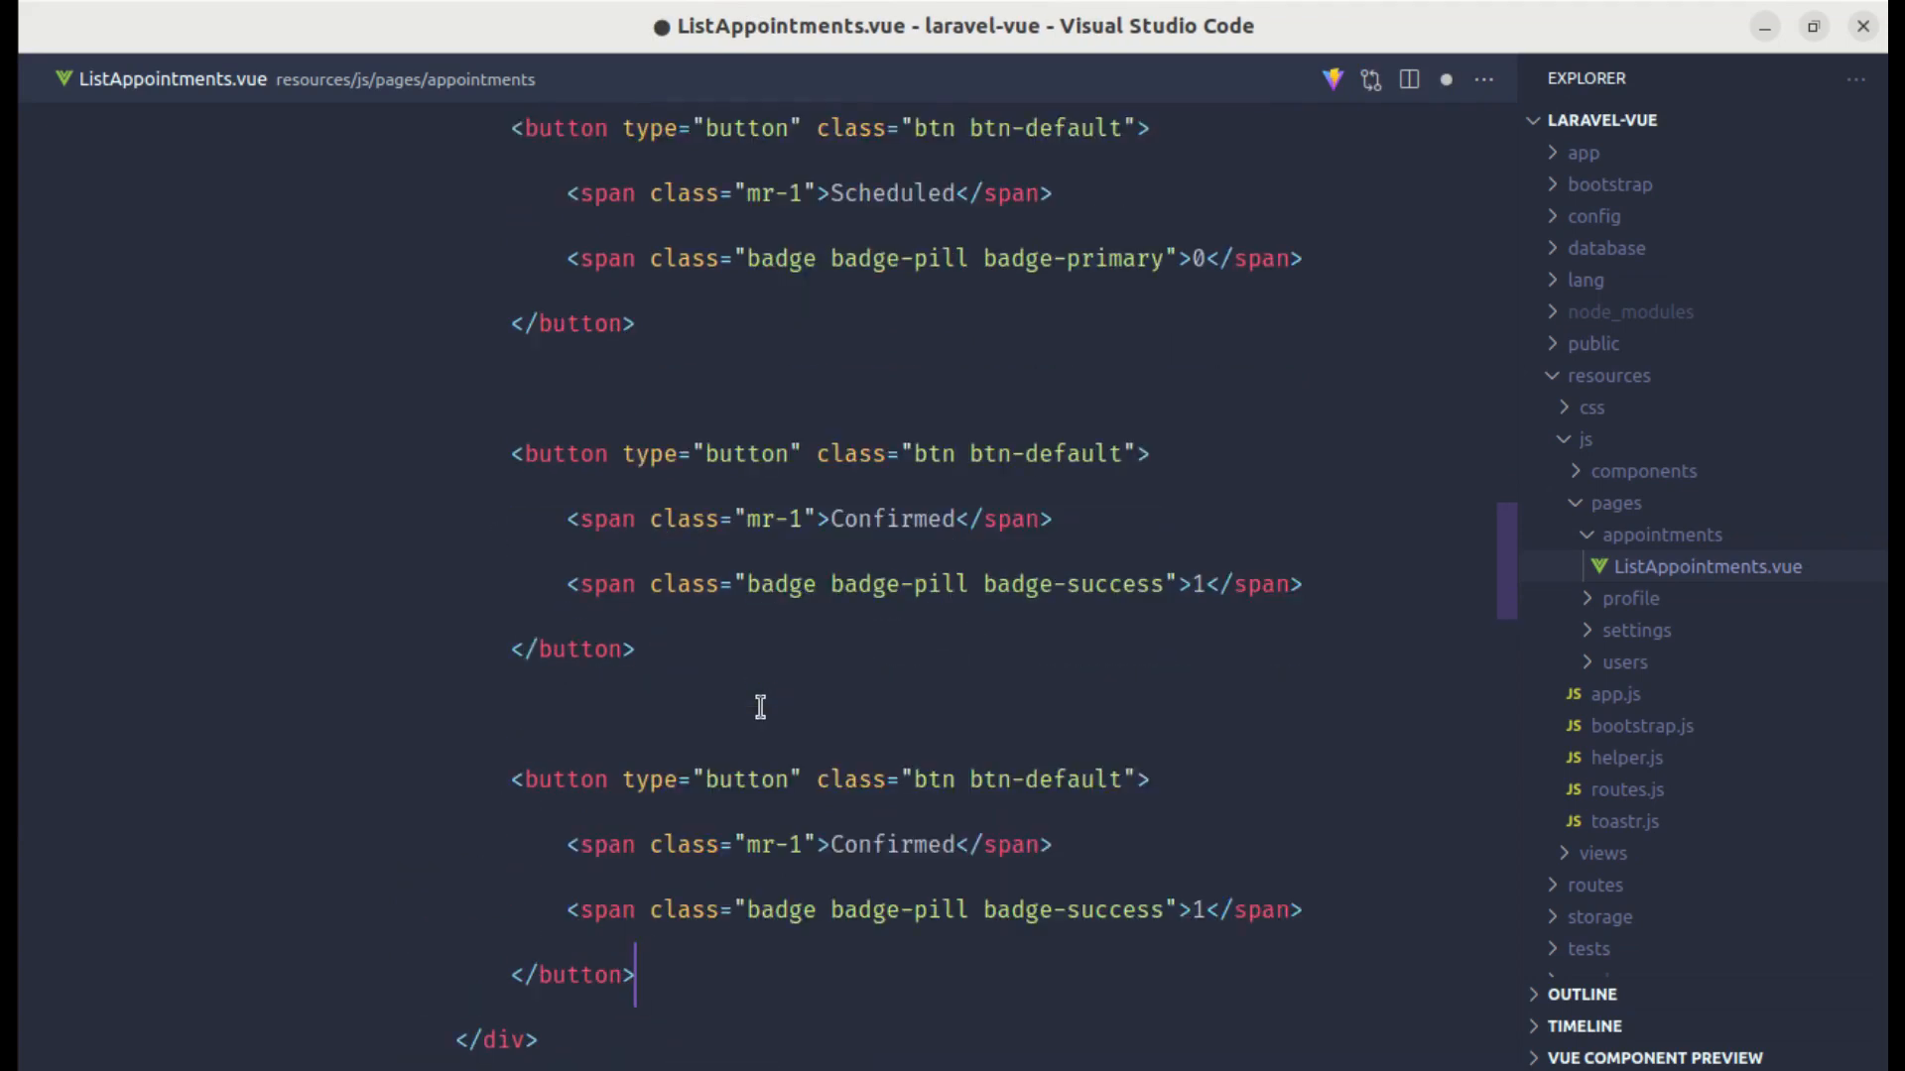
Step: Add a Cancelled button with a badge-danger badge and set badge counts to 0
{"action": "type", "text": "Cancel"}
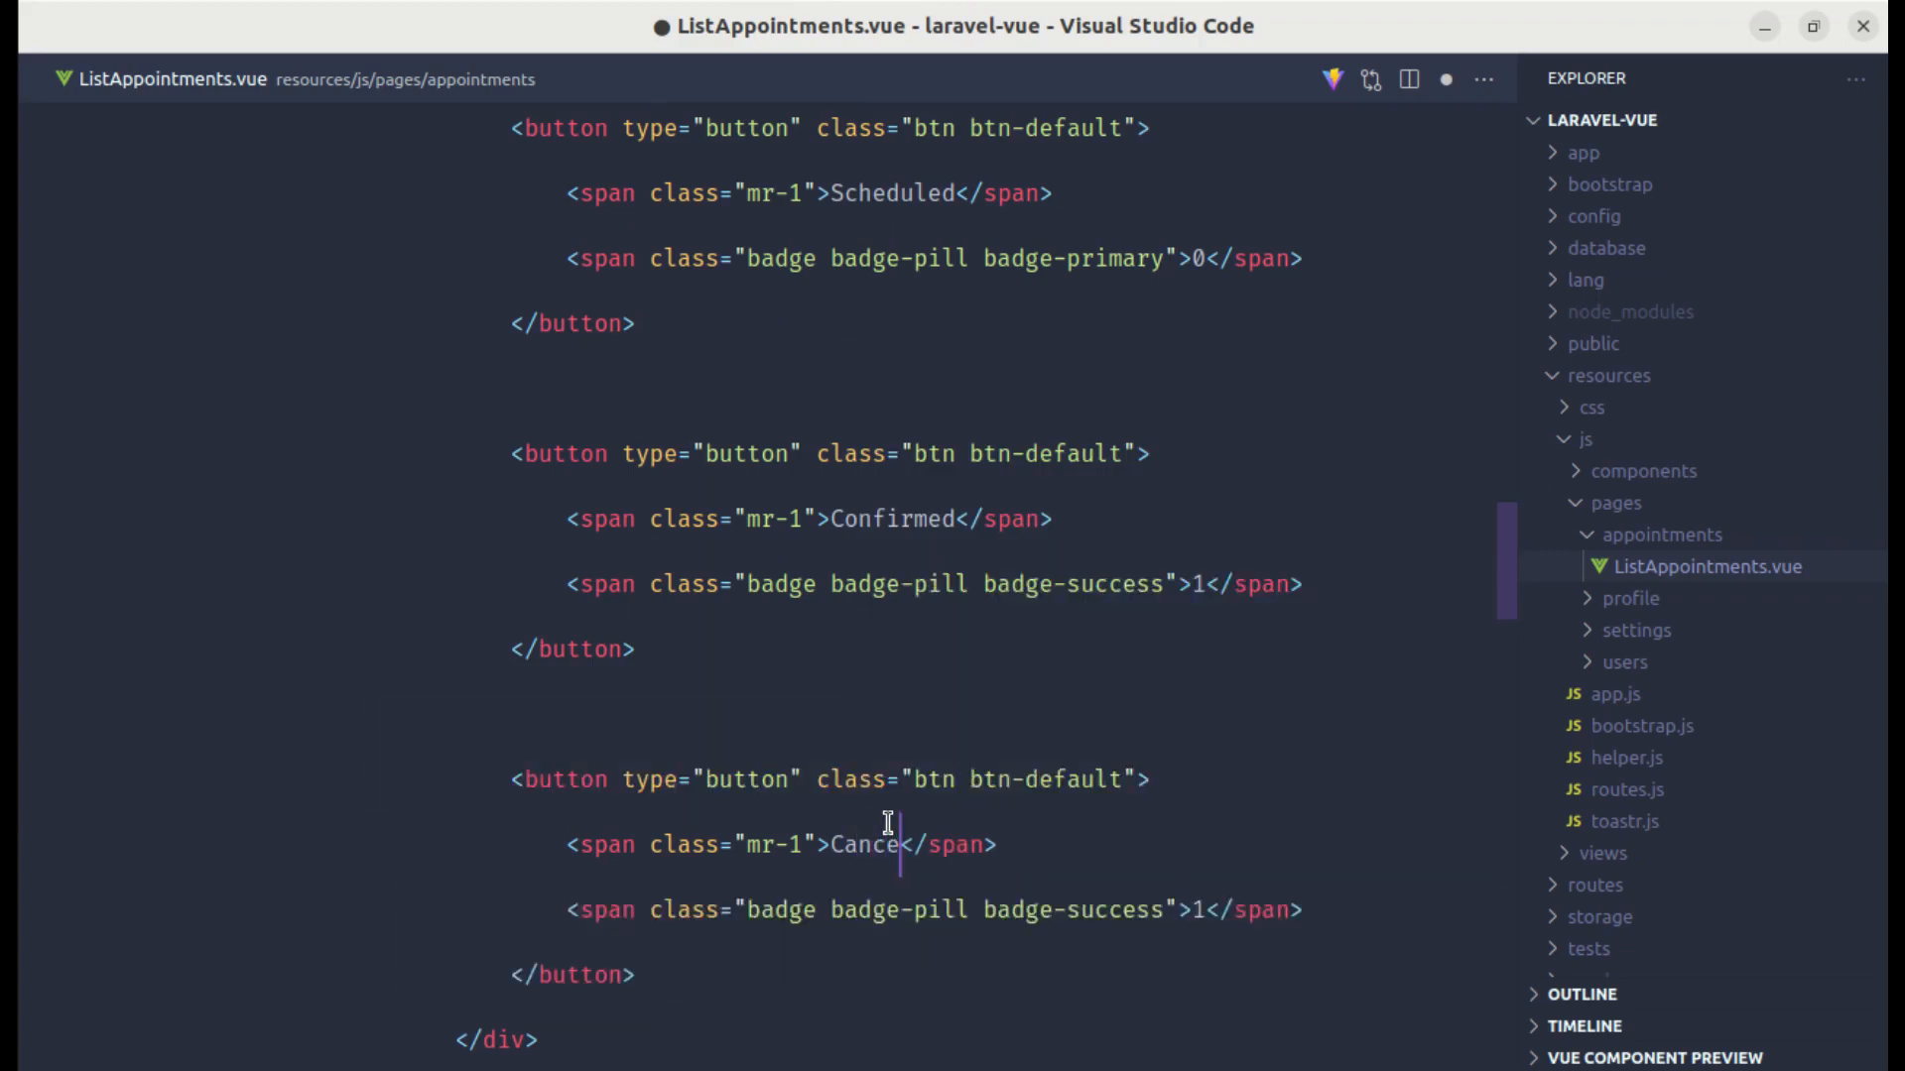
{"action": "type", "text": "led"}
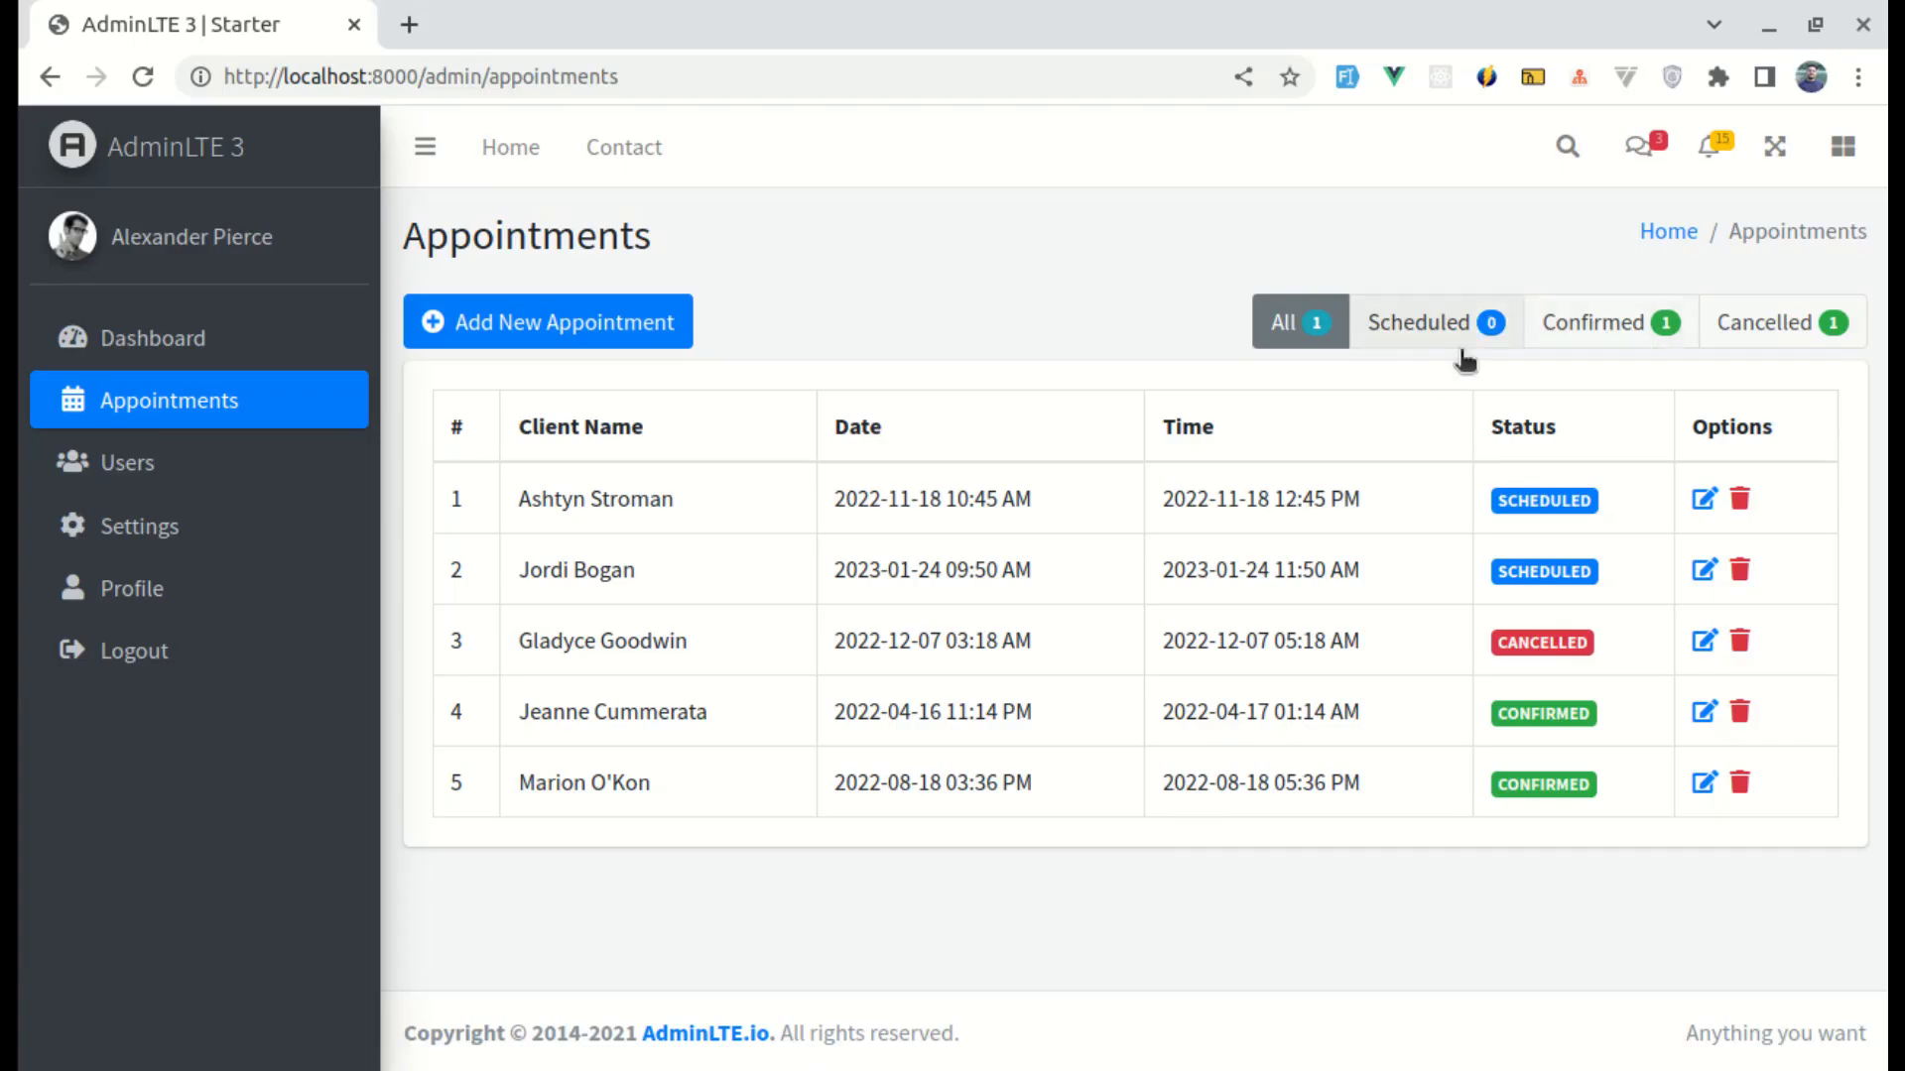
{"action": "mouse_move", "coordinate": [1780, 336]}
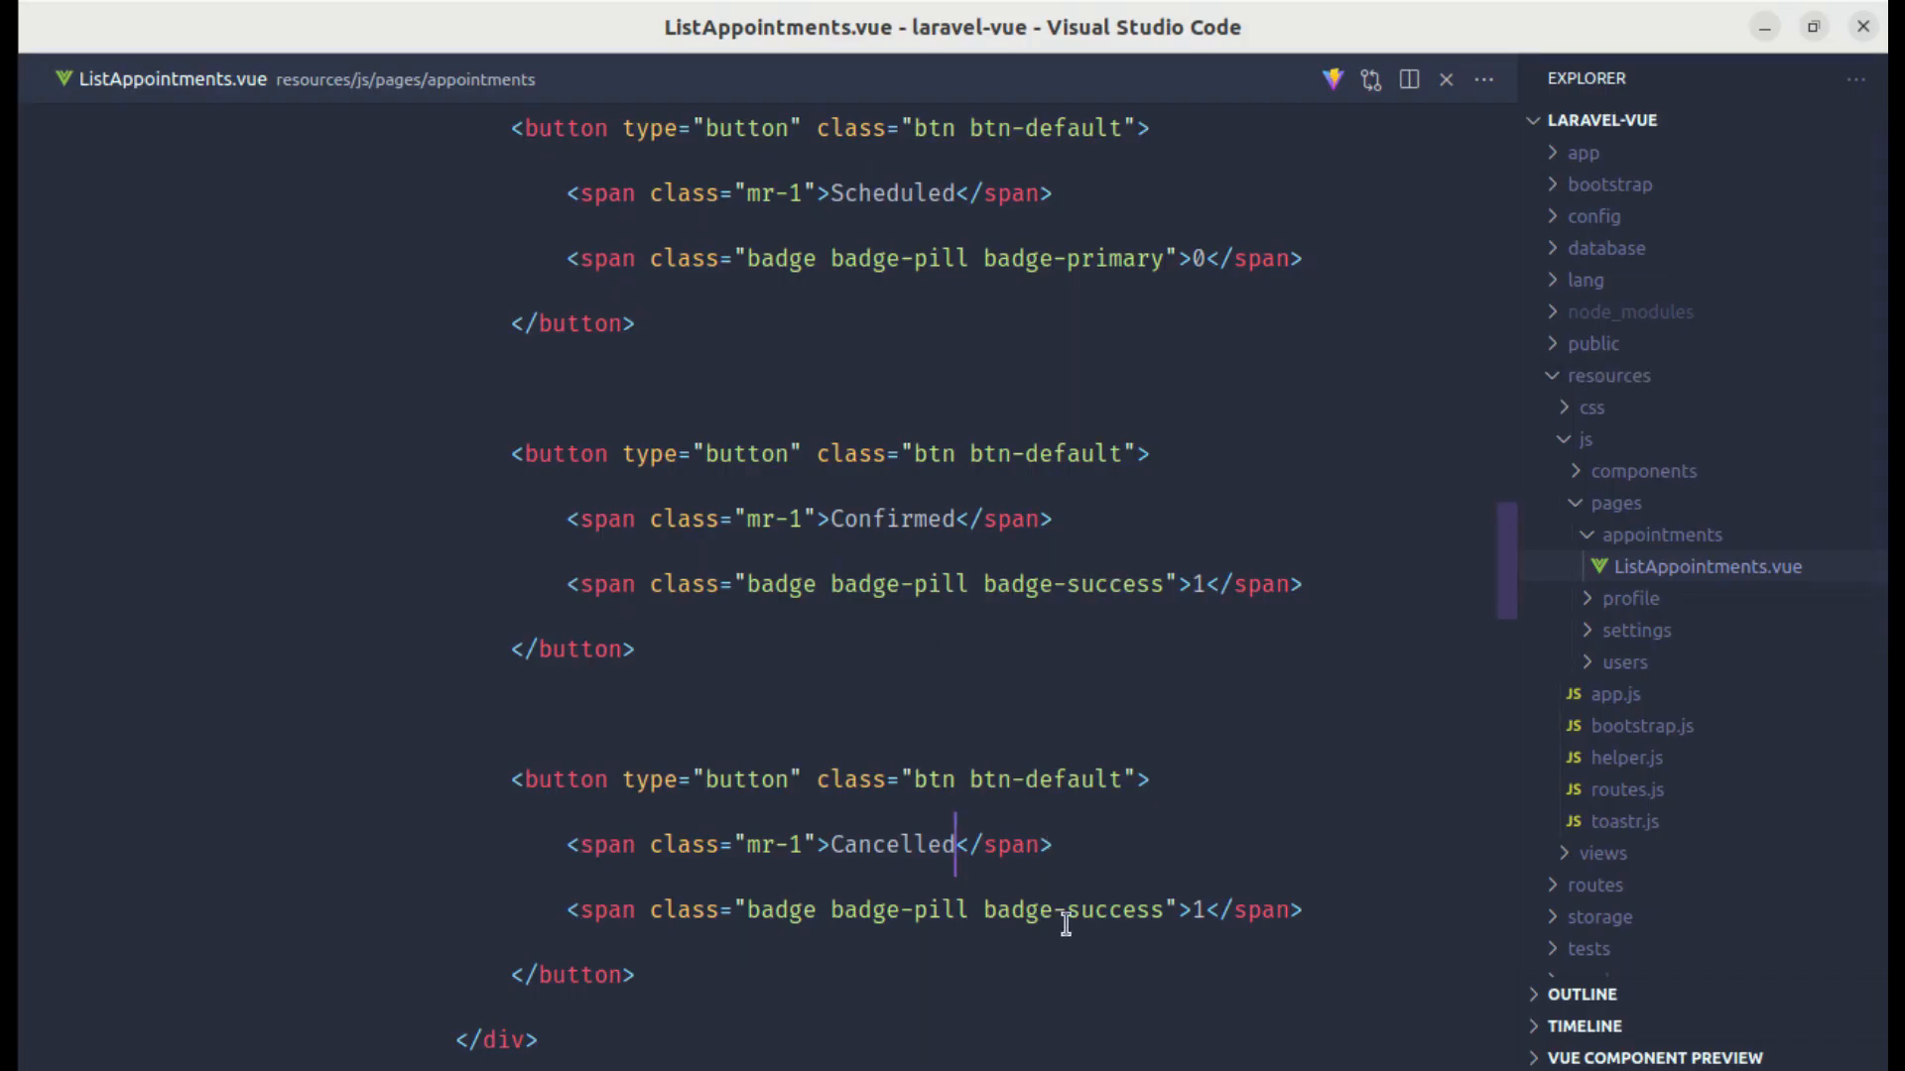
{"action": "left_click", "coordinate": [1070, 909]}
{"action": "type", "text": "danger"}
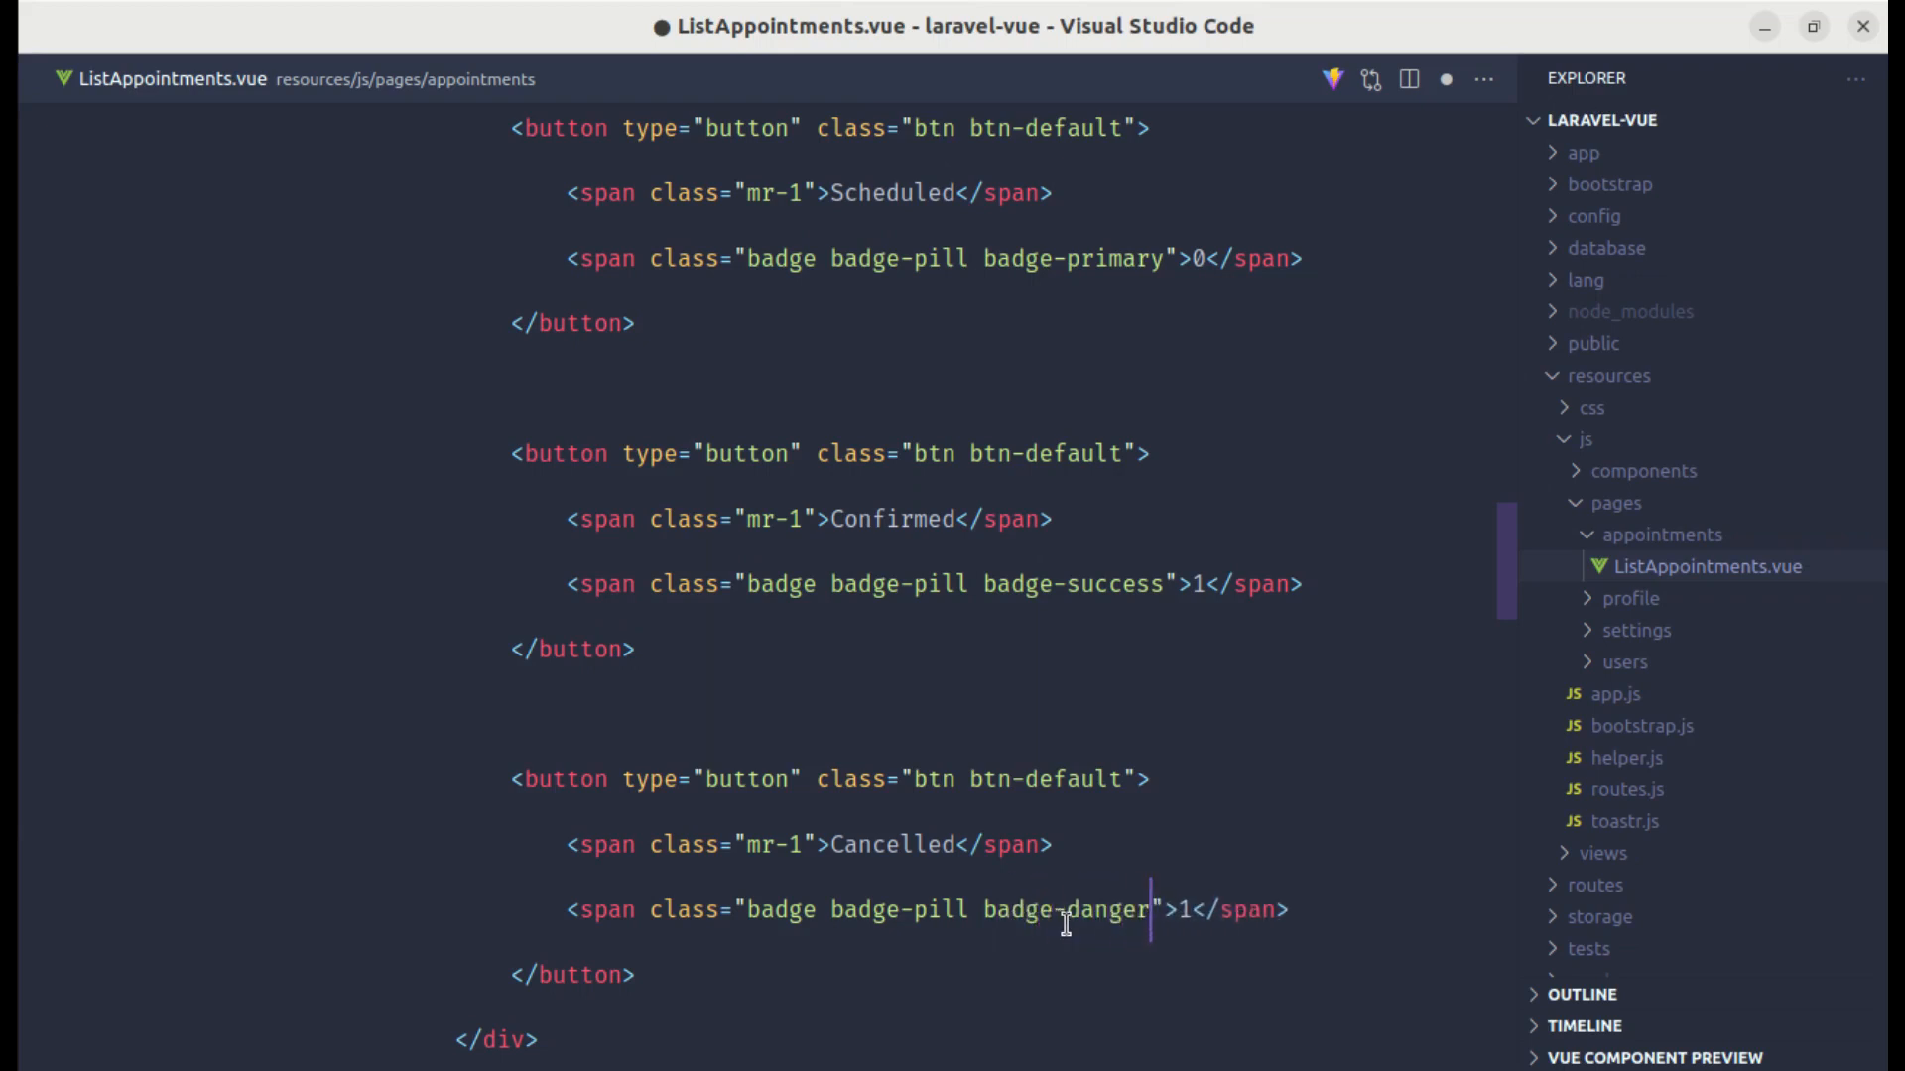
{"action": "left_click", "coordinate": [202, 24]}
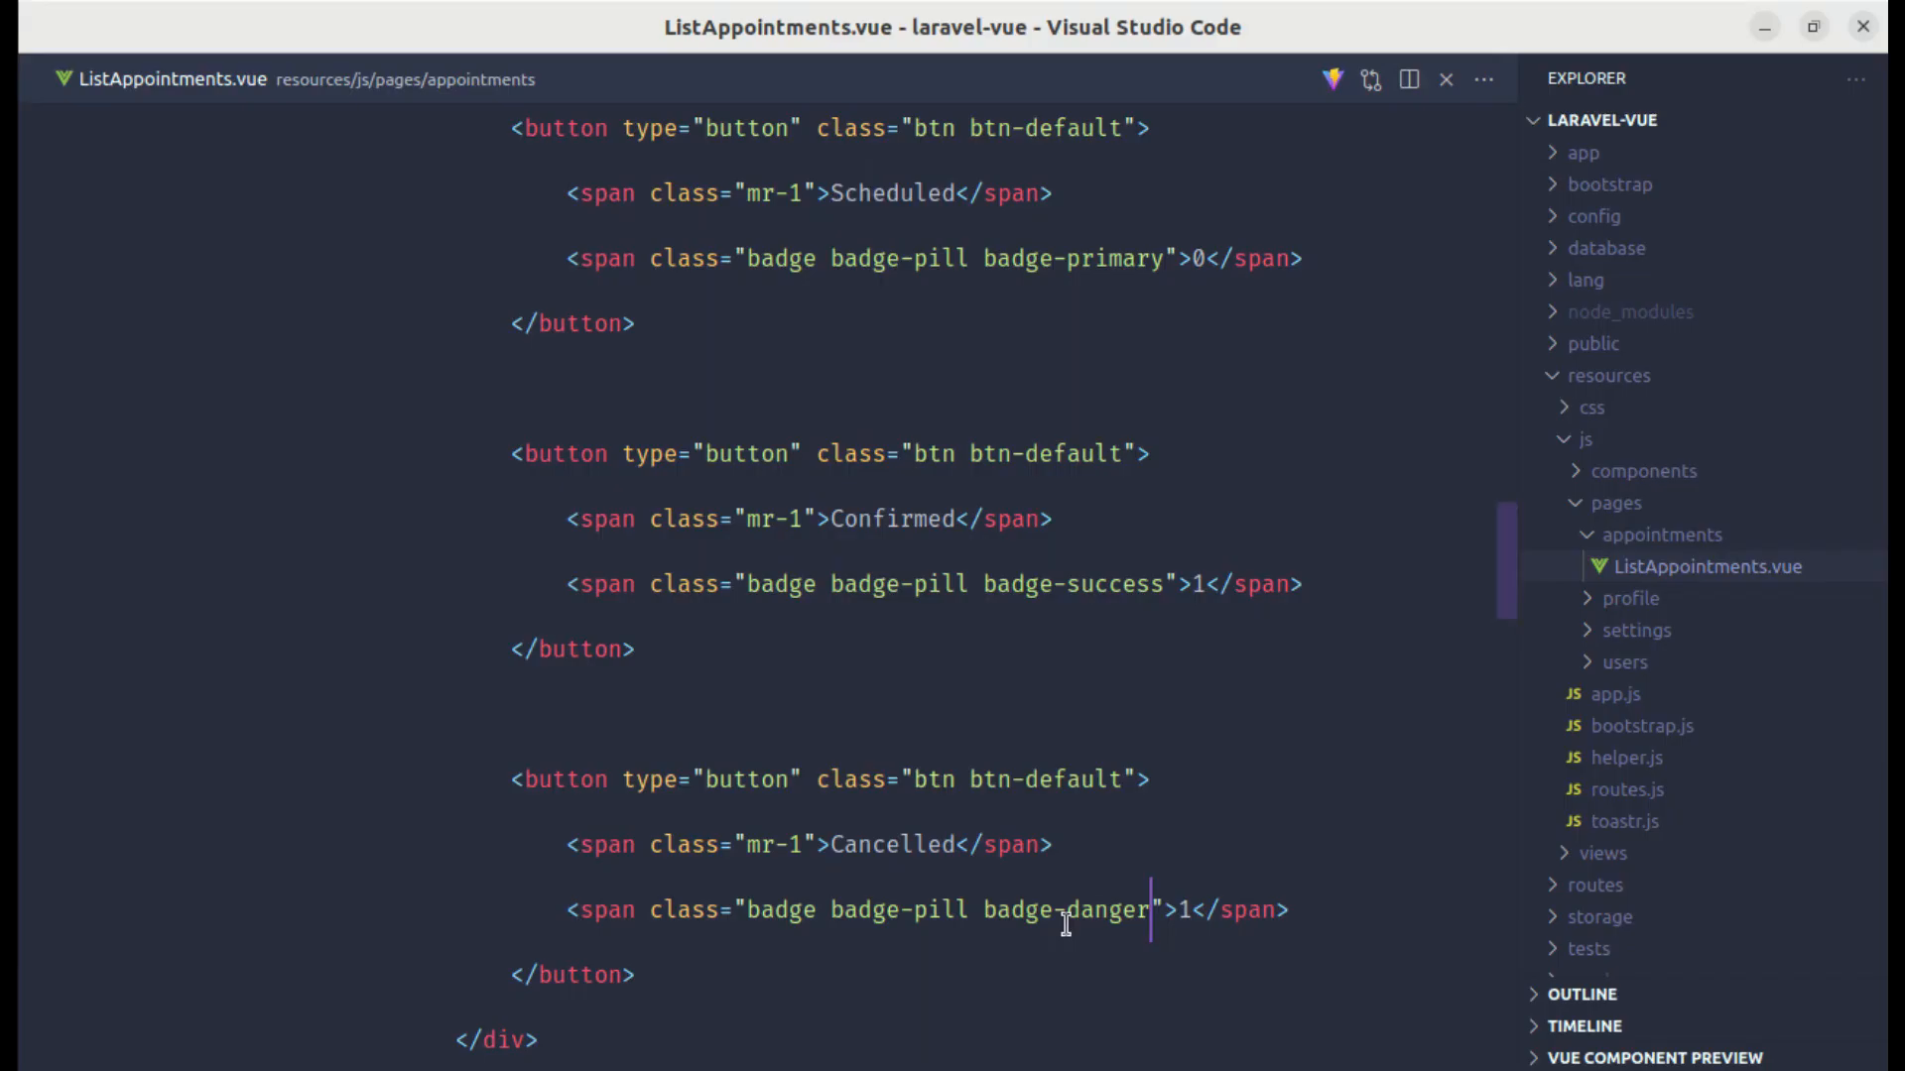
{"action": "type", "text": "0</span>"}
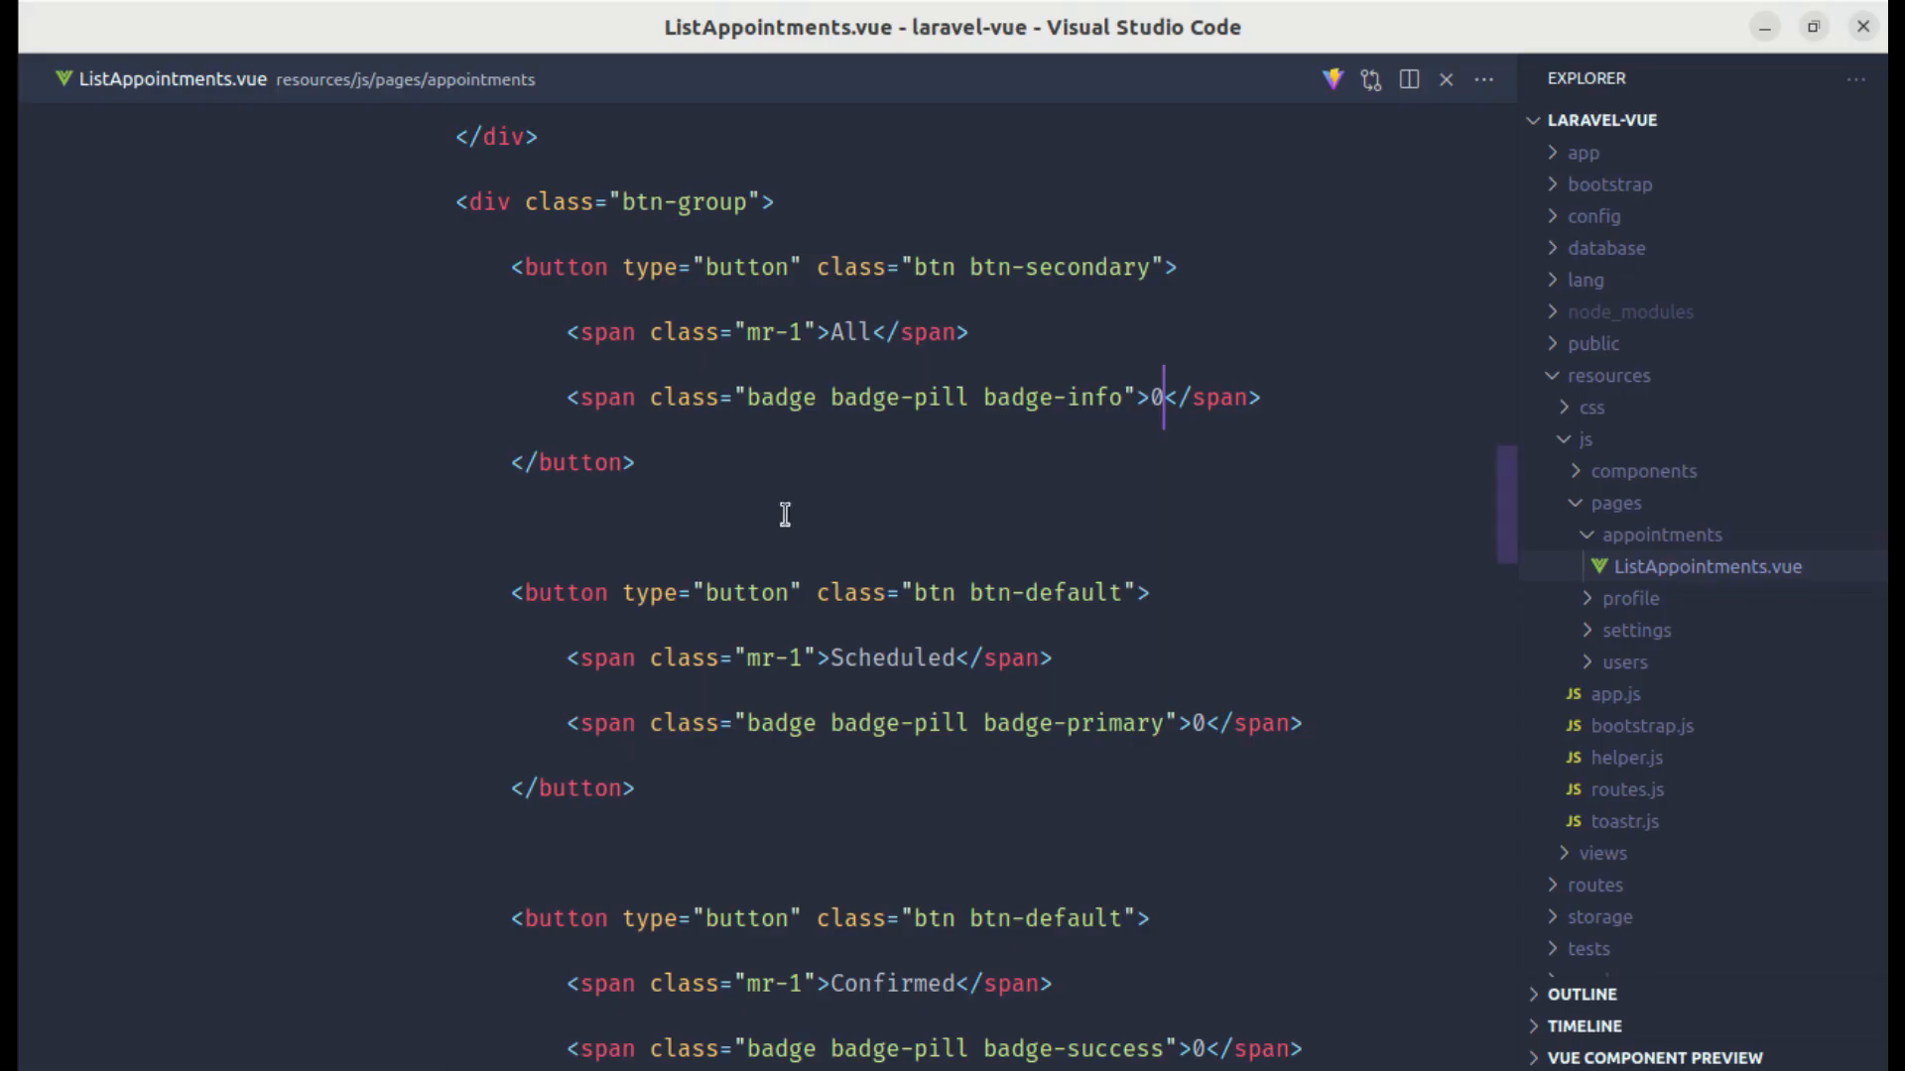
{"action": "mouse_move", "coordinate": [763, 518]}
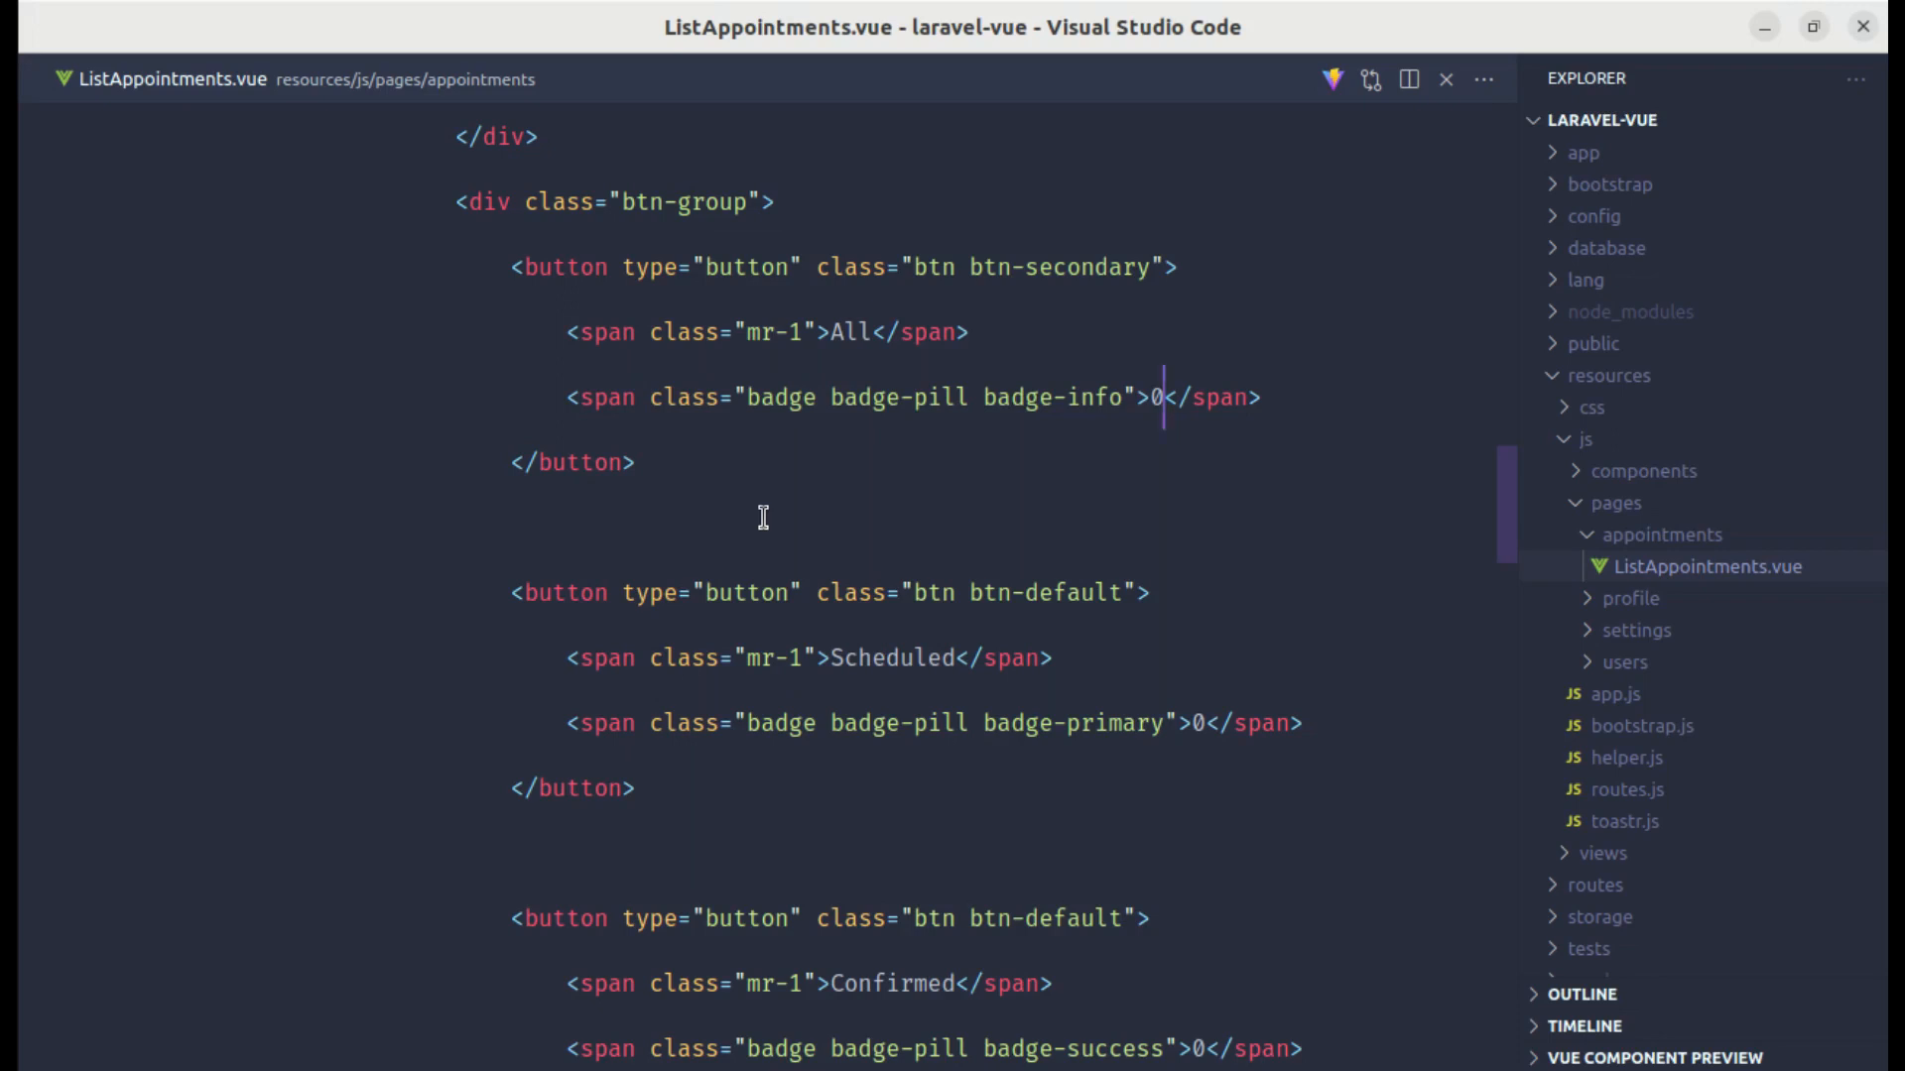
{"action": "type", "text": "a"}
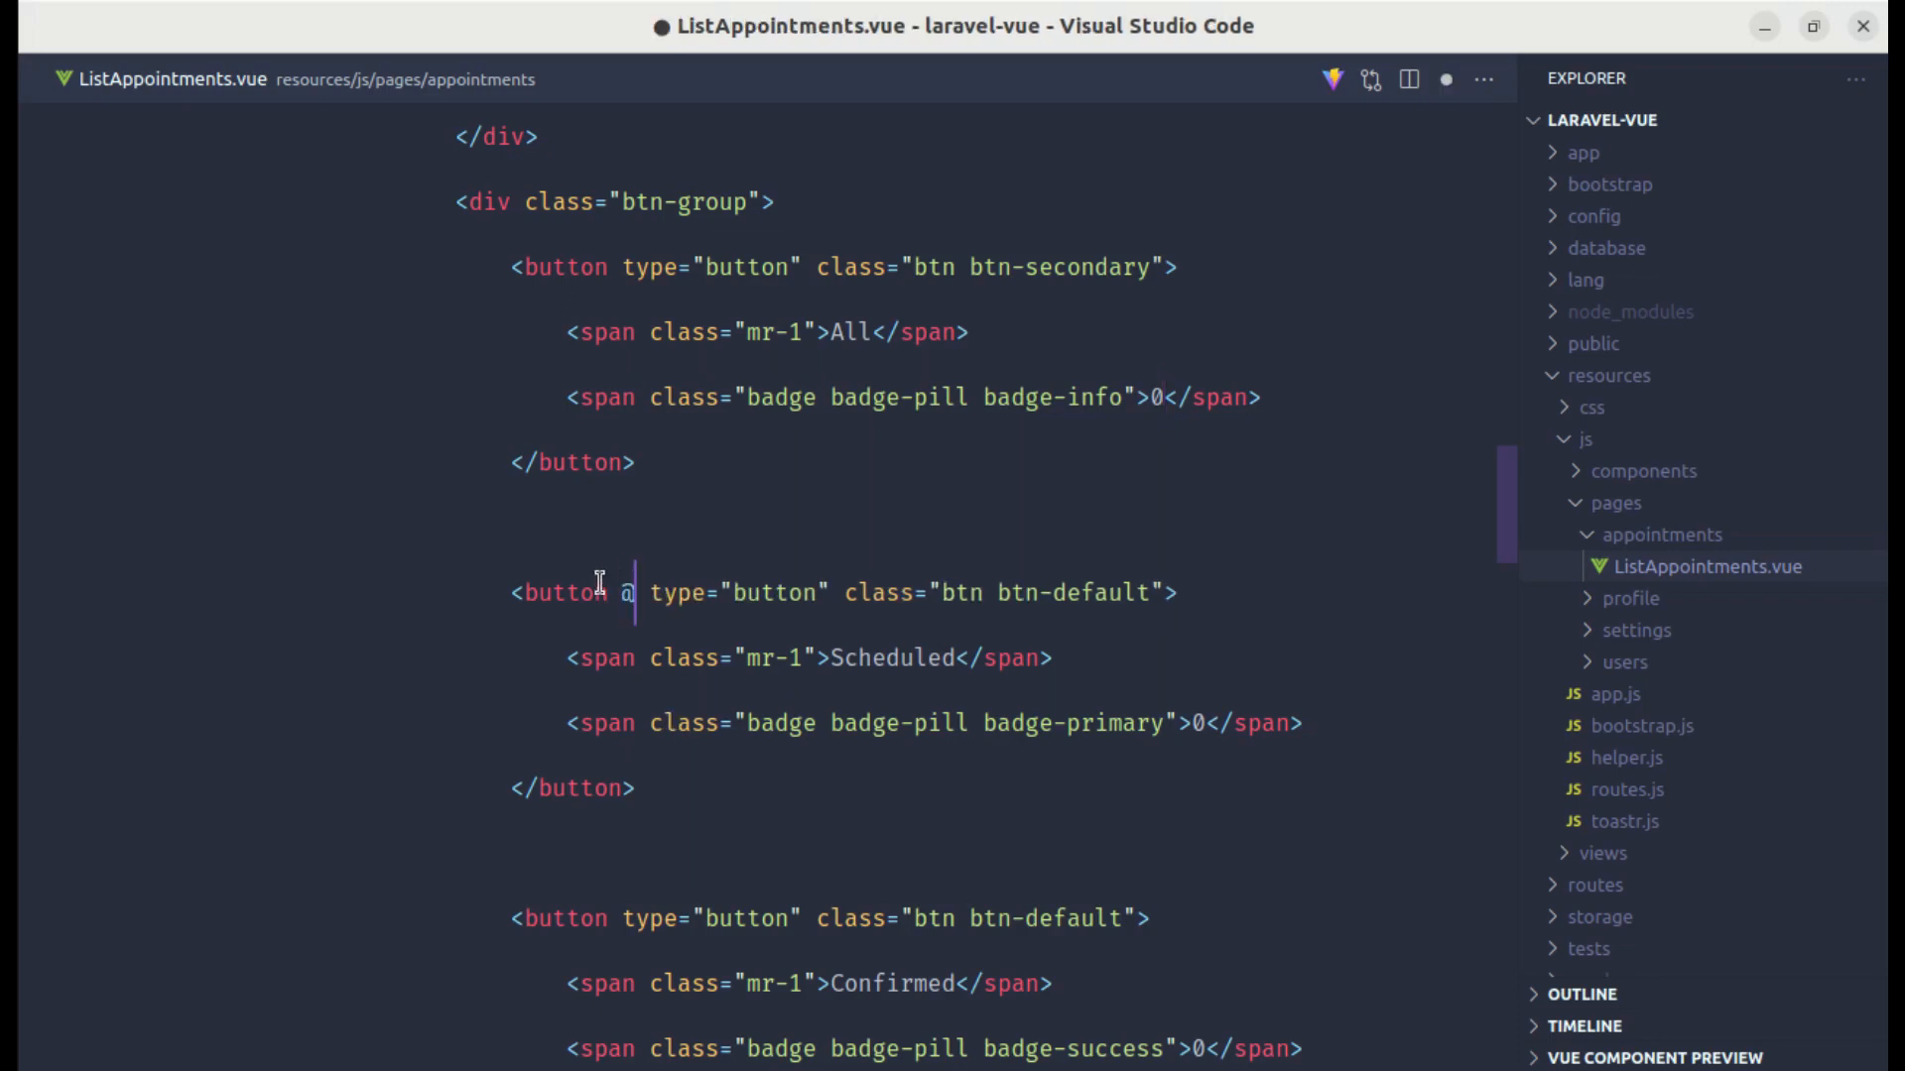
{"action": "type", "text": "click=\"\""}
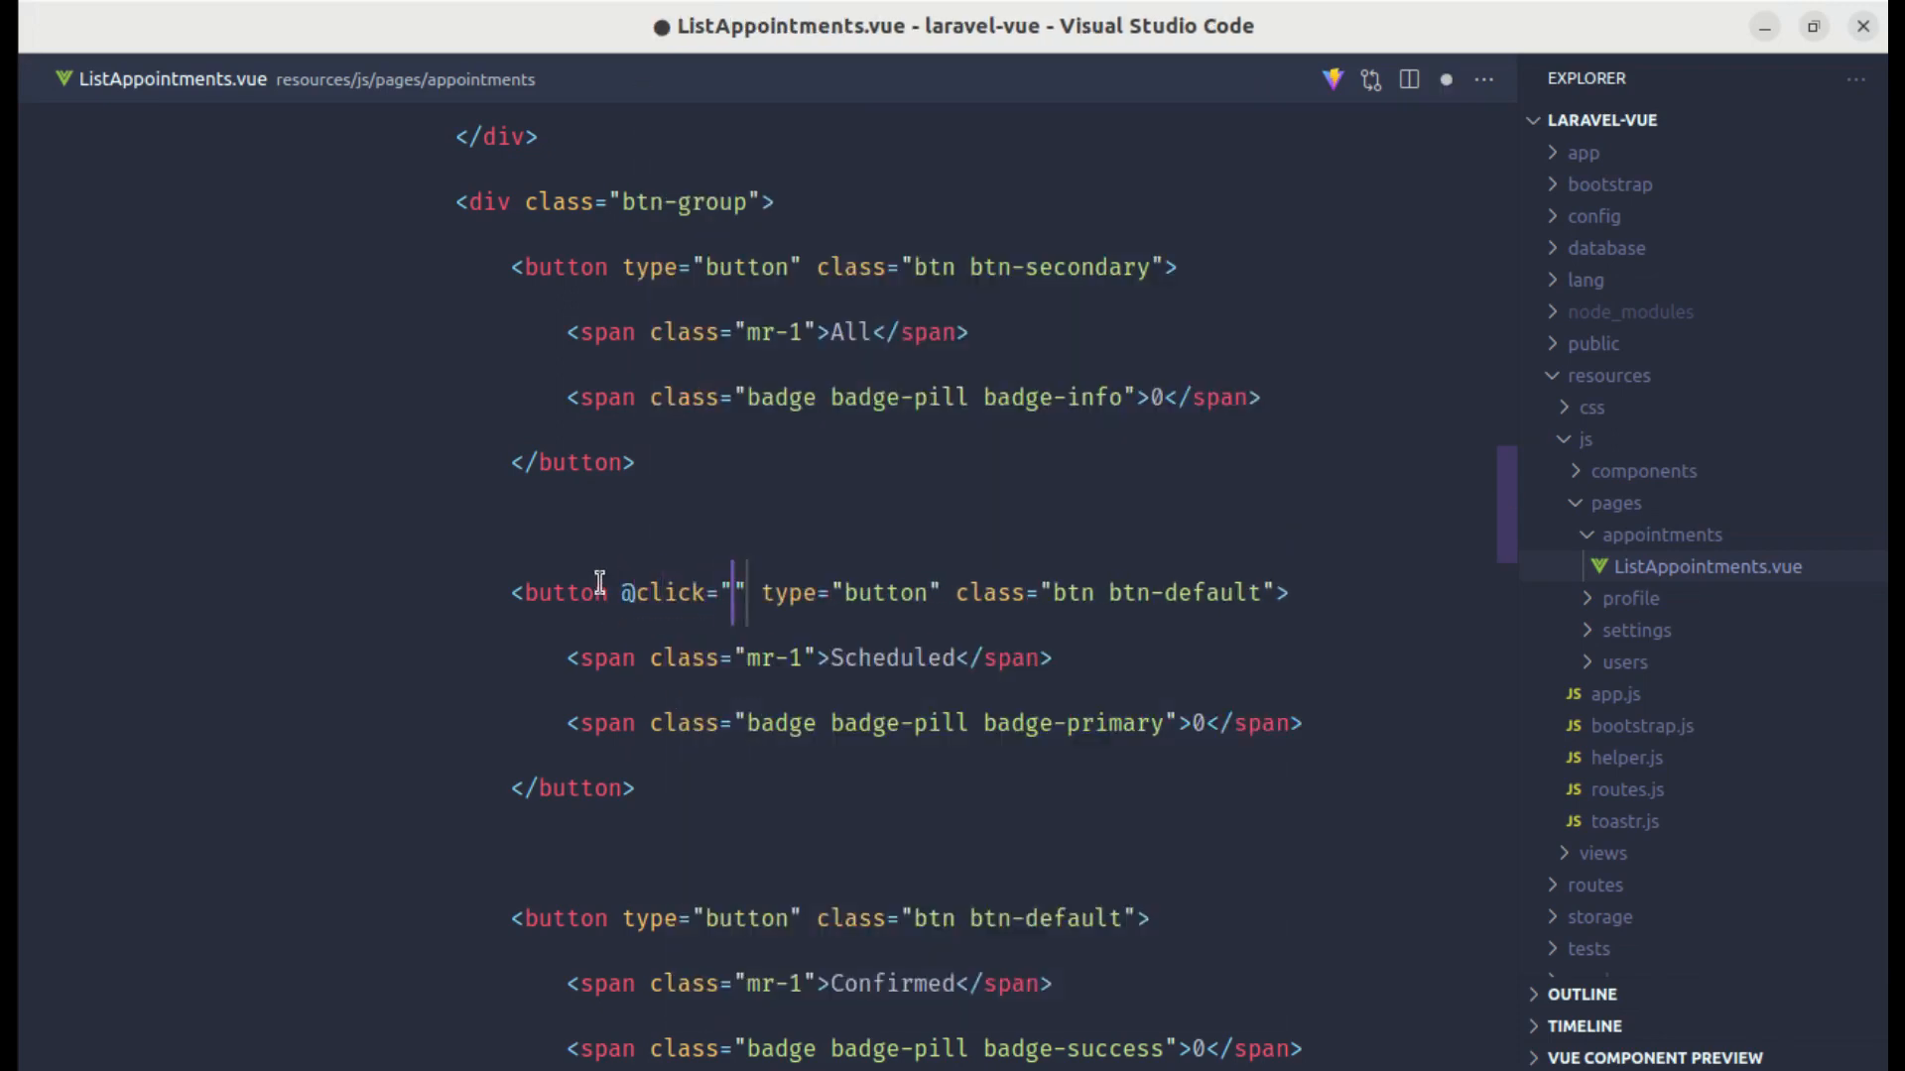
{"action": "type", "text": "getAppointments("}
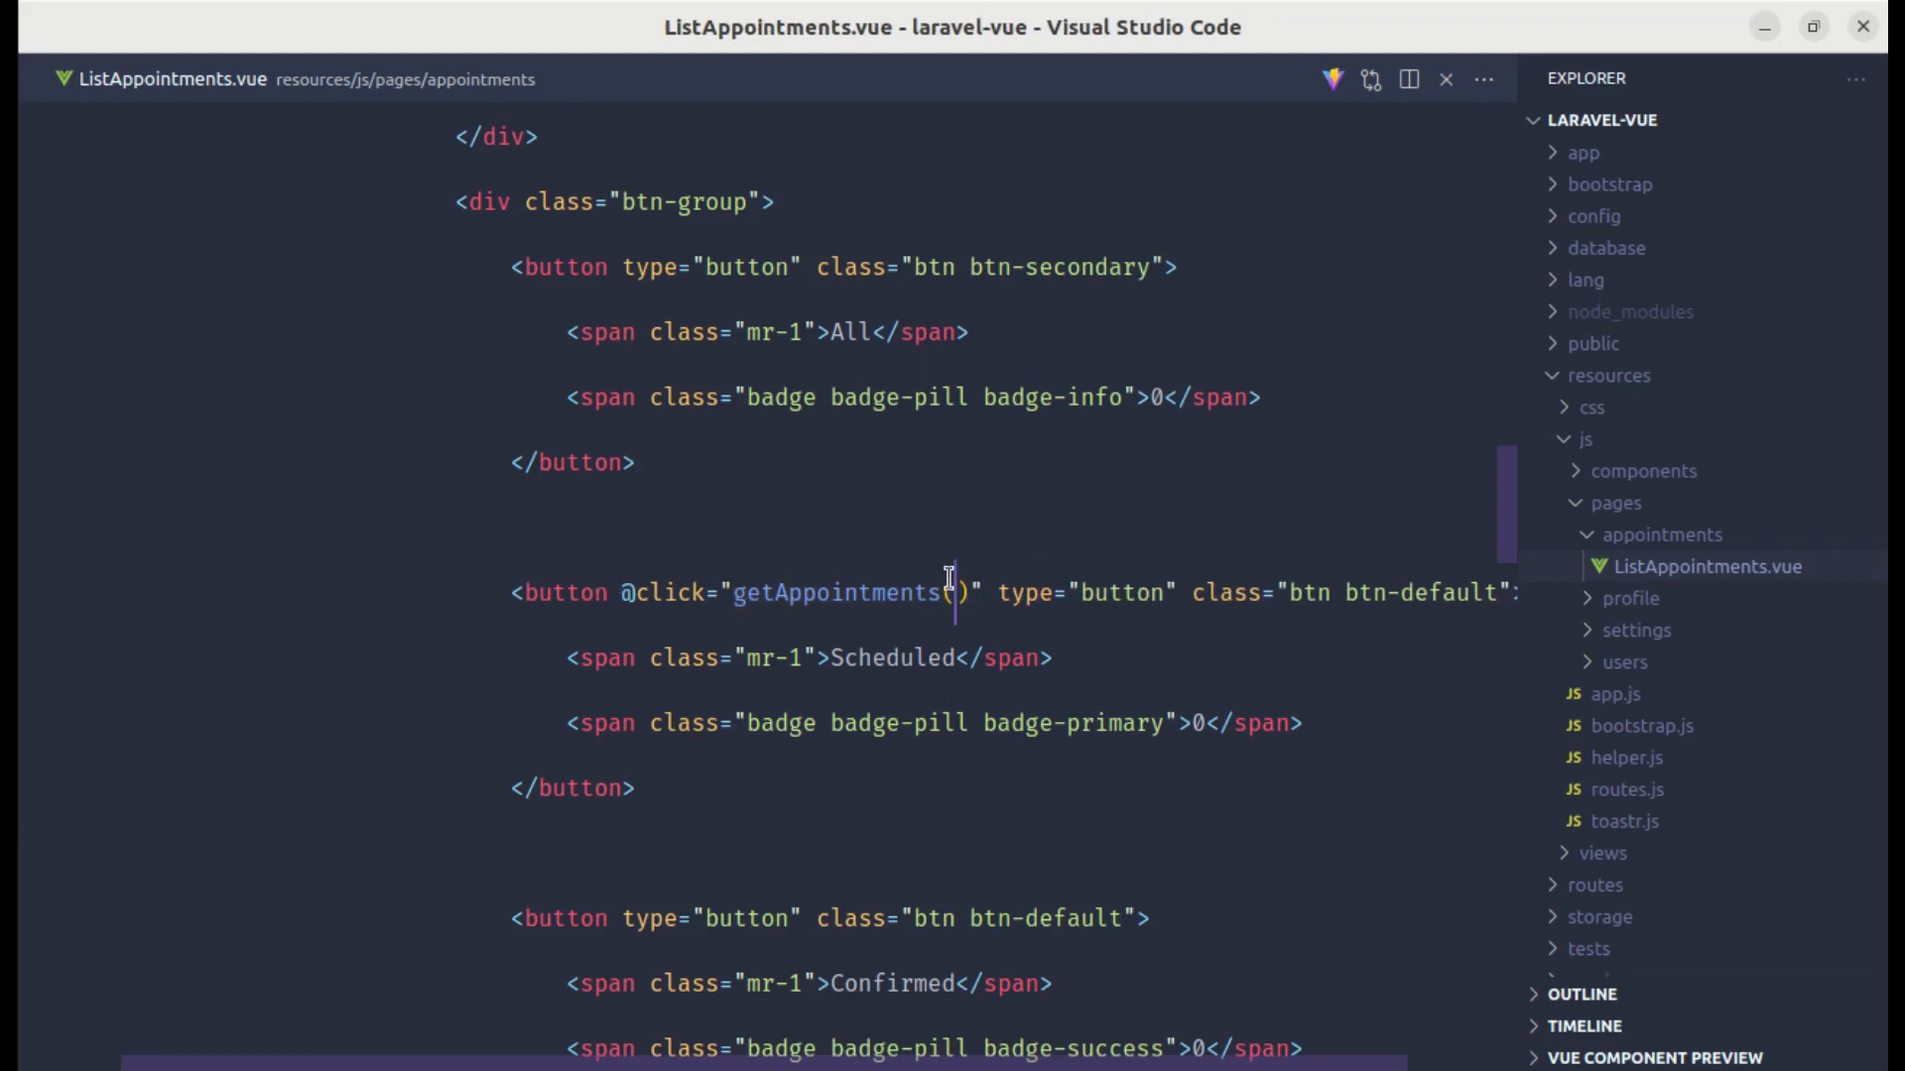
{"action": "scroll", "scroll_direction": "up", "scroll_amount": 3}
{"action": "type", "text": "const appointmentStat"}
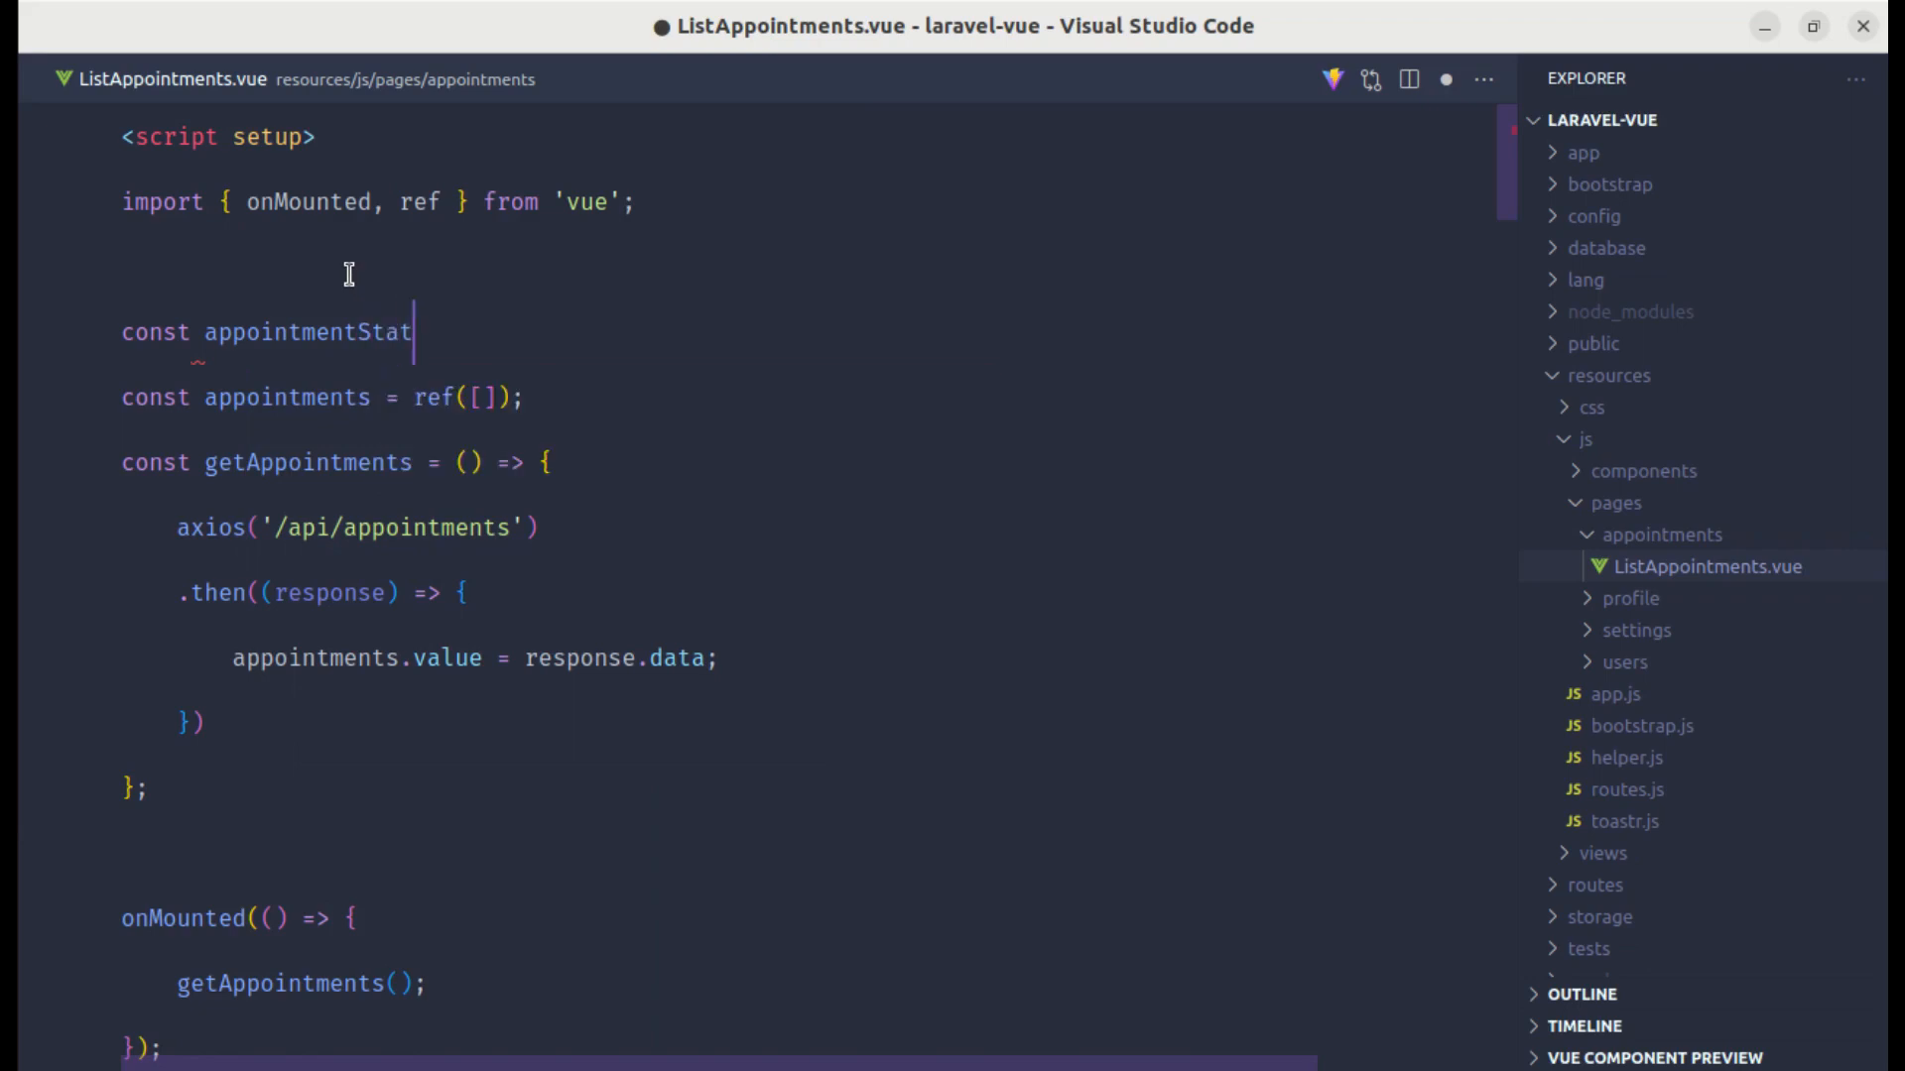
Step: Define an appointmentStatus constant mapping scheduled, confirmed and cancelled to 1, 2, 3
{"action": "type", "text": "us = {}"}
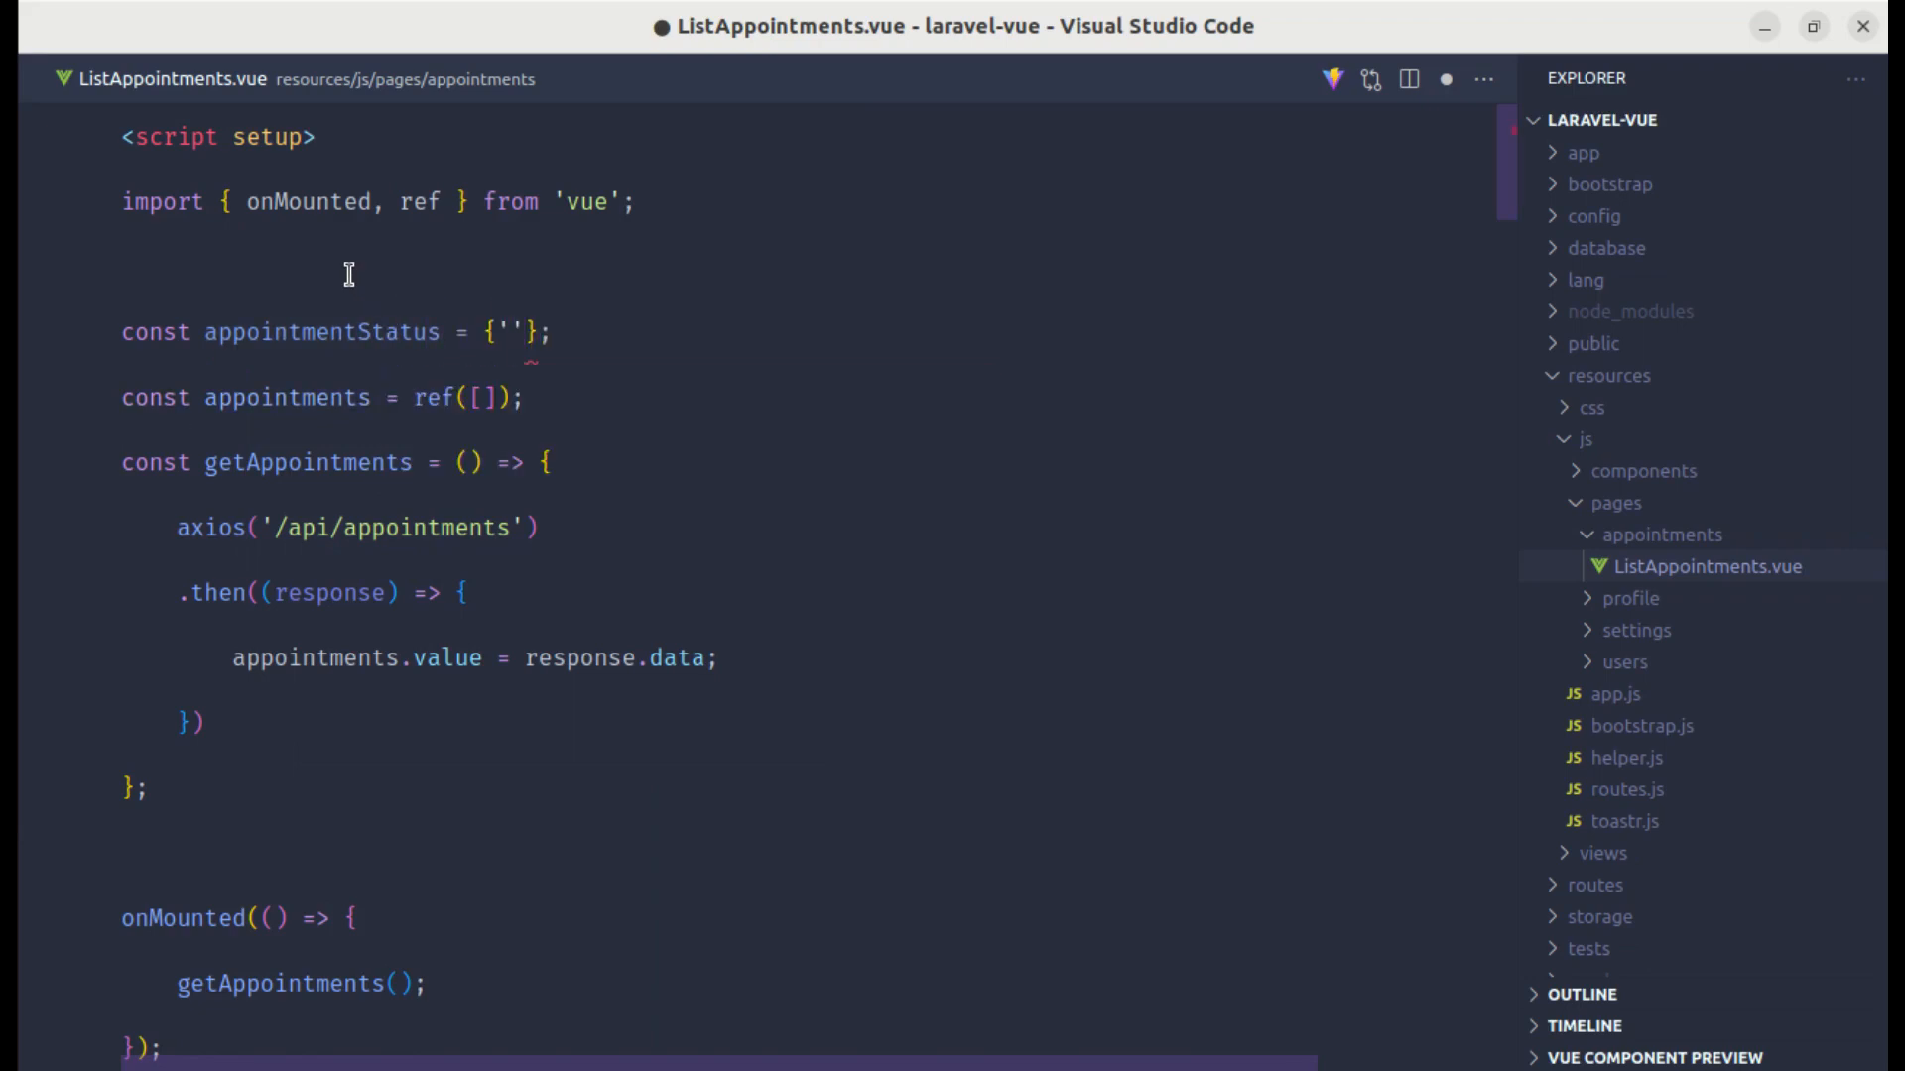
{"action": "type", "text": "scheduled"}
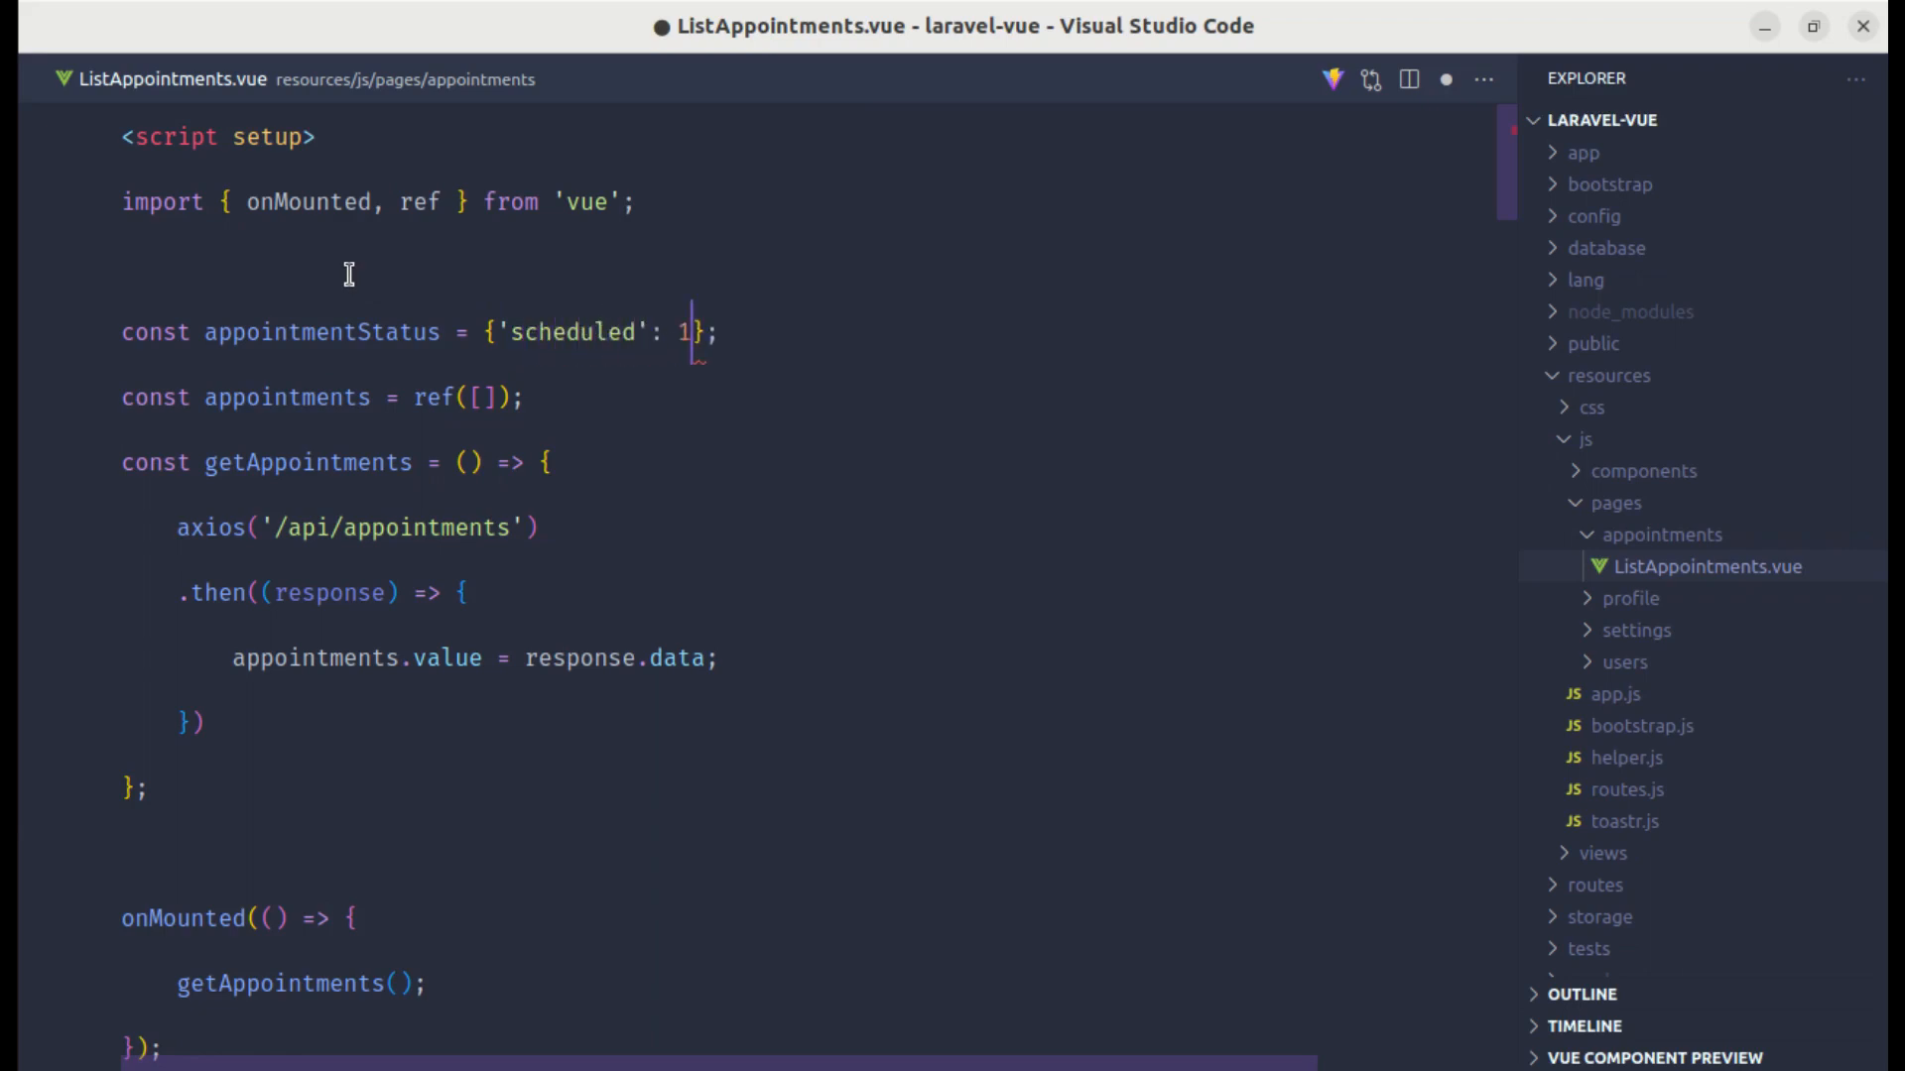
{"action": "type", "text": ", 'c'"}
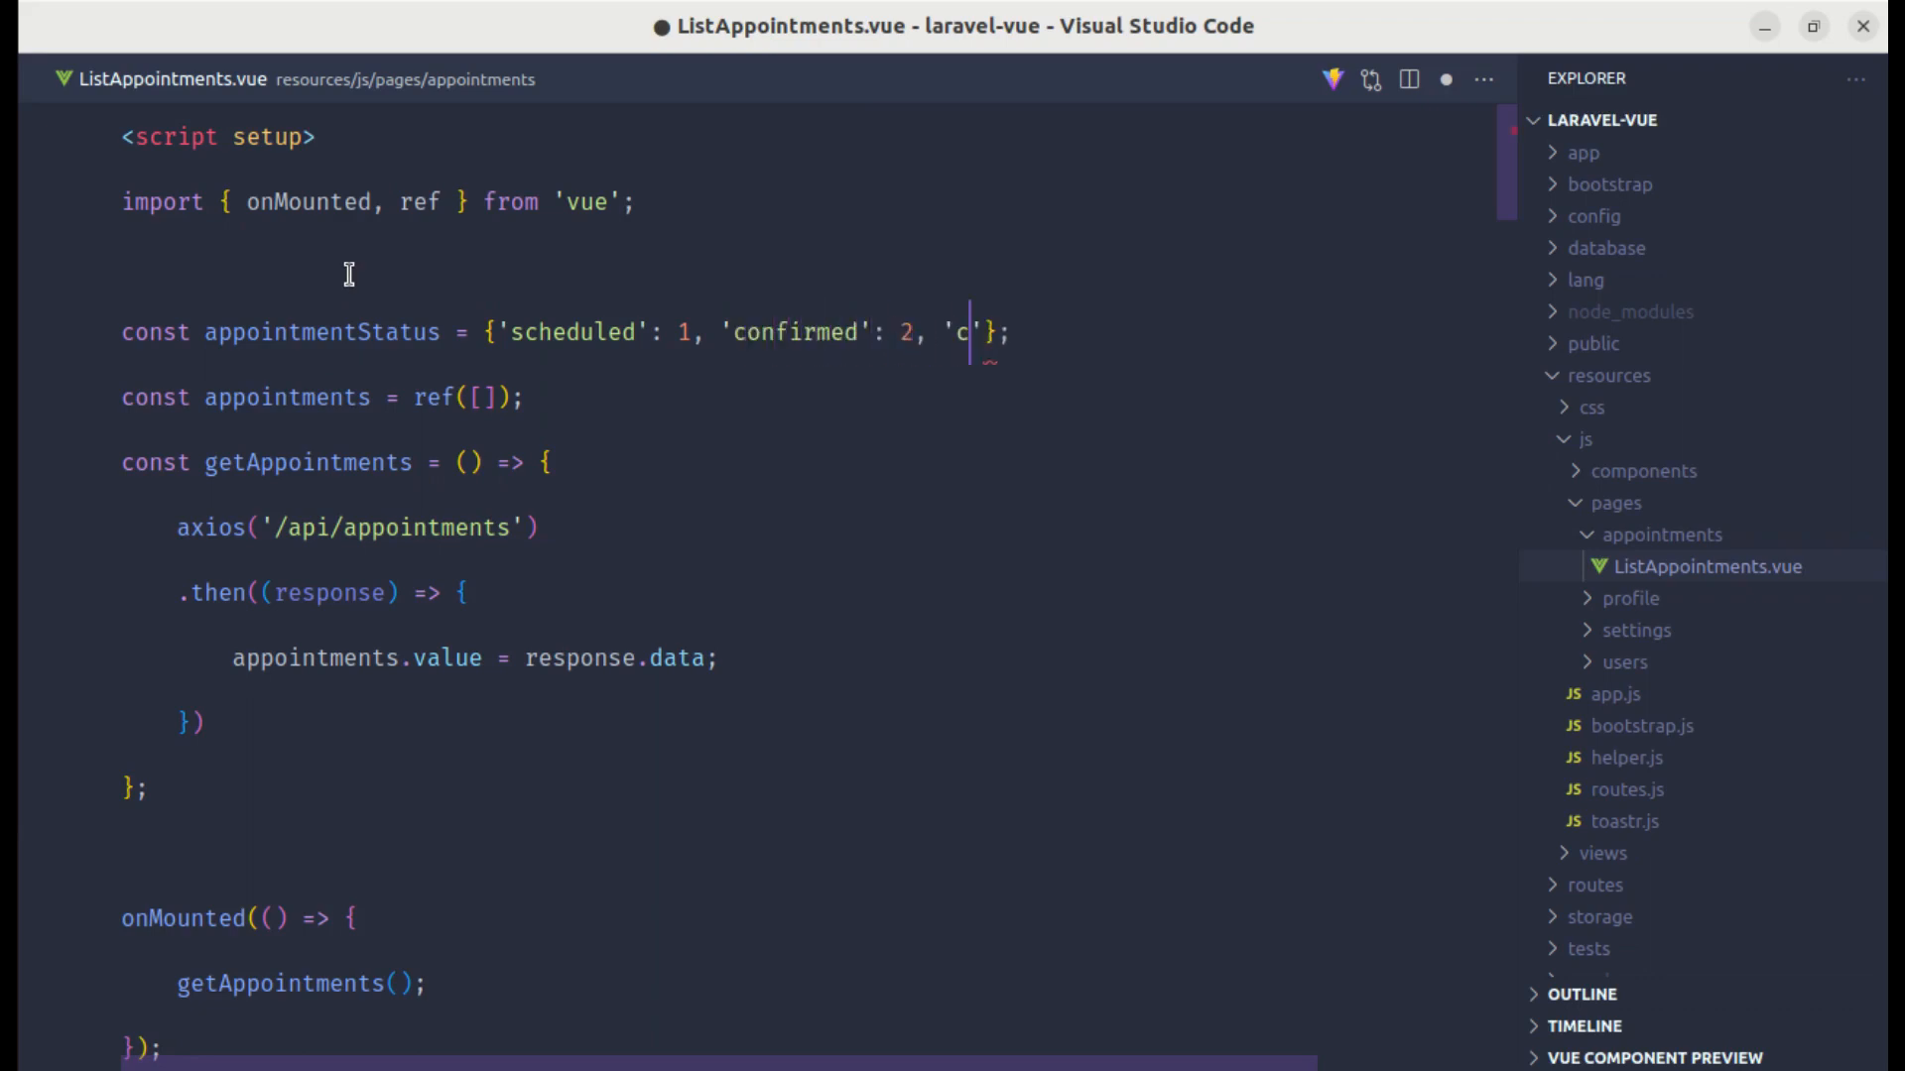
{"action": "type", "text": "ancelled"}
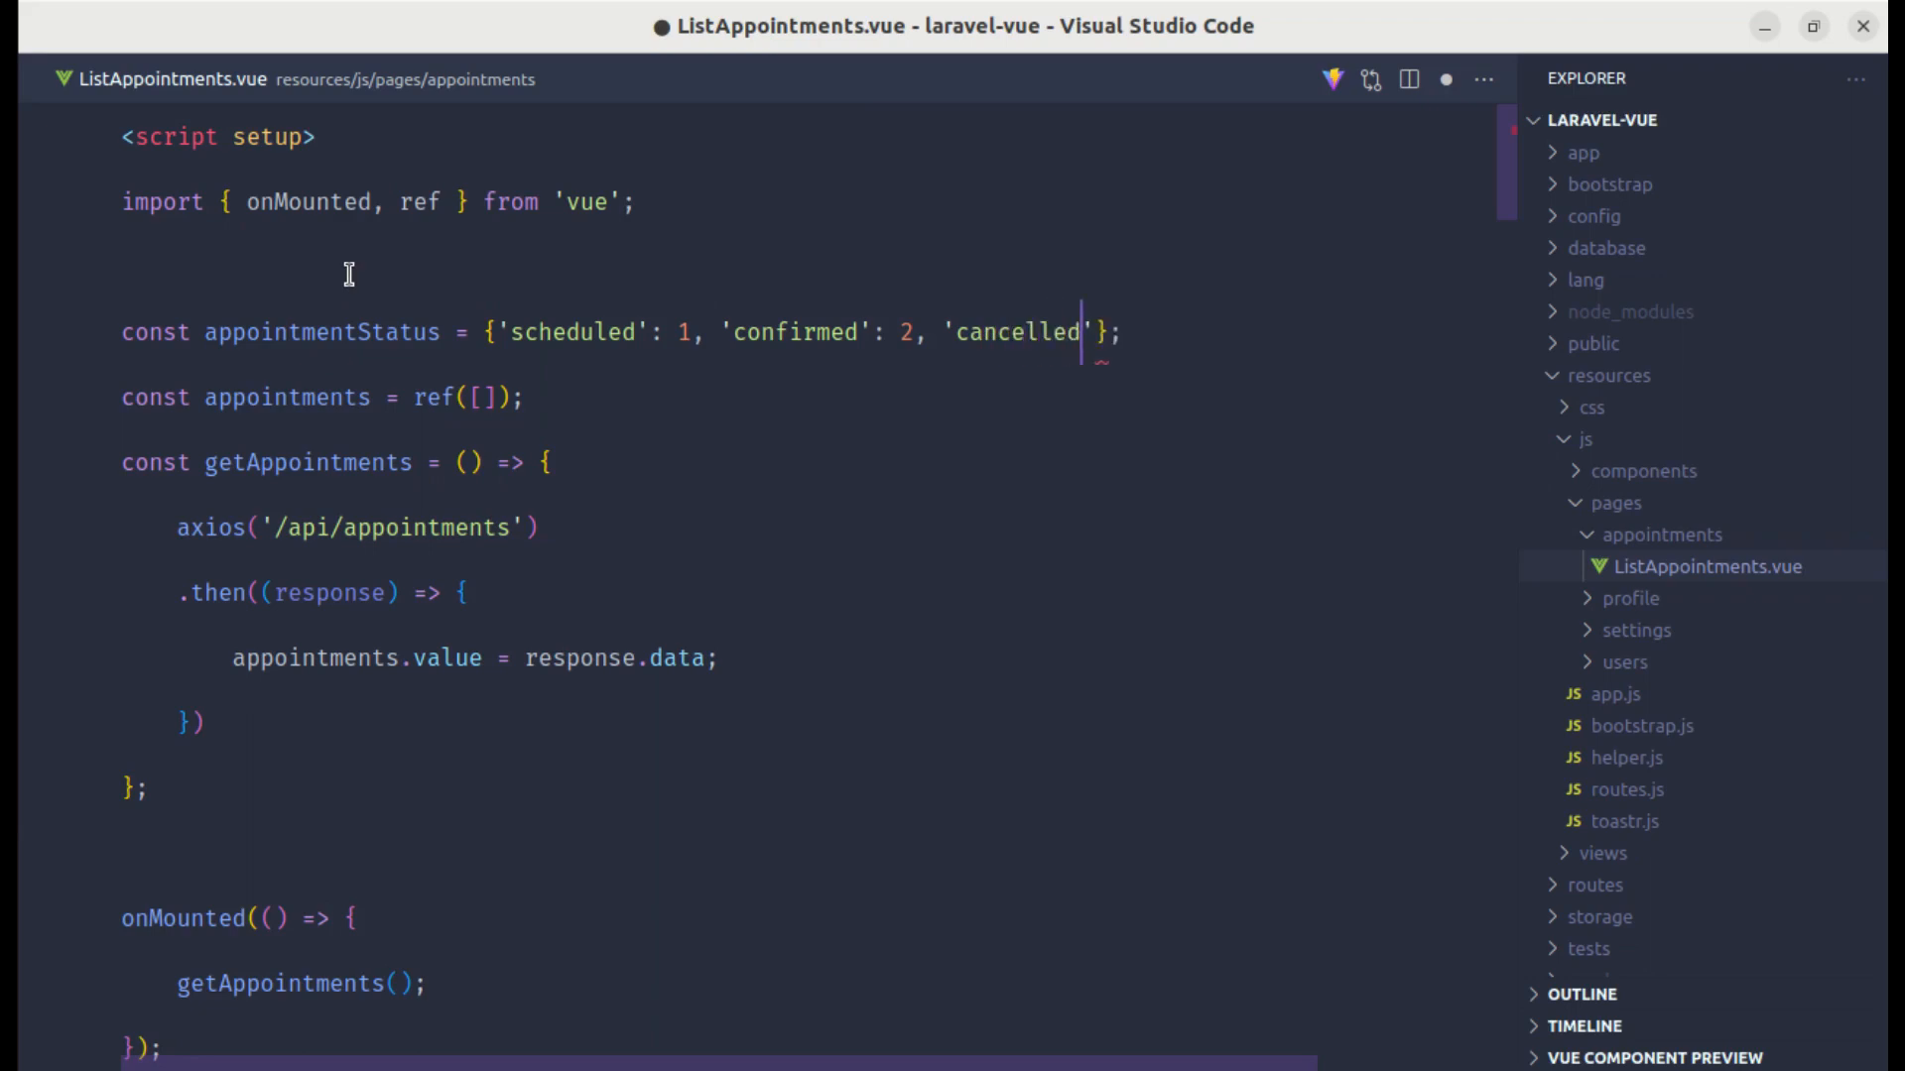
{"action": "type", "text": ": 3"}
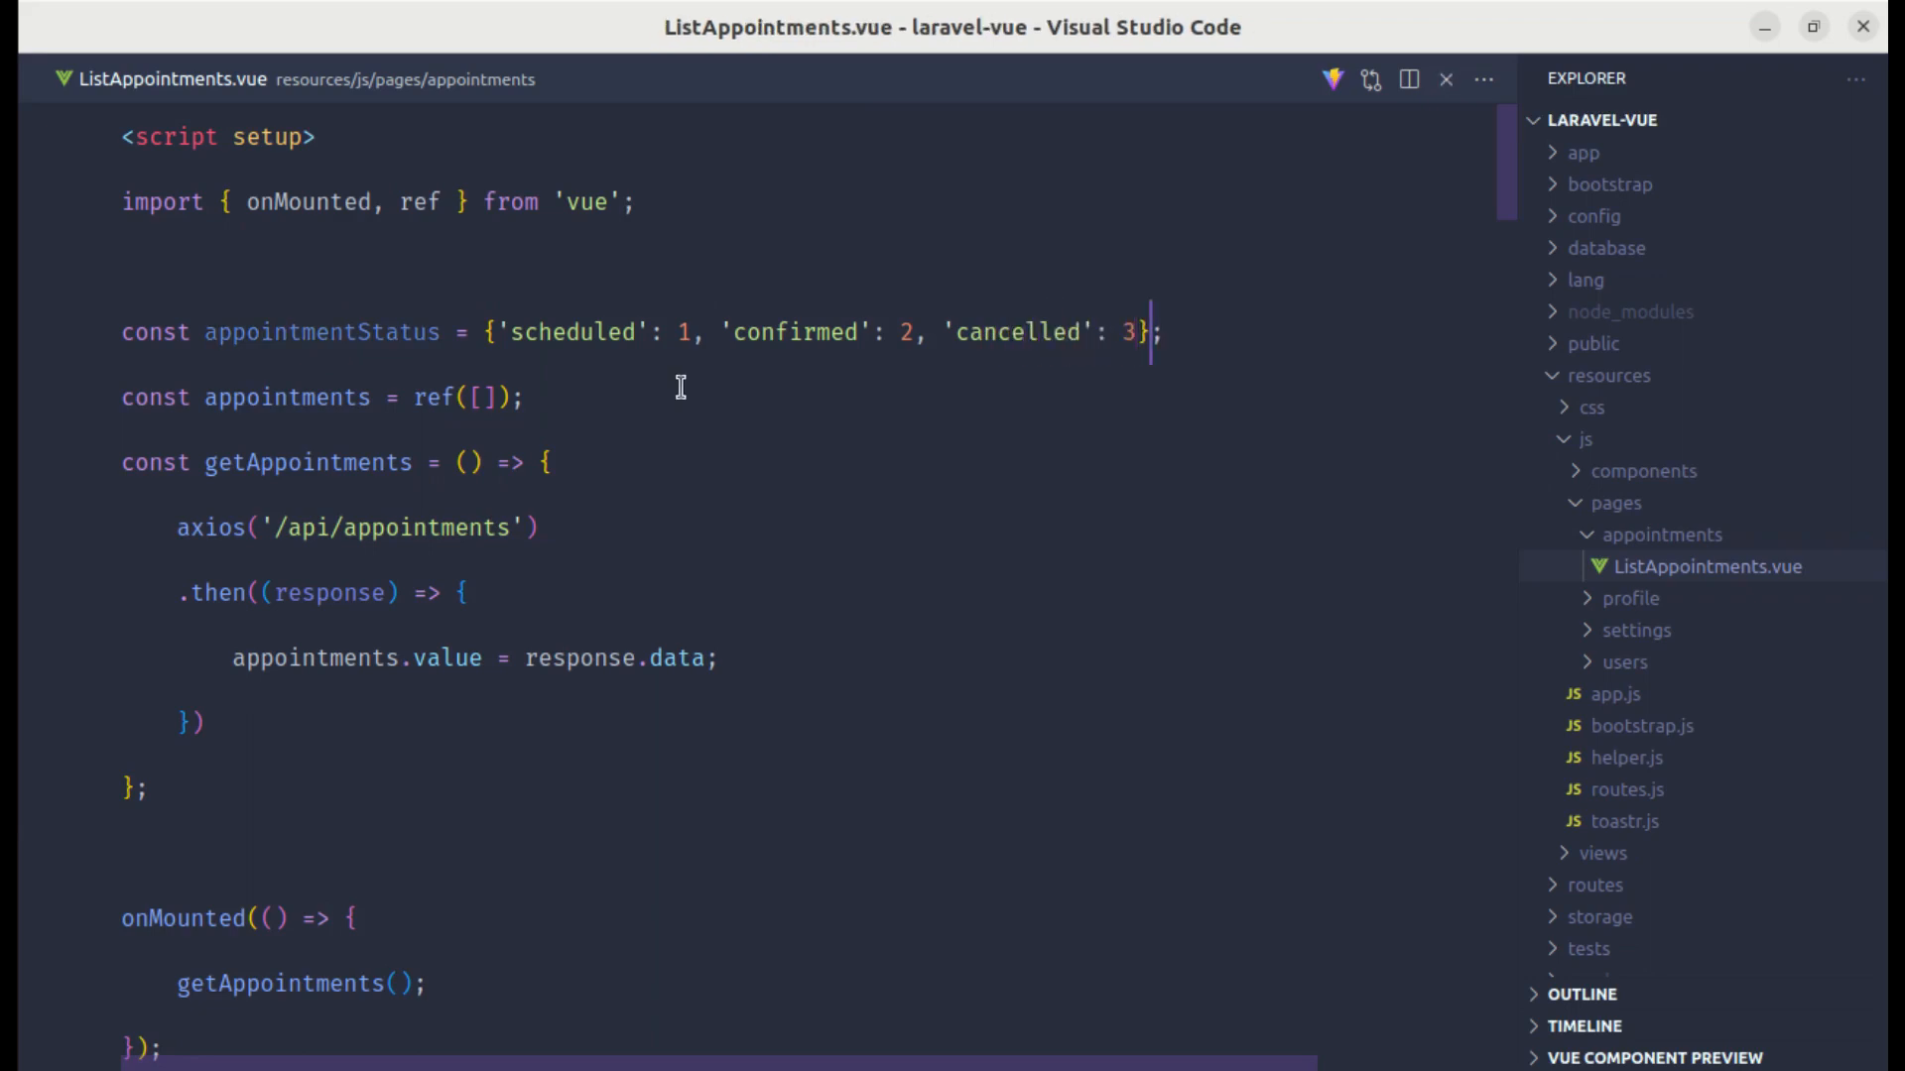
Step: In ListAppointments.vue, pass appointmentStatus.scheduled to the Scheduled button's getAppointments call
{"action": "key", "text": "ctrl+p"}
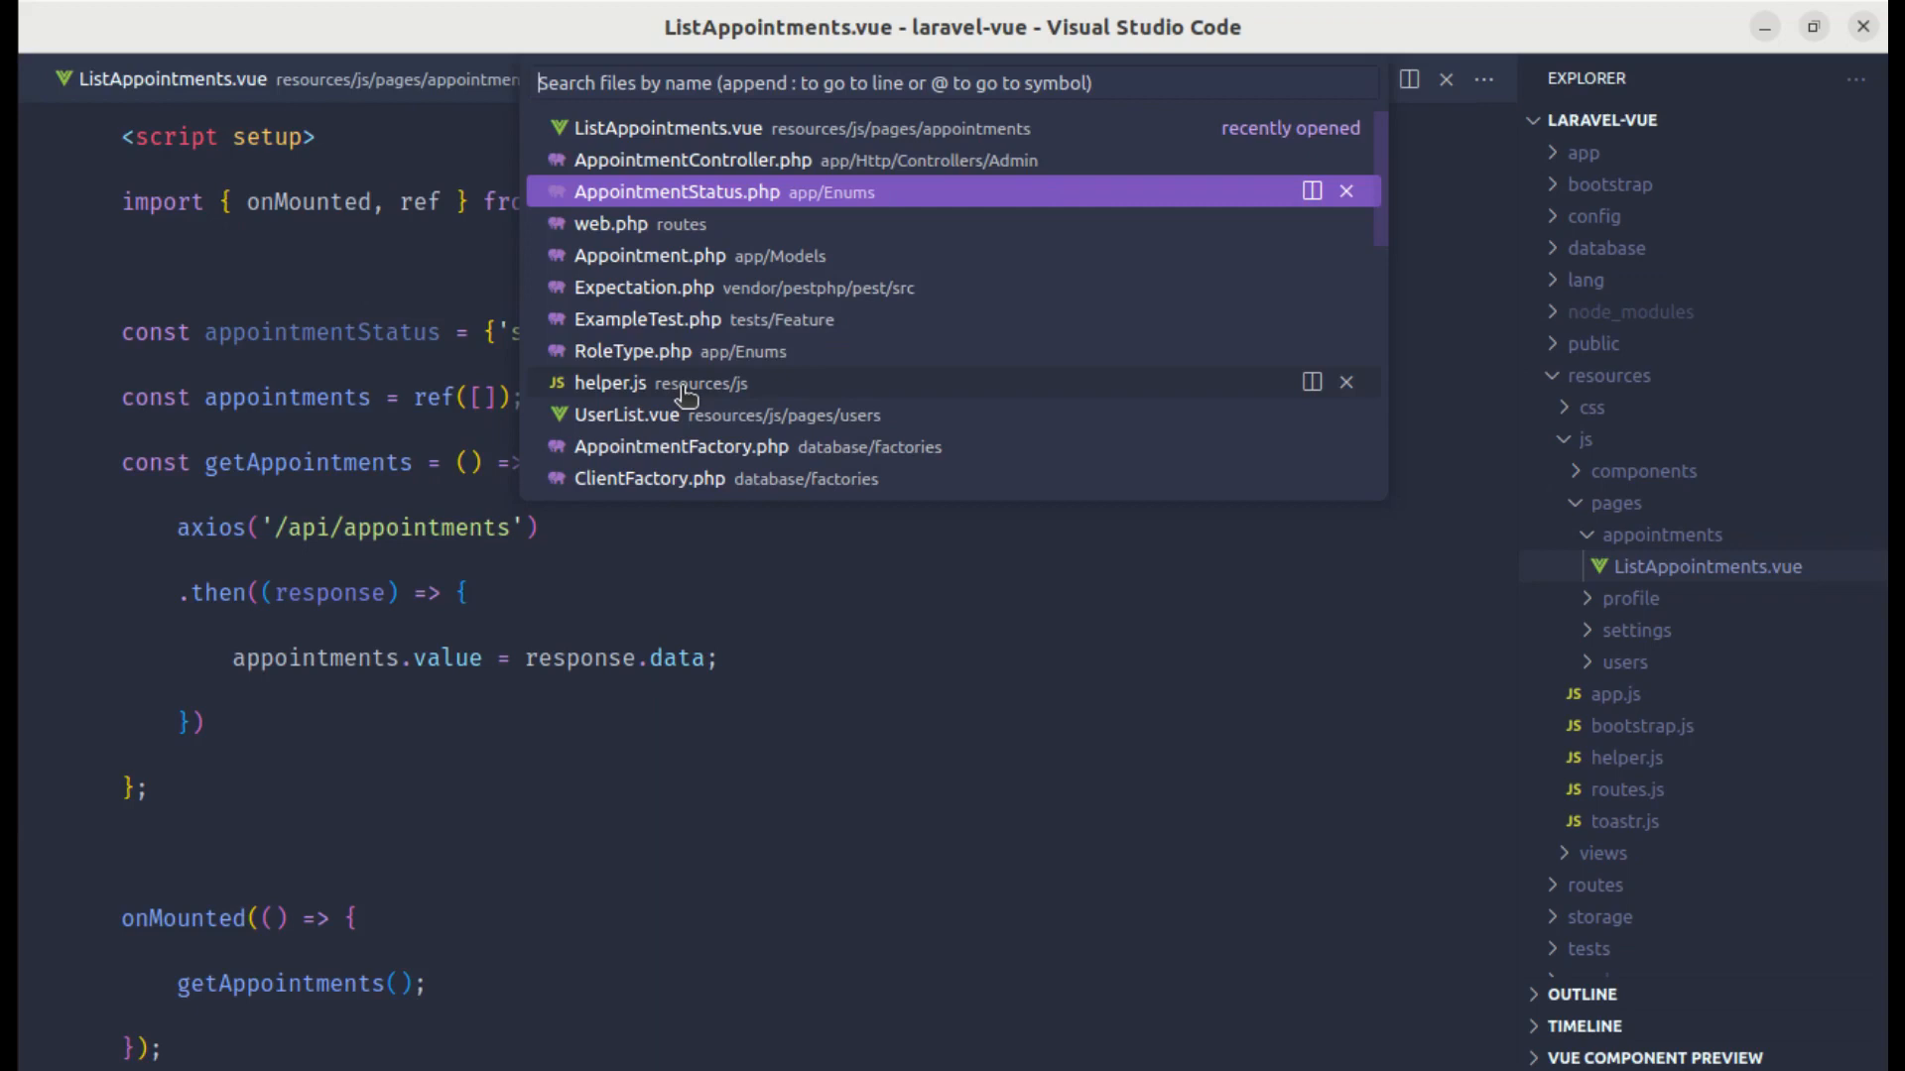
{"action": "left_click", "coordinate": [676, 191]}
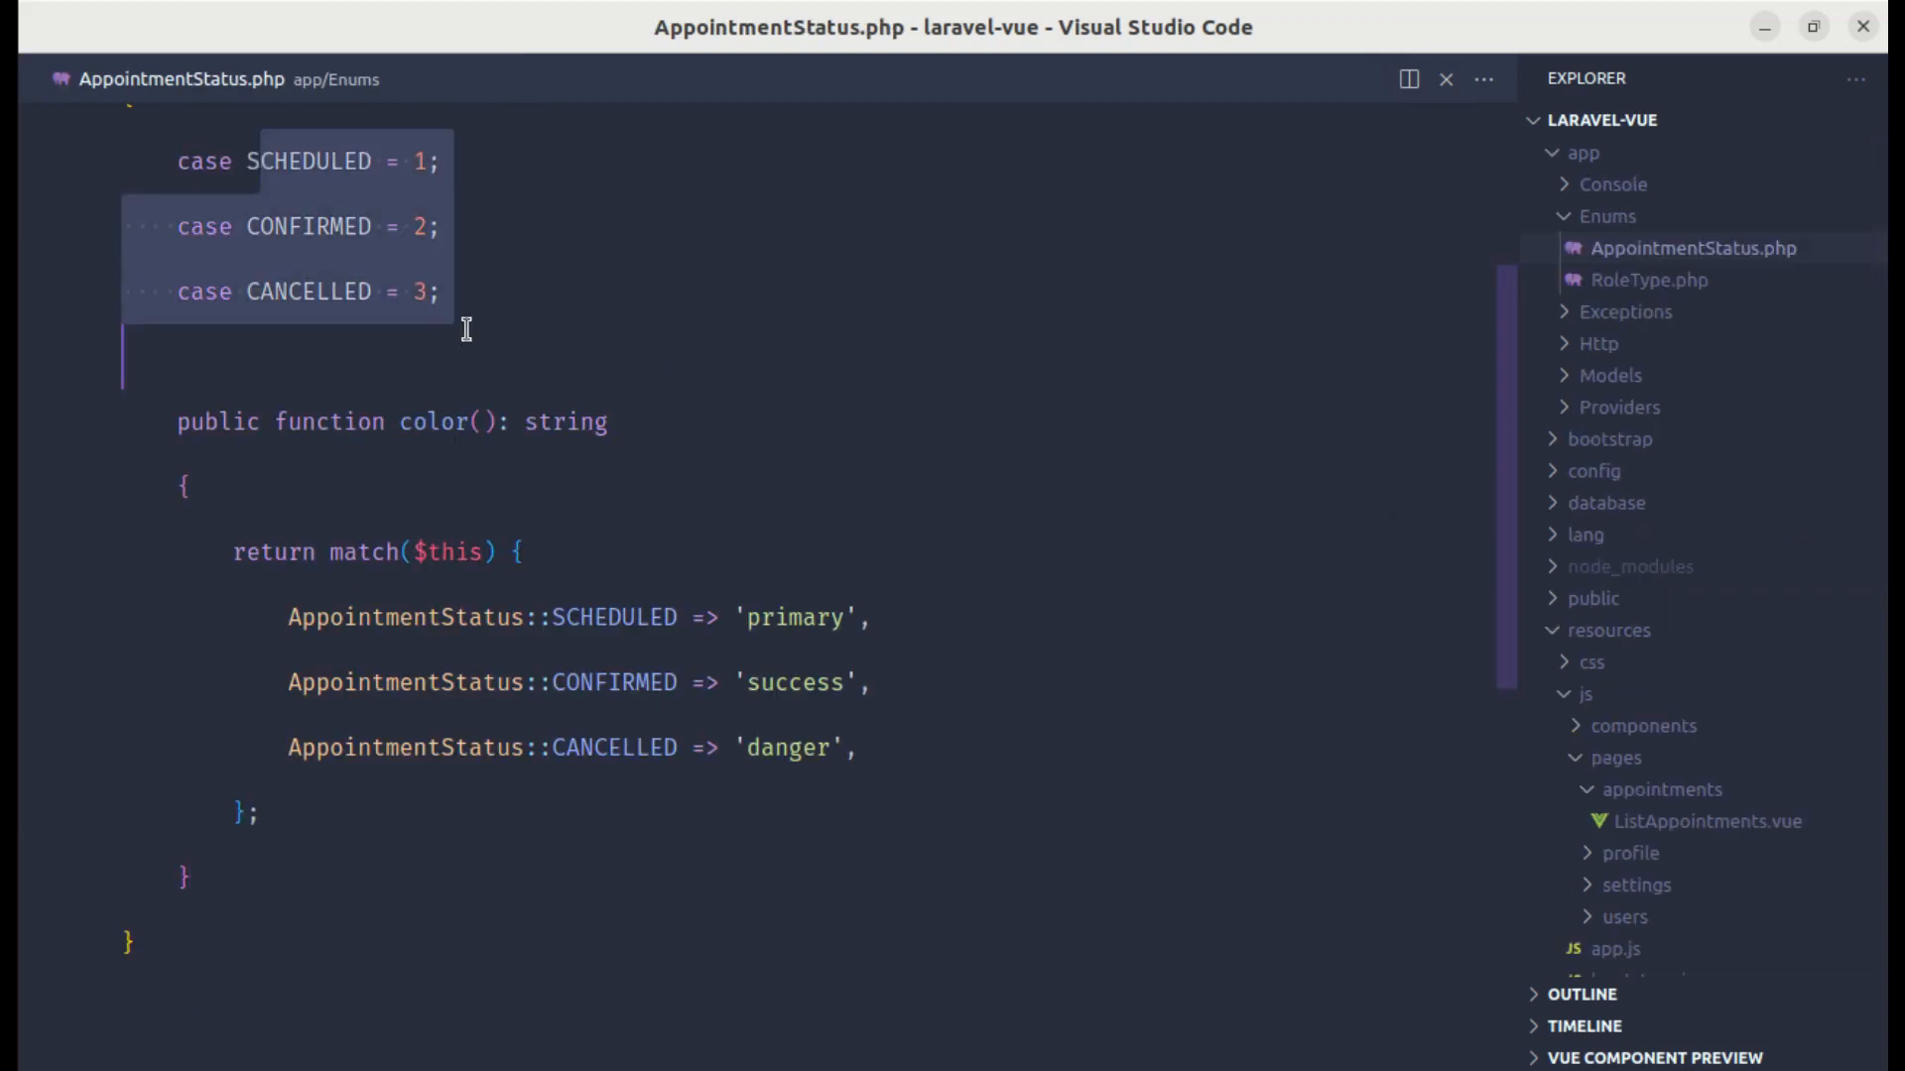
{"action": "left_click", "coordinate": [1712, 821]}
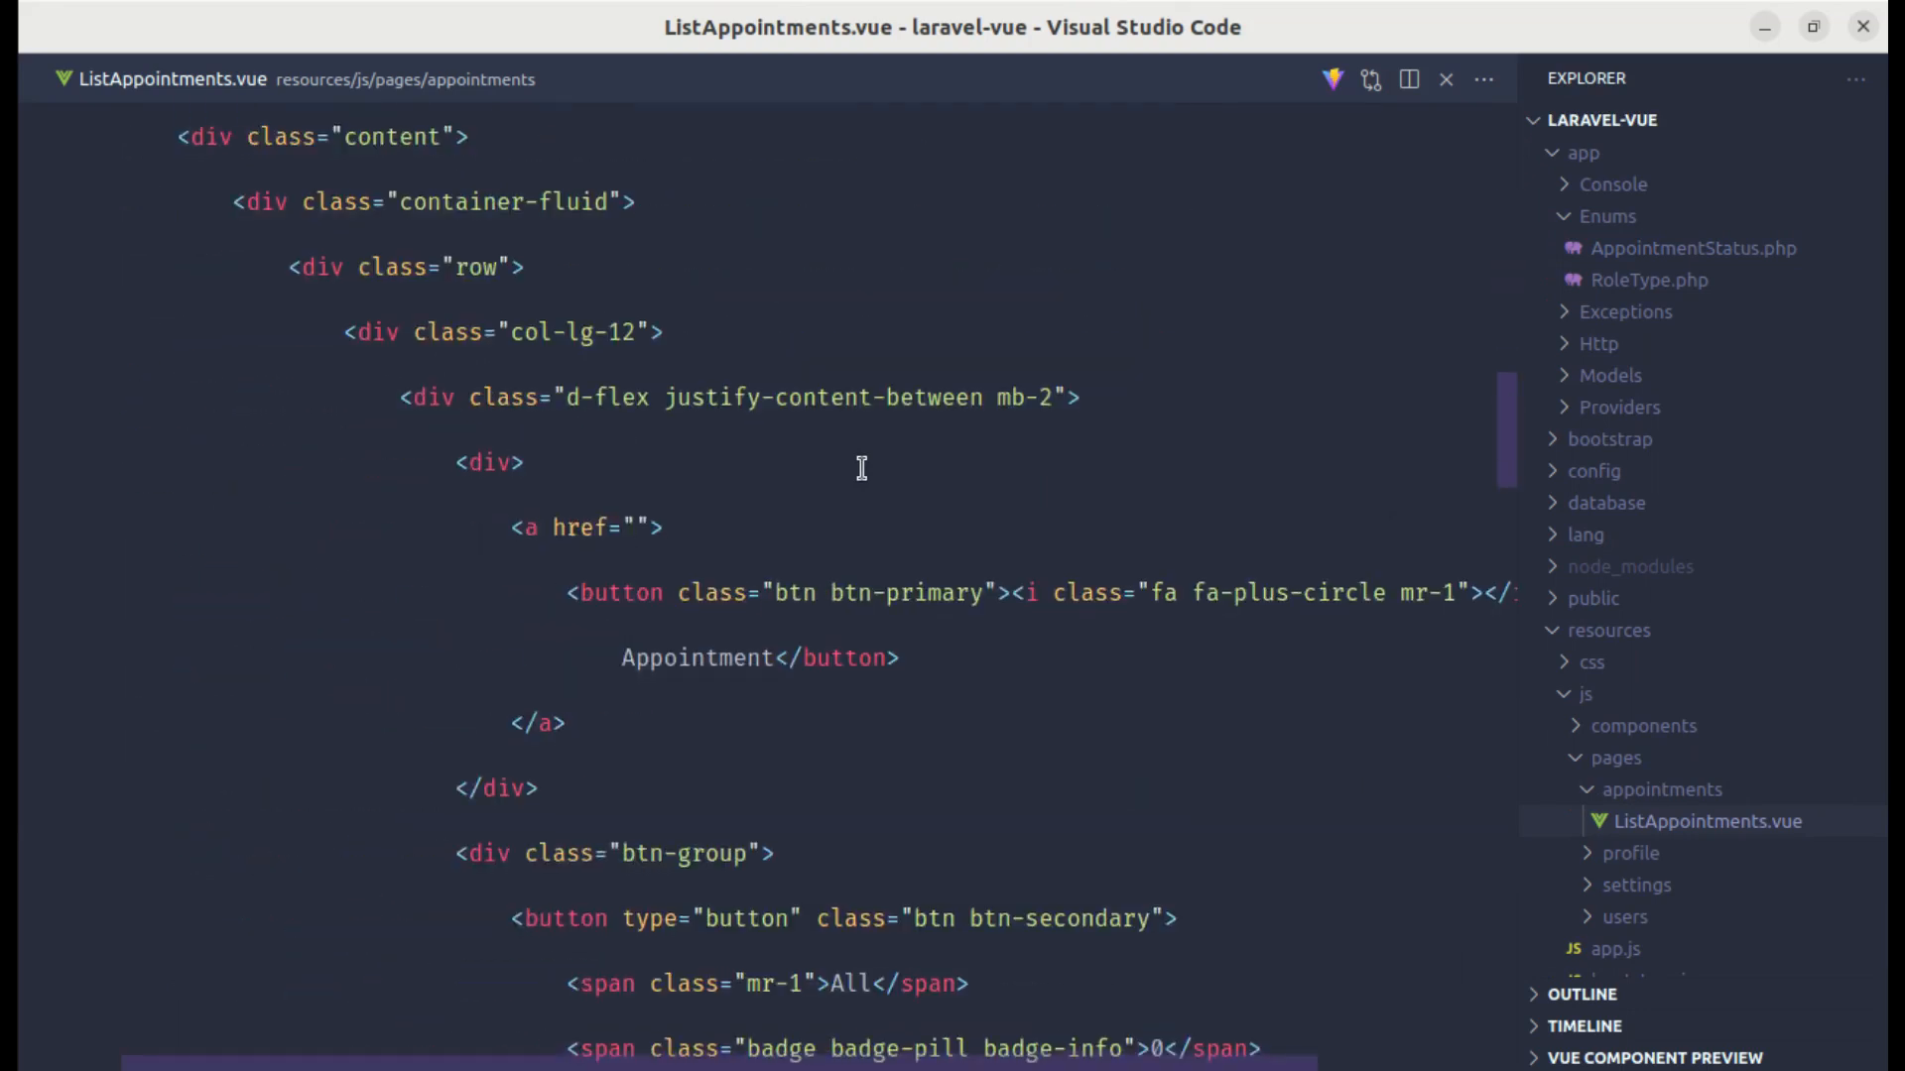
{"action": "scroll", "scroll_direction": "down", "scroll_amount": 3}
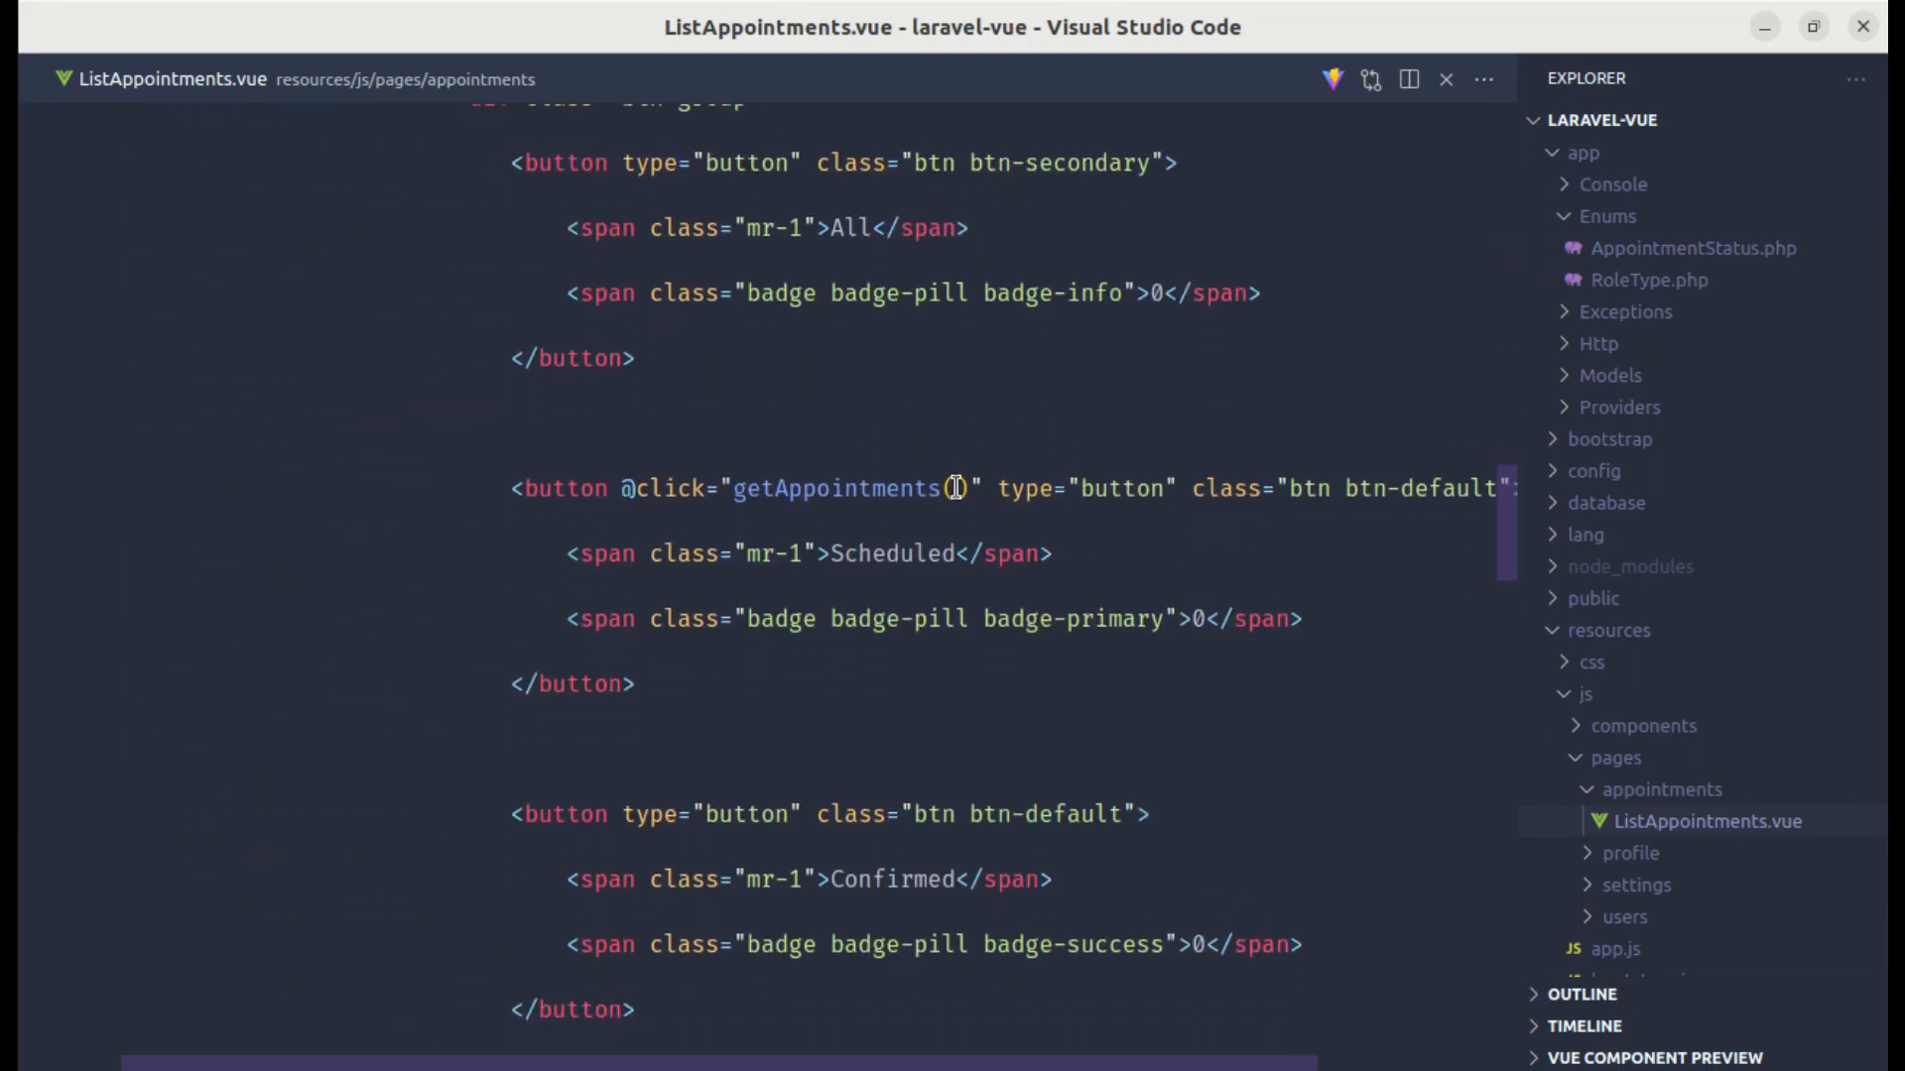
{"action": "mouse_move", "coordinate": [1155, 606]}
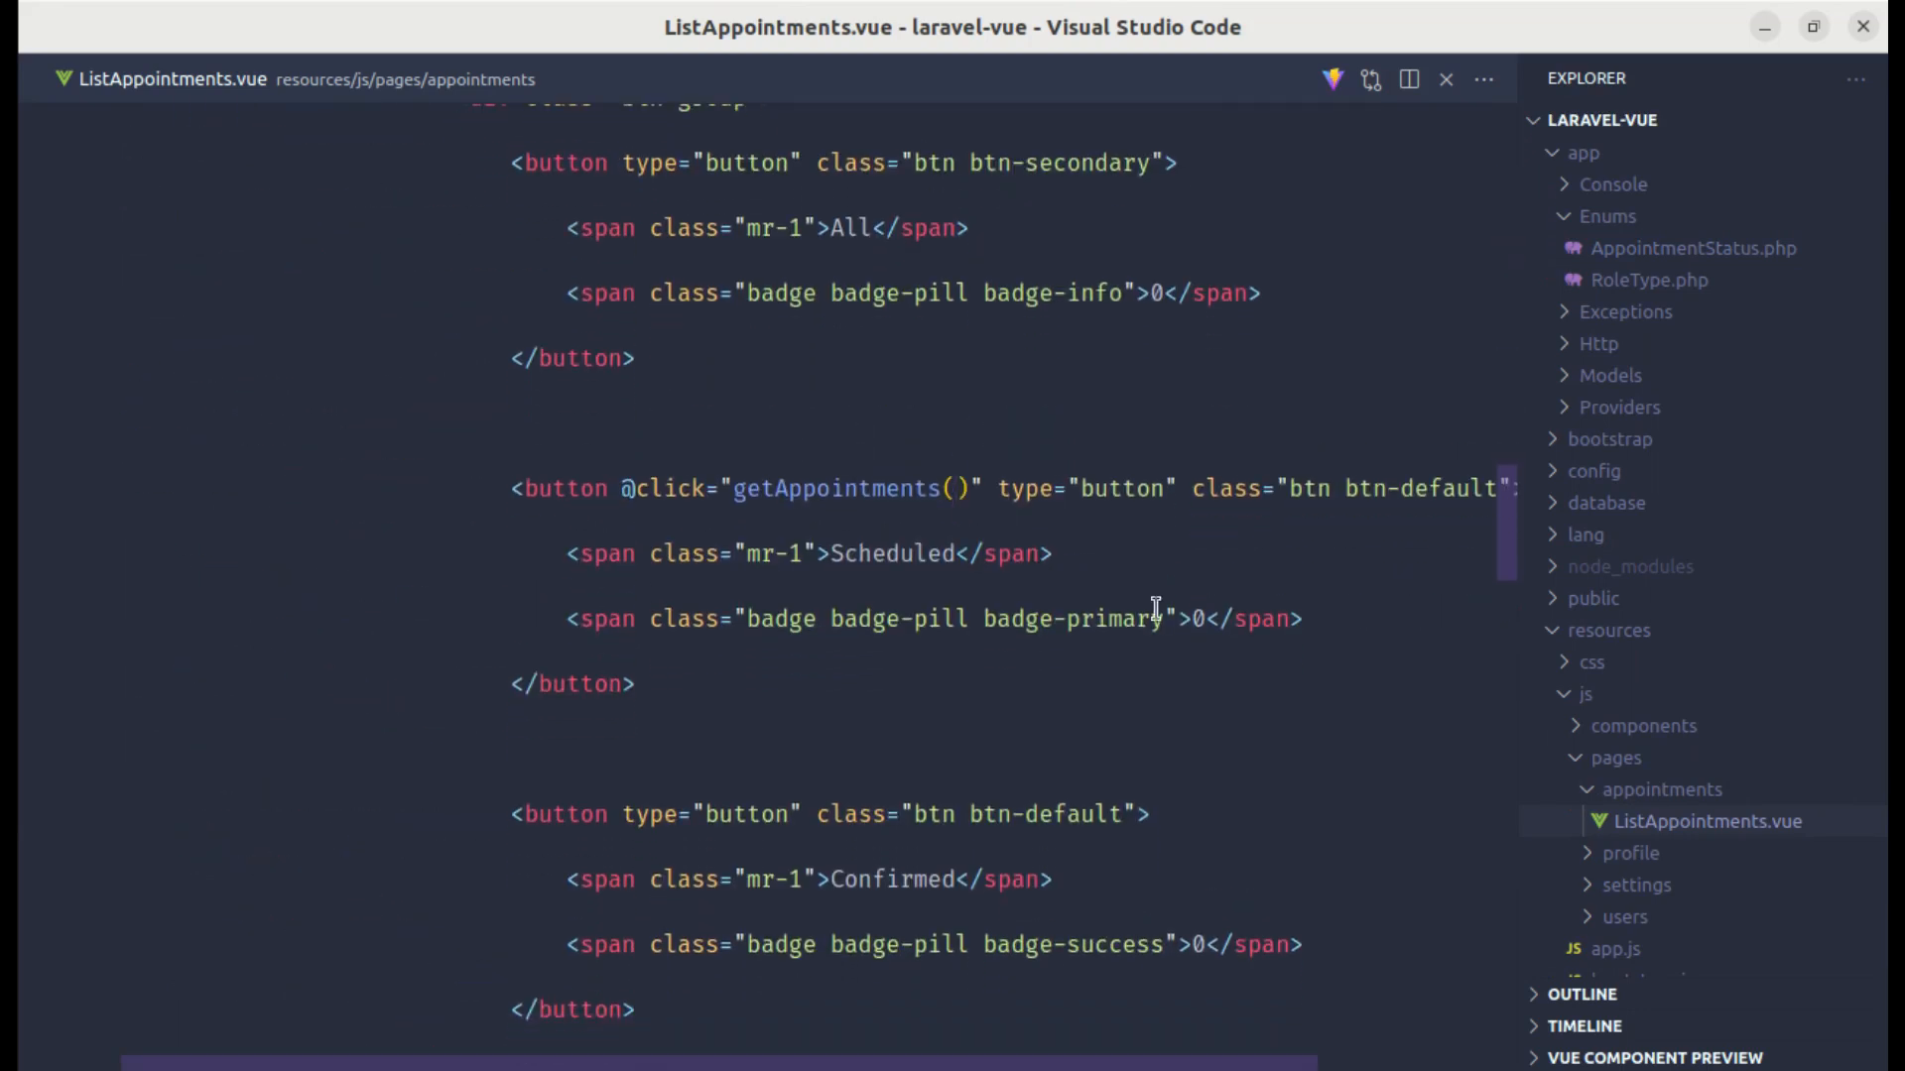
{"action": "type", "text": "appointmentStatus.scheduled"}
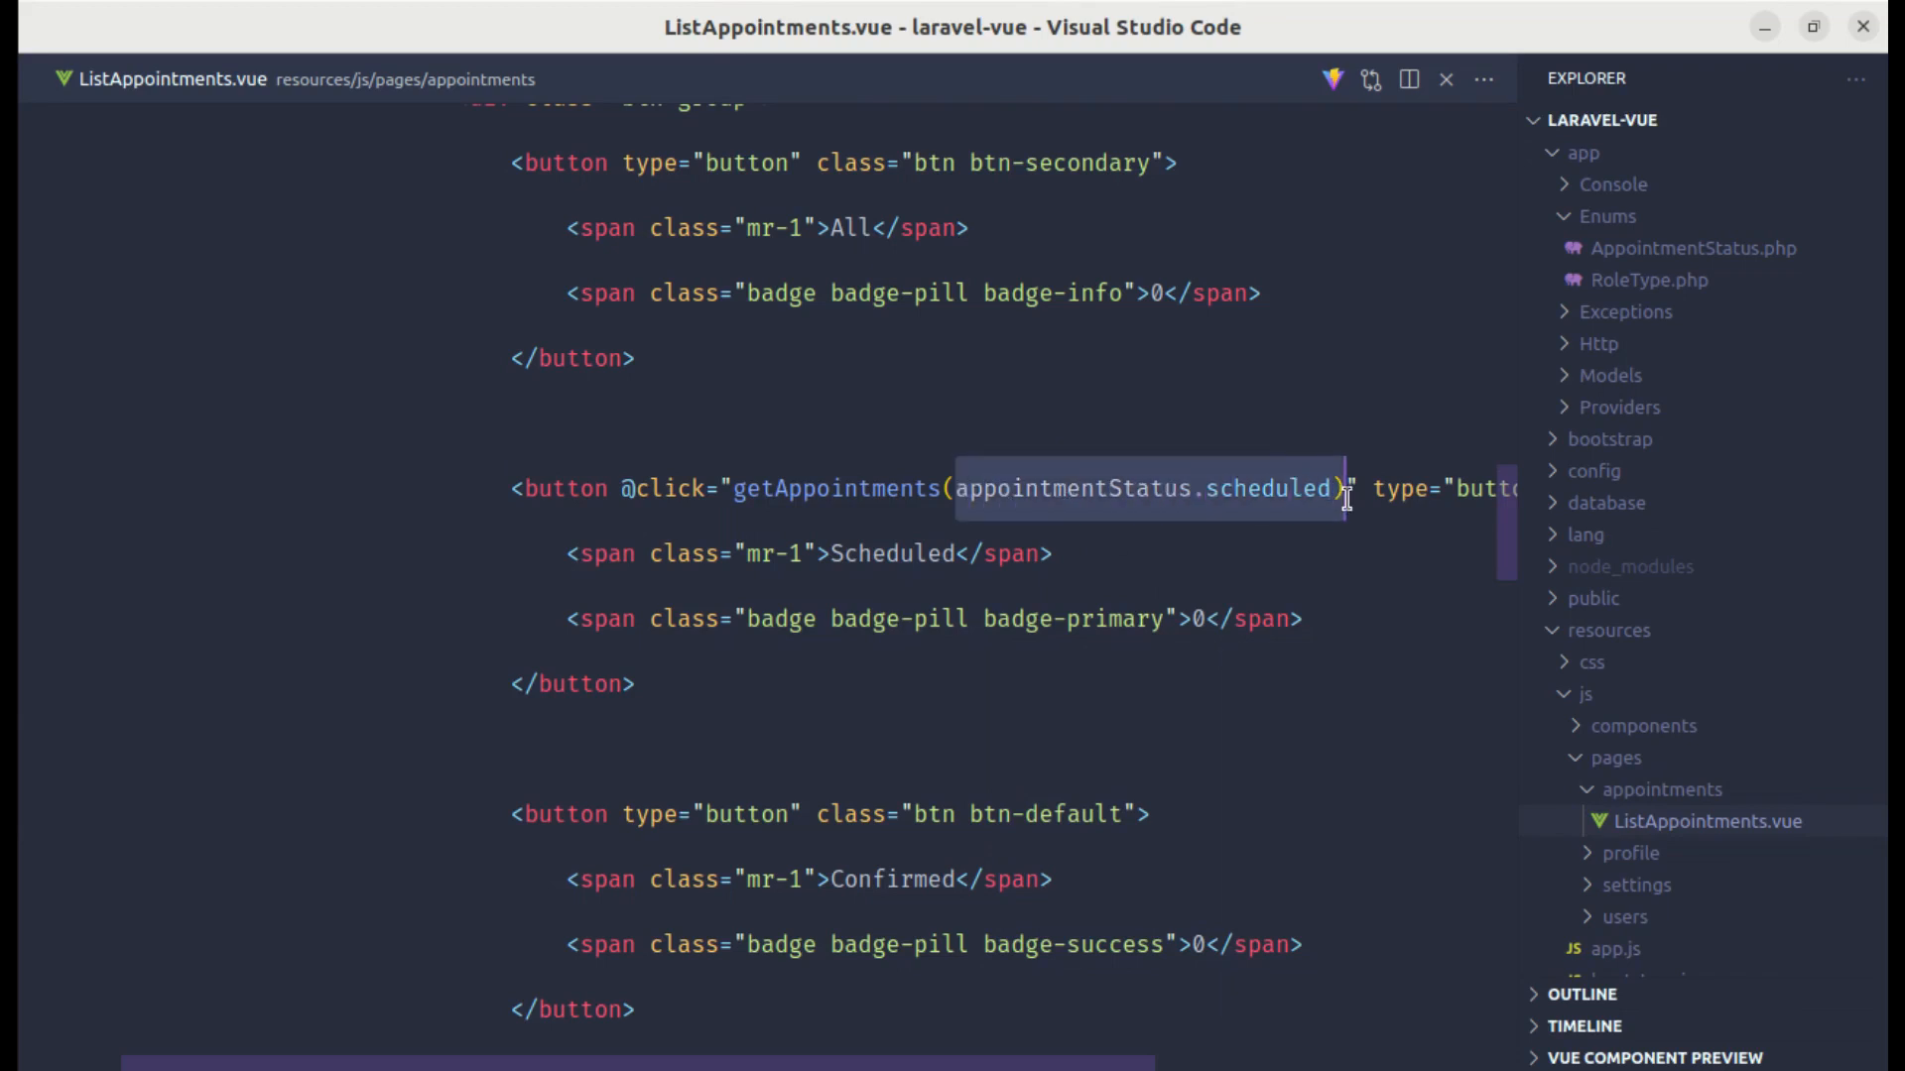
{"action": "scroll", "scroll_direction": "up", "scroll_amount": 3}
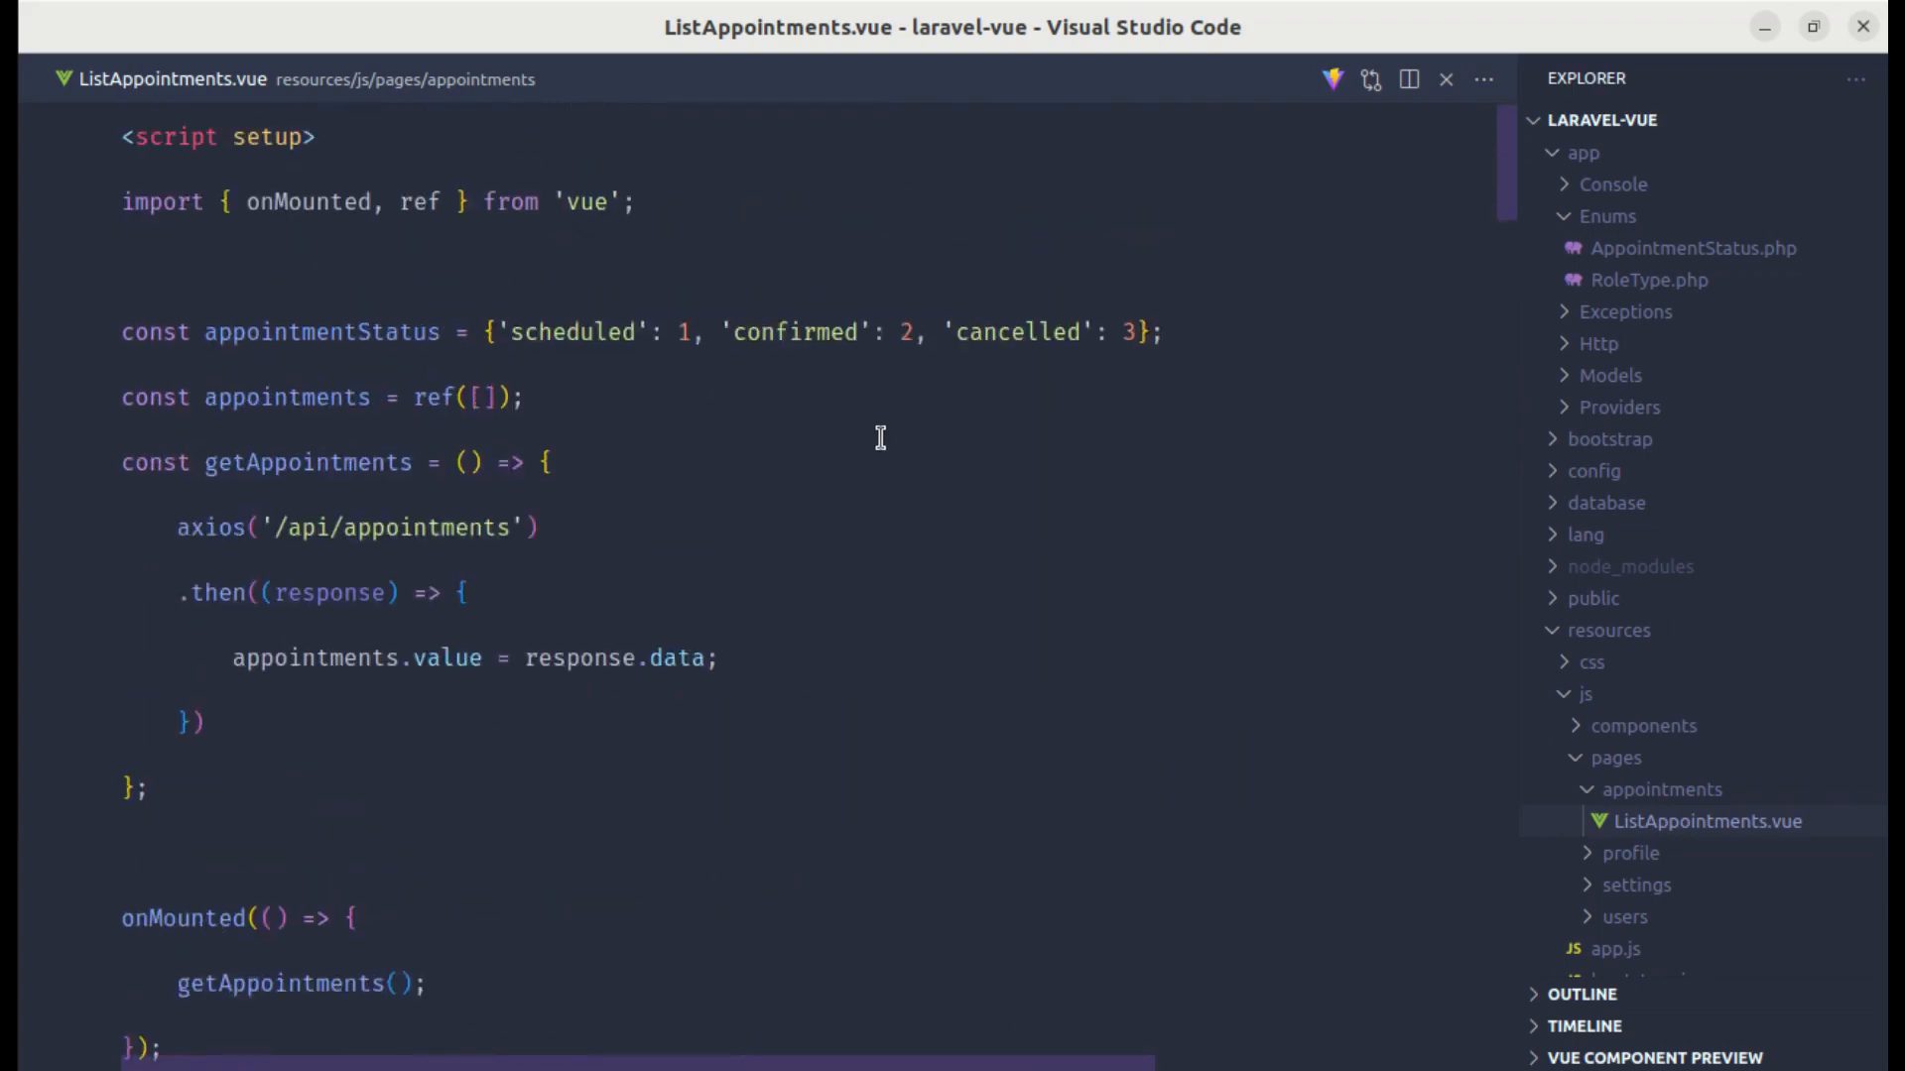
Step: Give getAppointments a status parameter, switch to axios.get, and start a params constant
{"action": "double_click", "coordinate": [308, 463]}
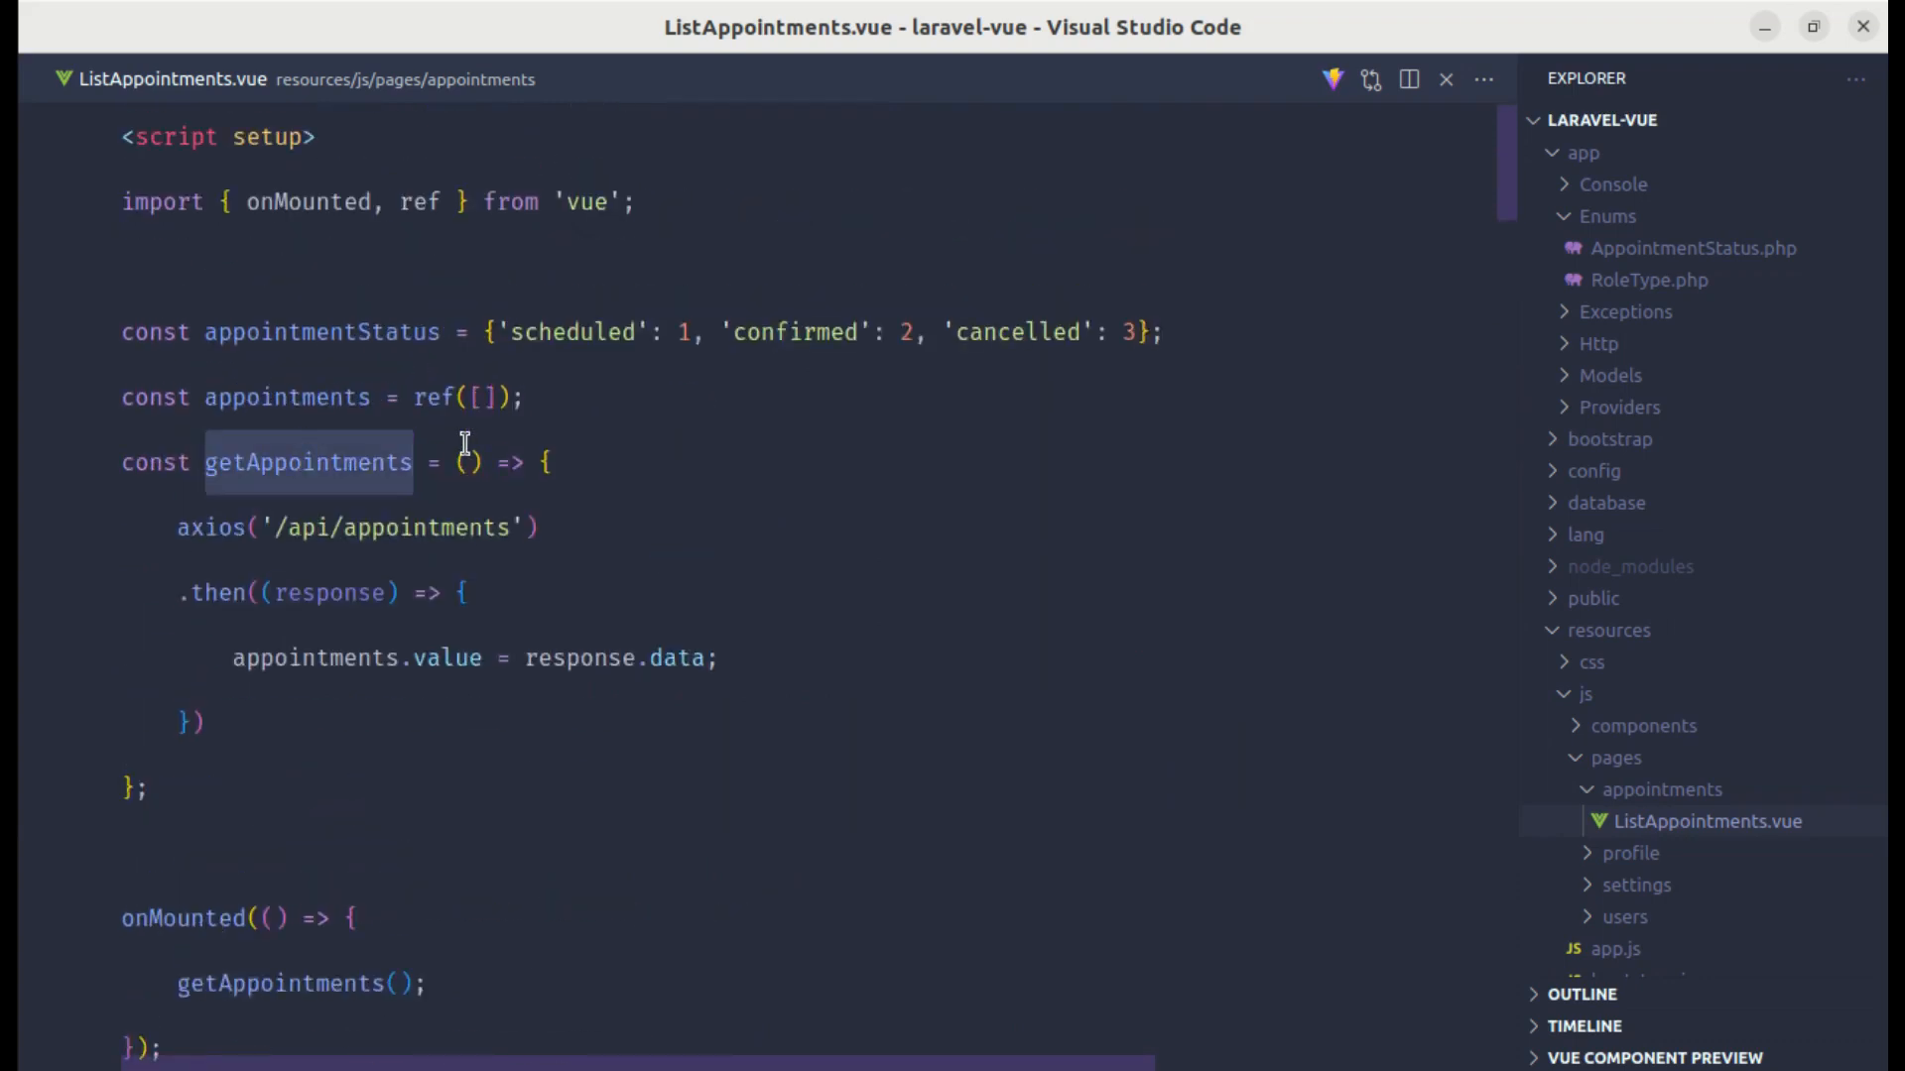
{"action": "type", "text": "status"}
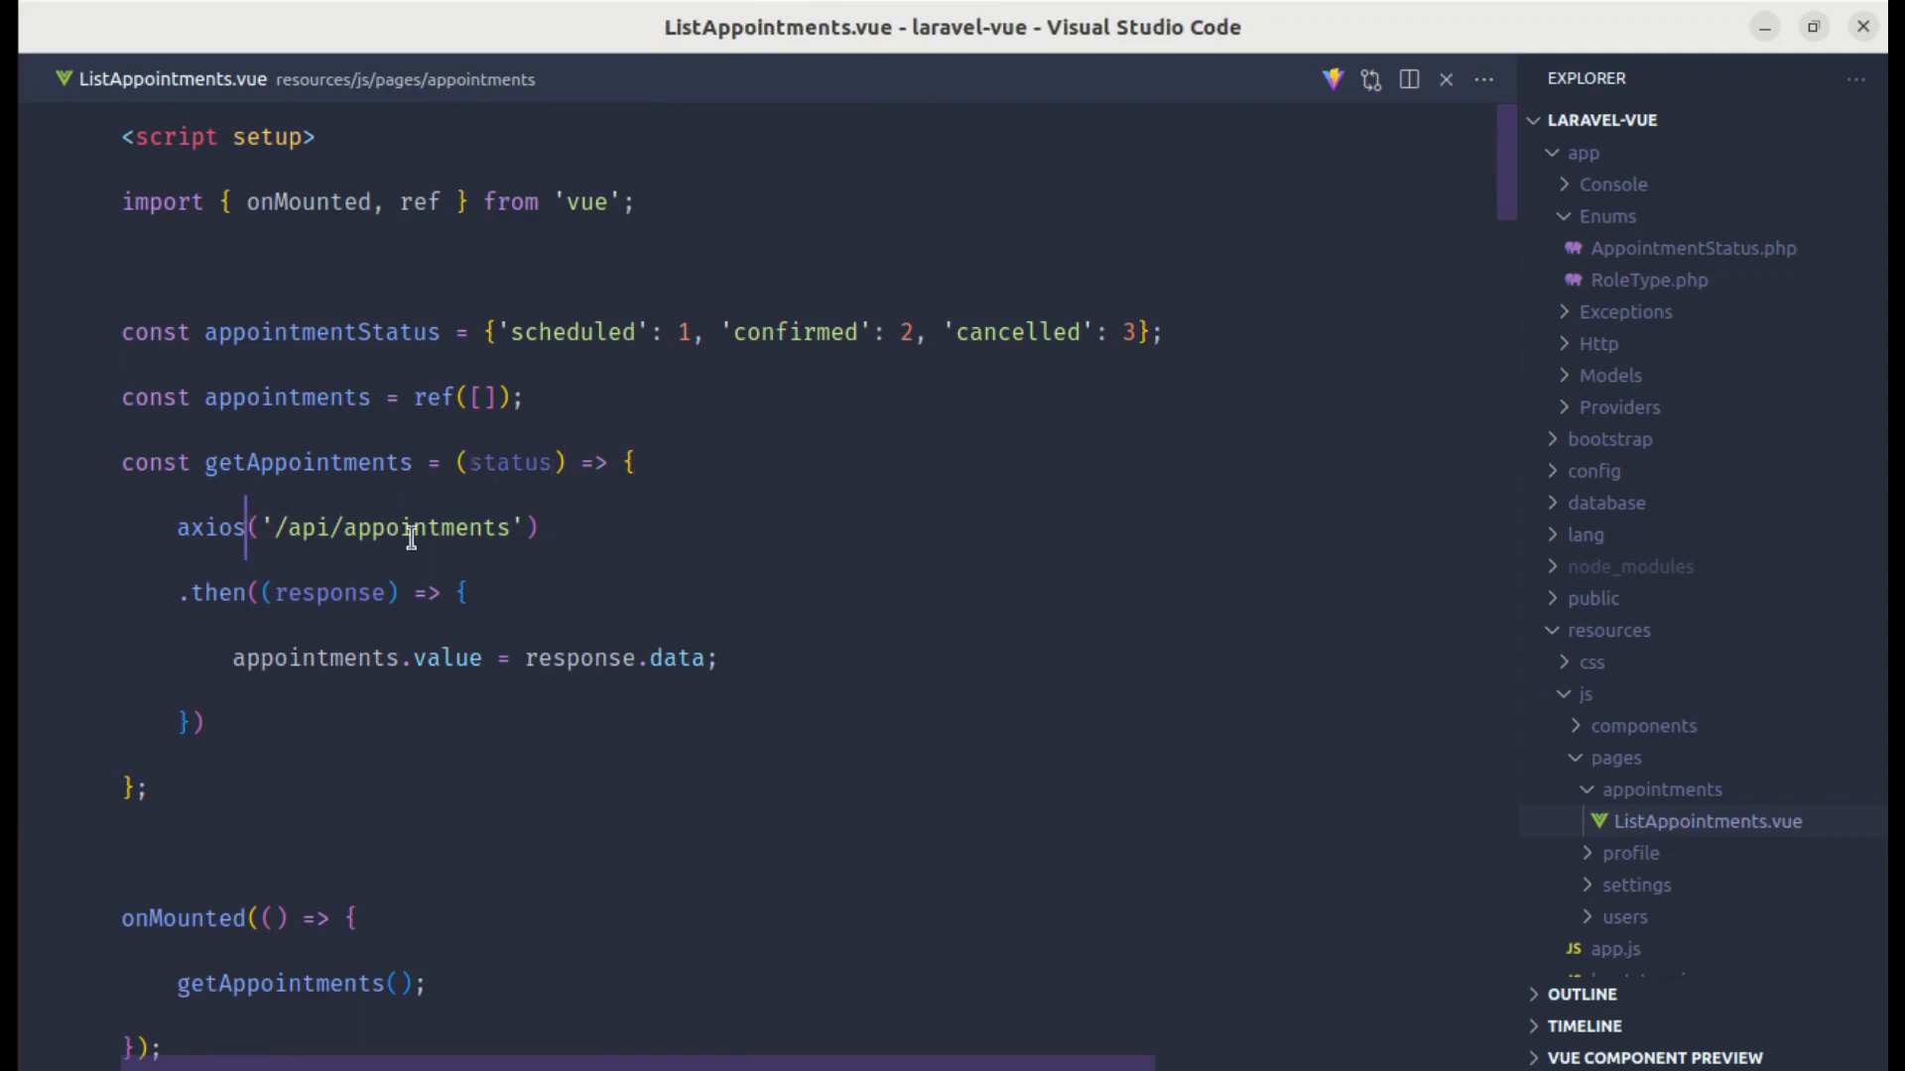
{"action": "type", "text": ".get("}
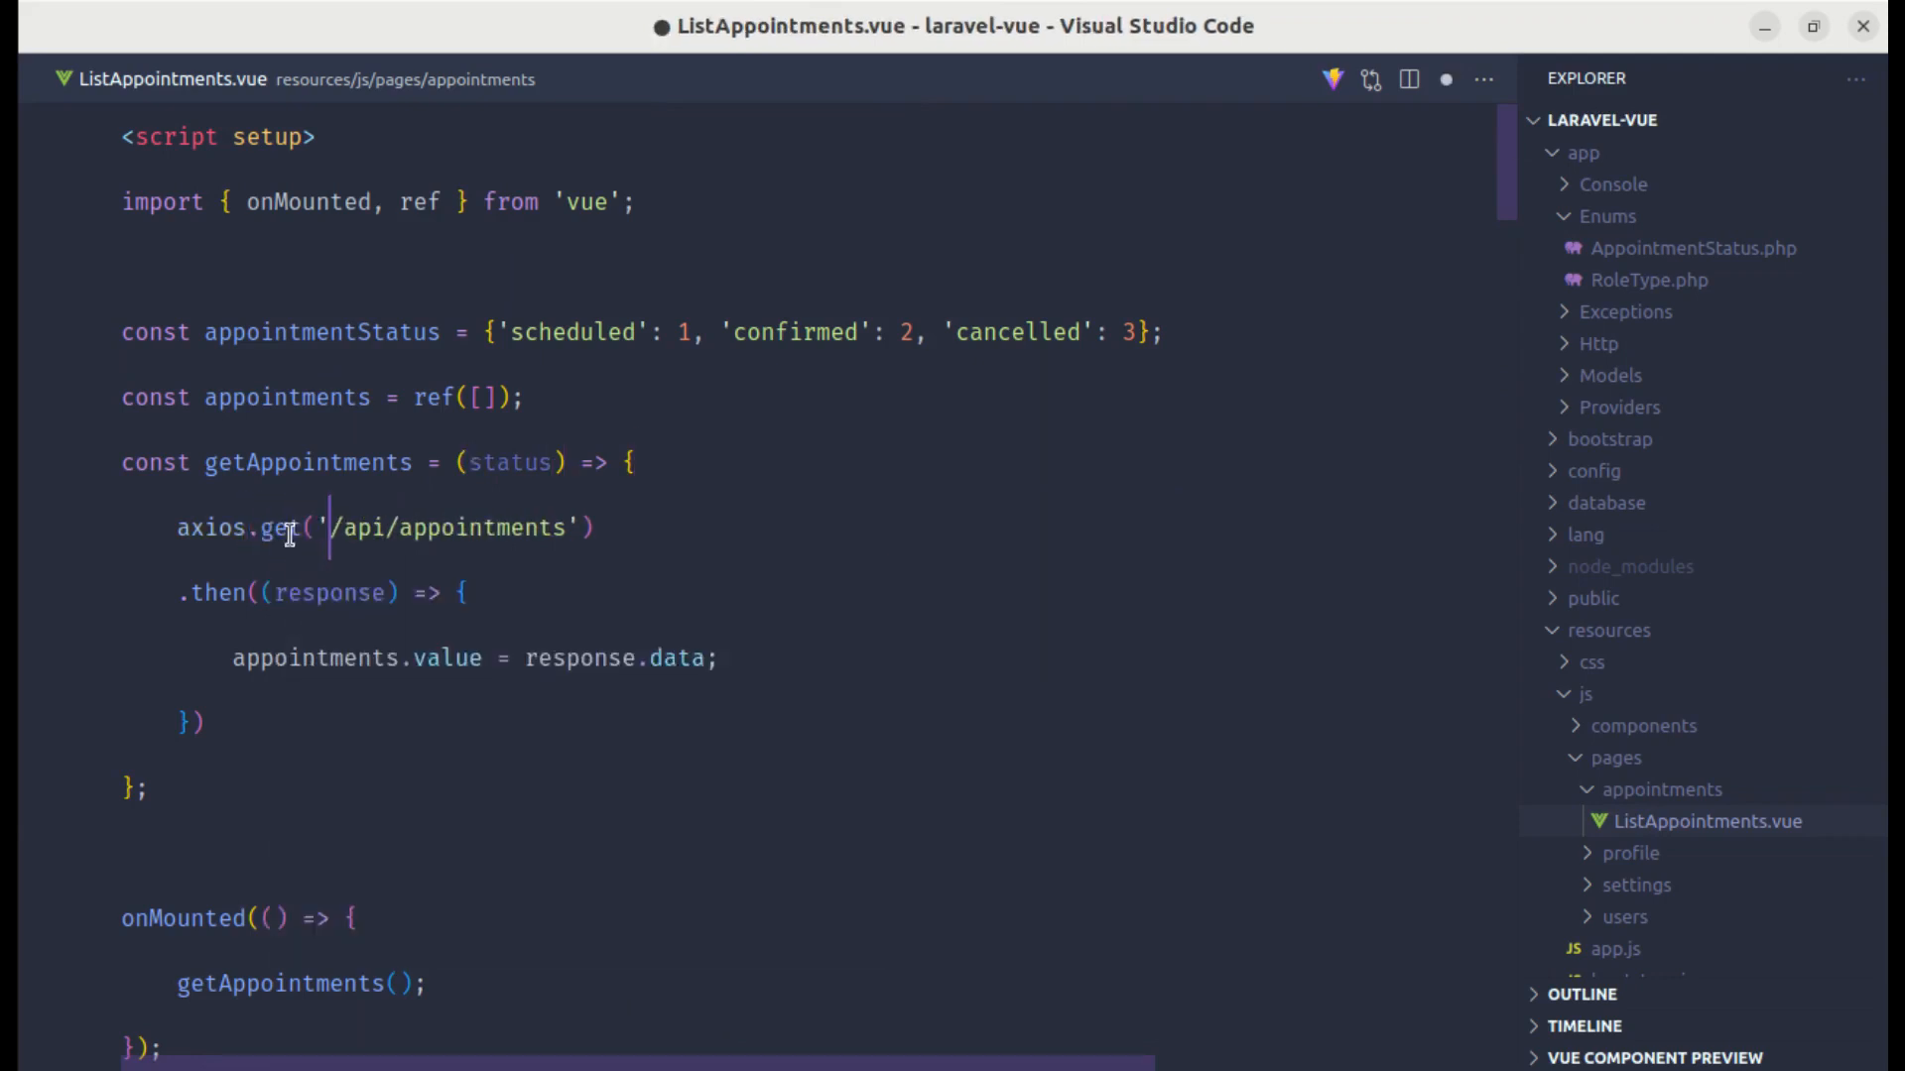
{"action": "key", "text": "BackSpace"}
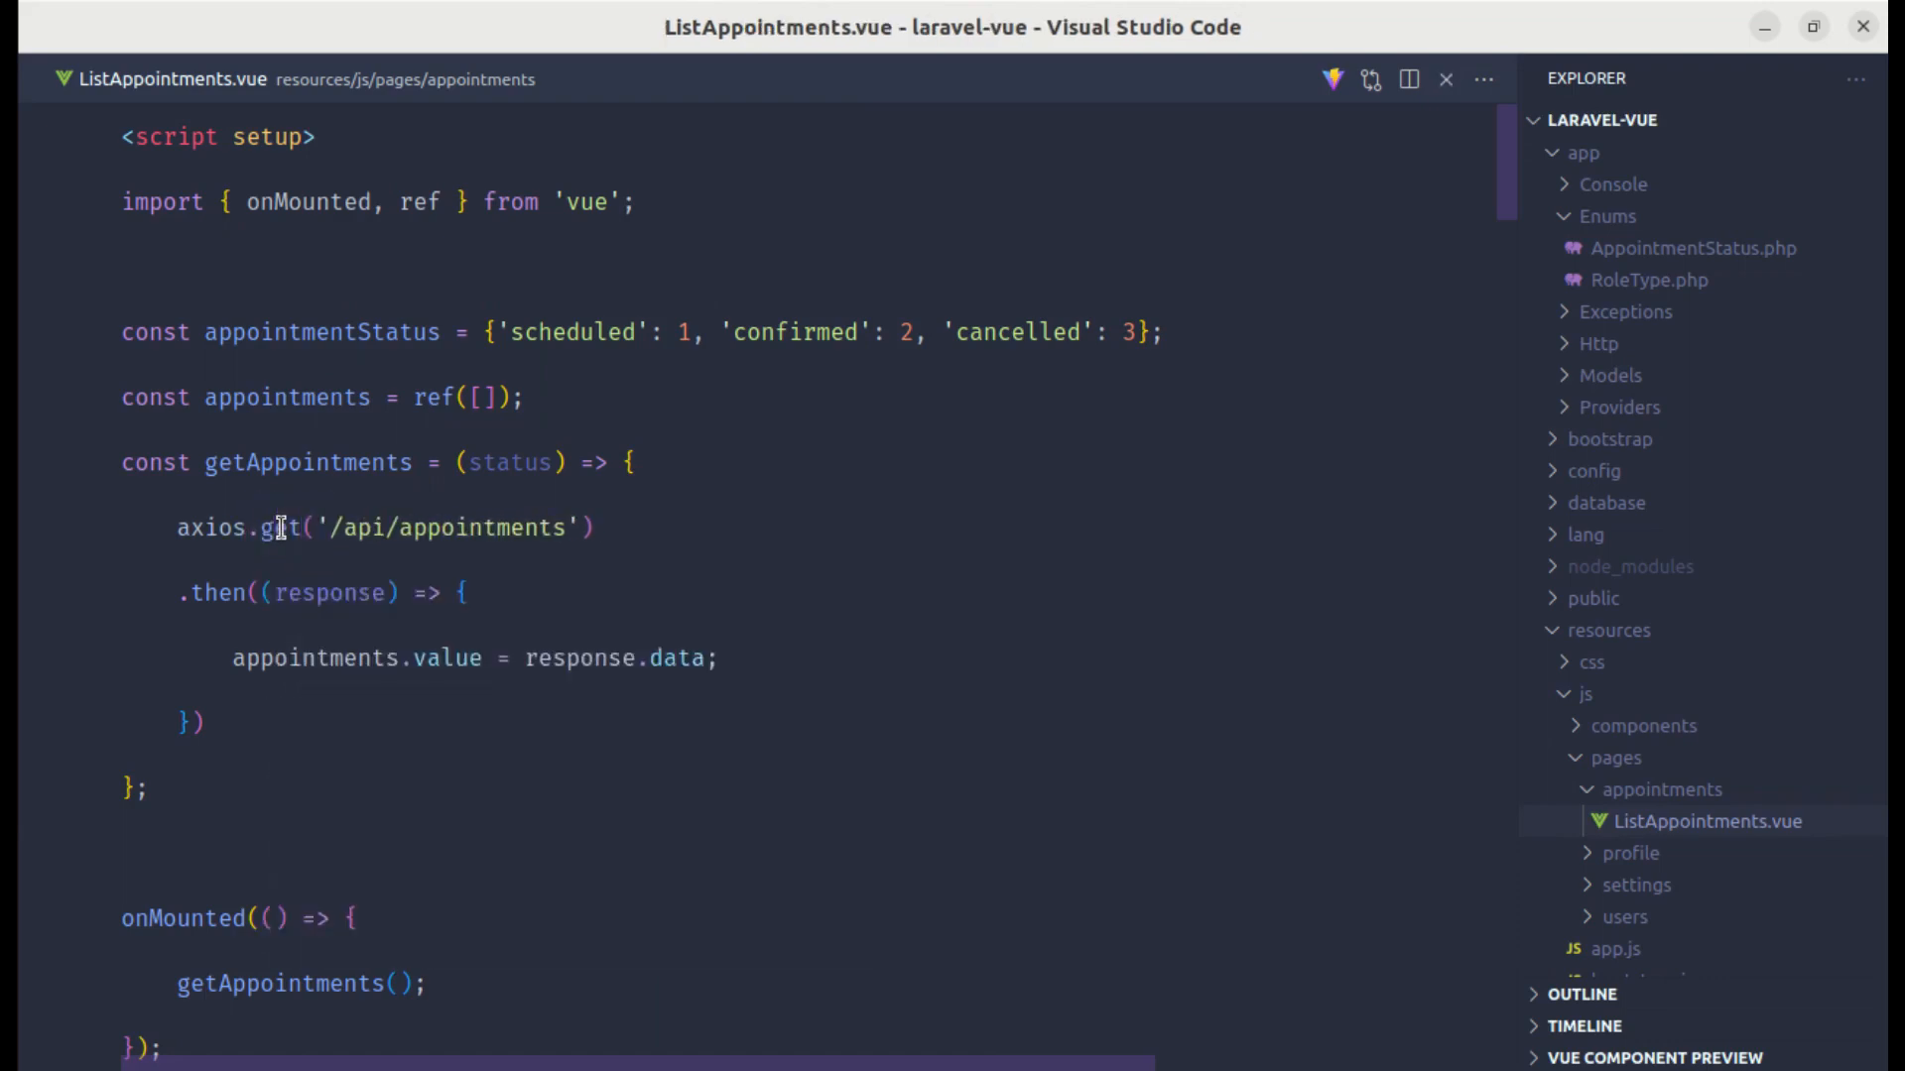
{"action": "mouse_move", "coordinate": [510, 527]}
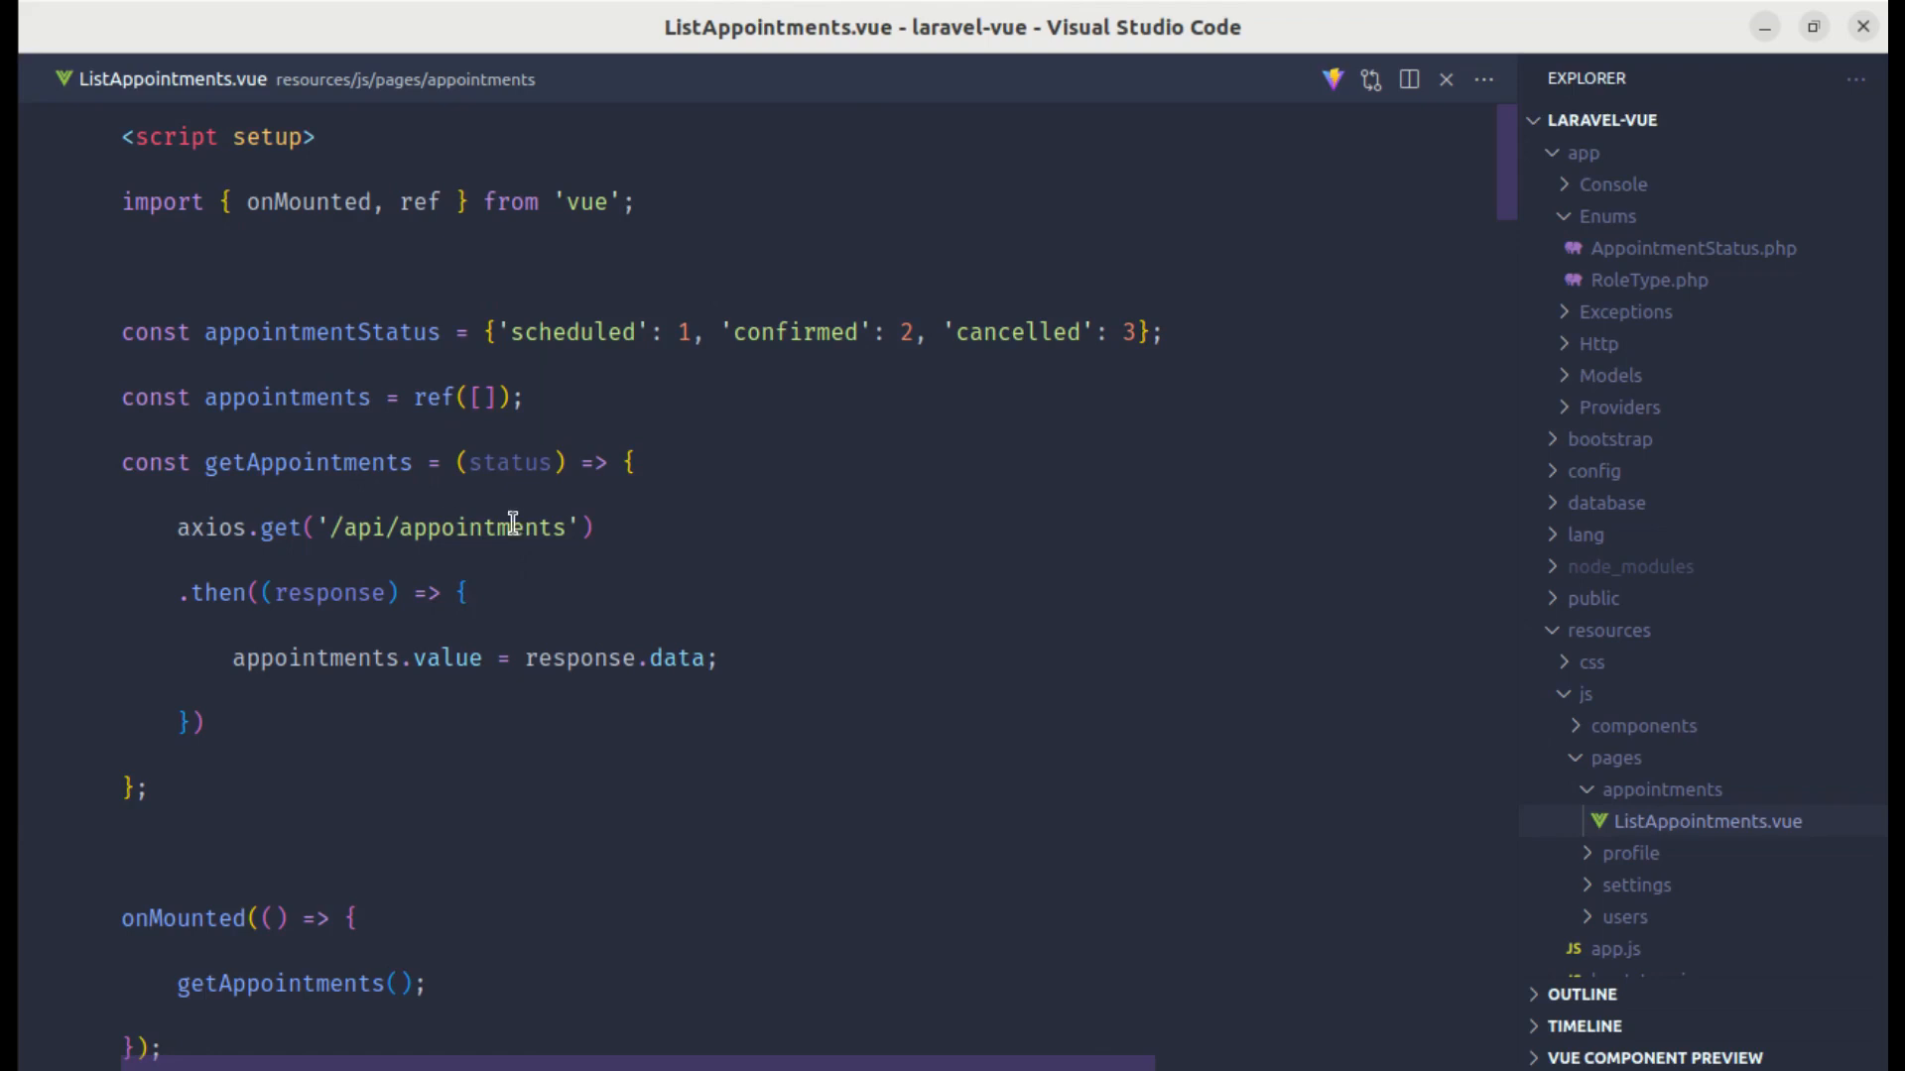
{"action": "mouse_move", "coordinate": [772, 483]}
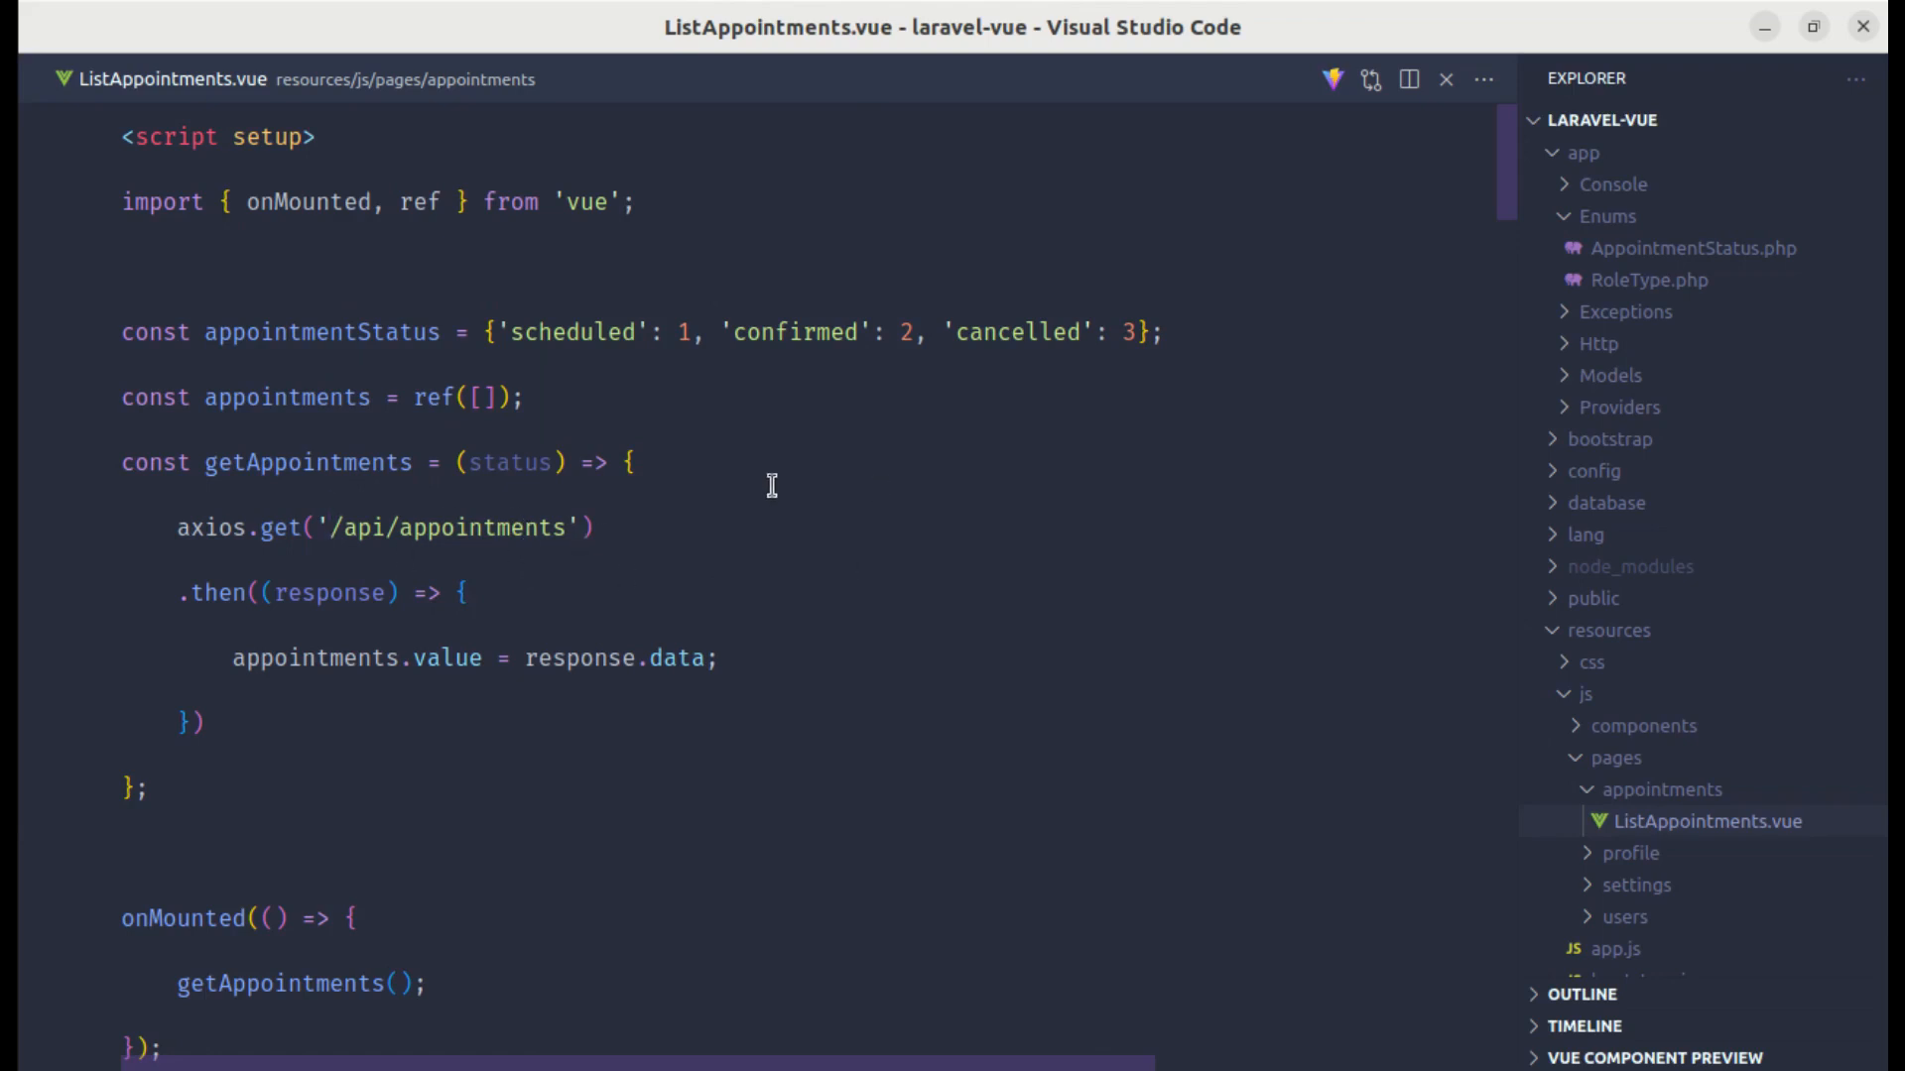
{"action": "type", "text": "const"}
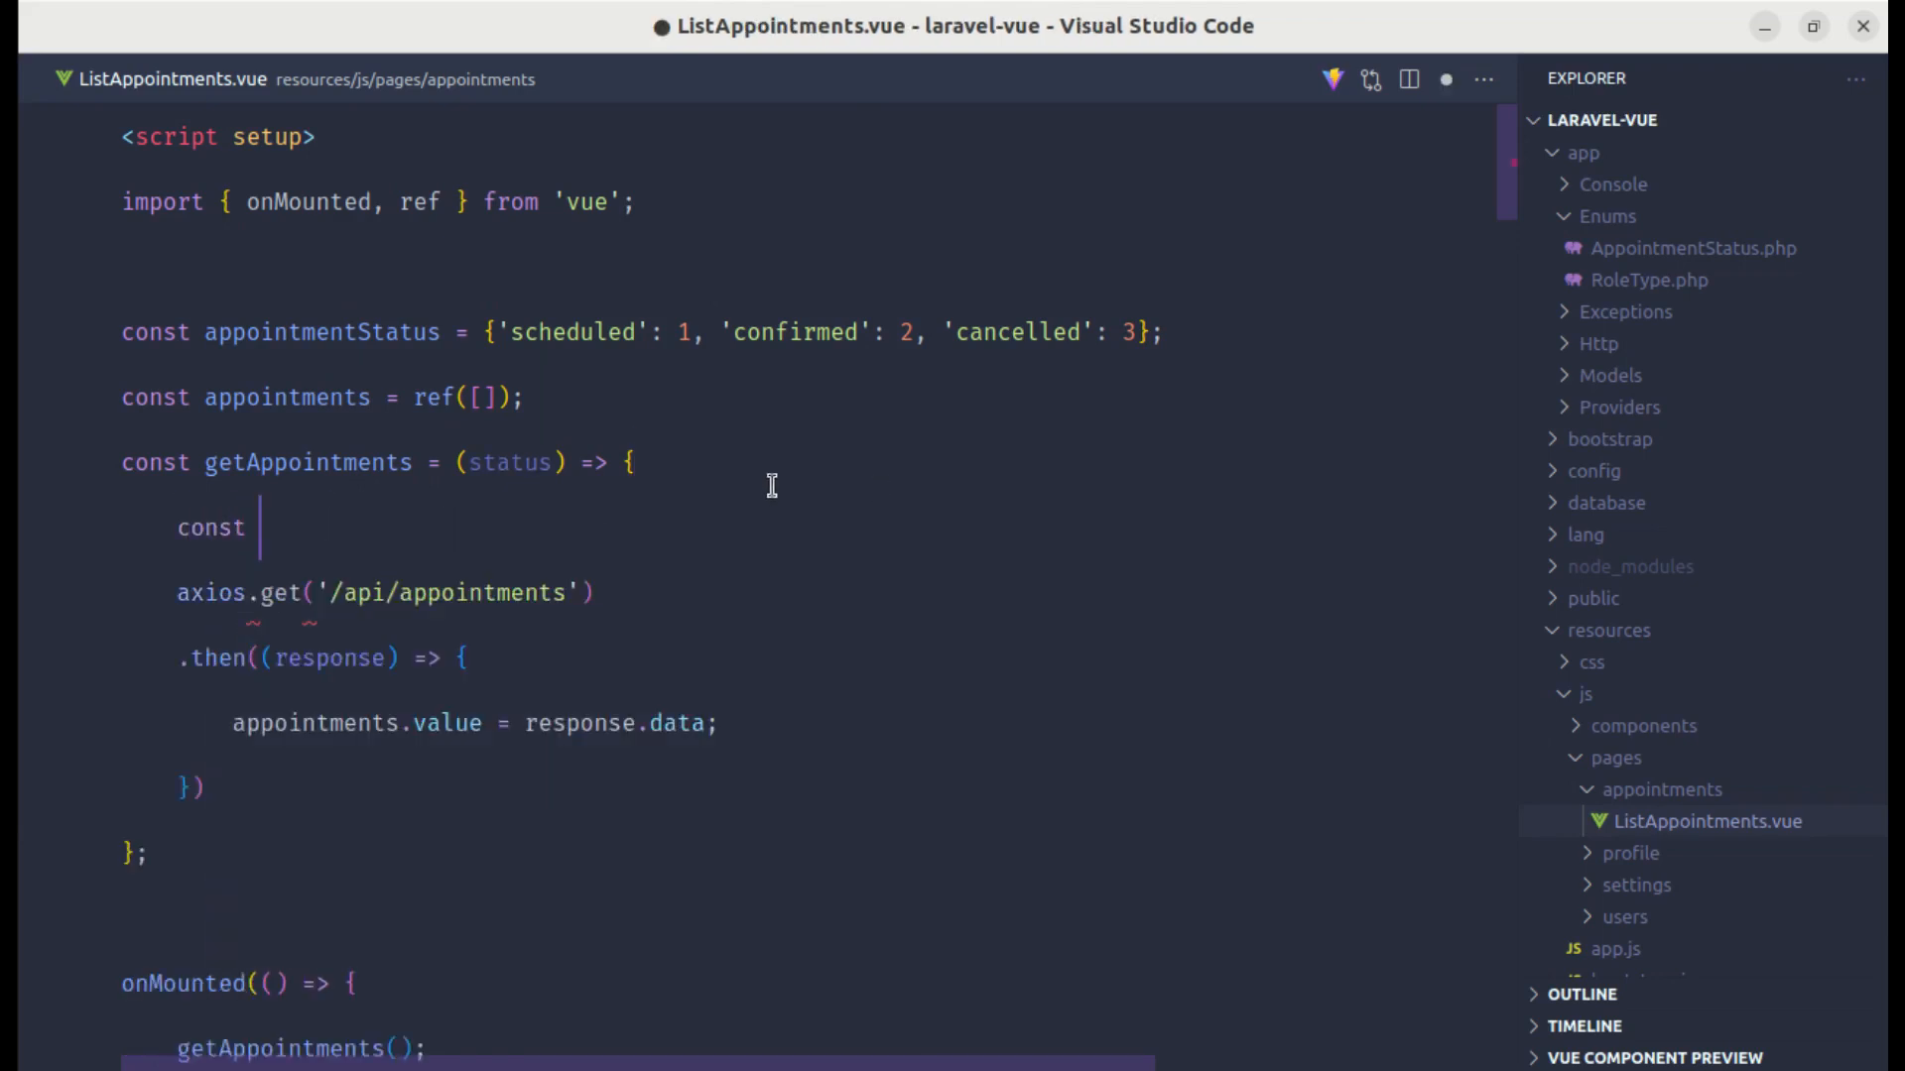
{"action": "type", "text": "par"}
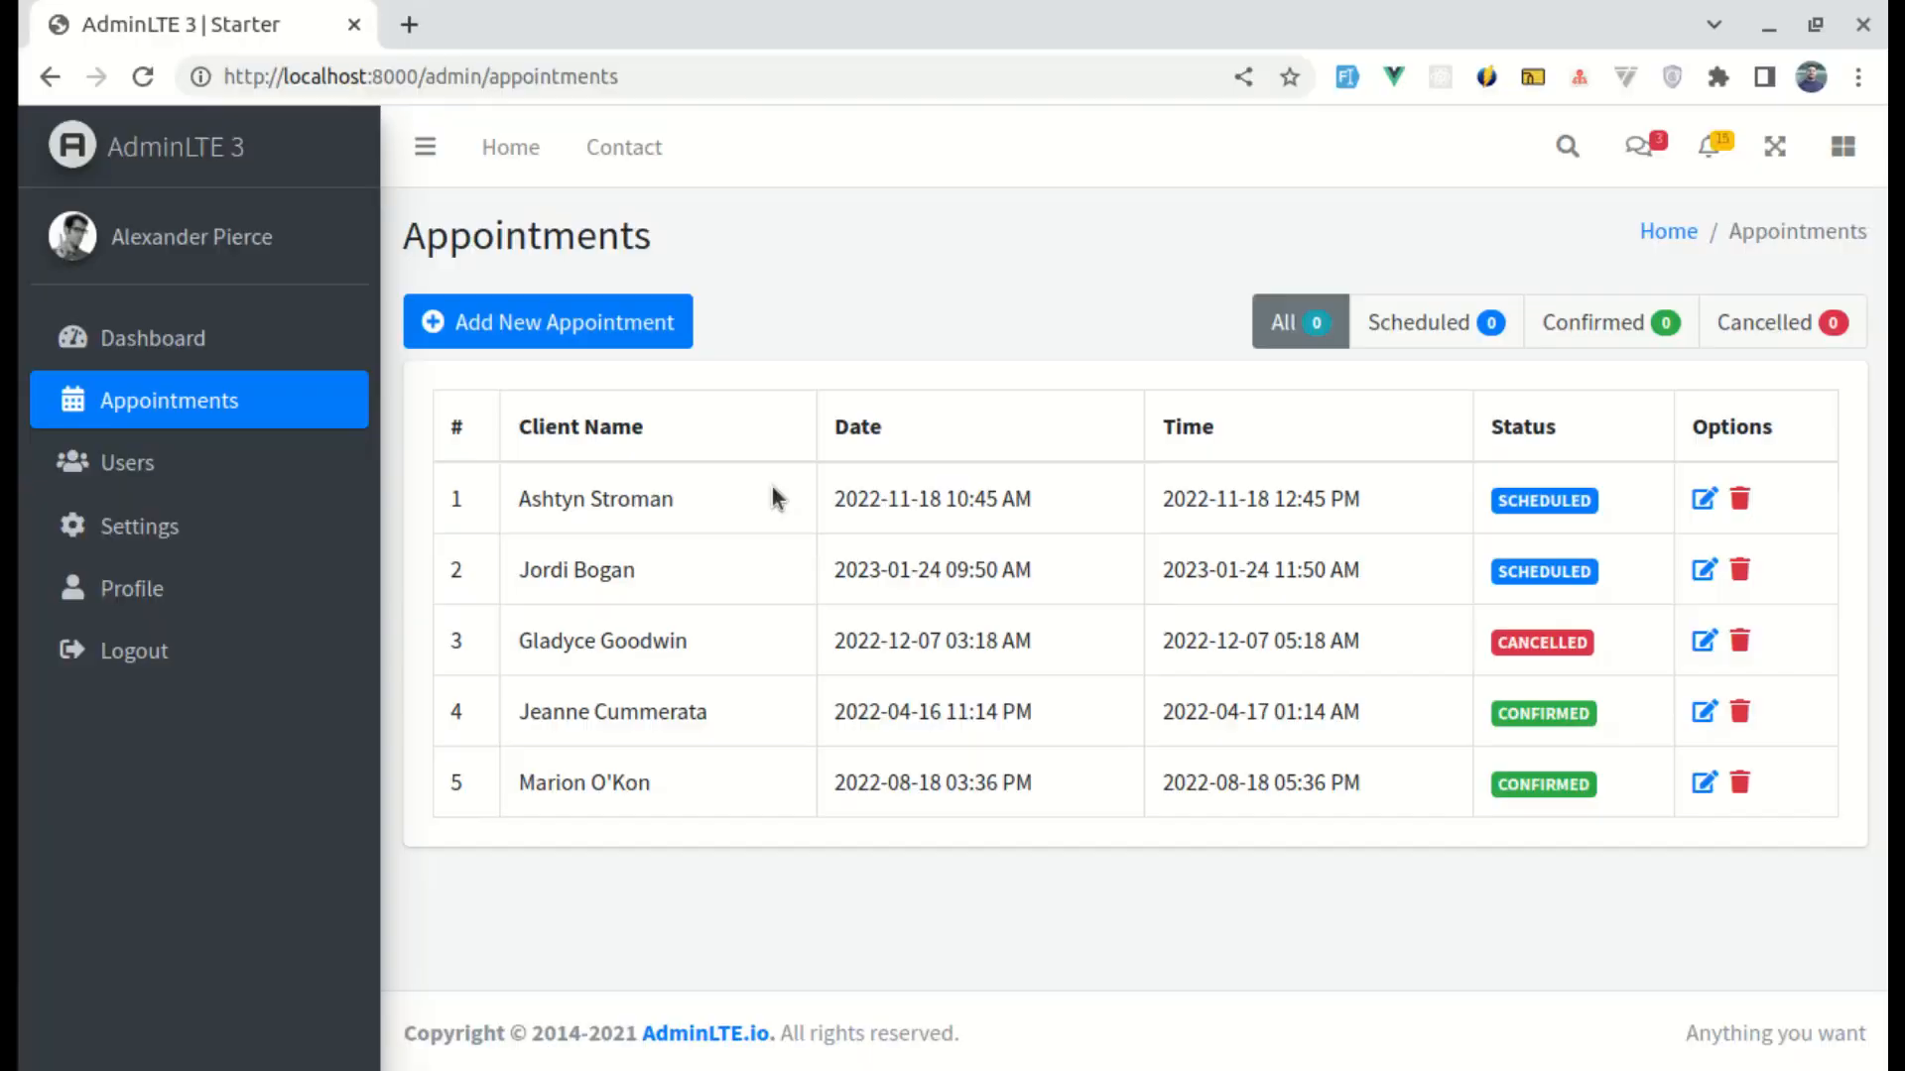
{"action": "mouse_move", "coordinate": [1332, 325]}
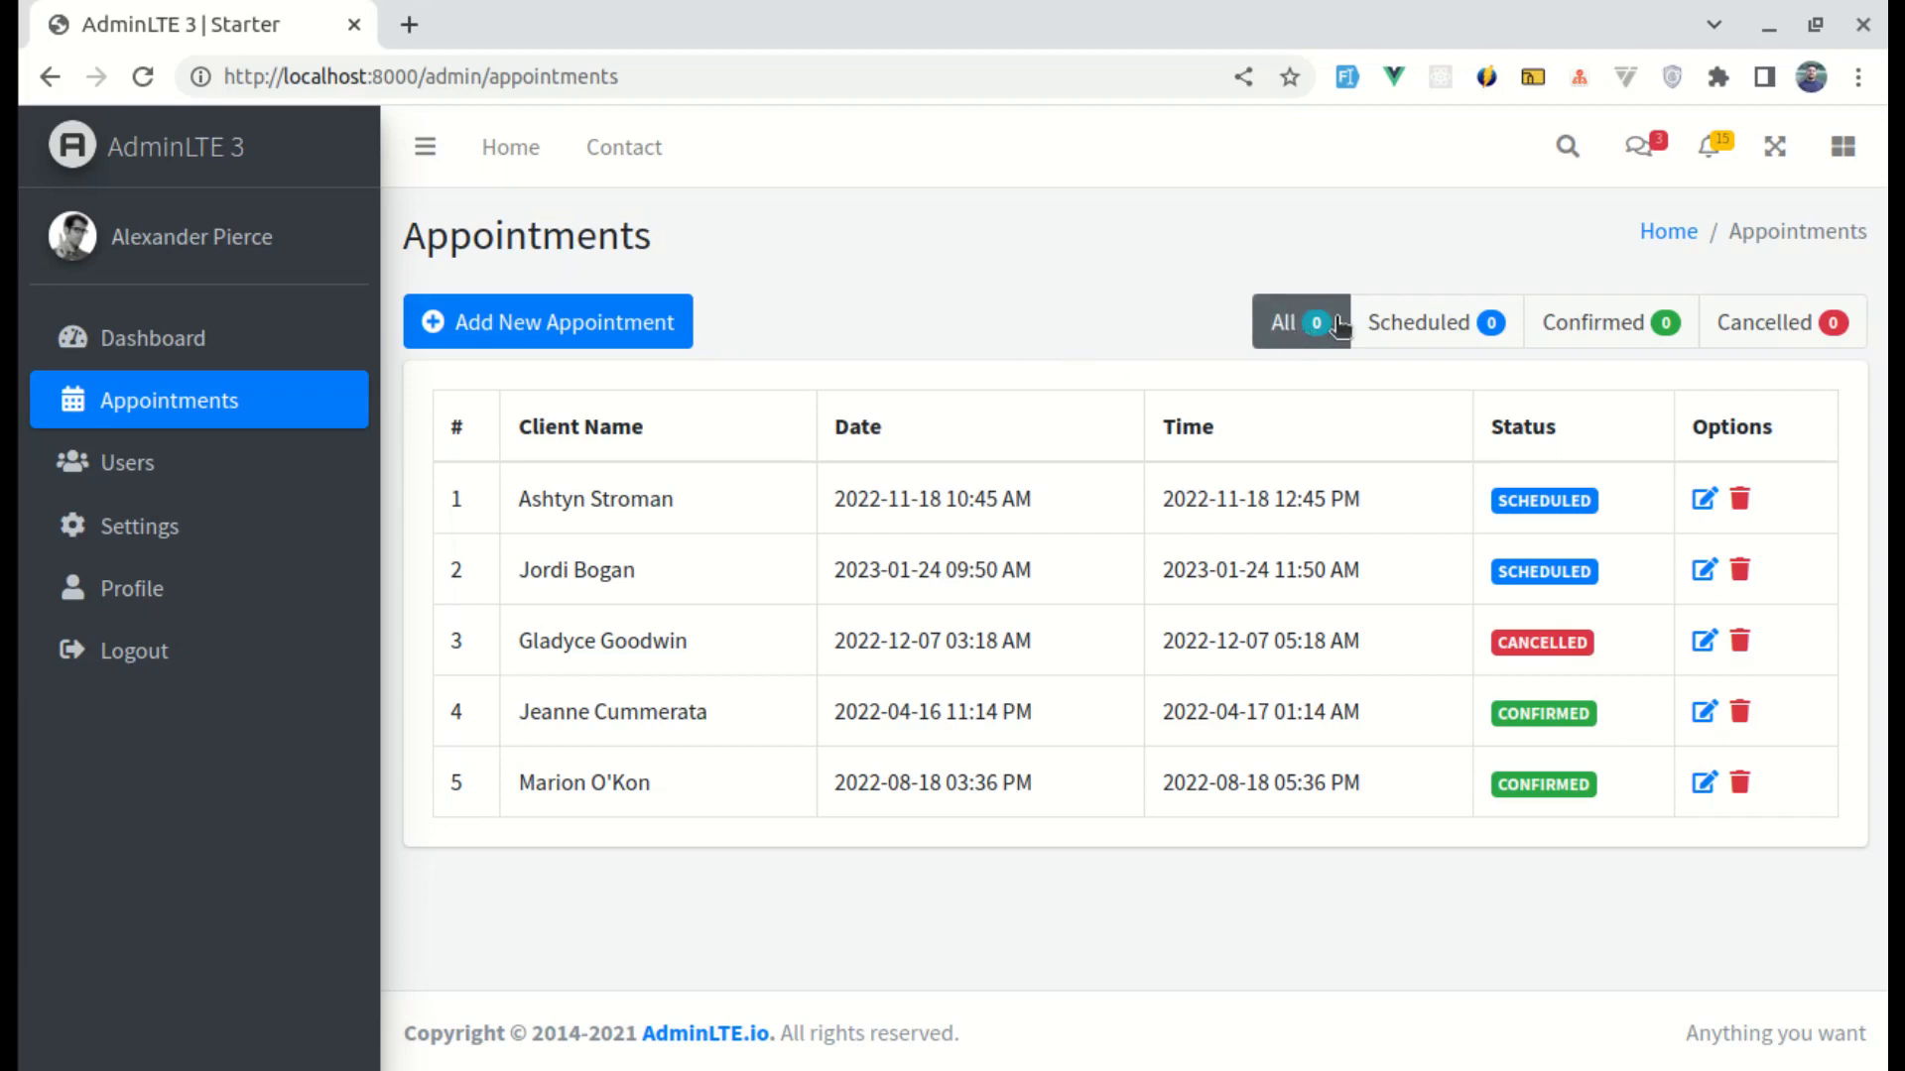
{"action": "mouse_move", "coordinate": [1649, 392]}
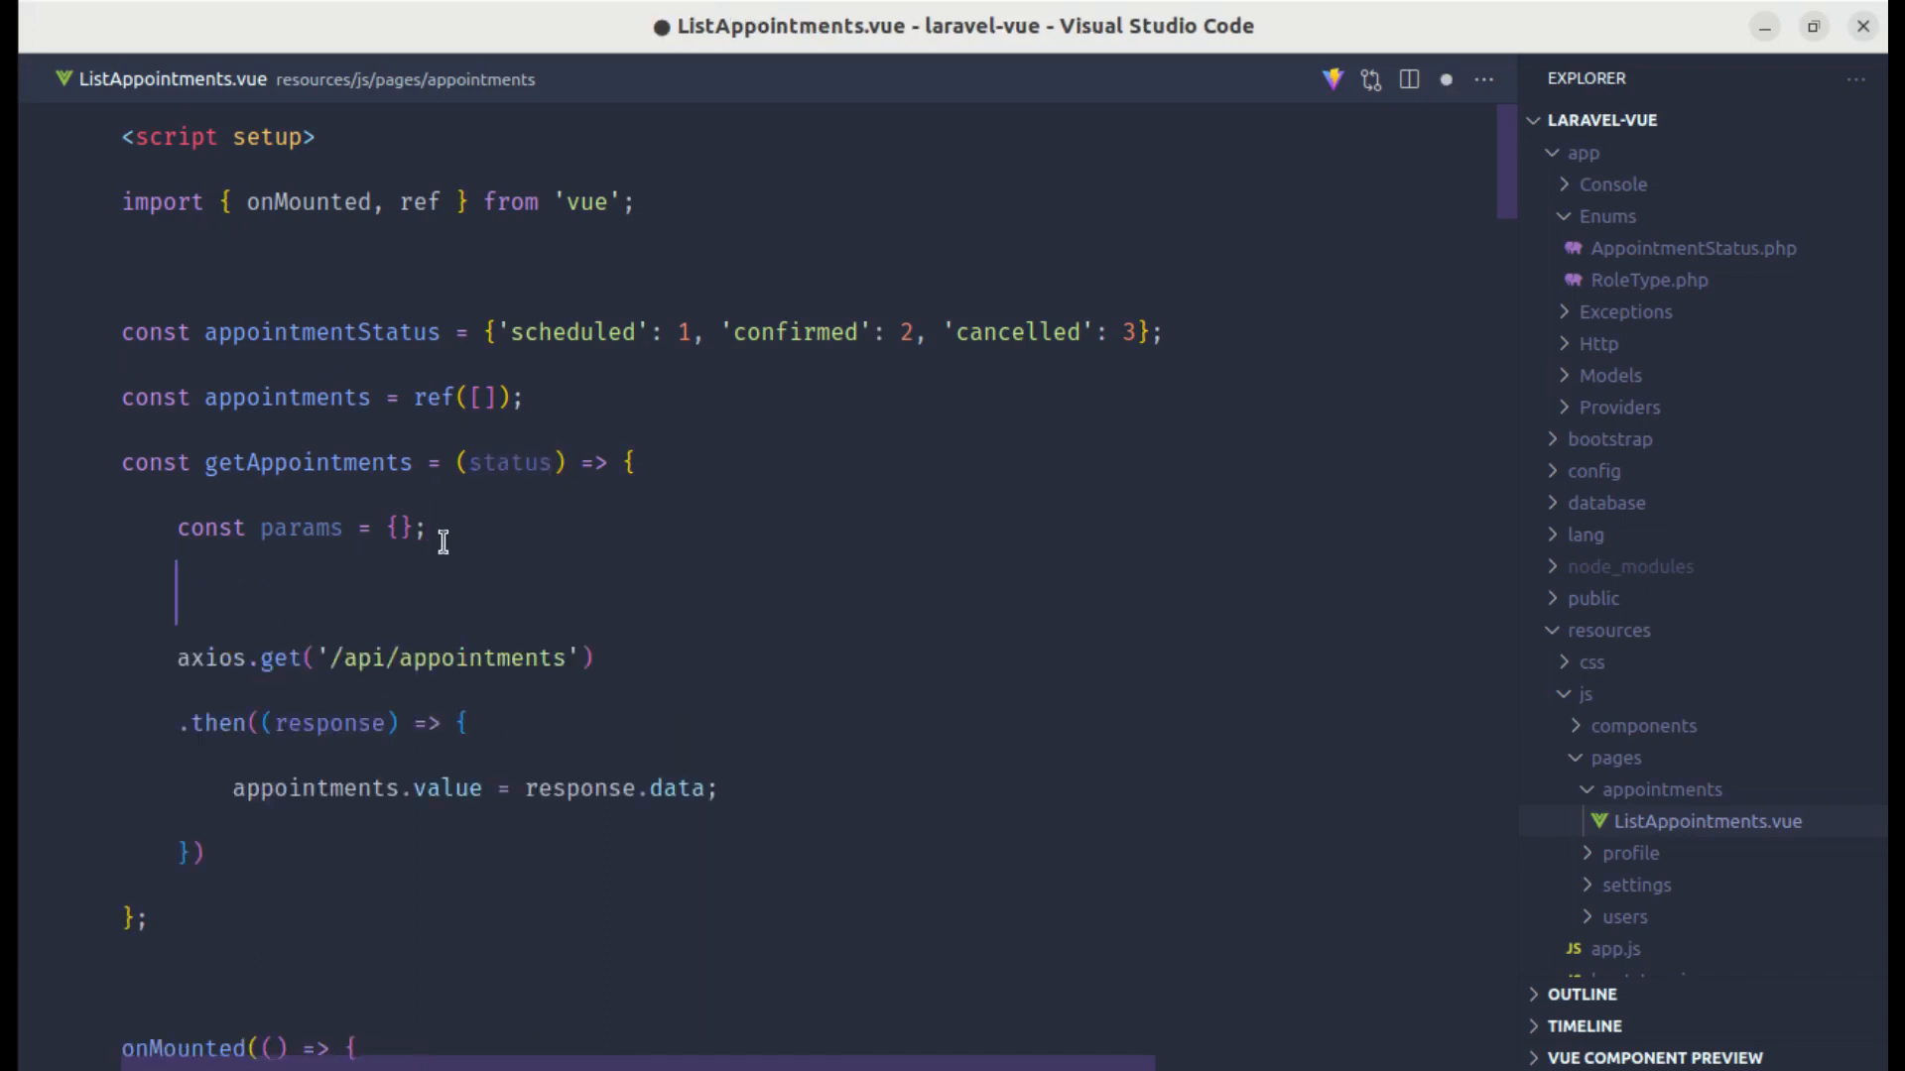
Step: Set params.status when status is given, and pass params to axios.get
{"action": "type", "text": "if (status)"}
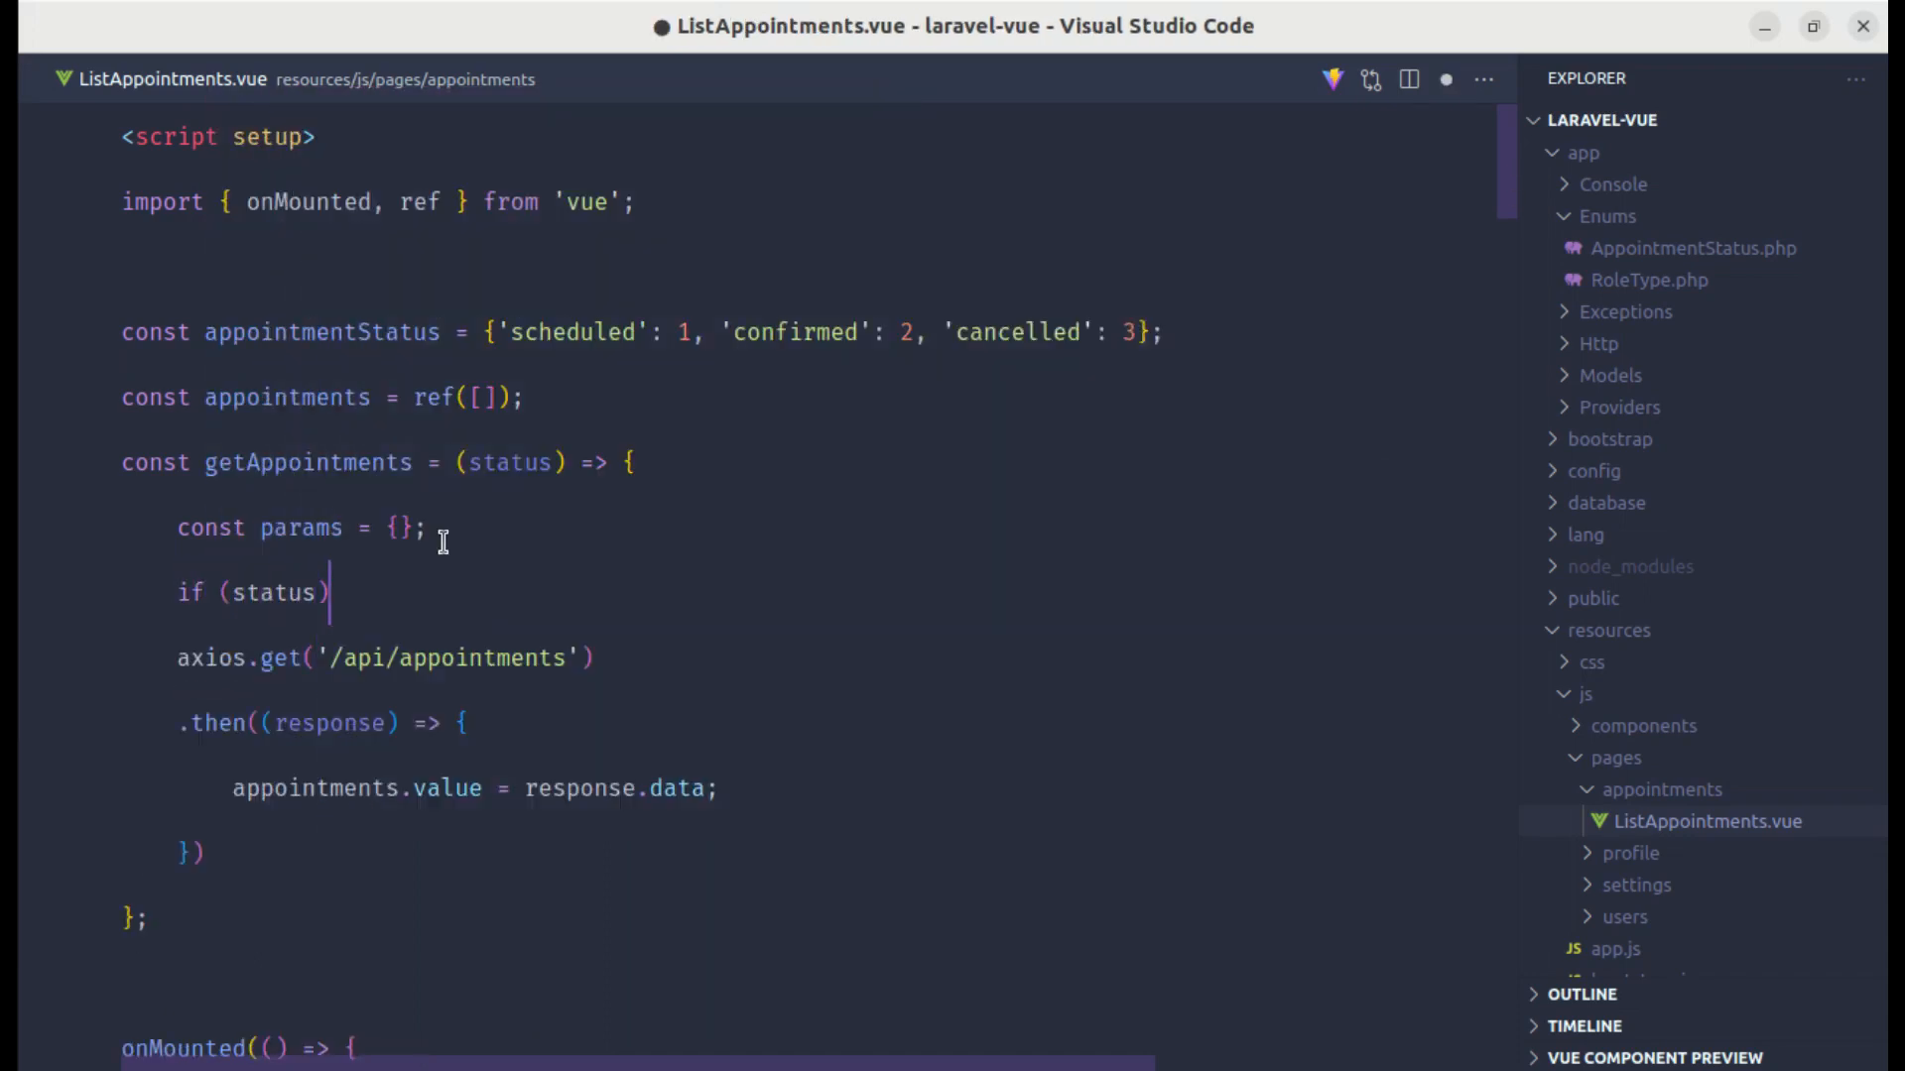
{"action": "type", "text": "params.s"}
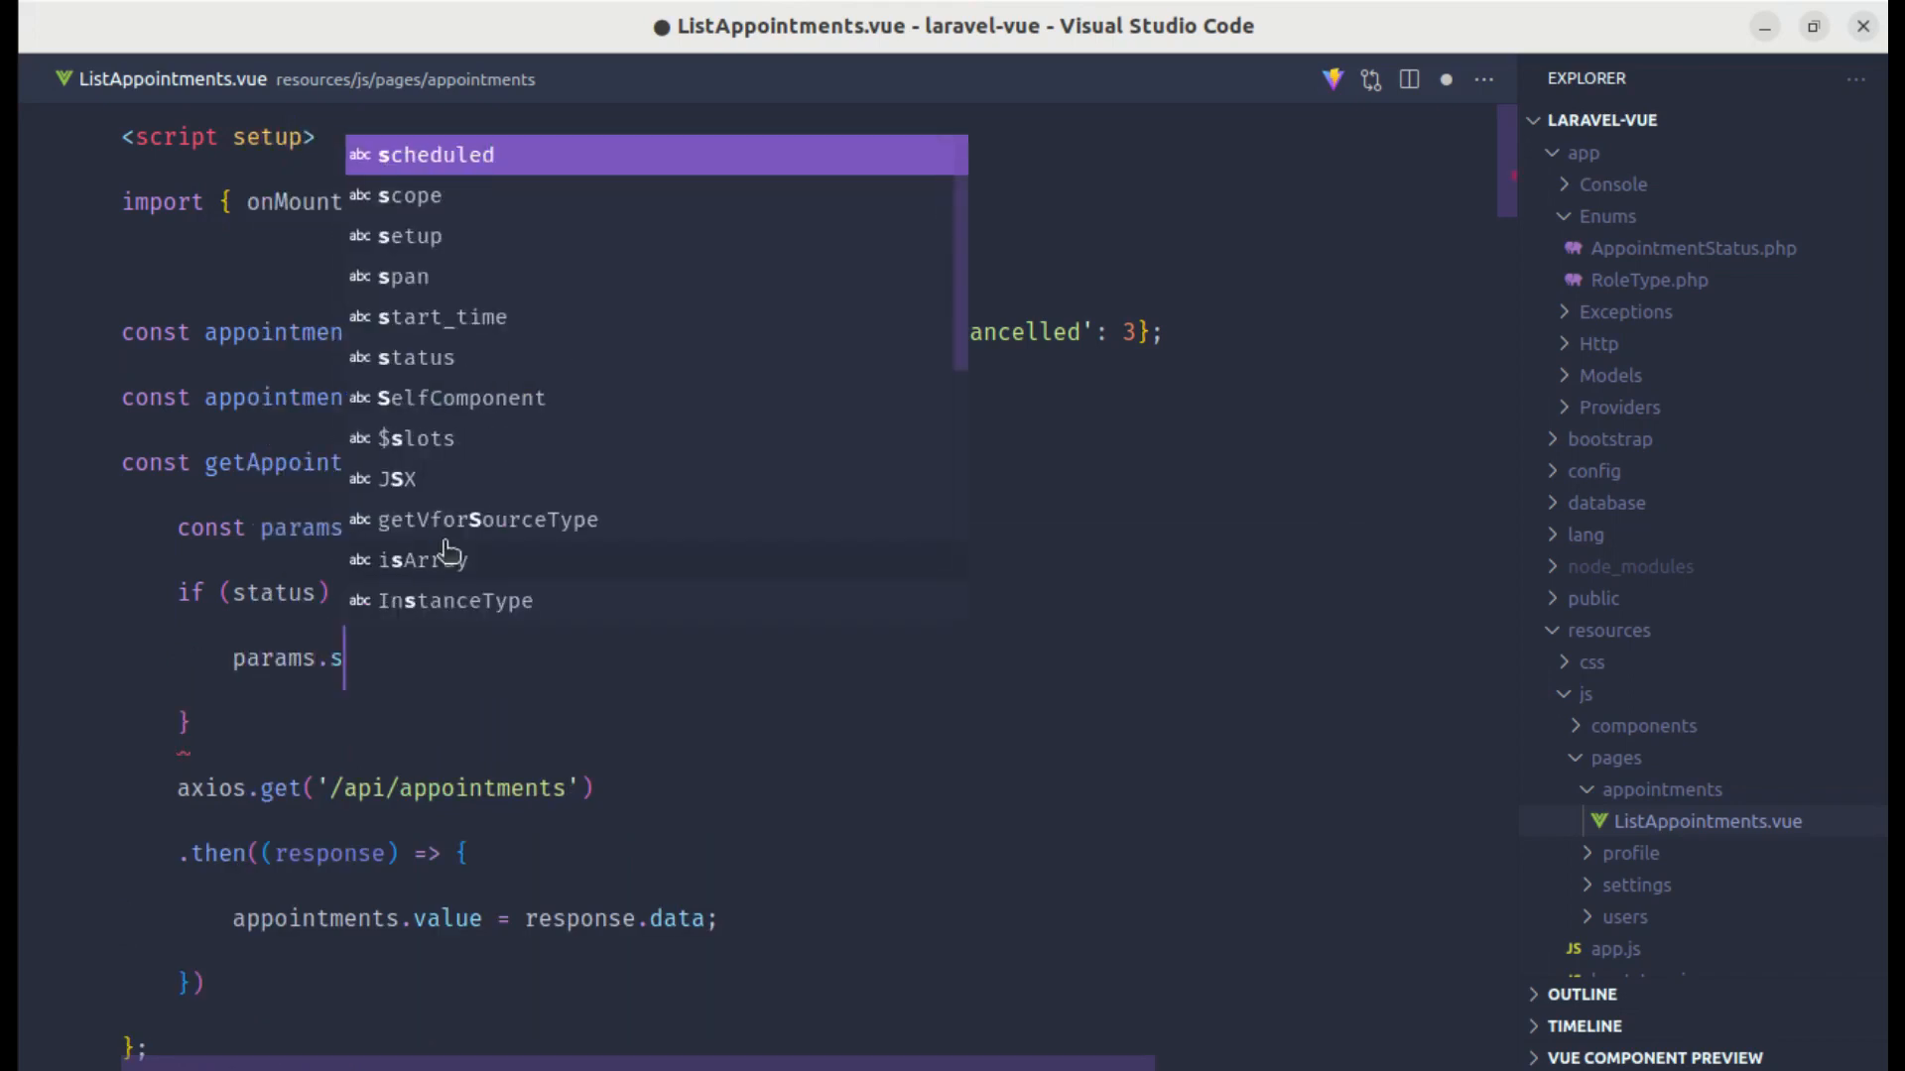
{"action": "type", "text": "tatus = status;"}
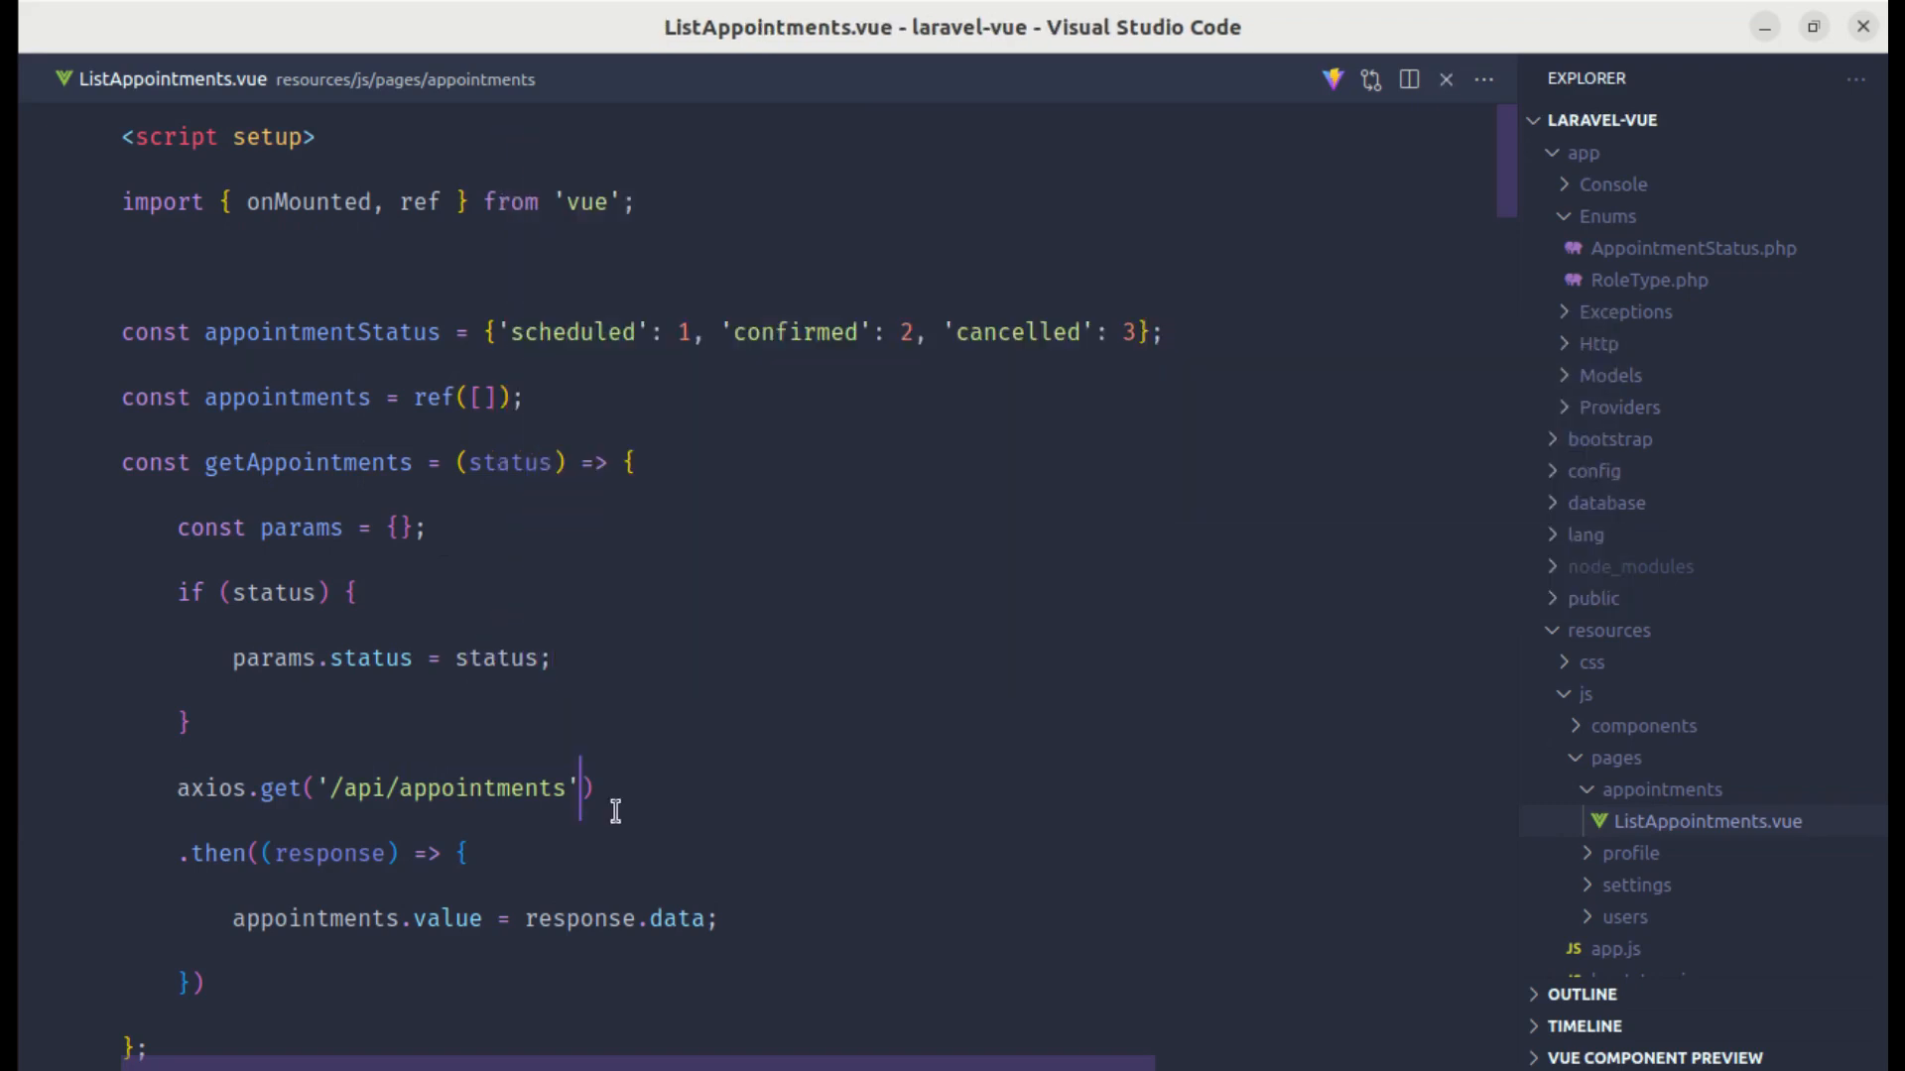
{"action": "type", "text": "para"}
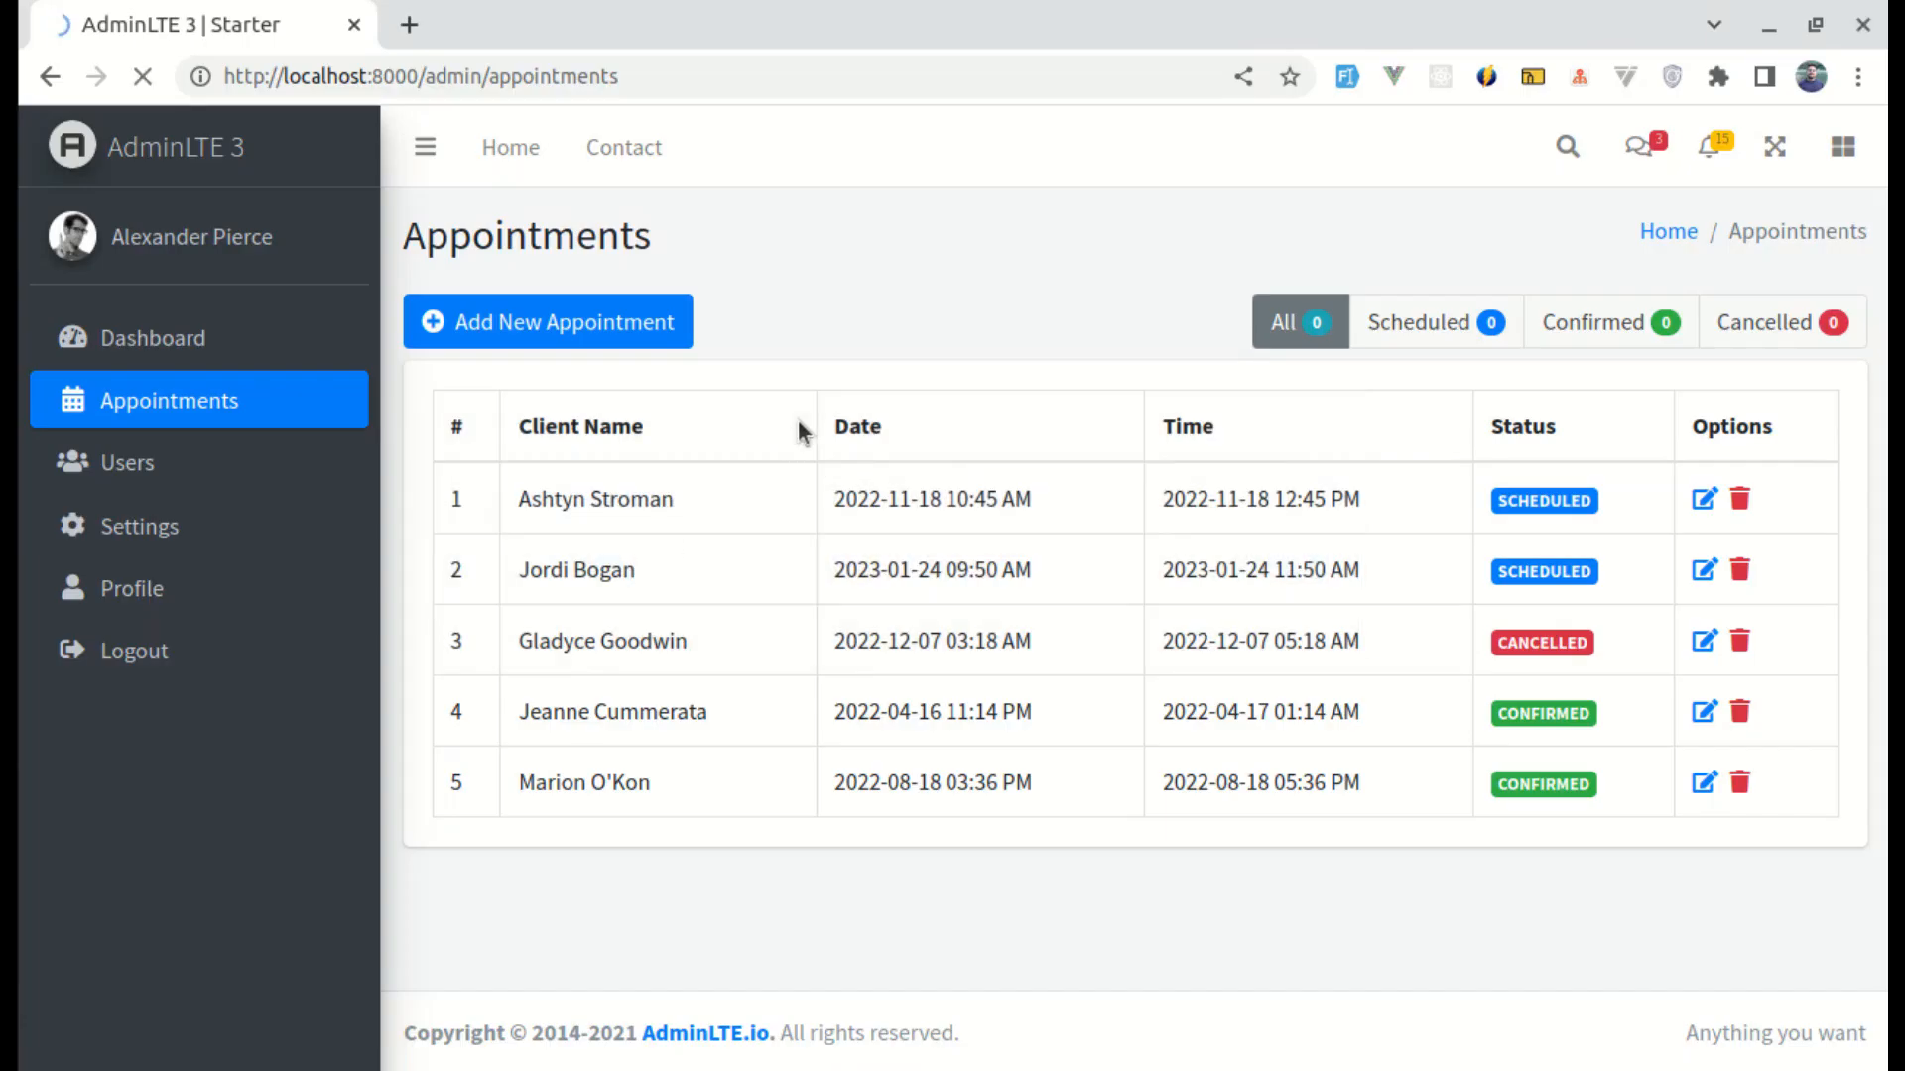
Step: With DevTools open, click Scheduled and inspect the request's status=1 URL in Network
{"action": "key", "text": "F12"}
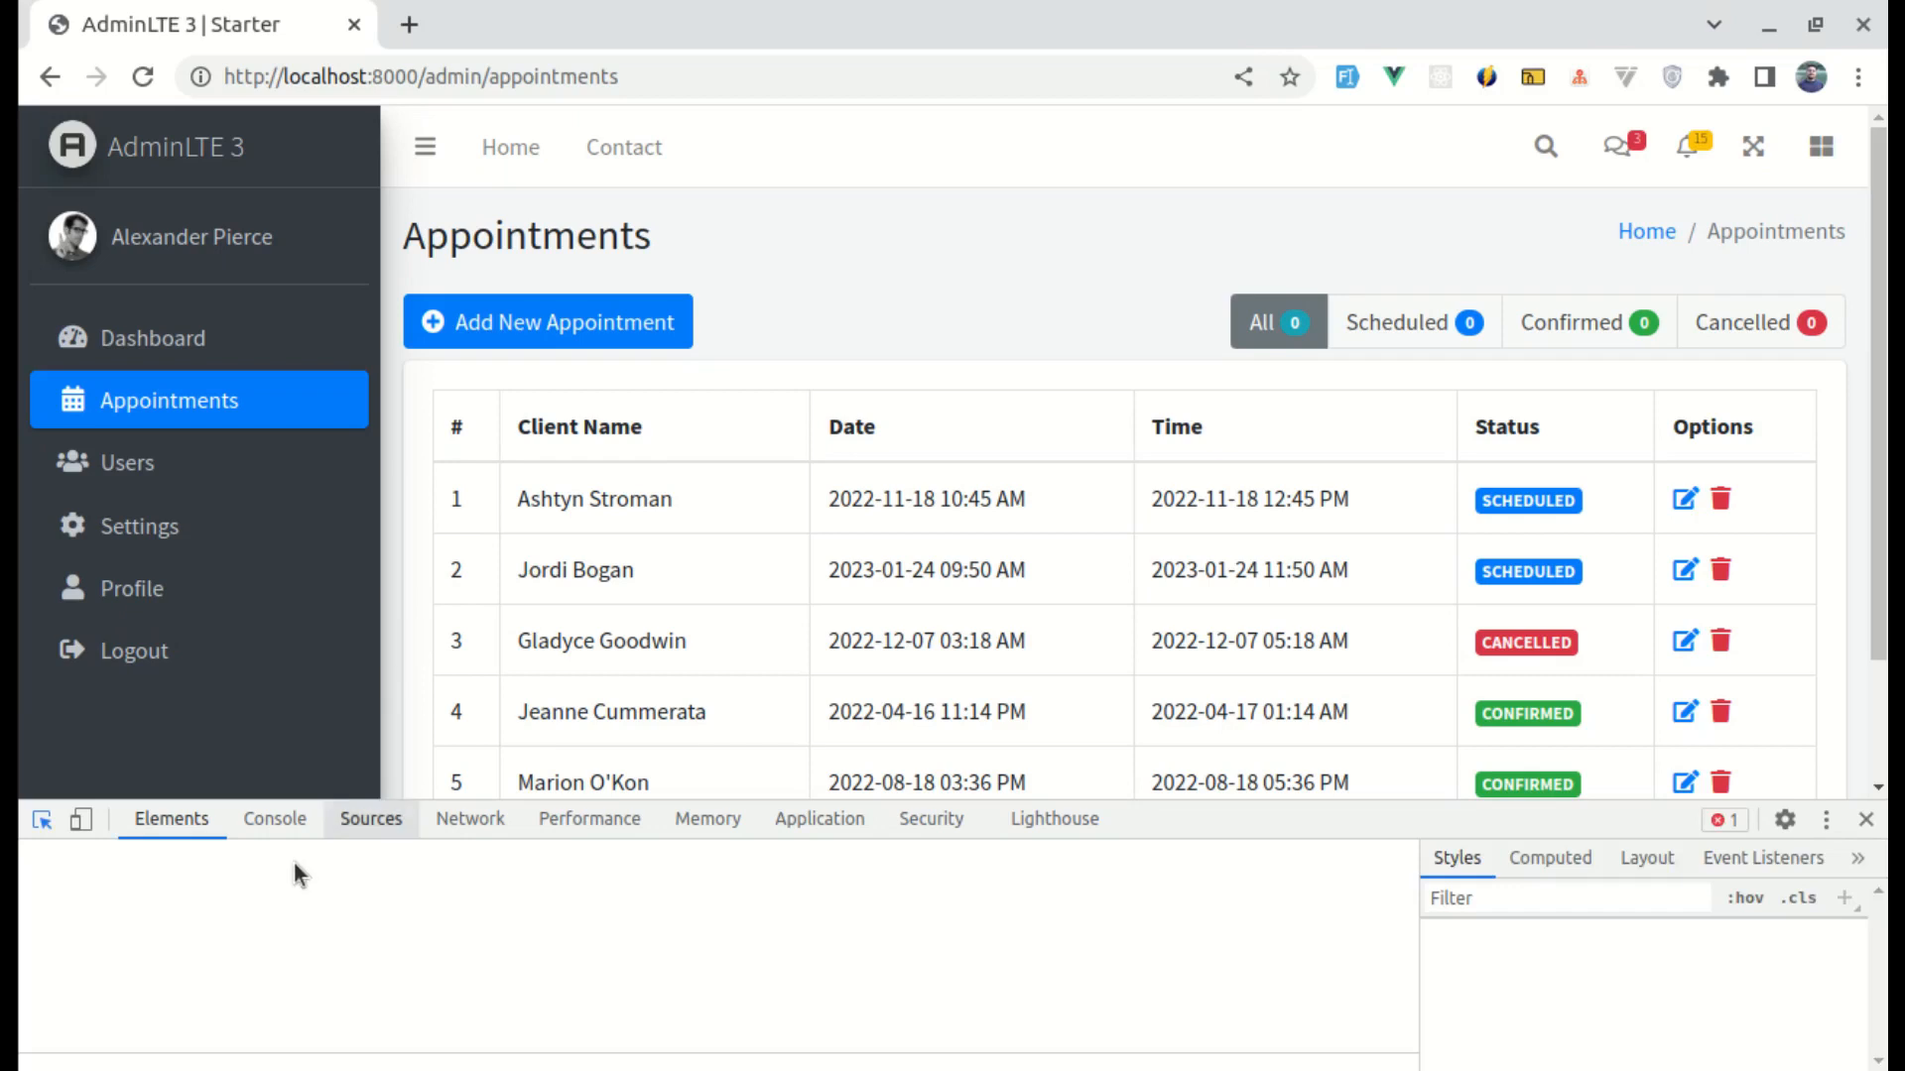
{"action": "left_click", "coordinate": [275, 818]}
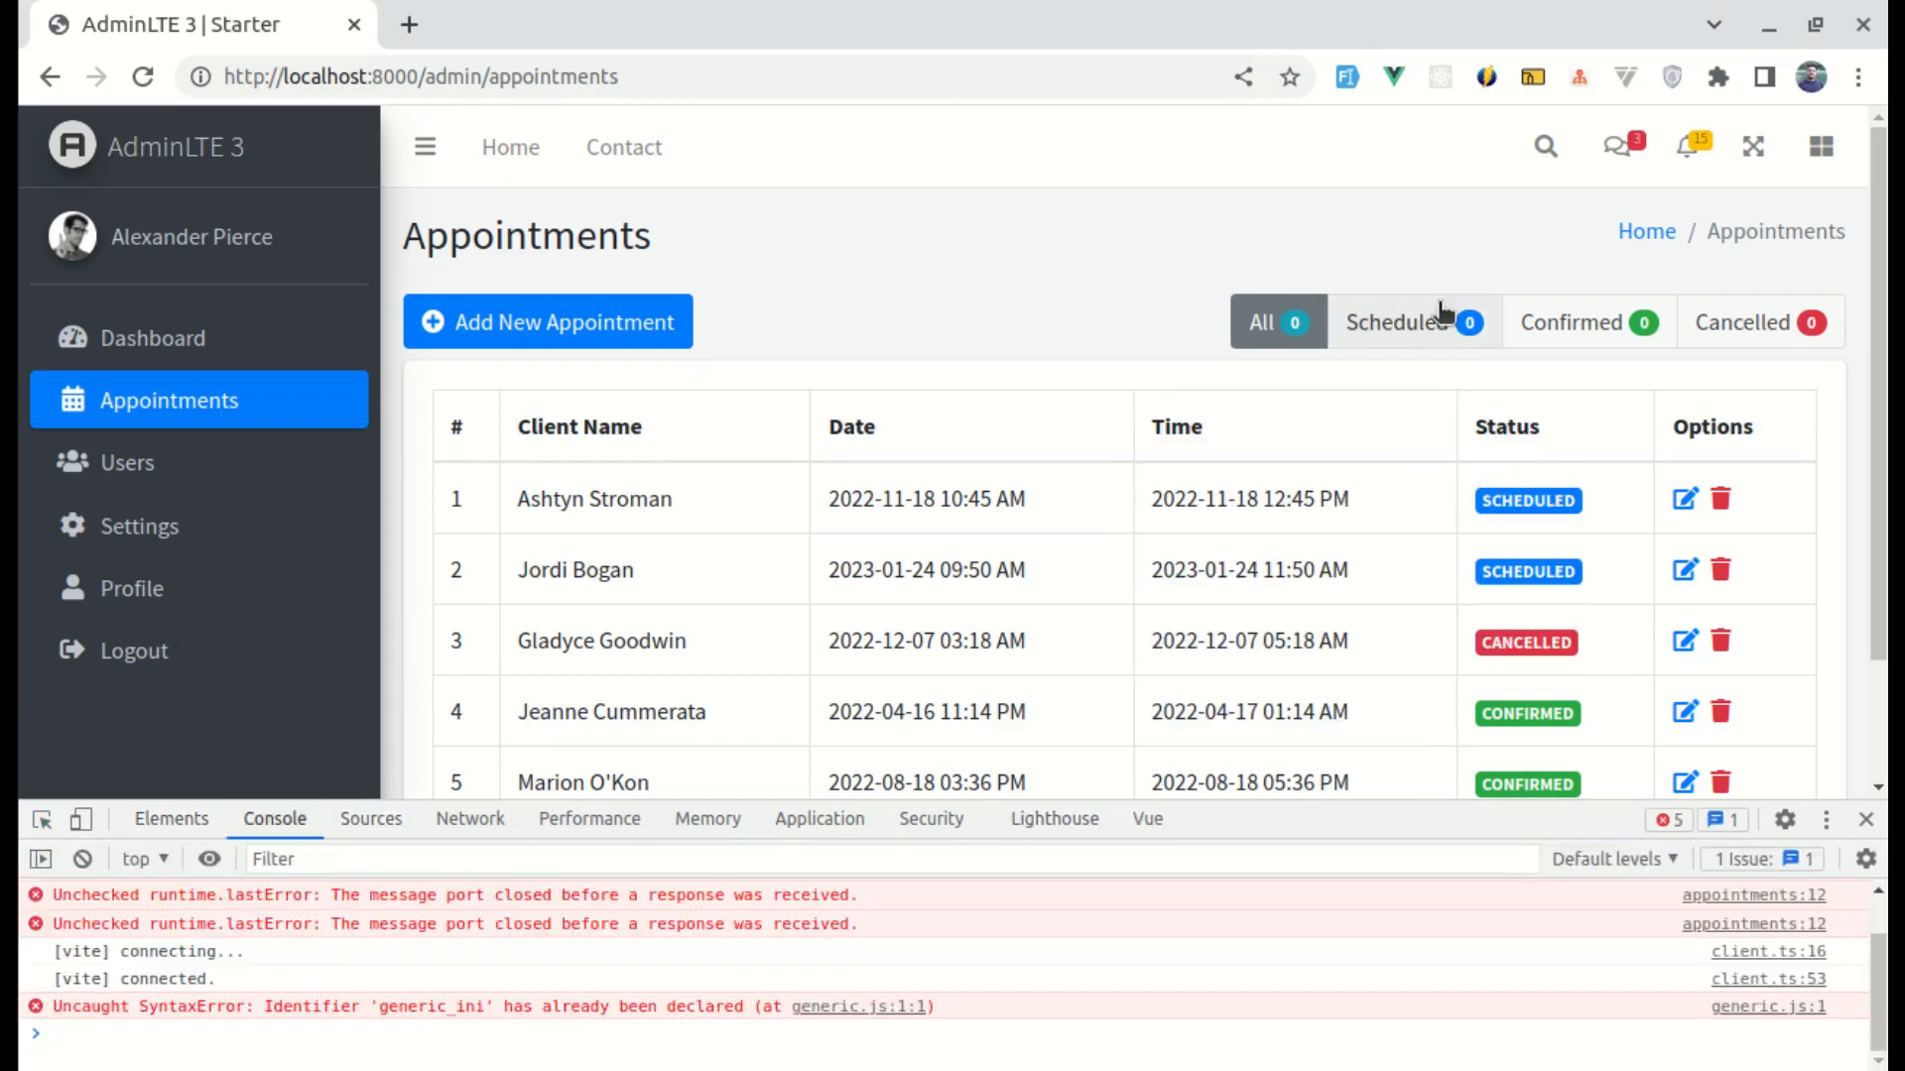
{"action": "left_click", "coordinate": [469, 817]}
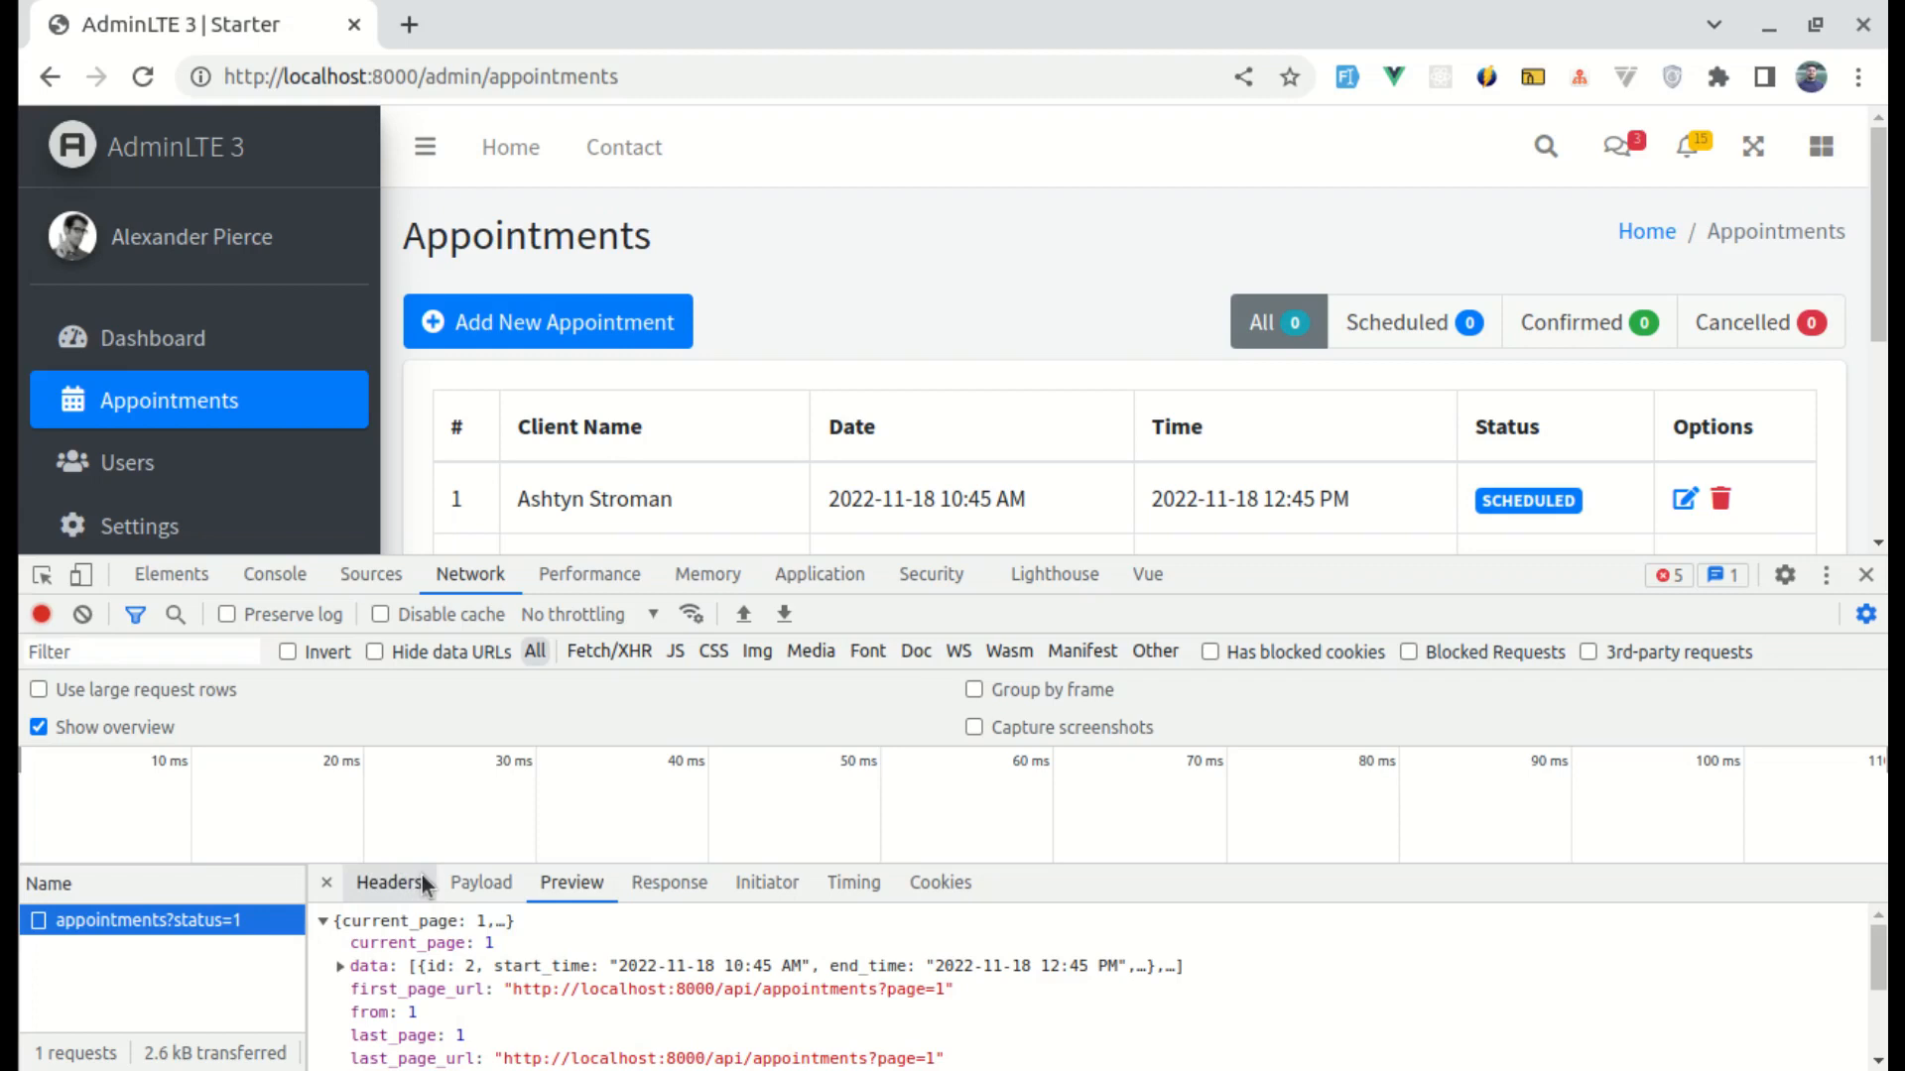
{"action": "left_click", "coordinate": [389, 882]}
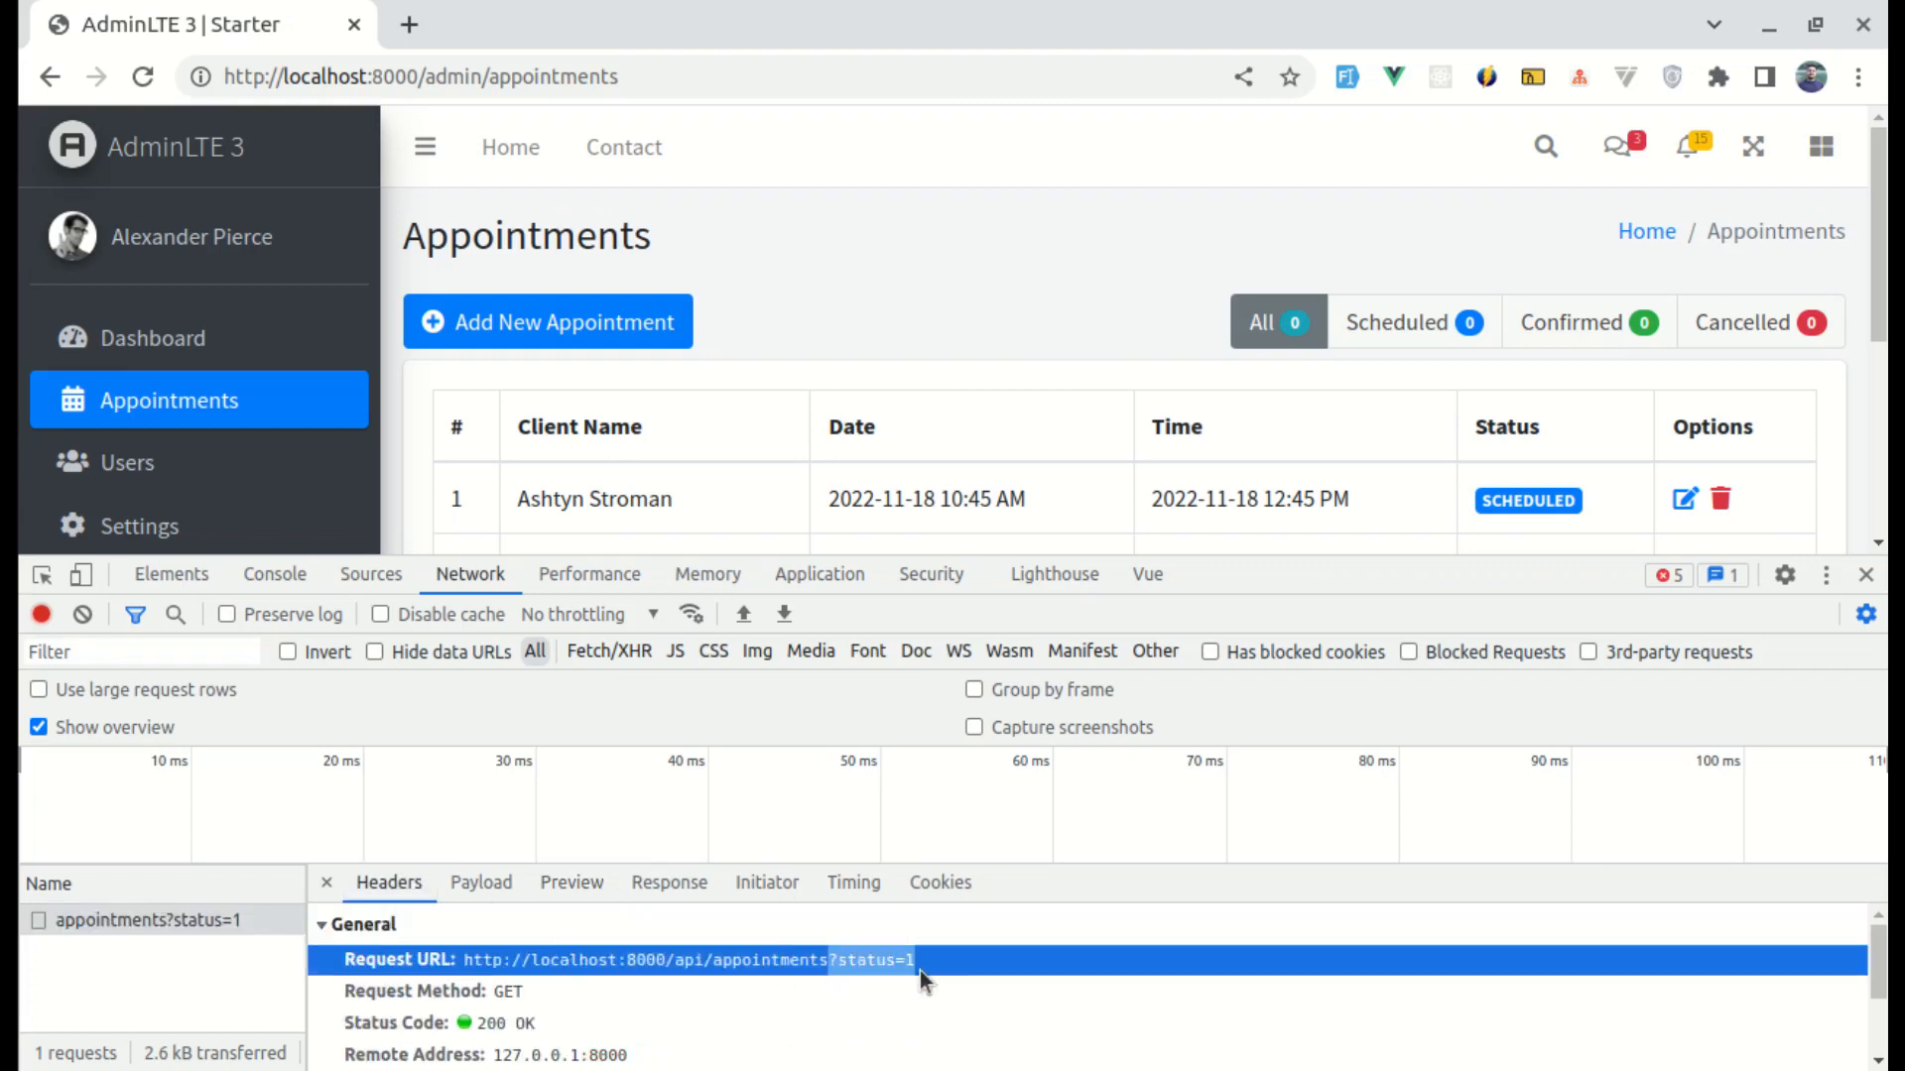
{"action": "mouse_move", "coordinate": [508, 654]}
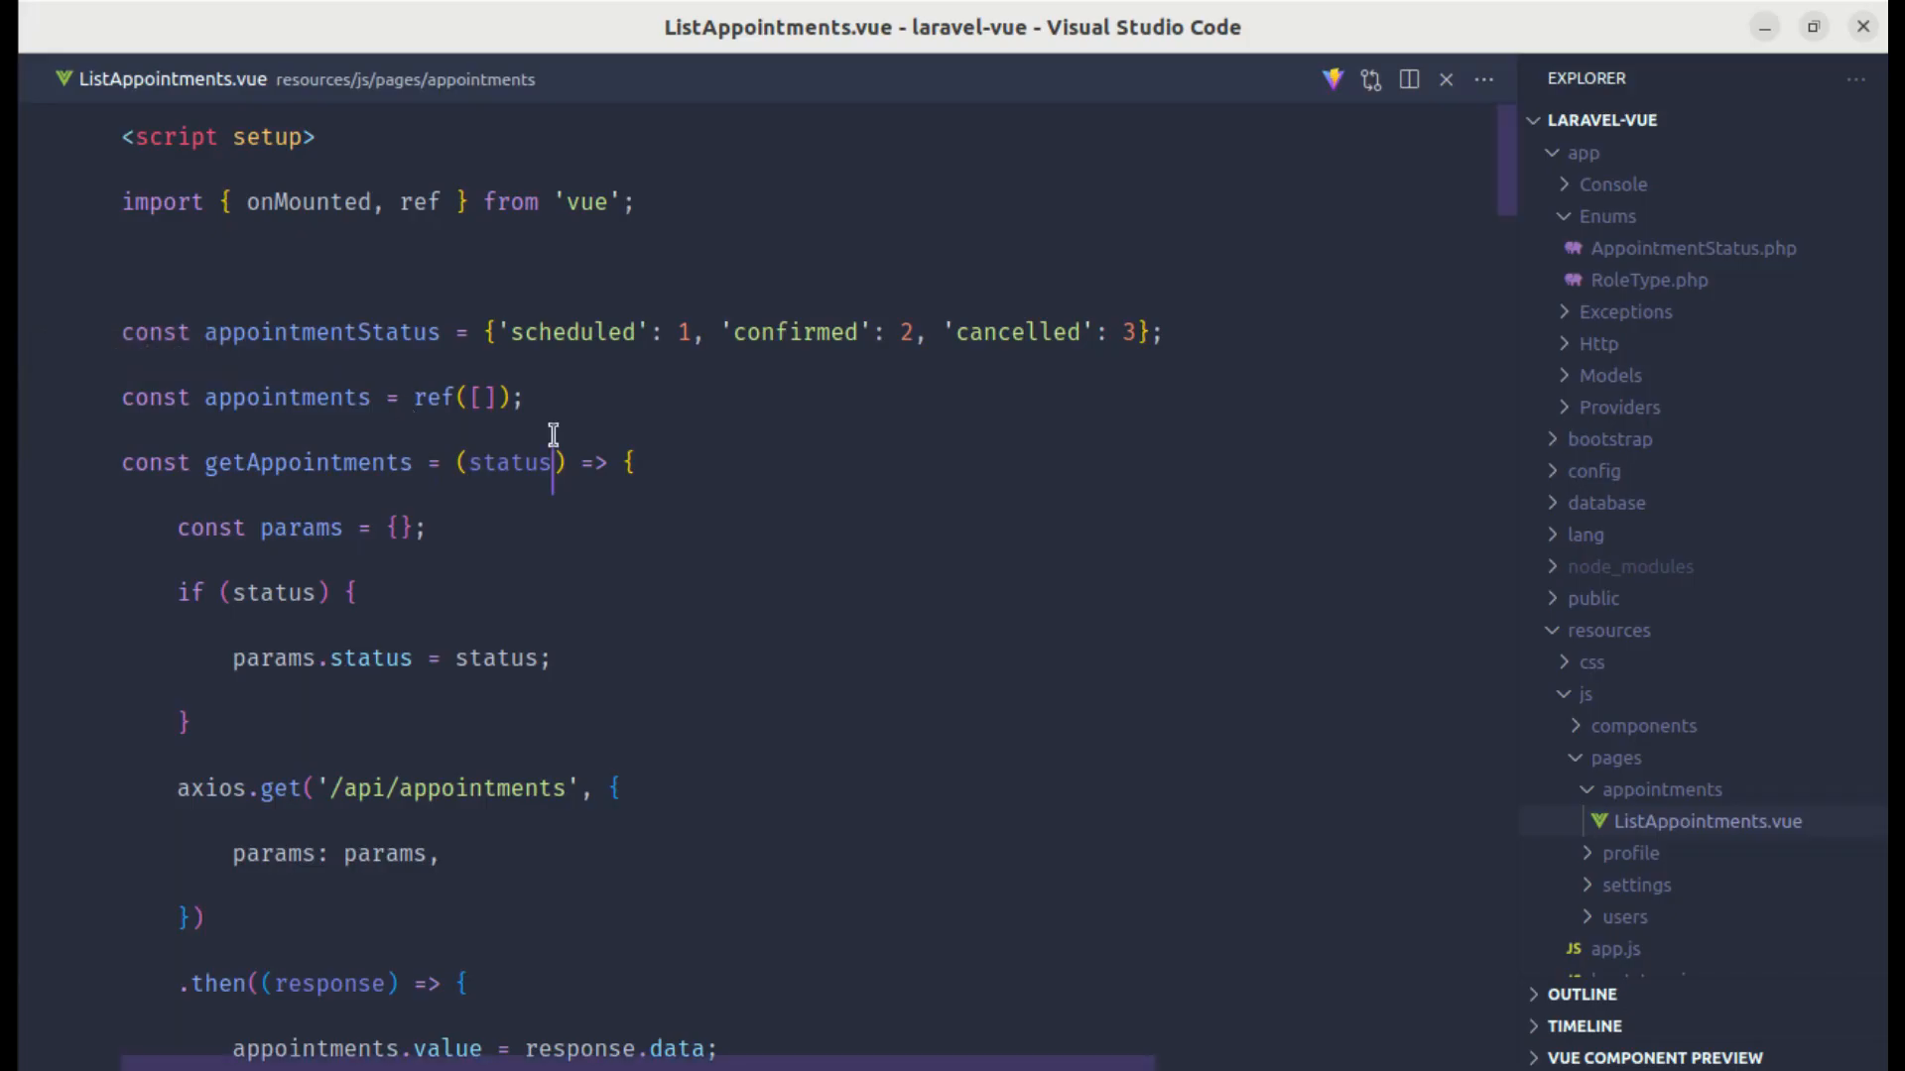
Step: Add dd(request()) at the top of index() in AppointmentController.php
{"action": "key", "text": "Ctrl+p"}
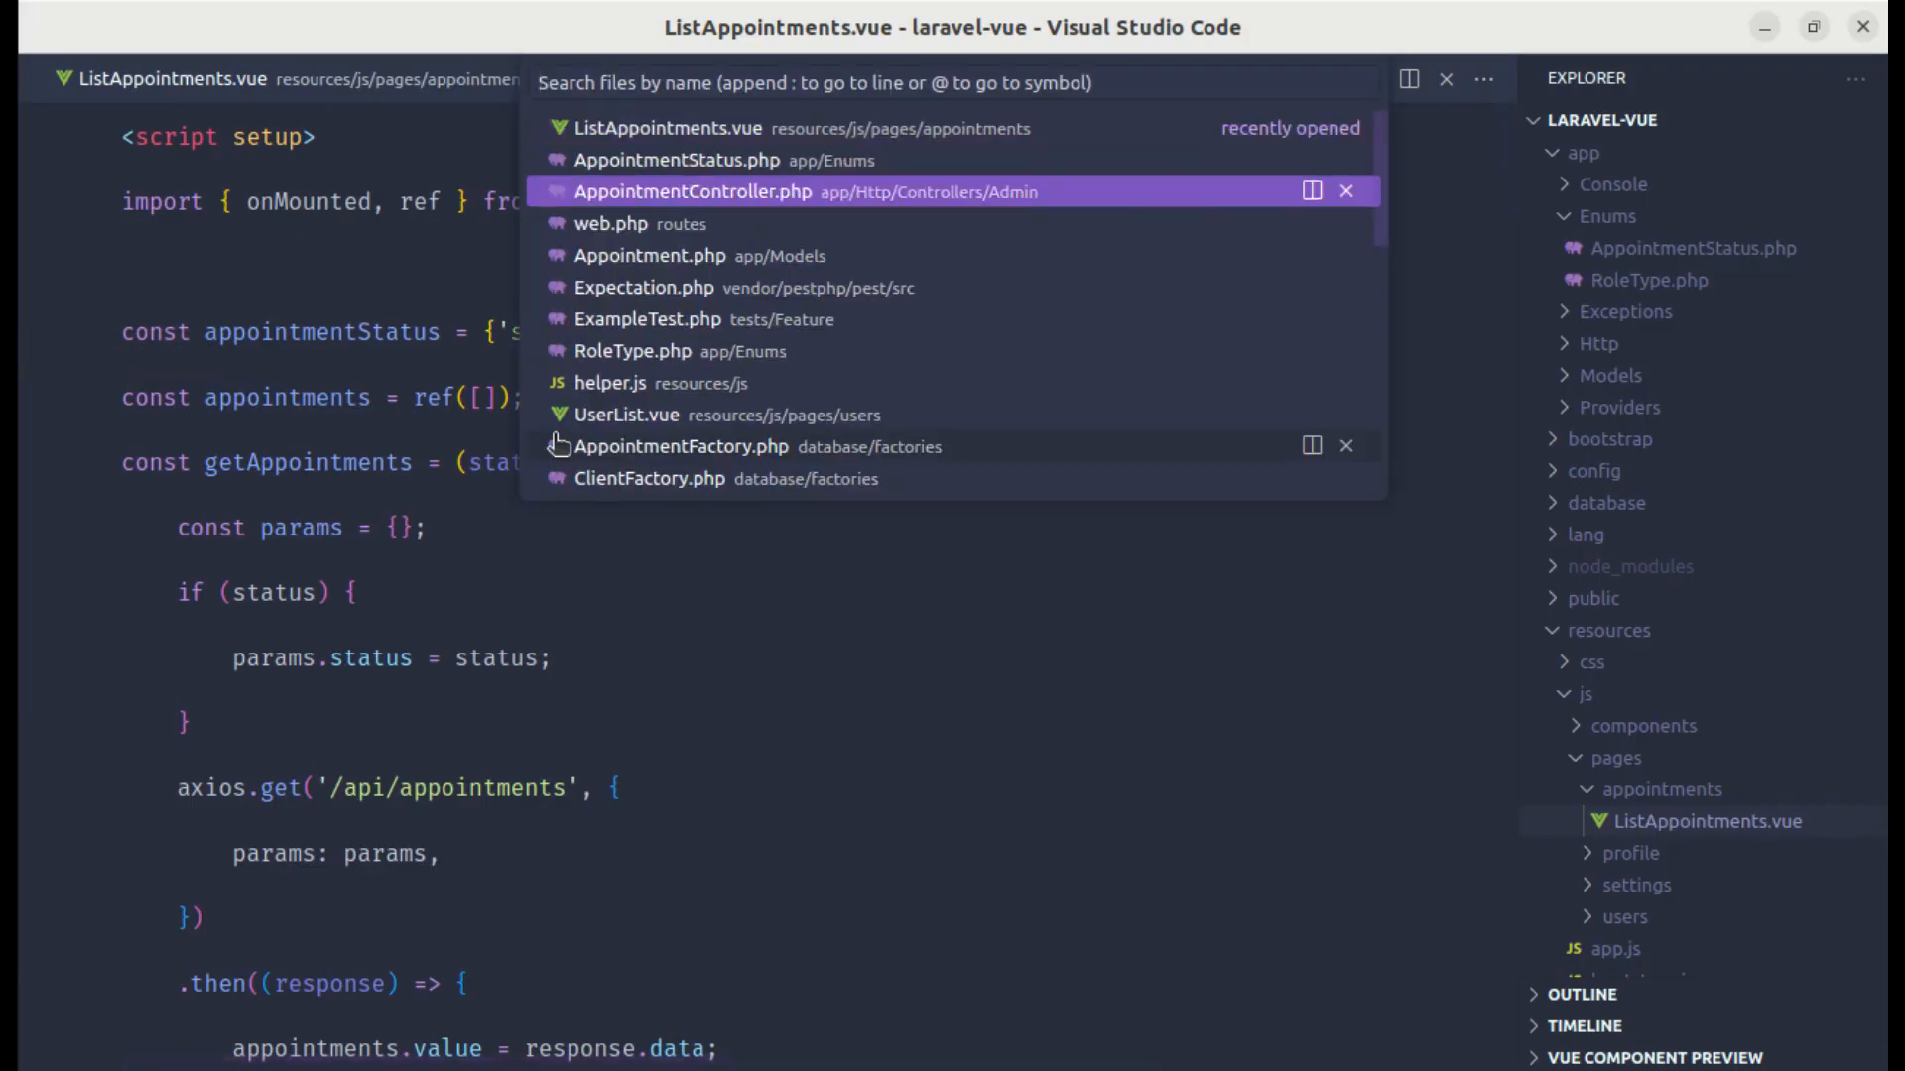
{"action": "left_click", "coordinate": [692, 191]}
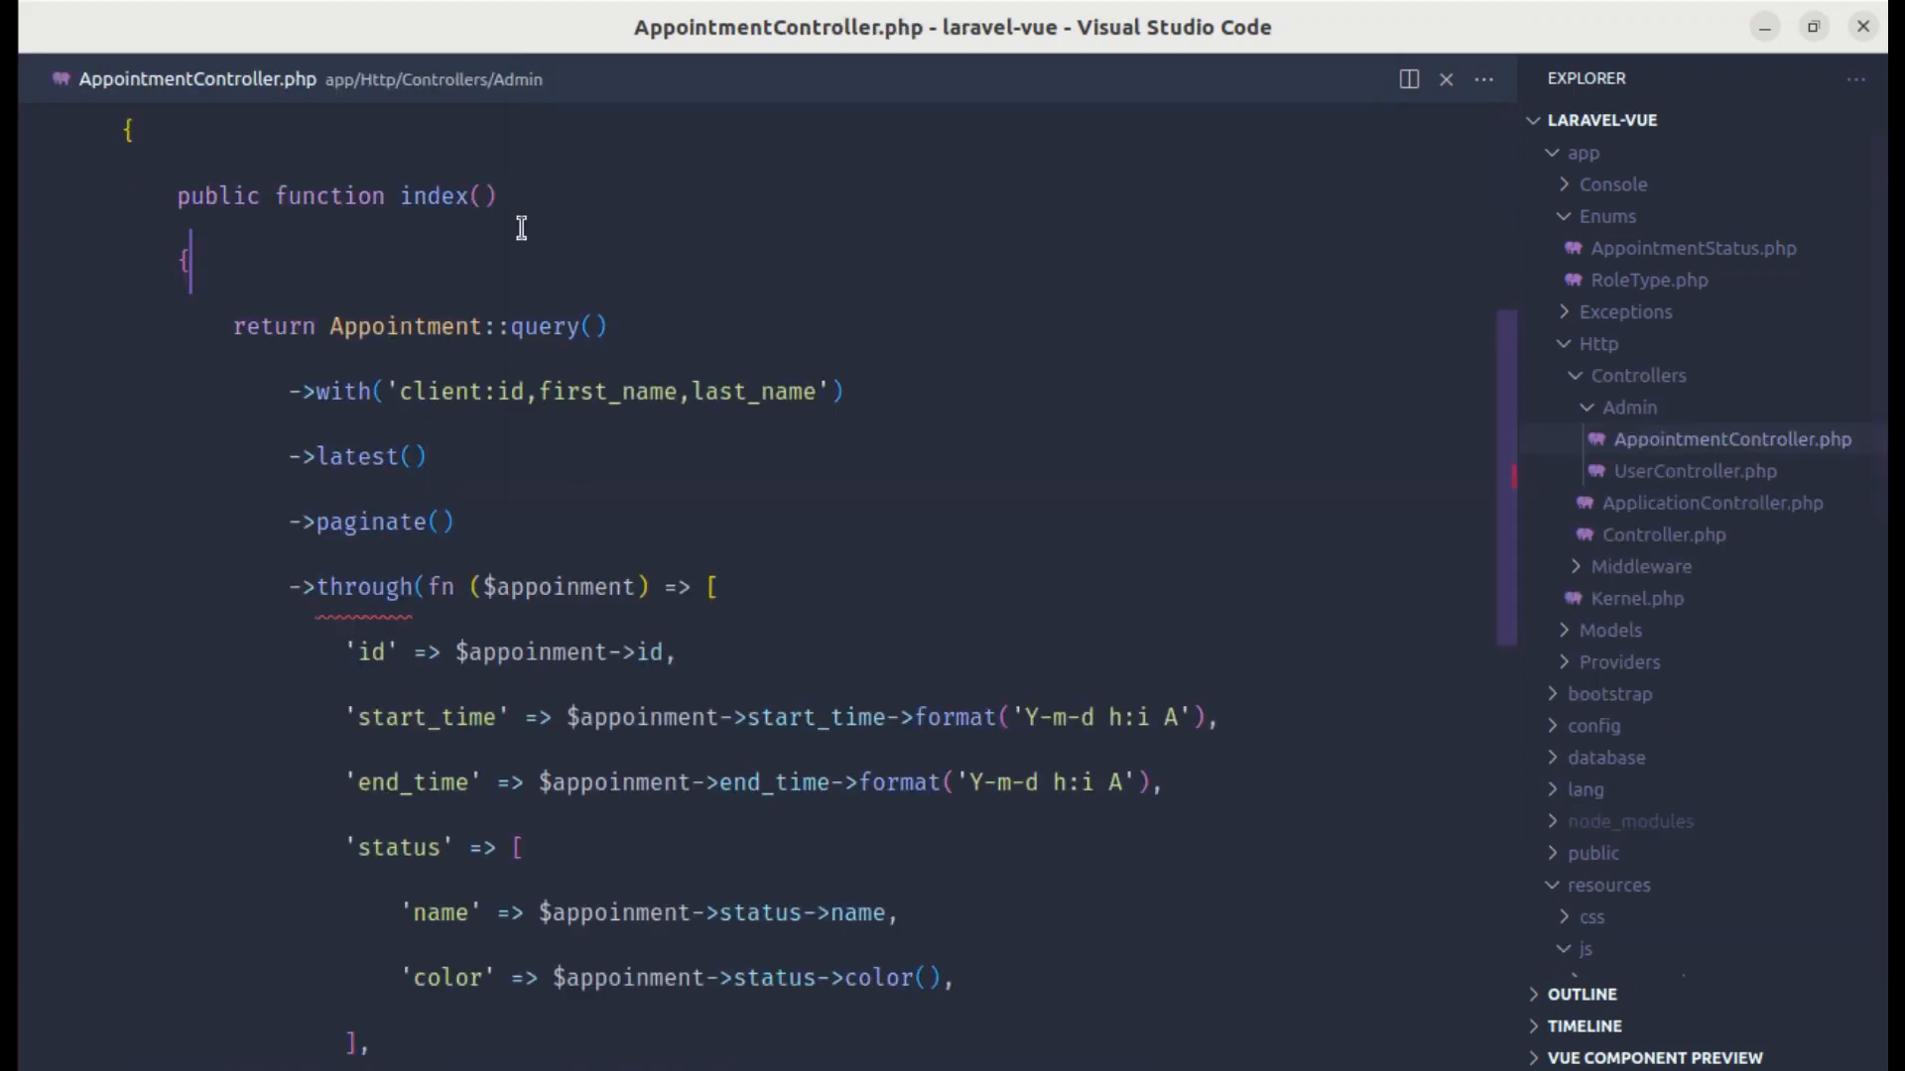
{"action": "type", "text": "dd()"}
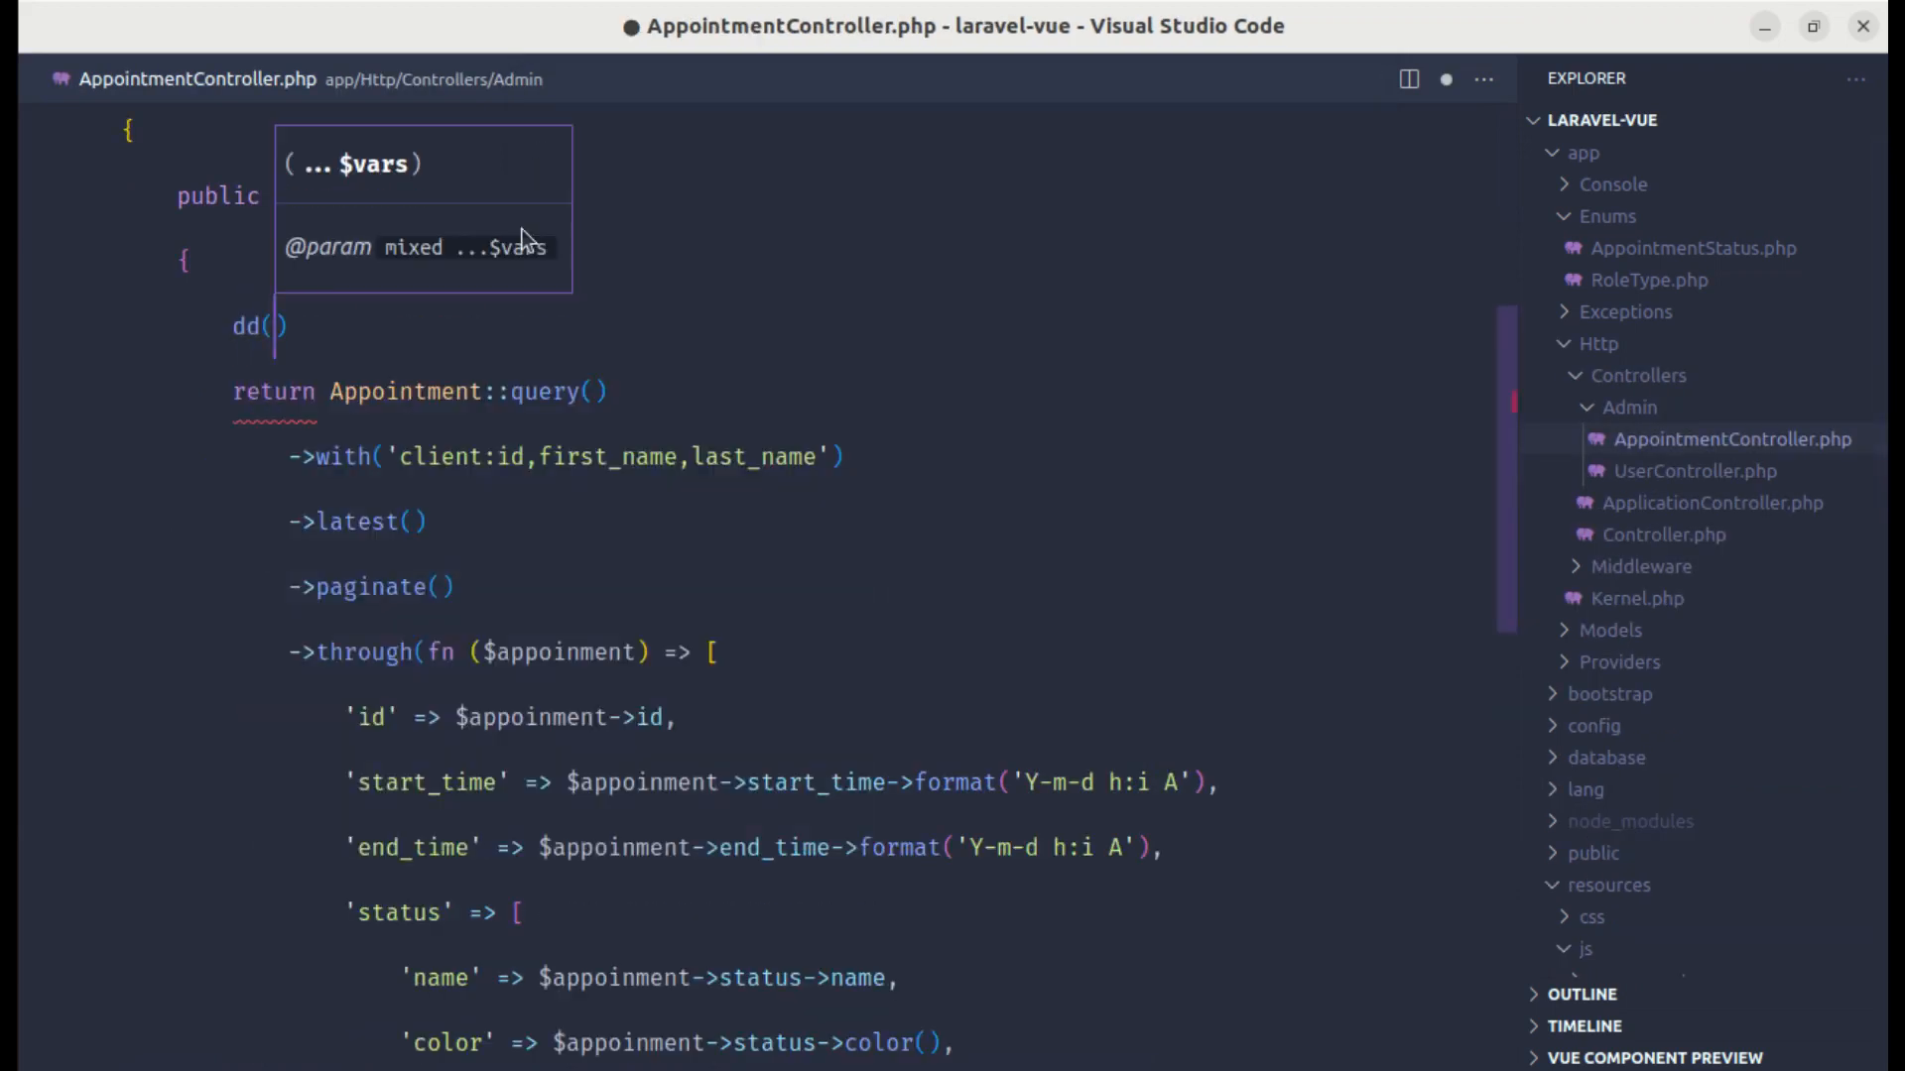
{"action": "type", "text": "request"}
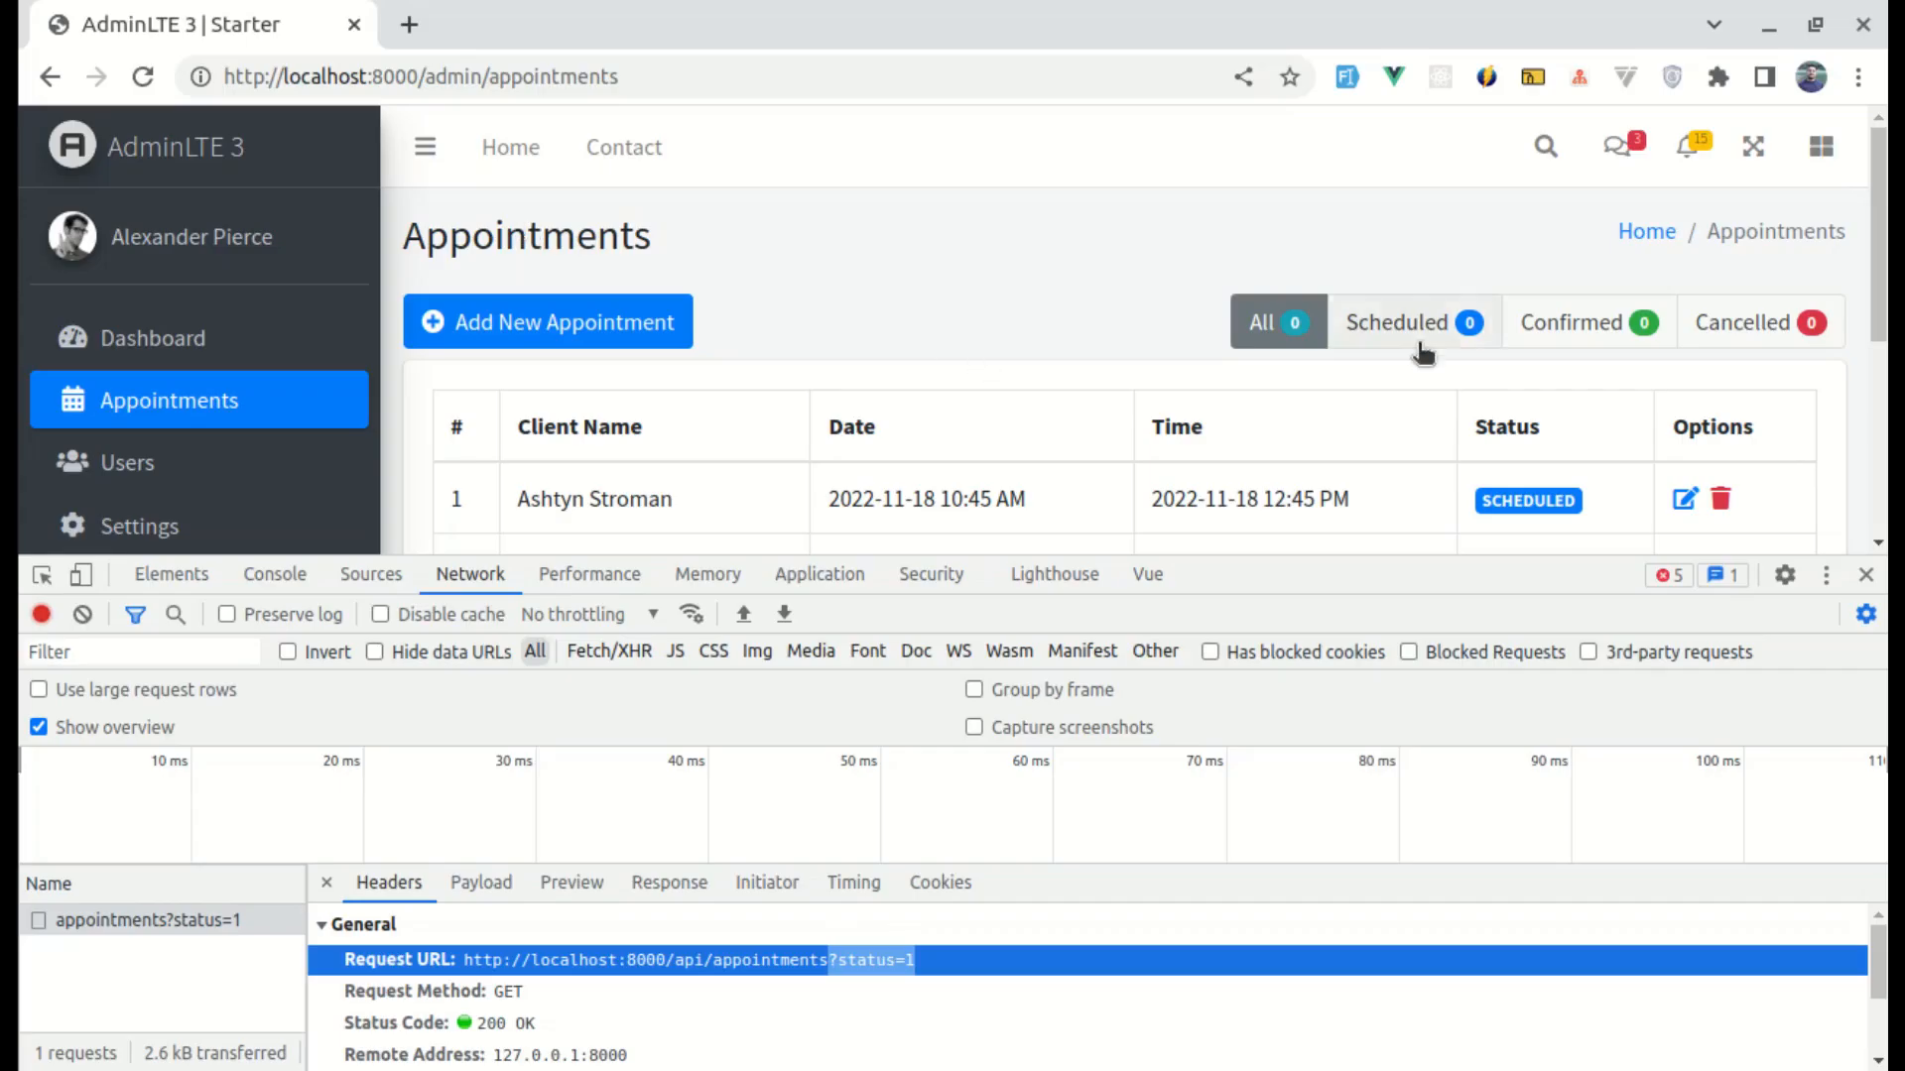
Step: Click Scheduled again and select the failed 500 request in Network
{"action": "left_click", "coordinate": [1413, 322]}
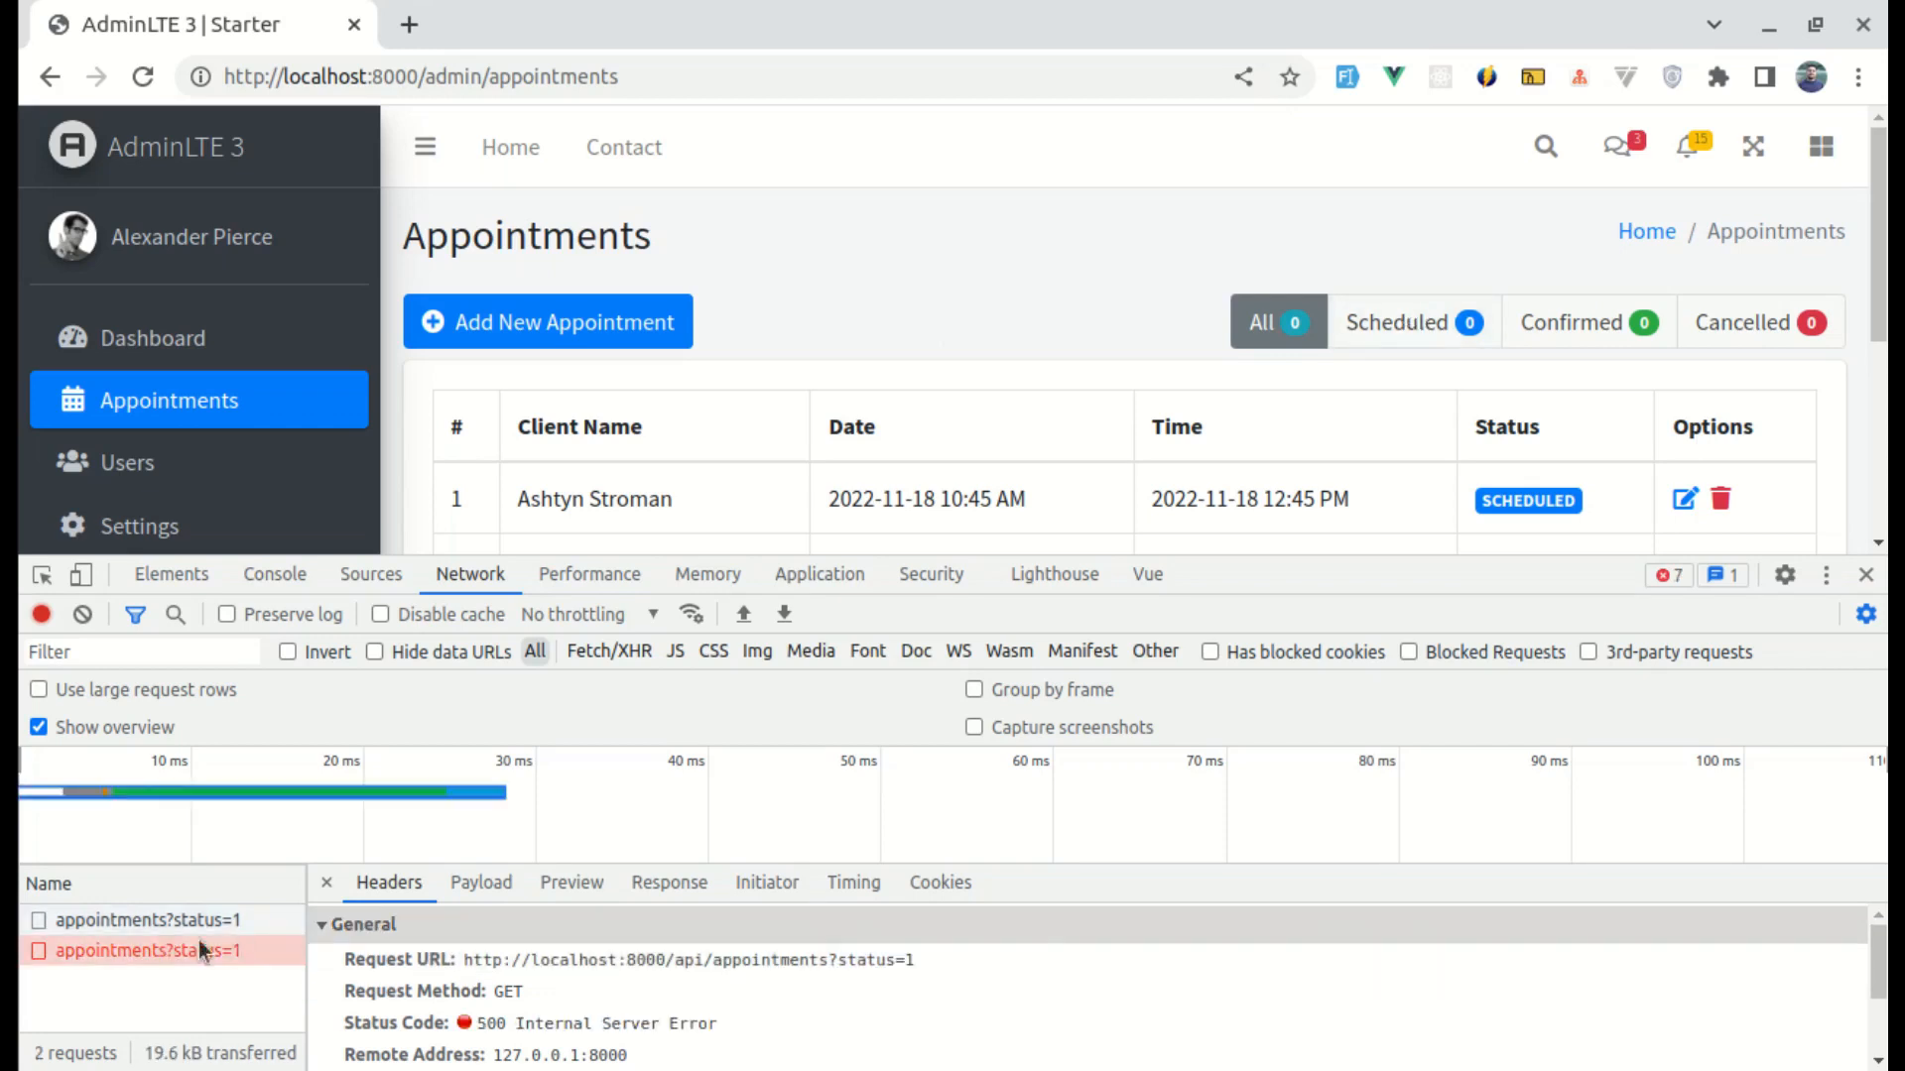
{"action": "left_click", "coordinate": [571, 882]}
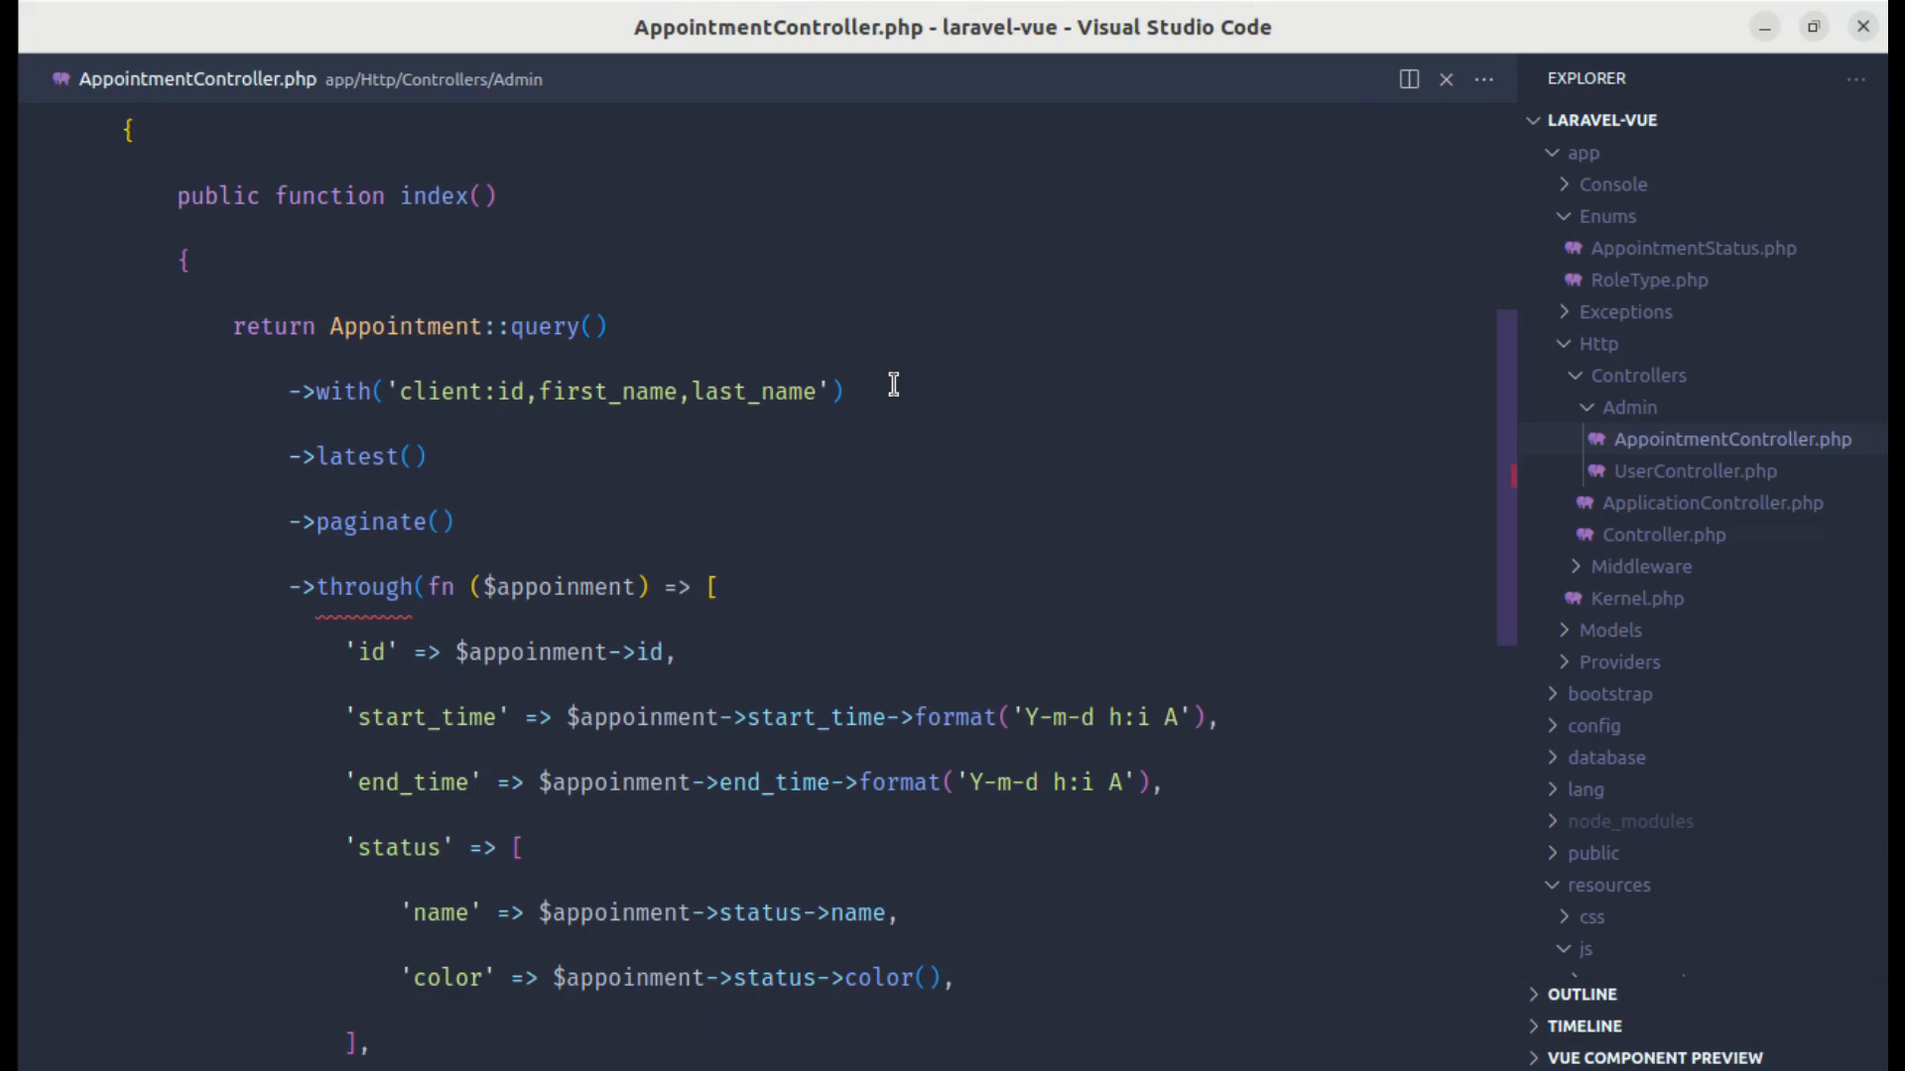
Step: Add ->when(request('status')) filtering where status is AppointmentStatus::from(request('status'))
{"action": "key", "text": "Enter"}
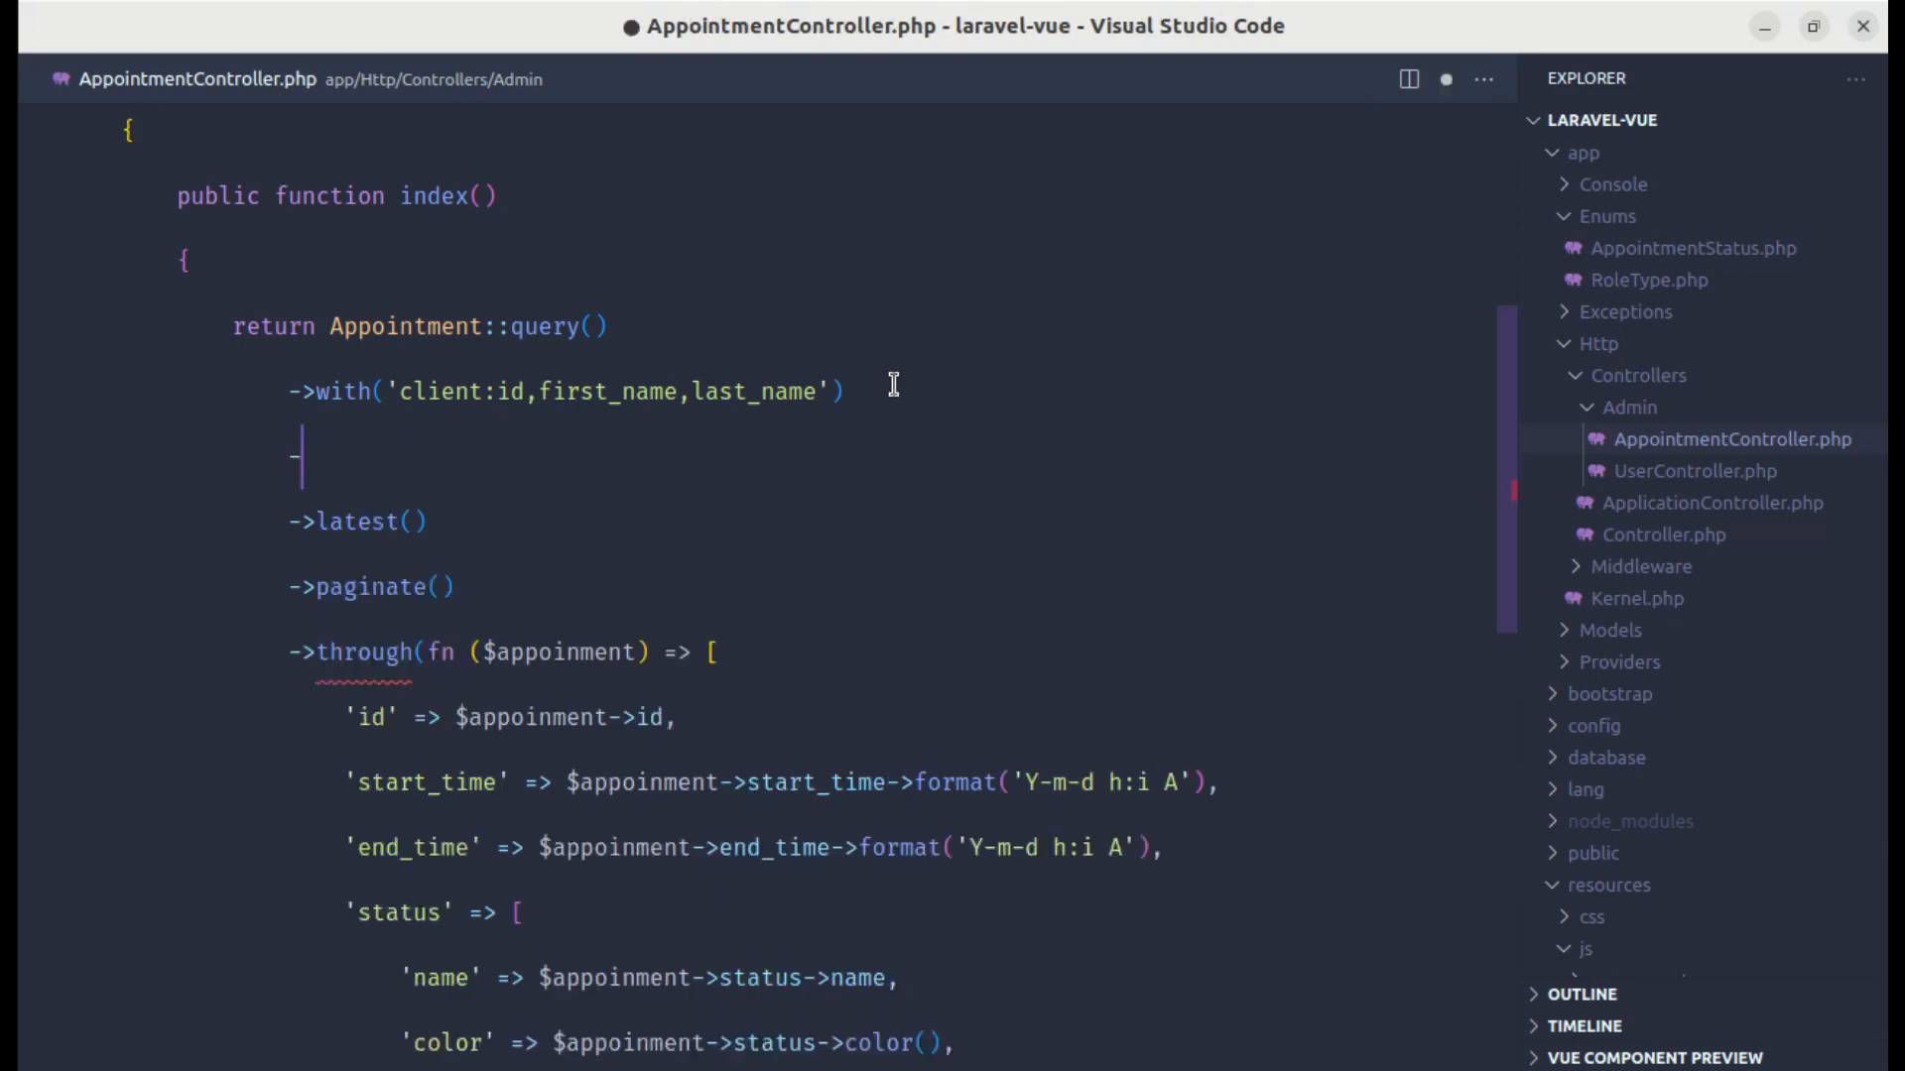
{"action": "type", "text": "->"}
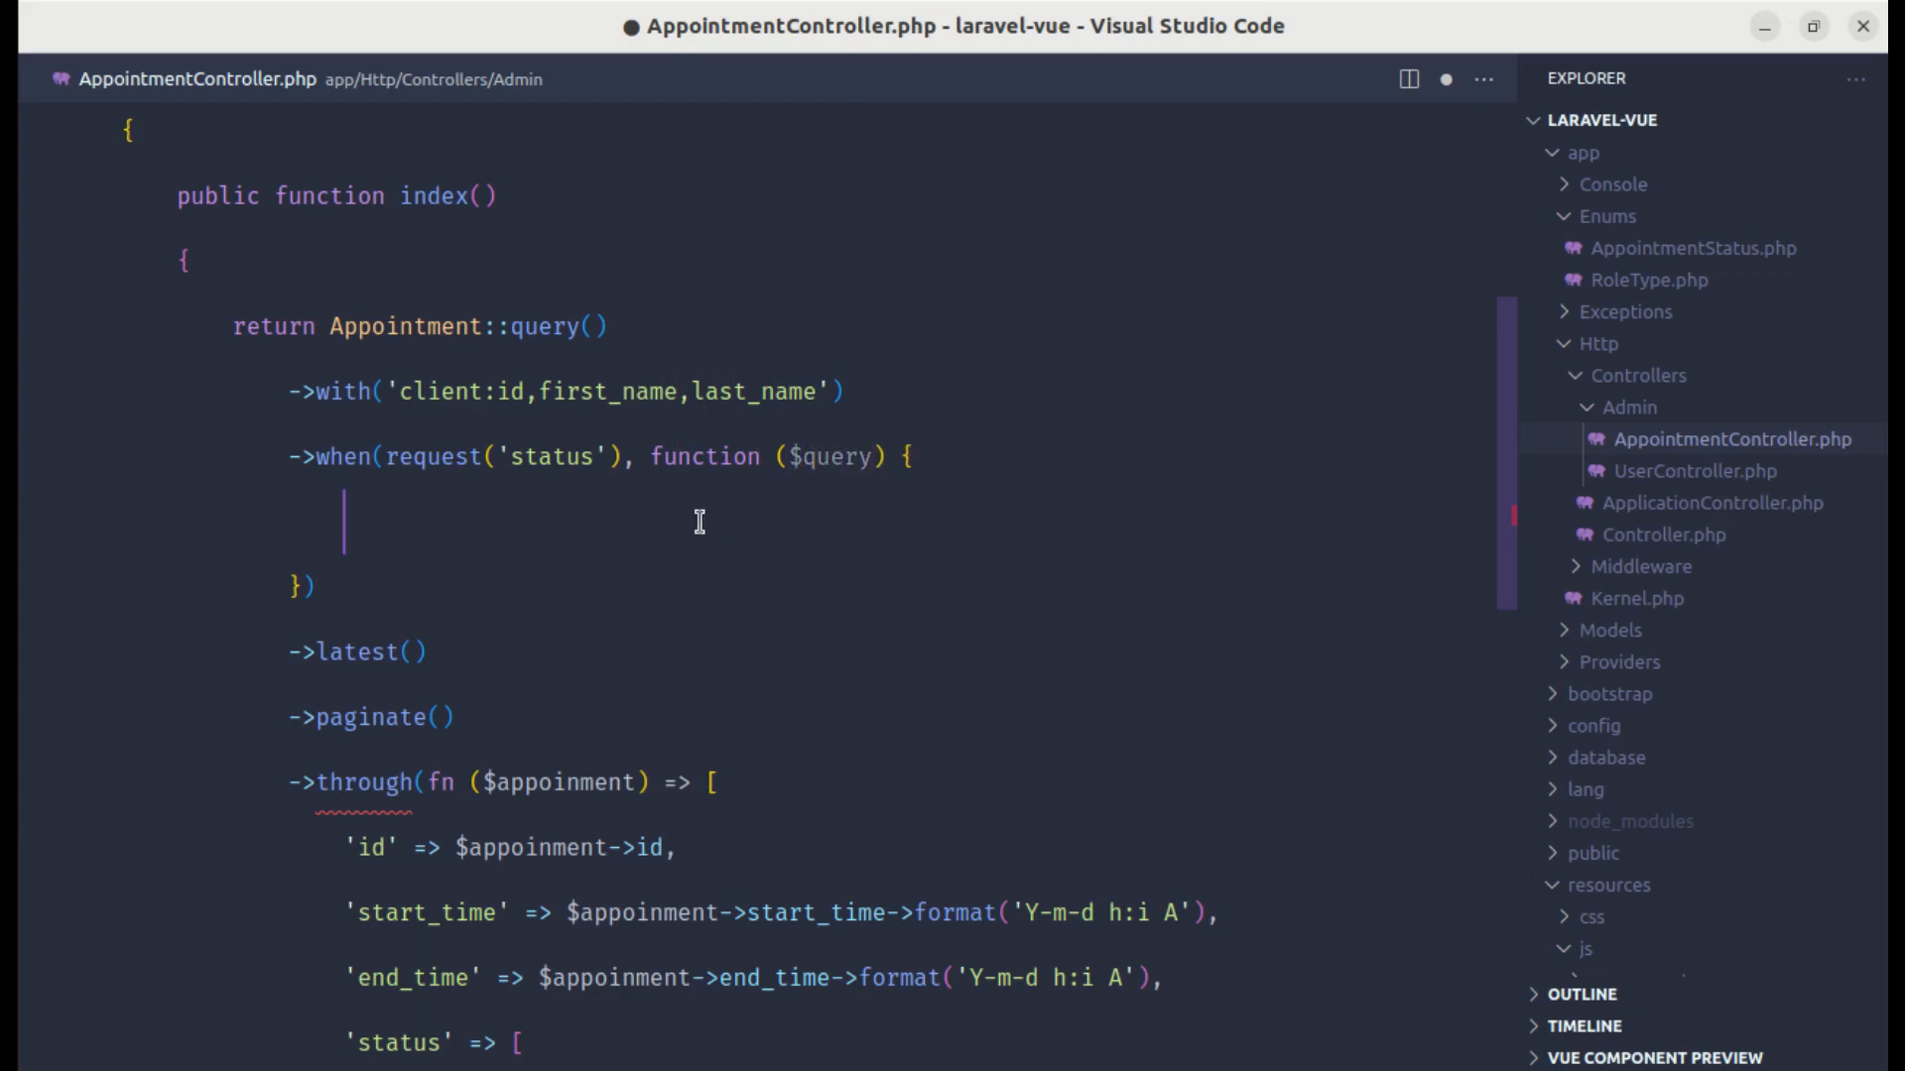
{"action": "type", "text": "return $query-"}
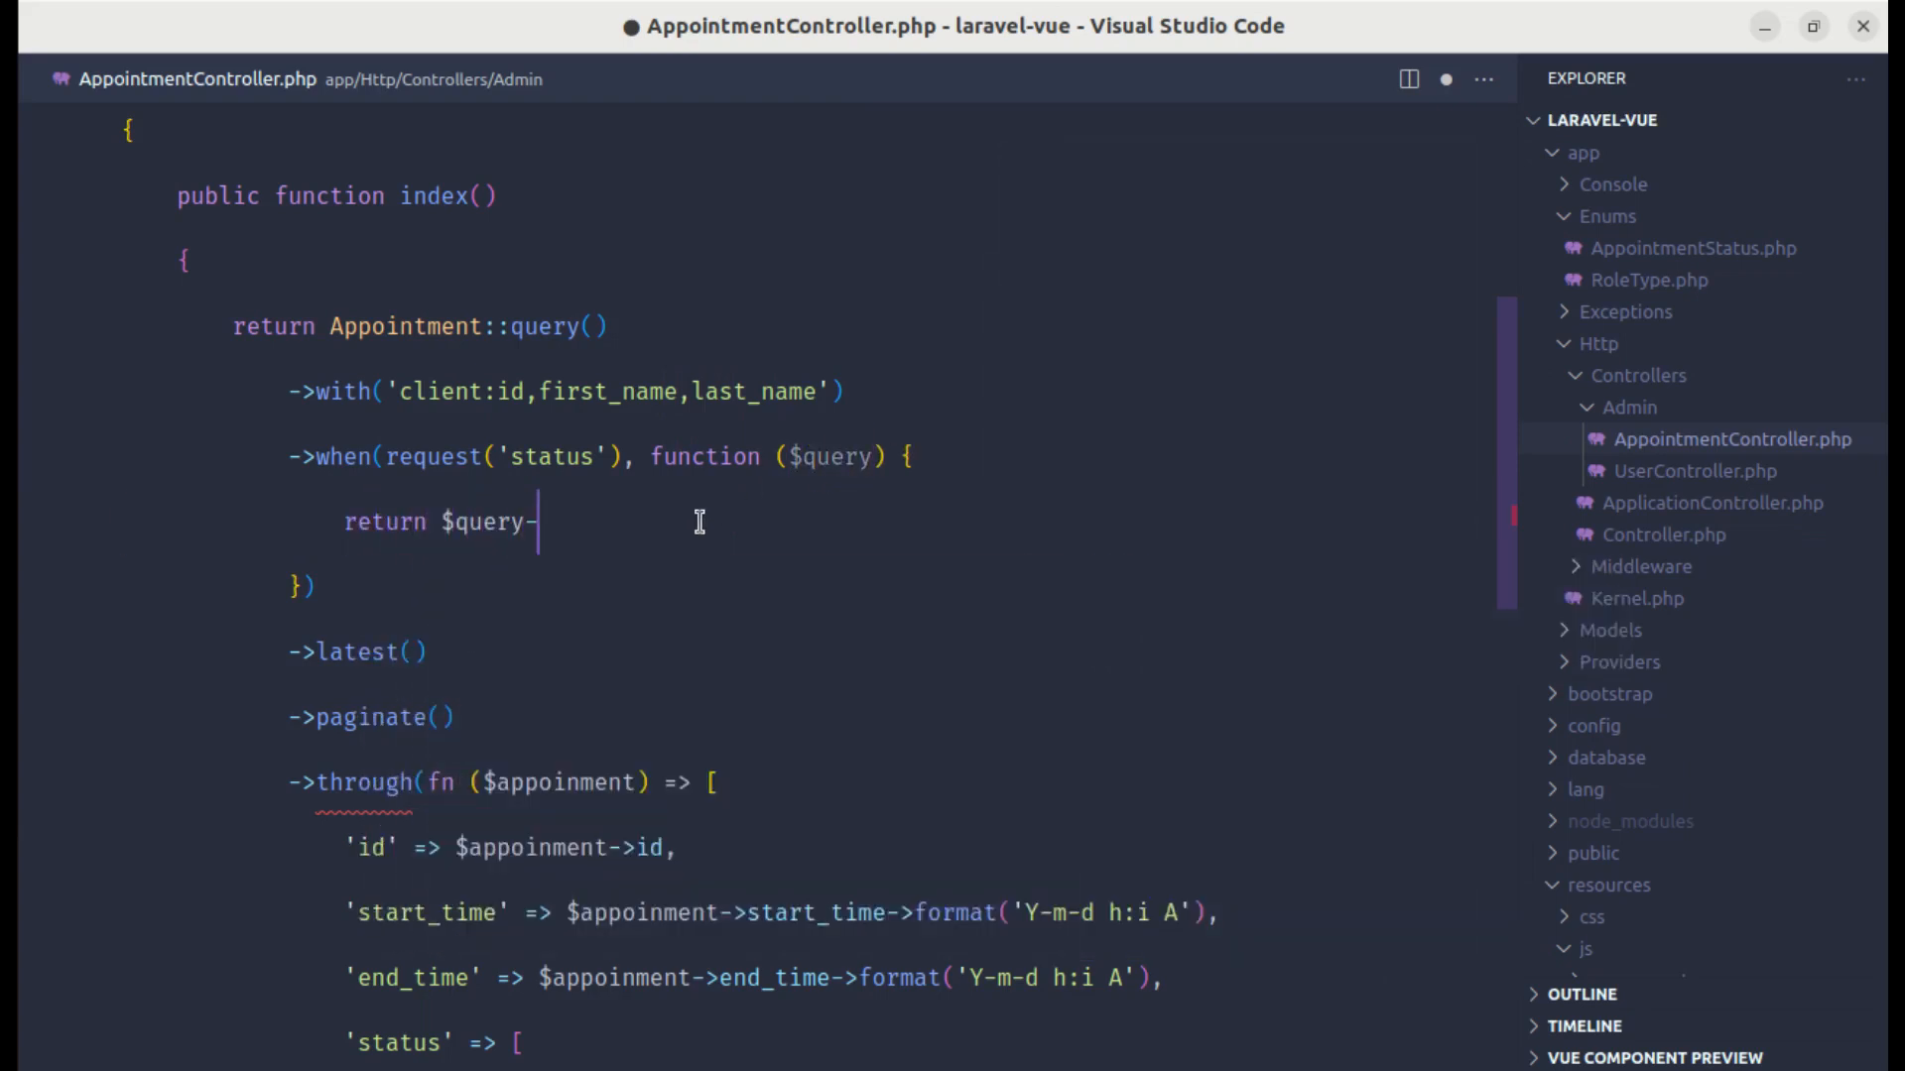
{"action": "type", "text": "->h"}
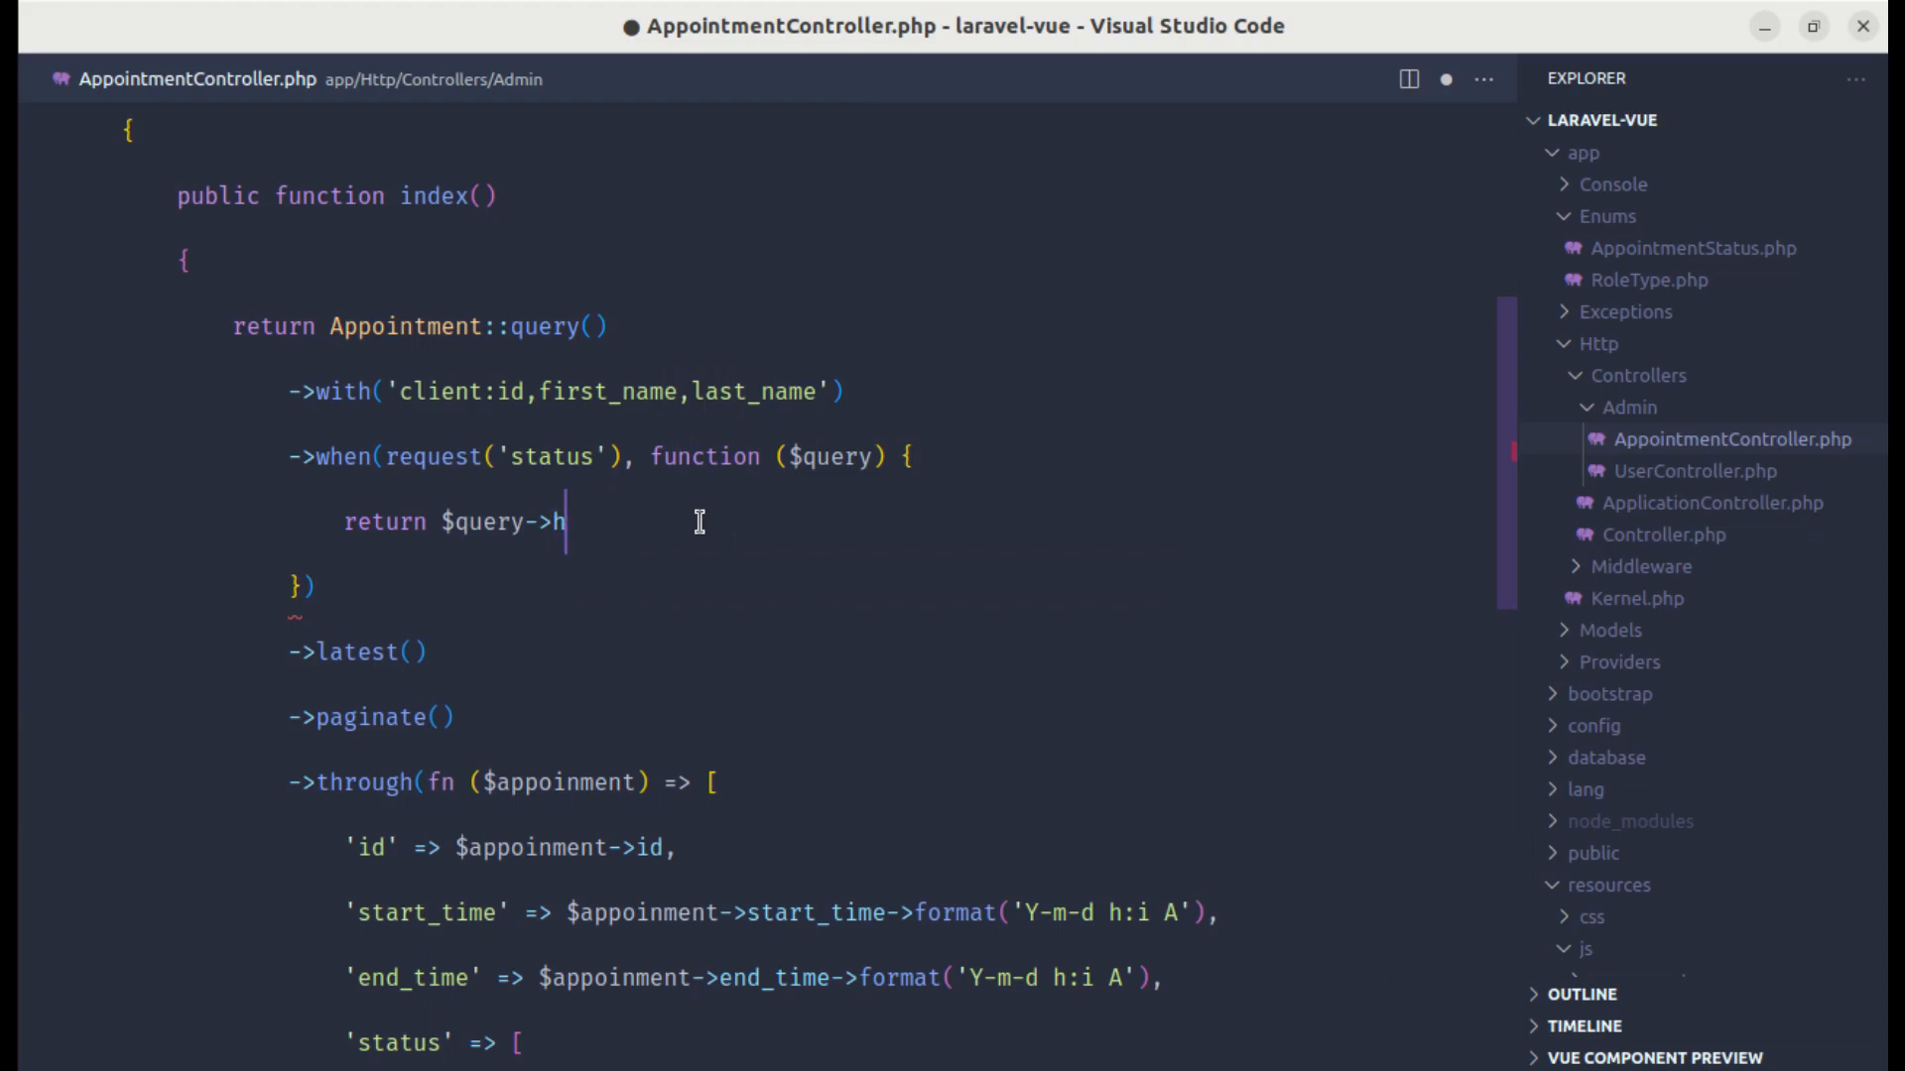
{"action": "type", "text": "where('status')"}
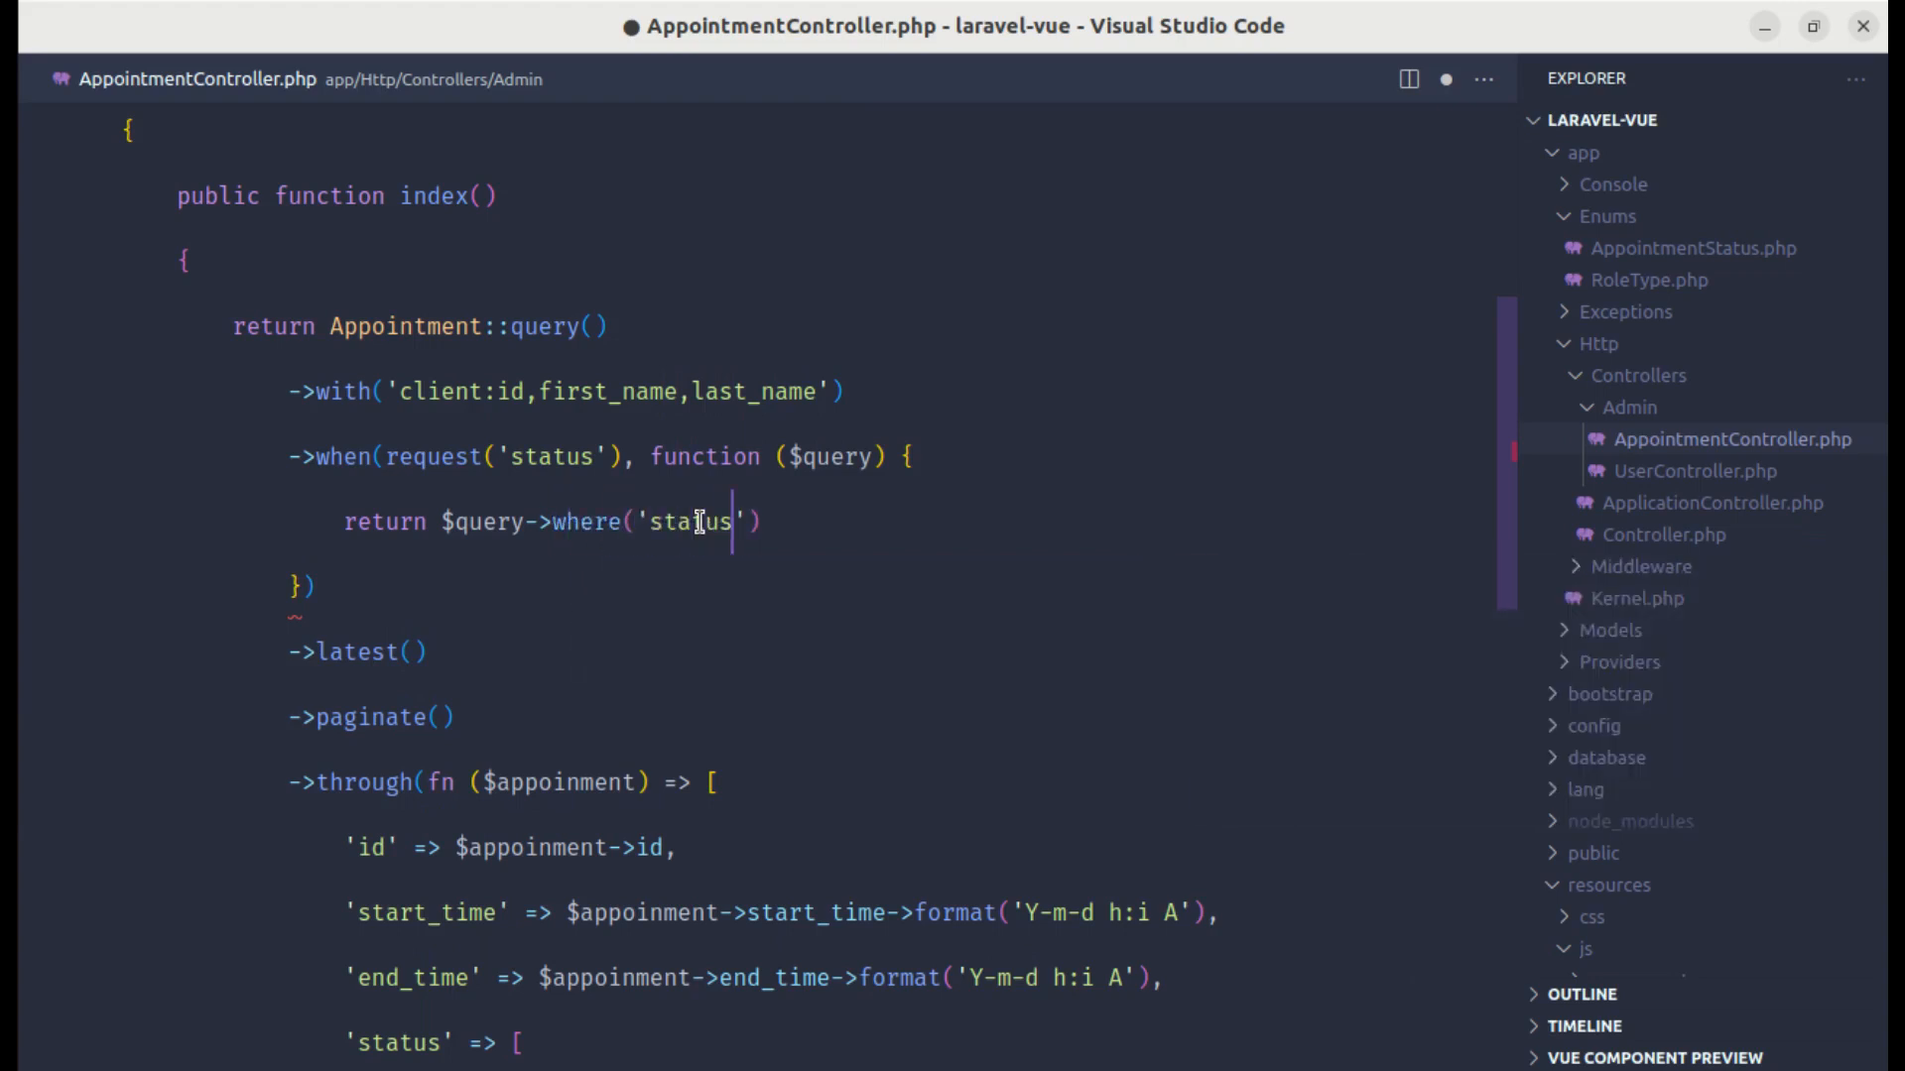
{"action": "type", "text": ", AppointmentStatus::from("}
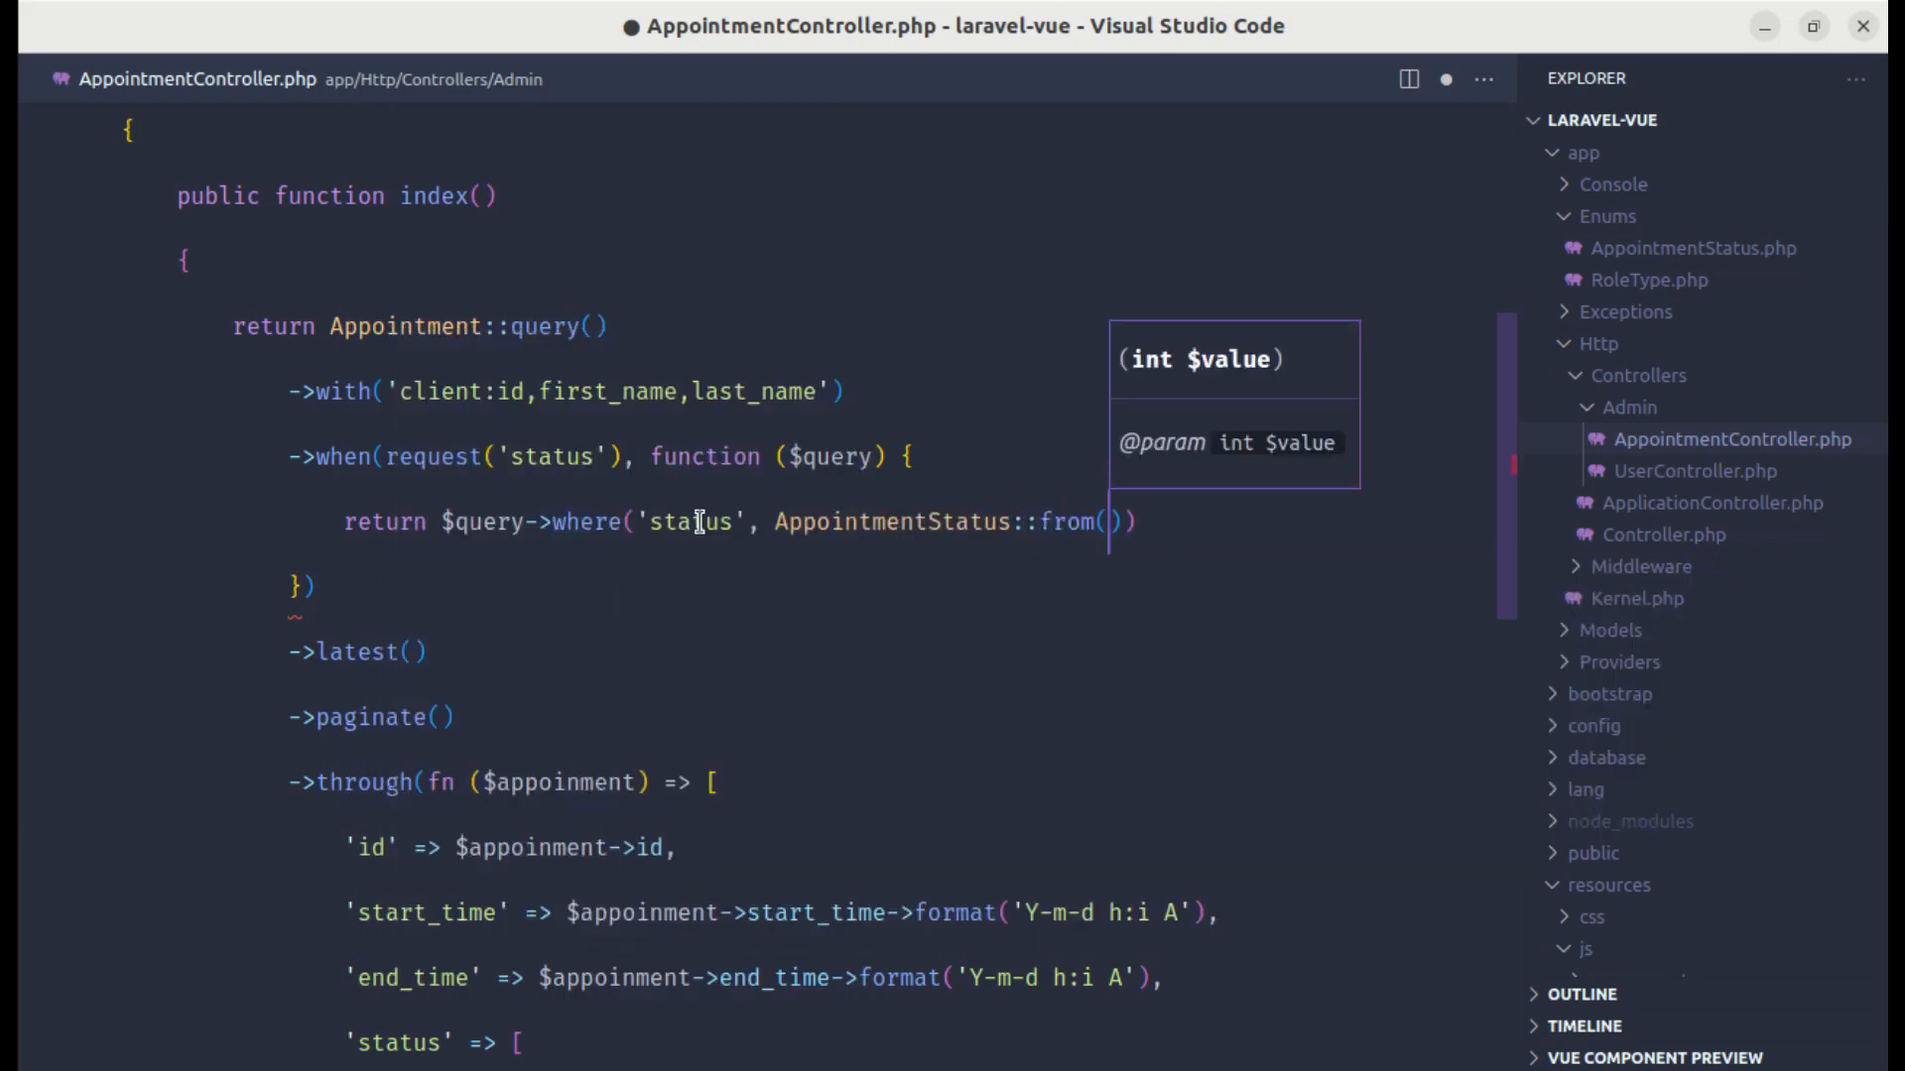
{"action": "type", "text": "request('stat'"}
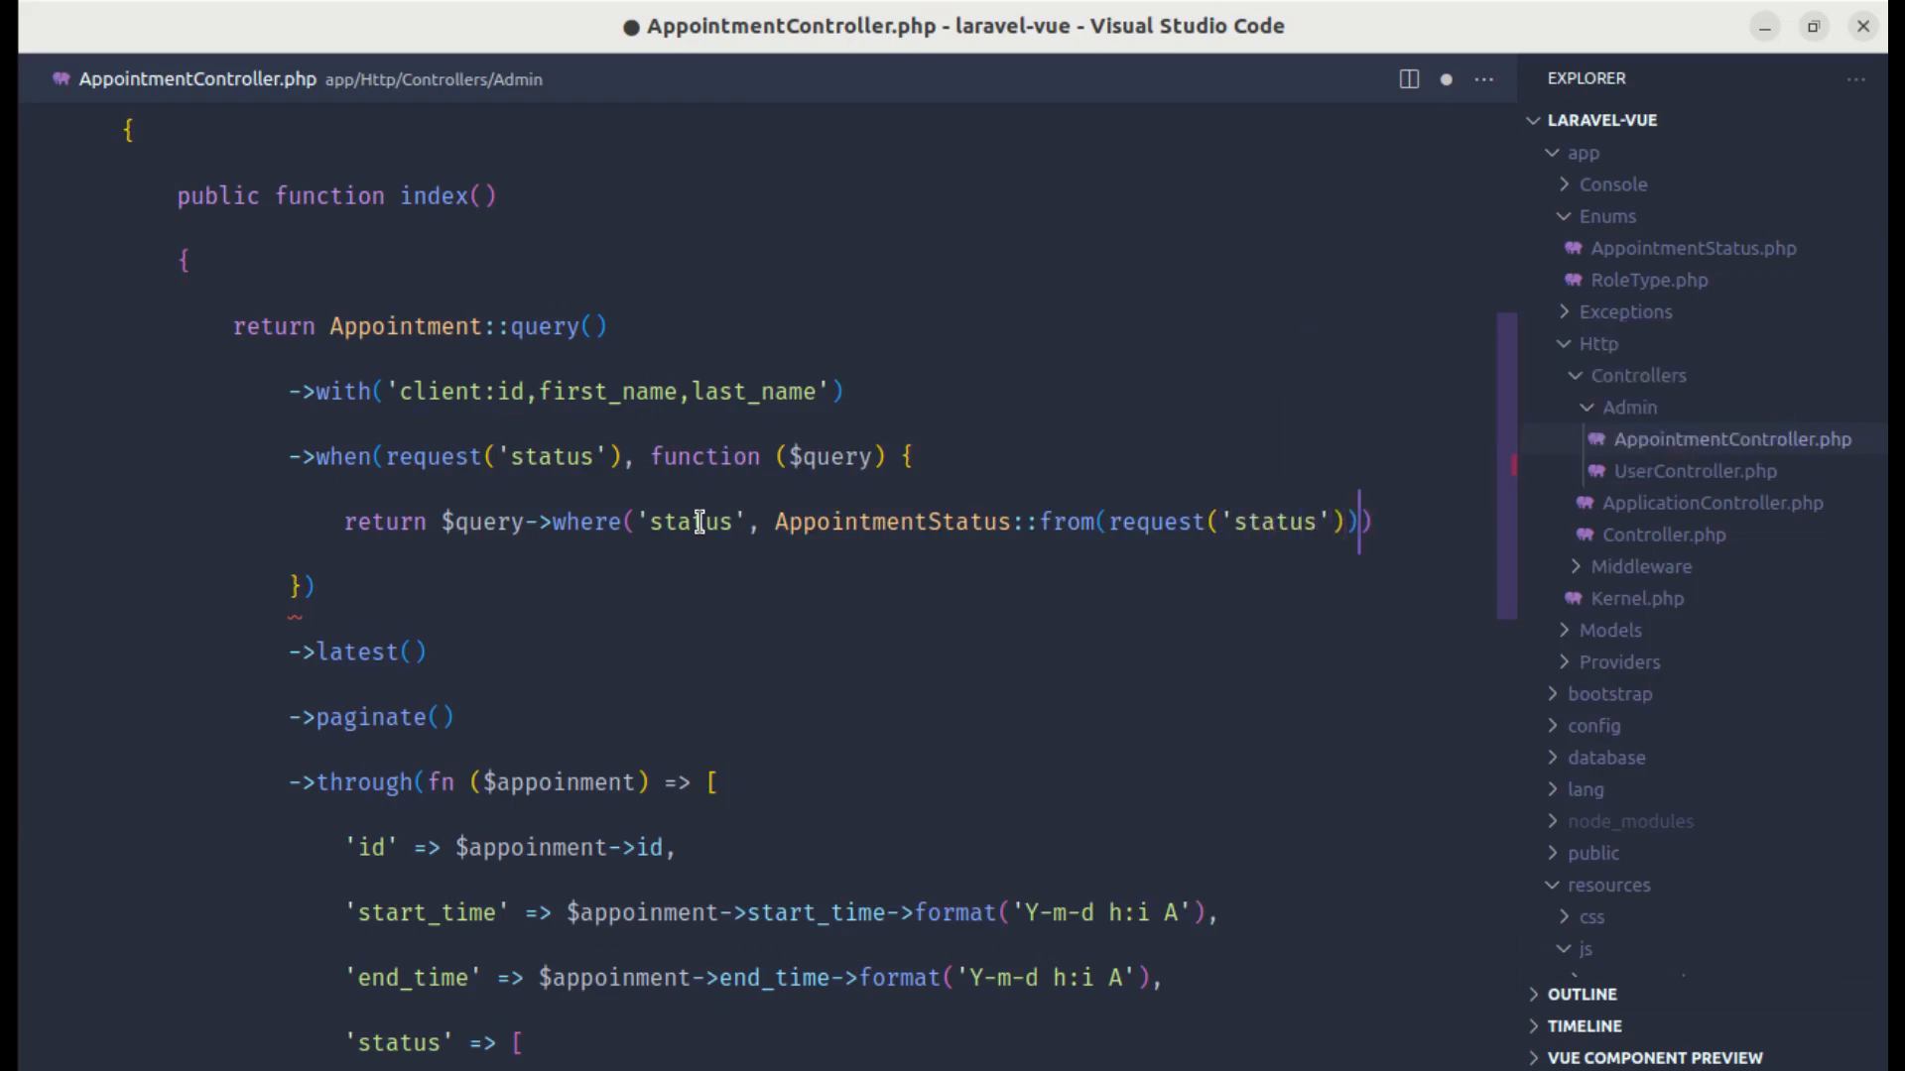
{"action": "mouse_move", "coordinate": [892, 521]}
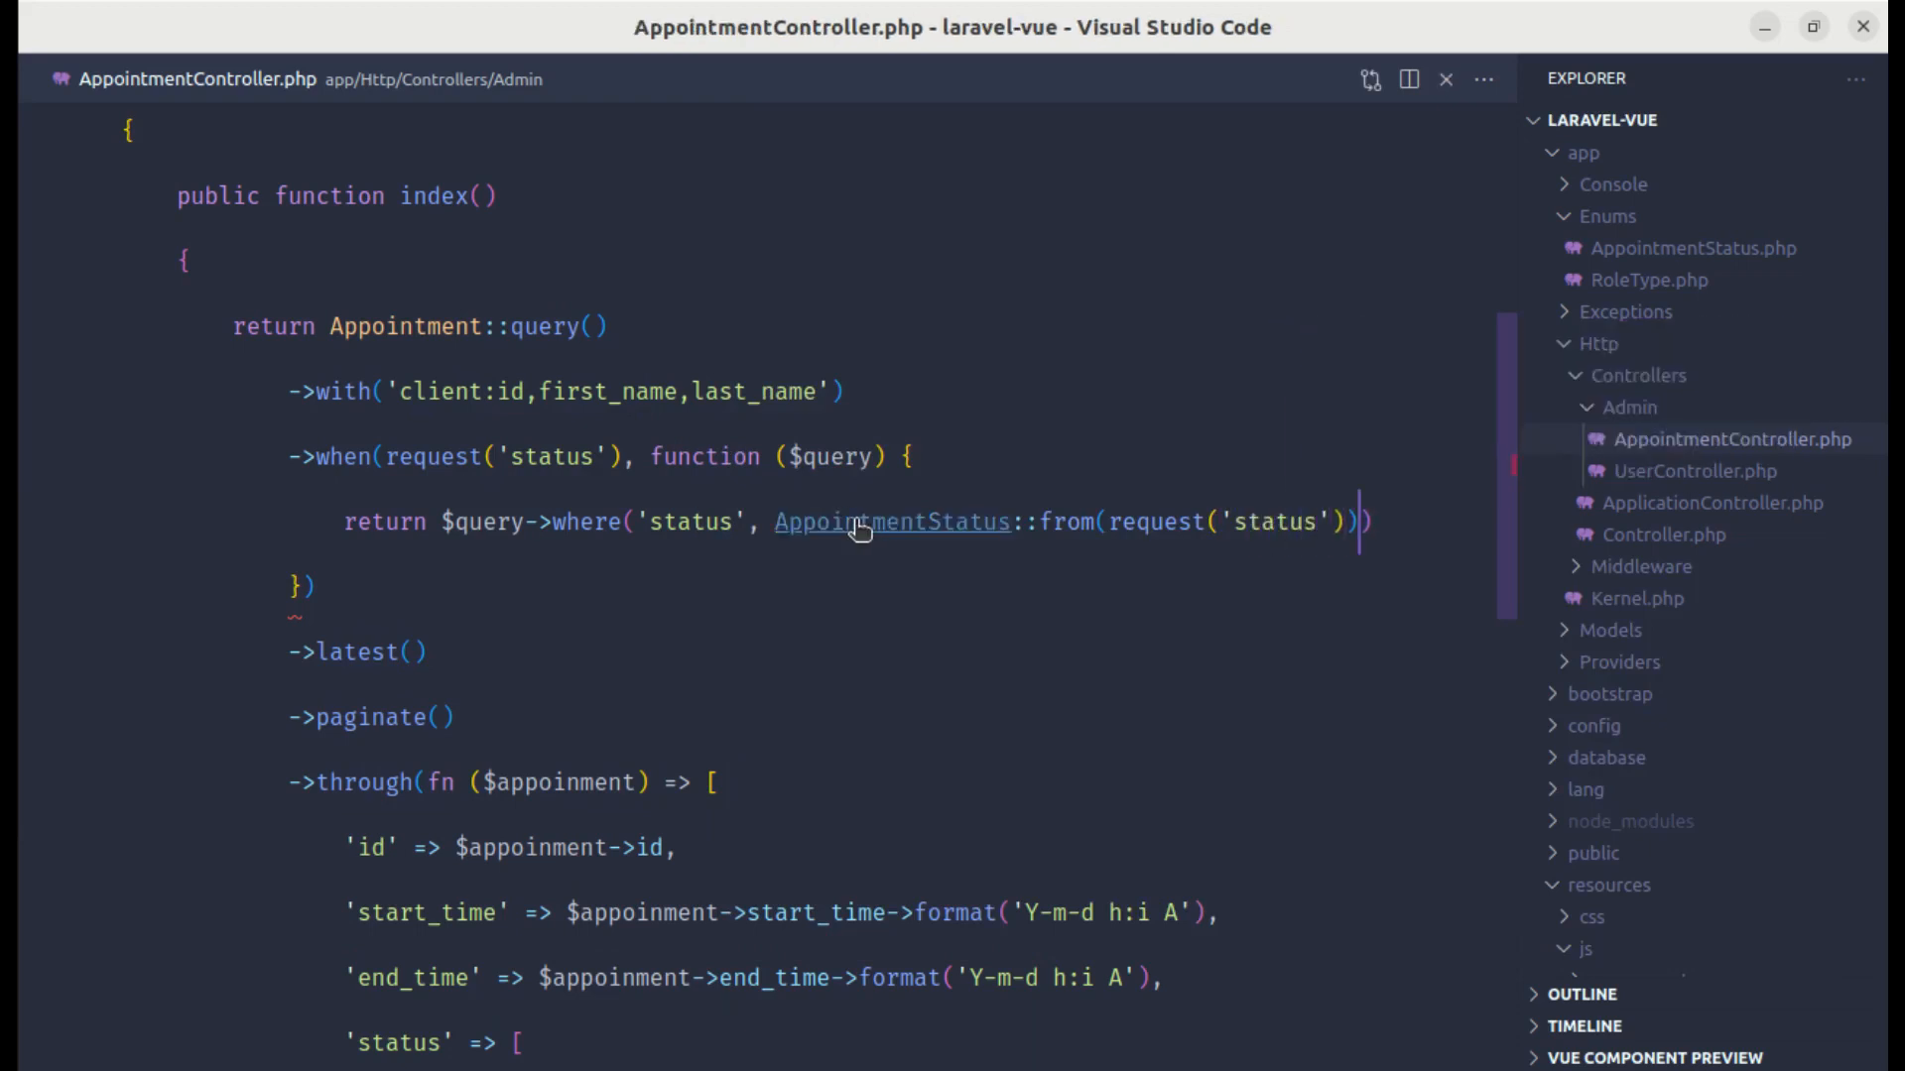
{"action": "left_click", "coordinate": [892, 523]}
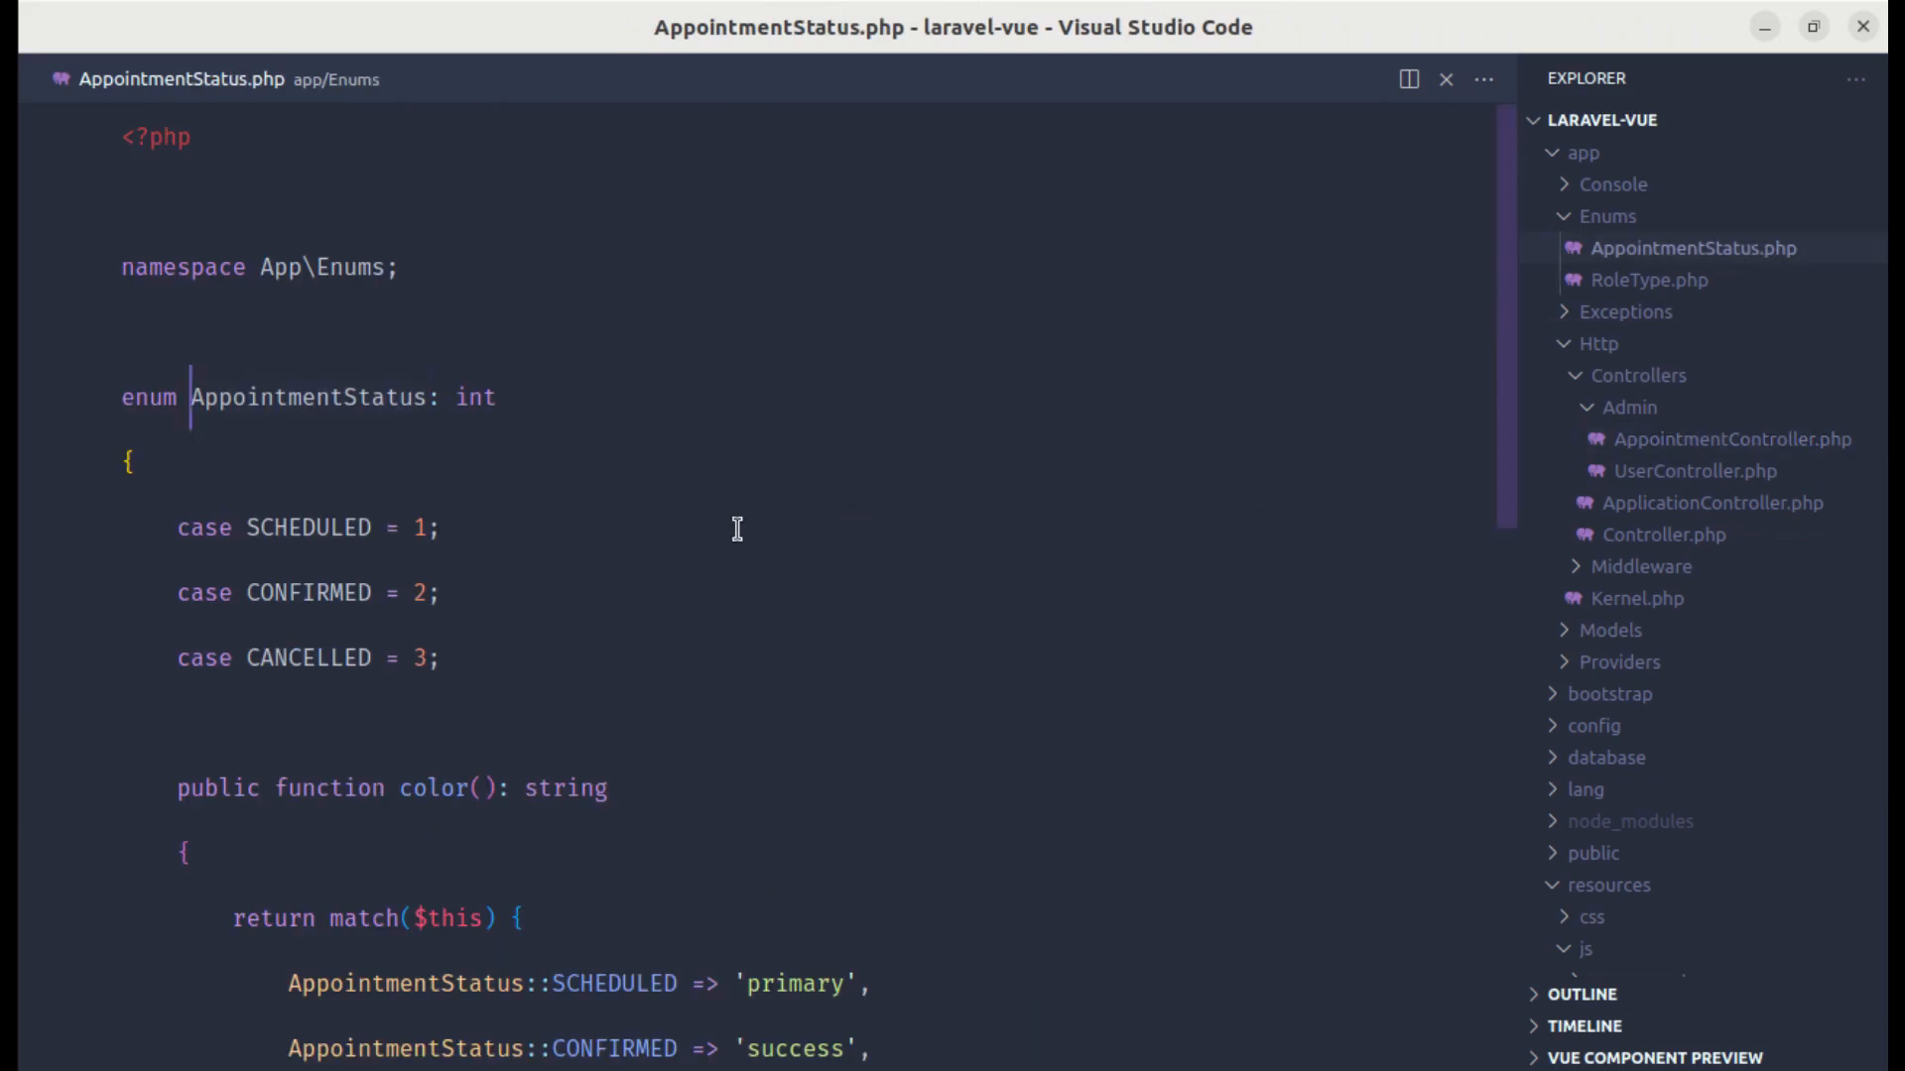
{"action": "mouse_move", "coordinate": [1446, 79]}
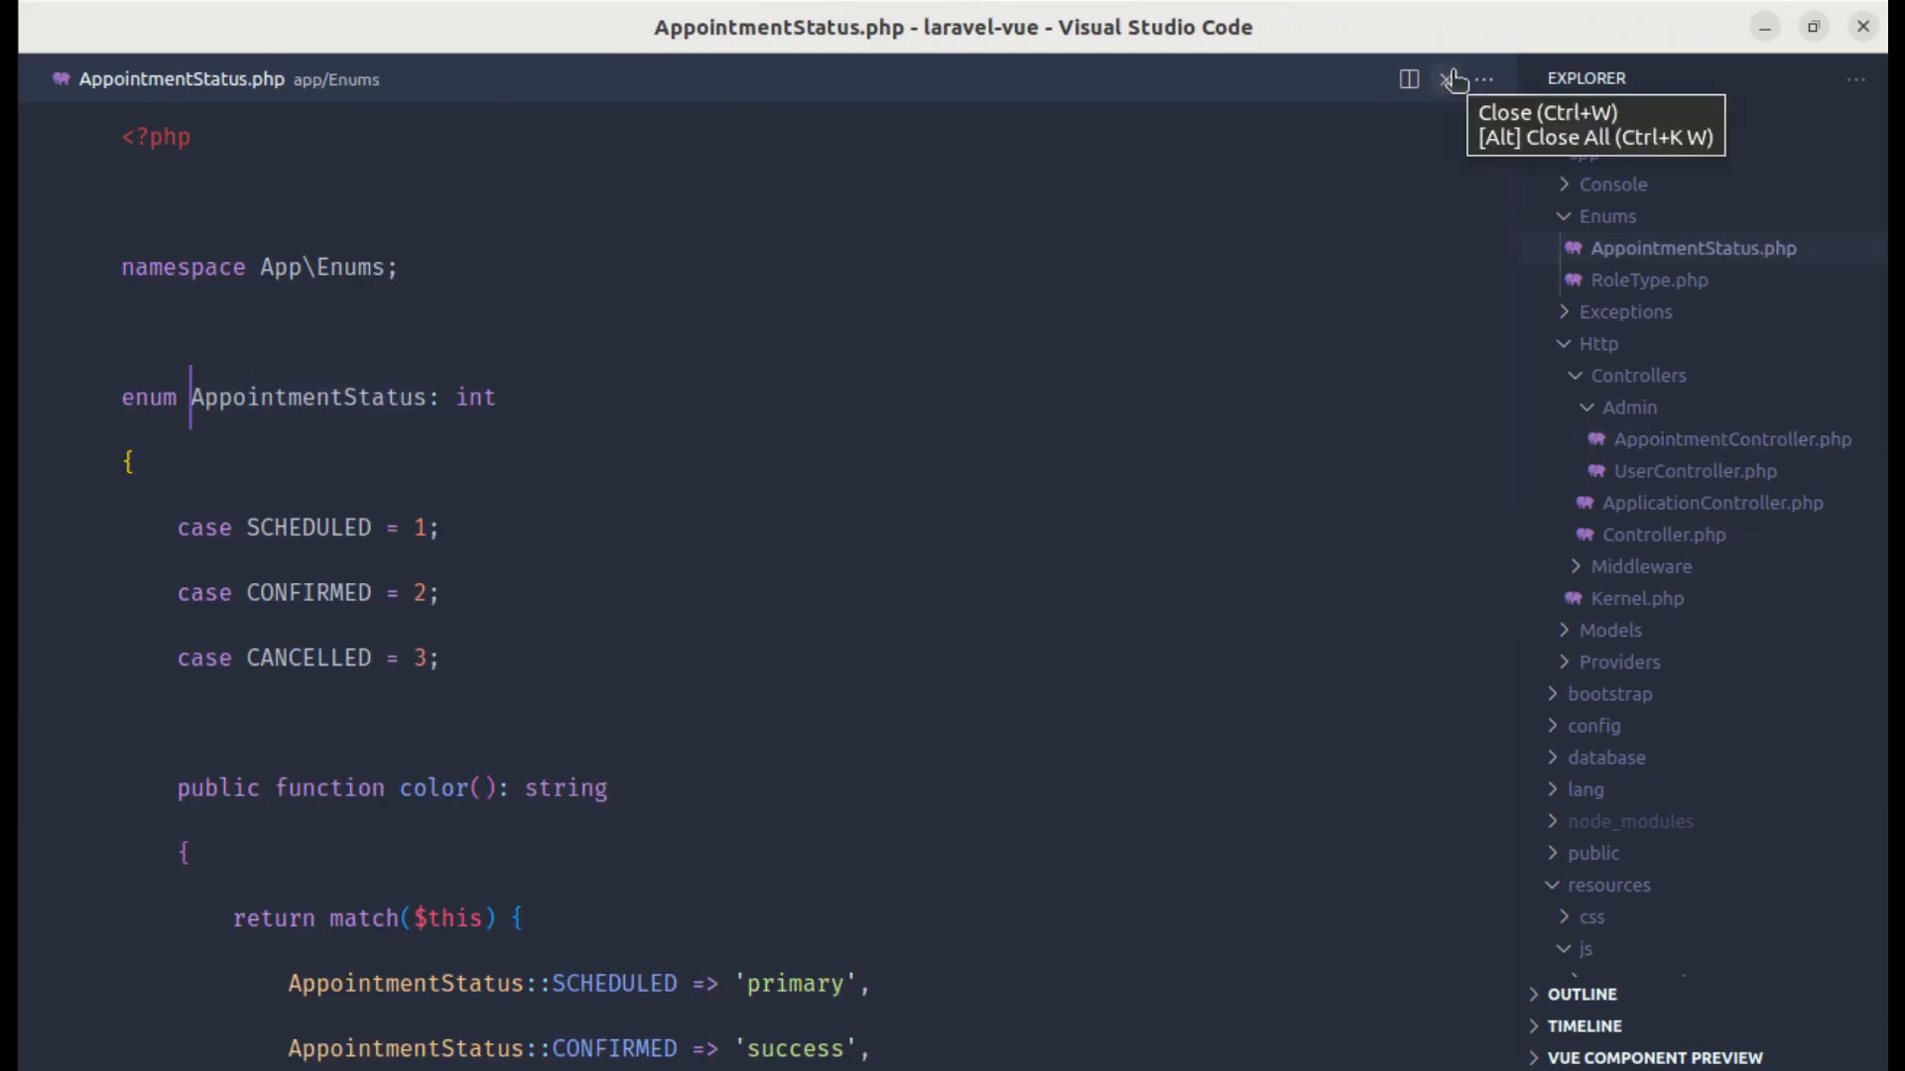
{"action": "left_click", "coordinate": [1730, 439]}
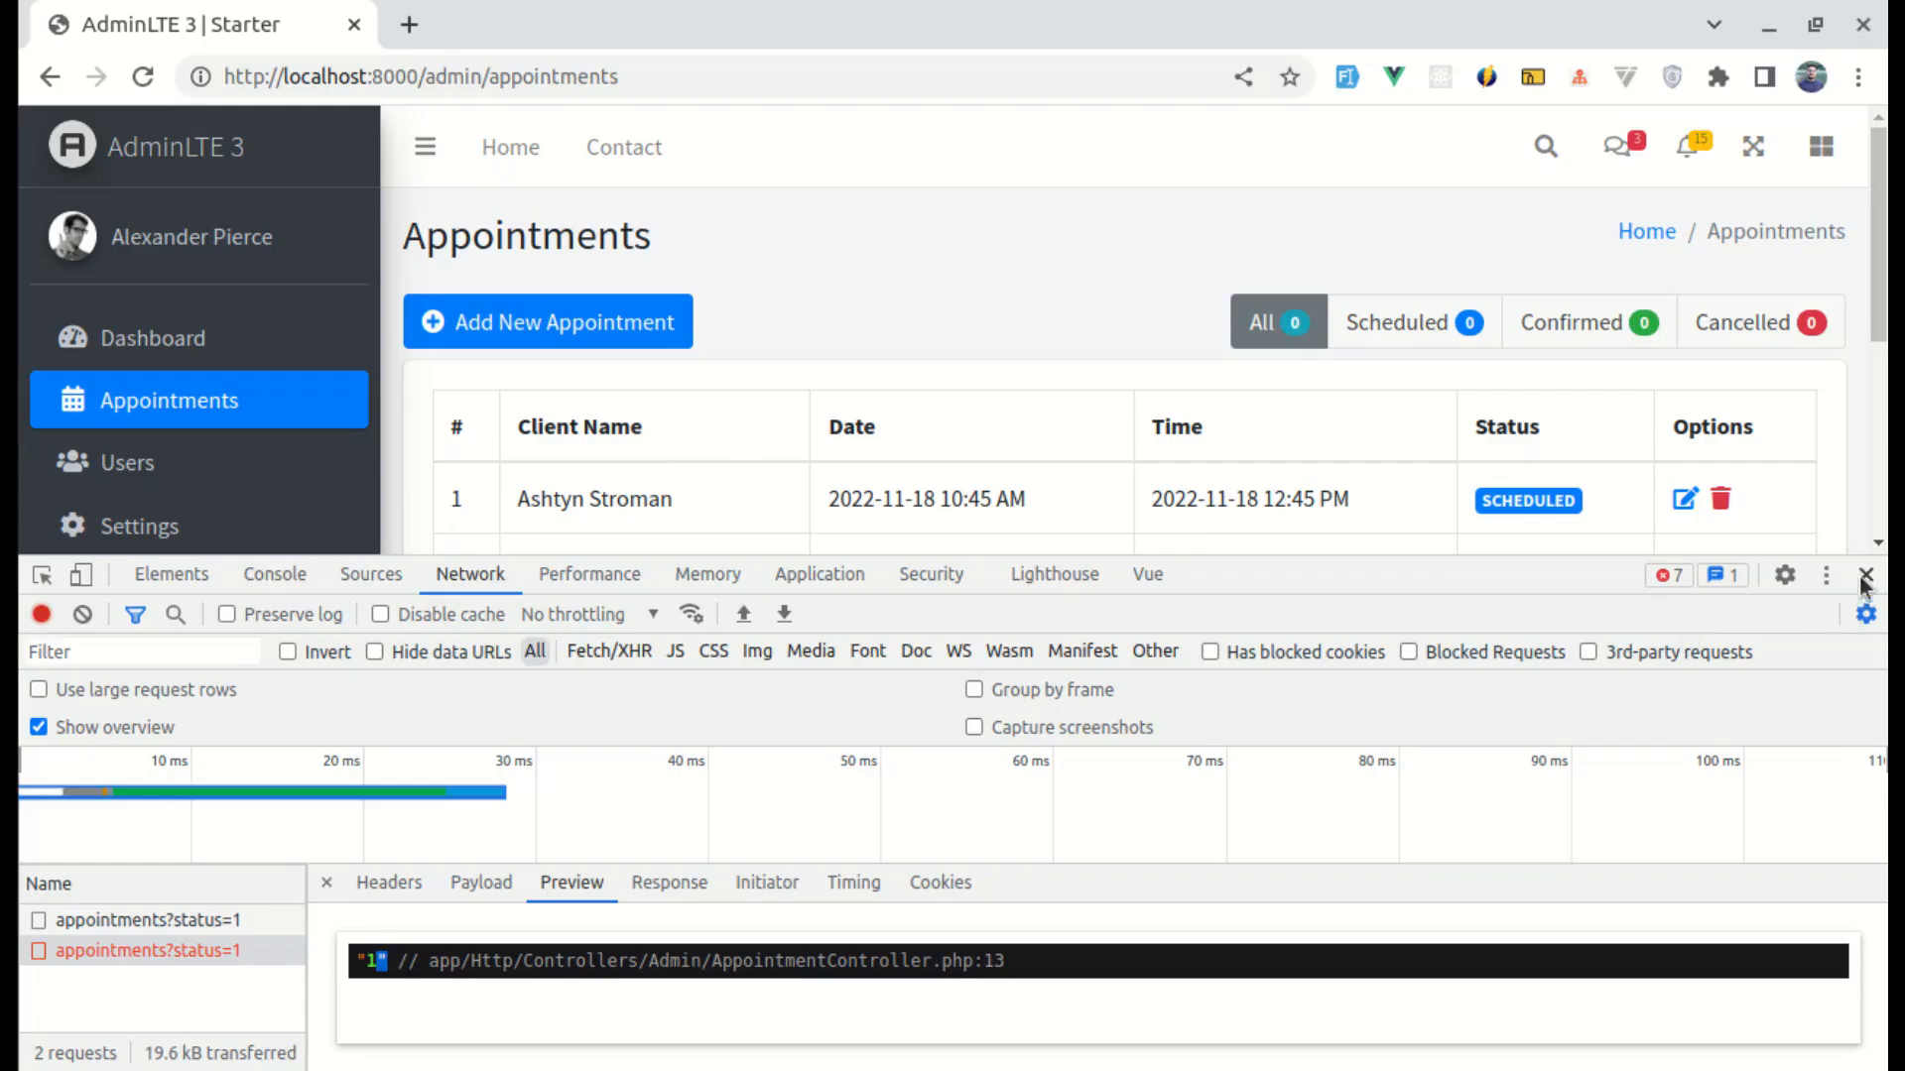
Step: Close DevTools and filter the appointments table to the two scheduled entries
{"action": "left_click", "coordinate": [1866, 575]}
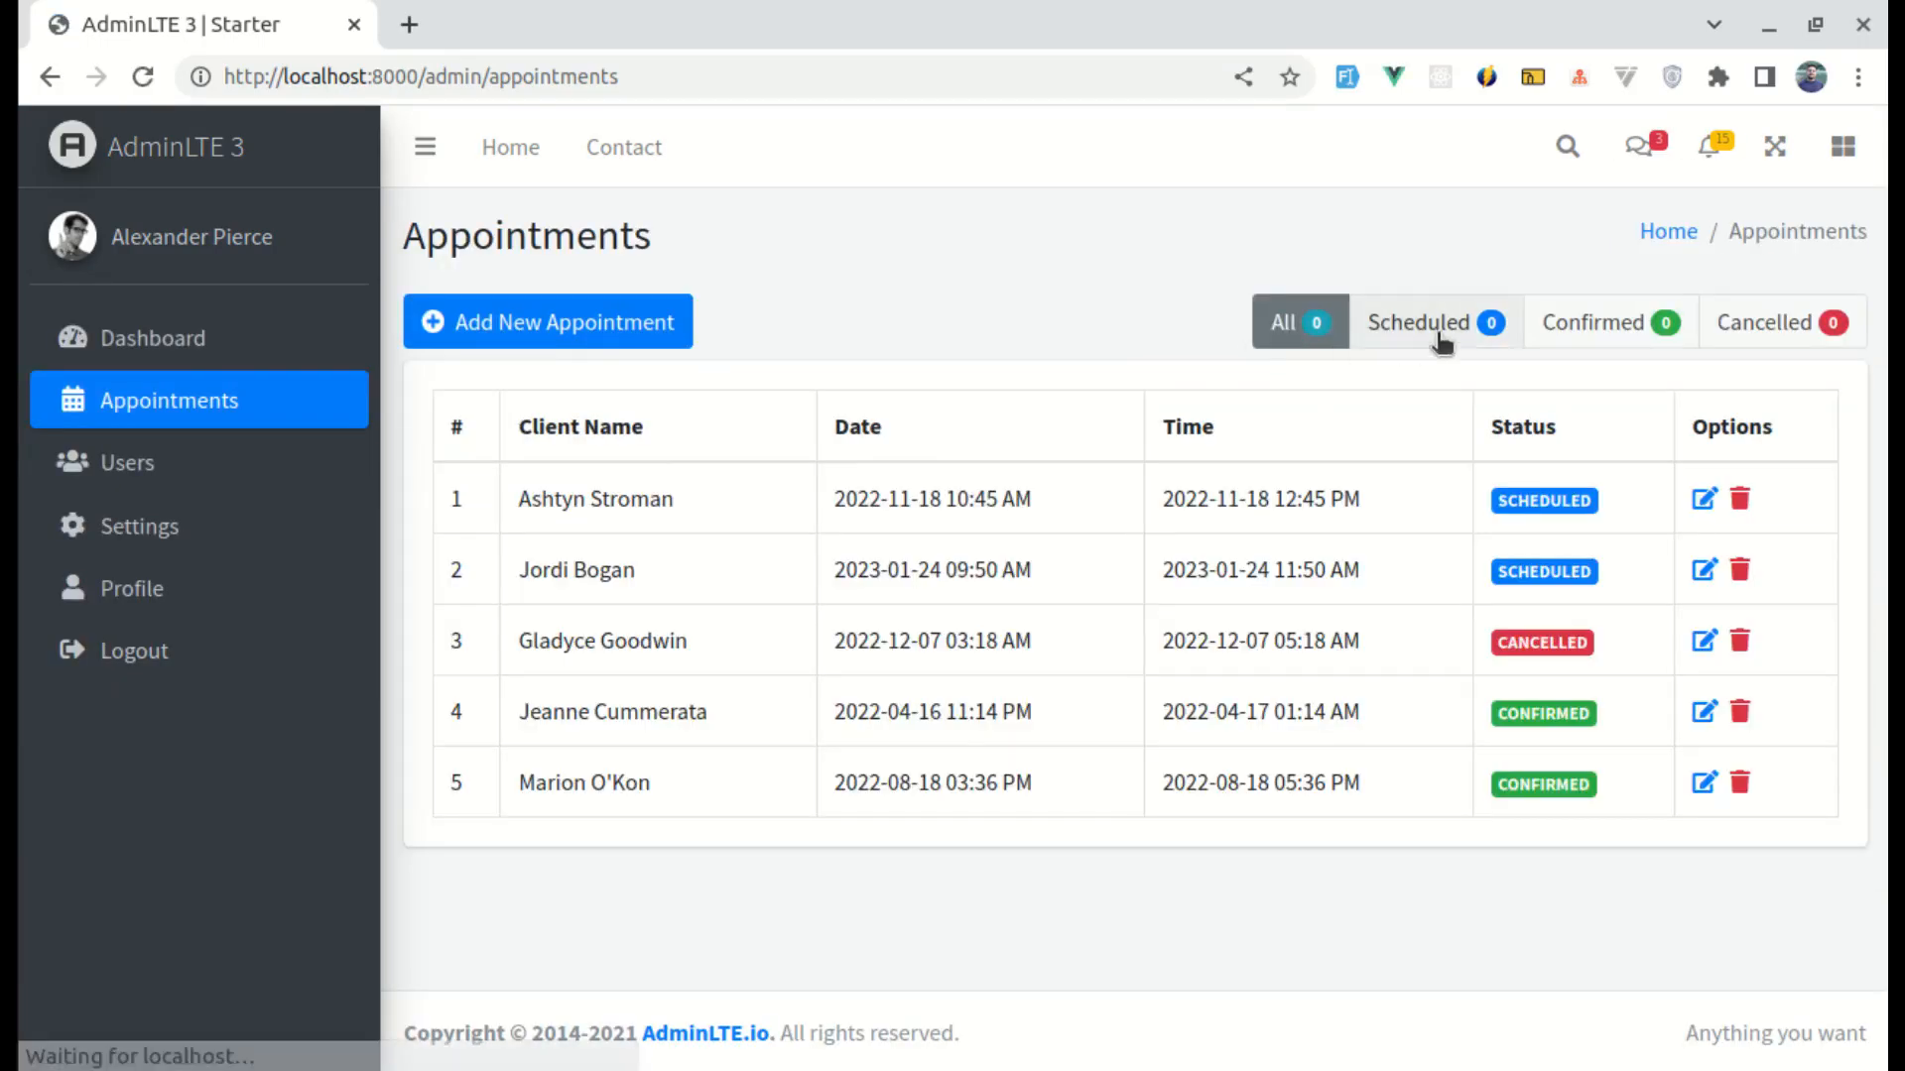
{"action": "left_click", "coordinate": [1435, 321]}
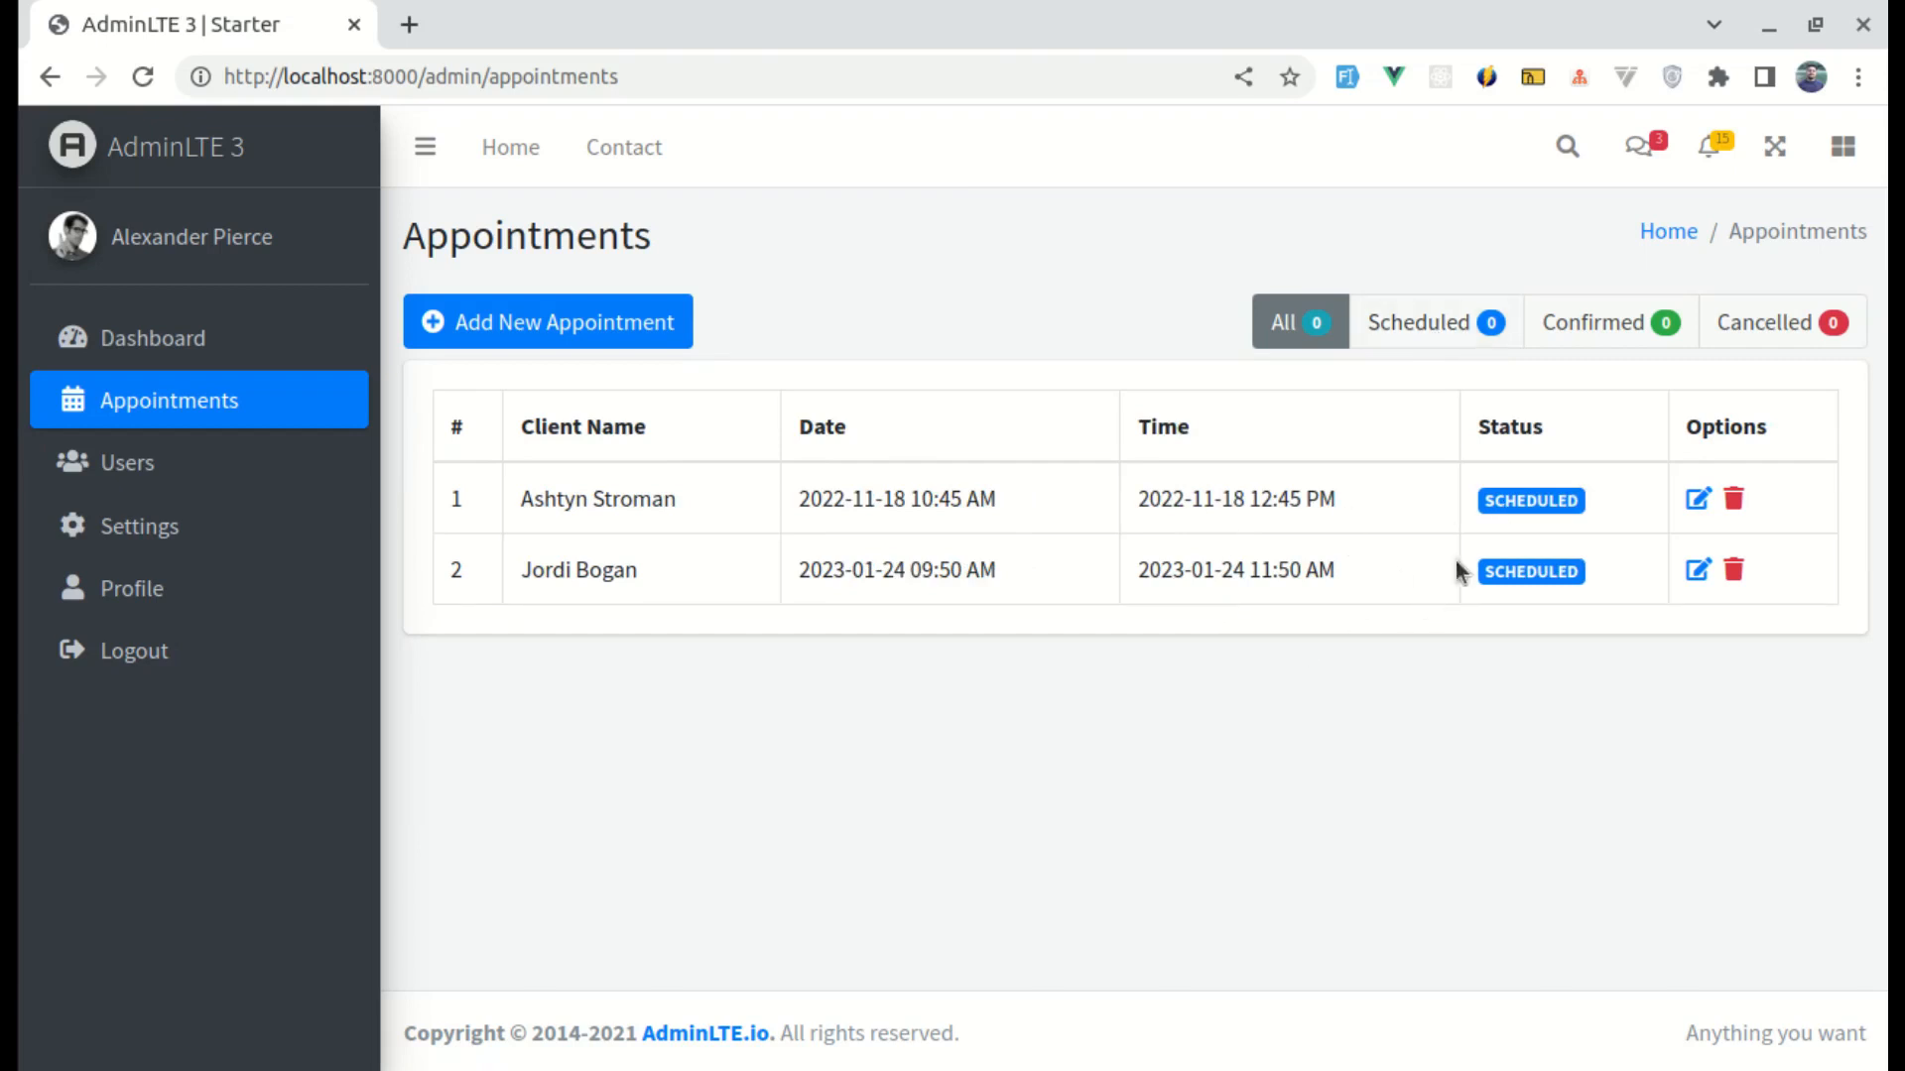
{"action": "mouse_move", "coordinate": [1575, 321]}
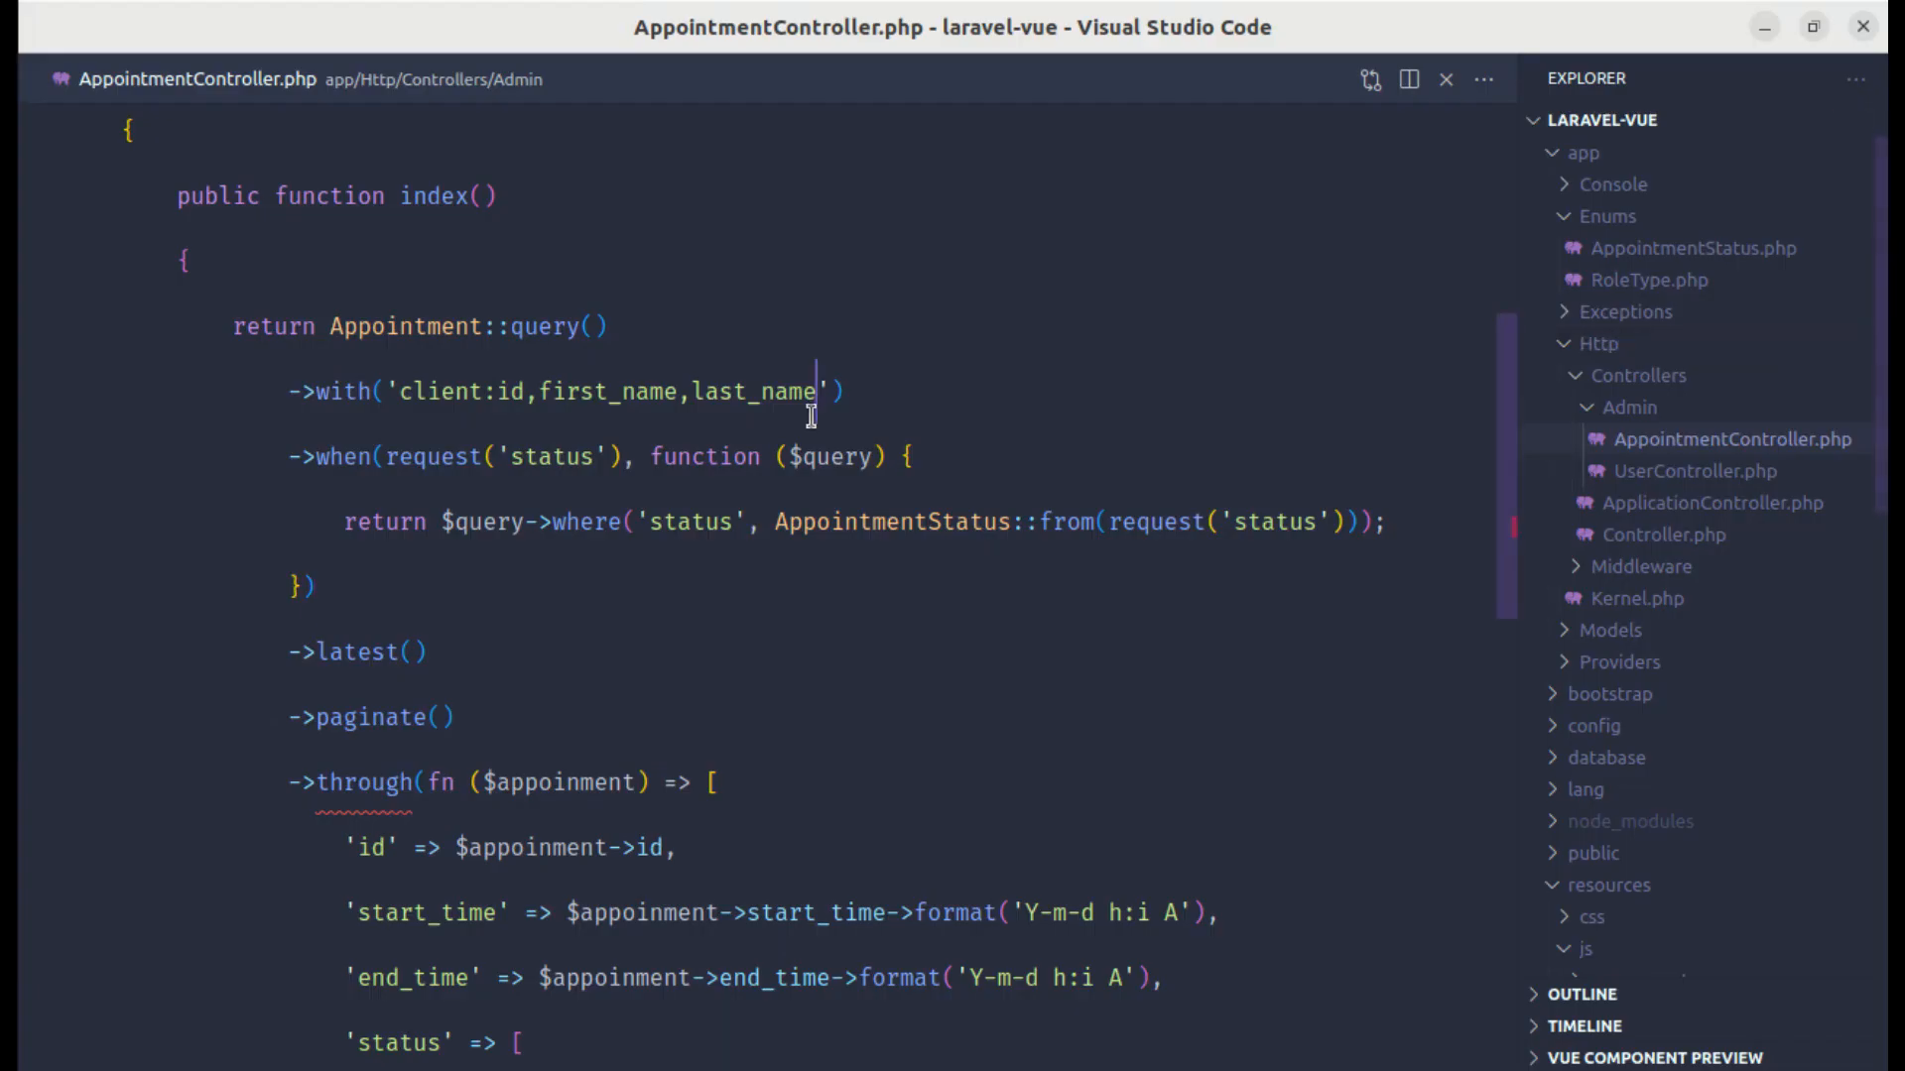
{"action": "left_click", "coordinate": [1706, 558]}
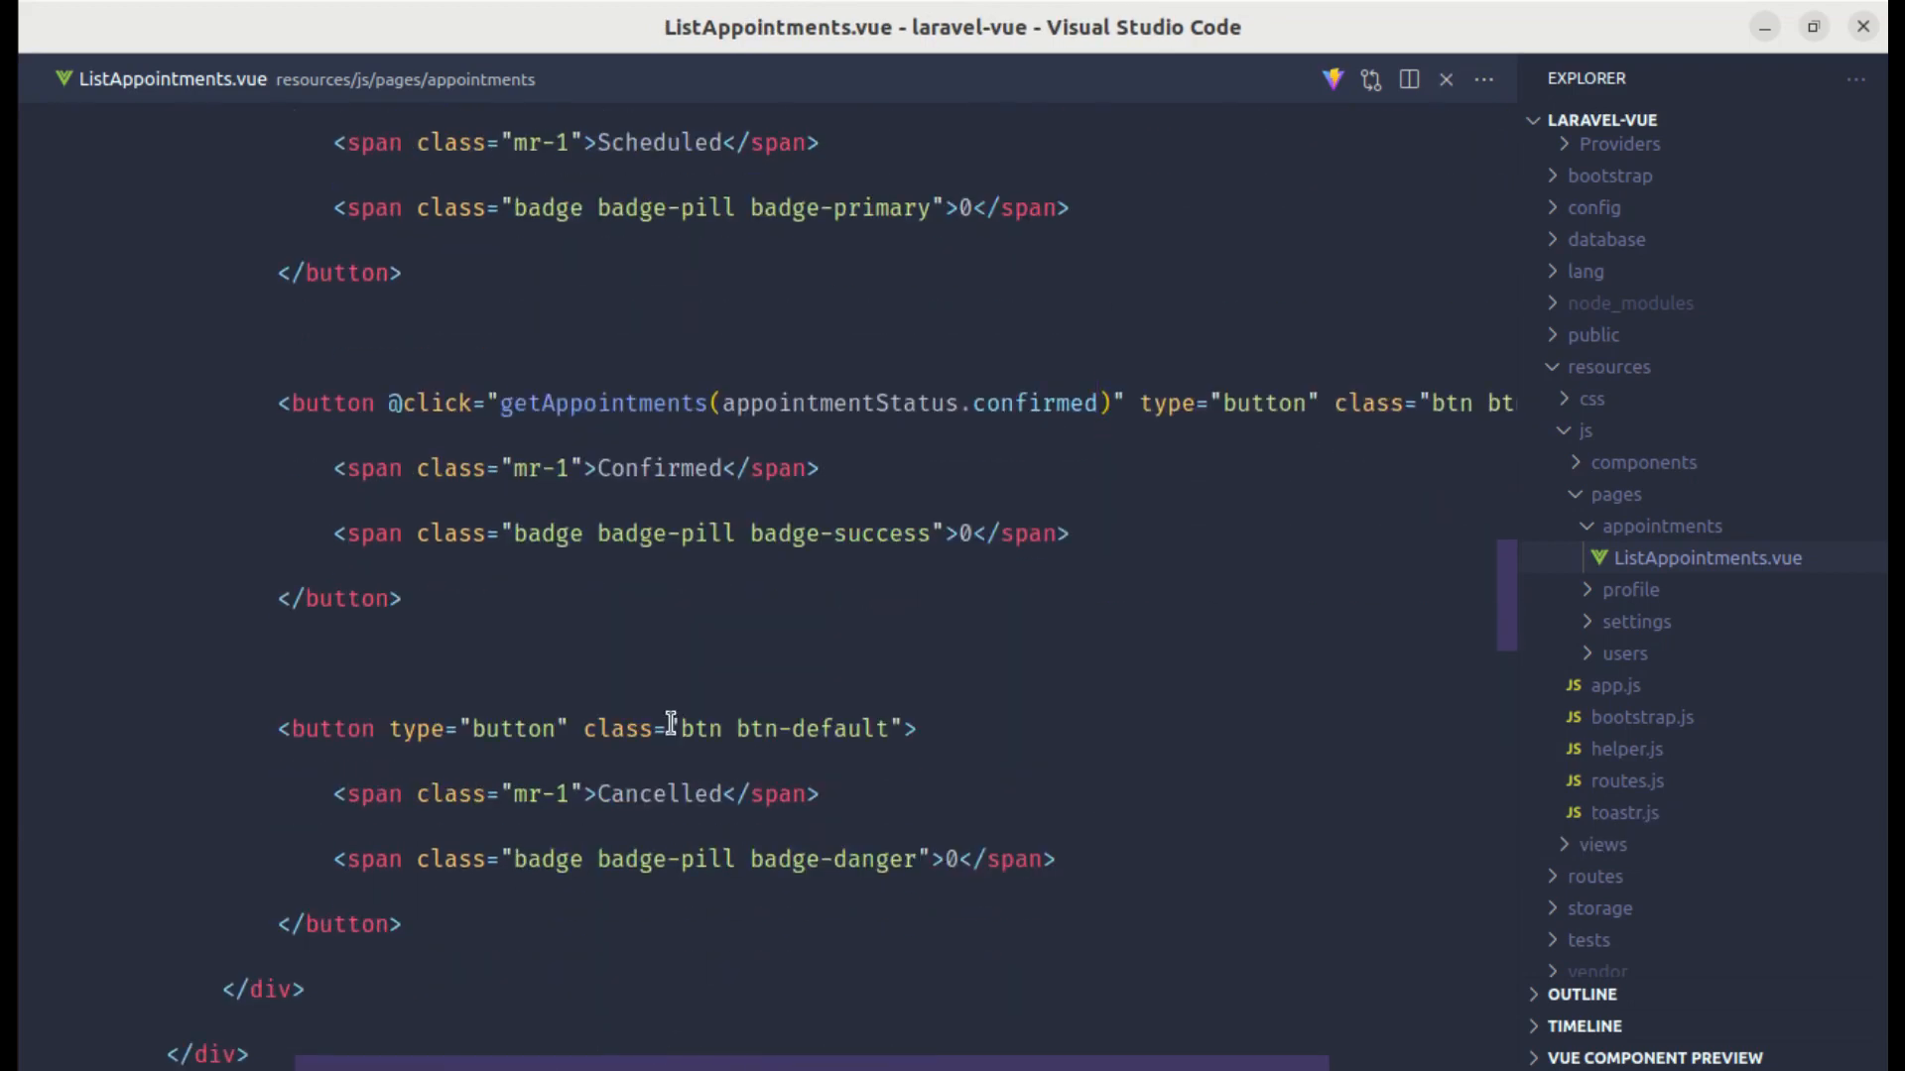
{"action": "type", "text": "@click=\"getAppointments(appointmentStatus.scheduled)\""}
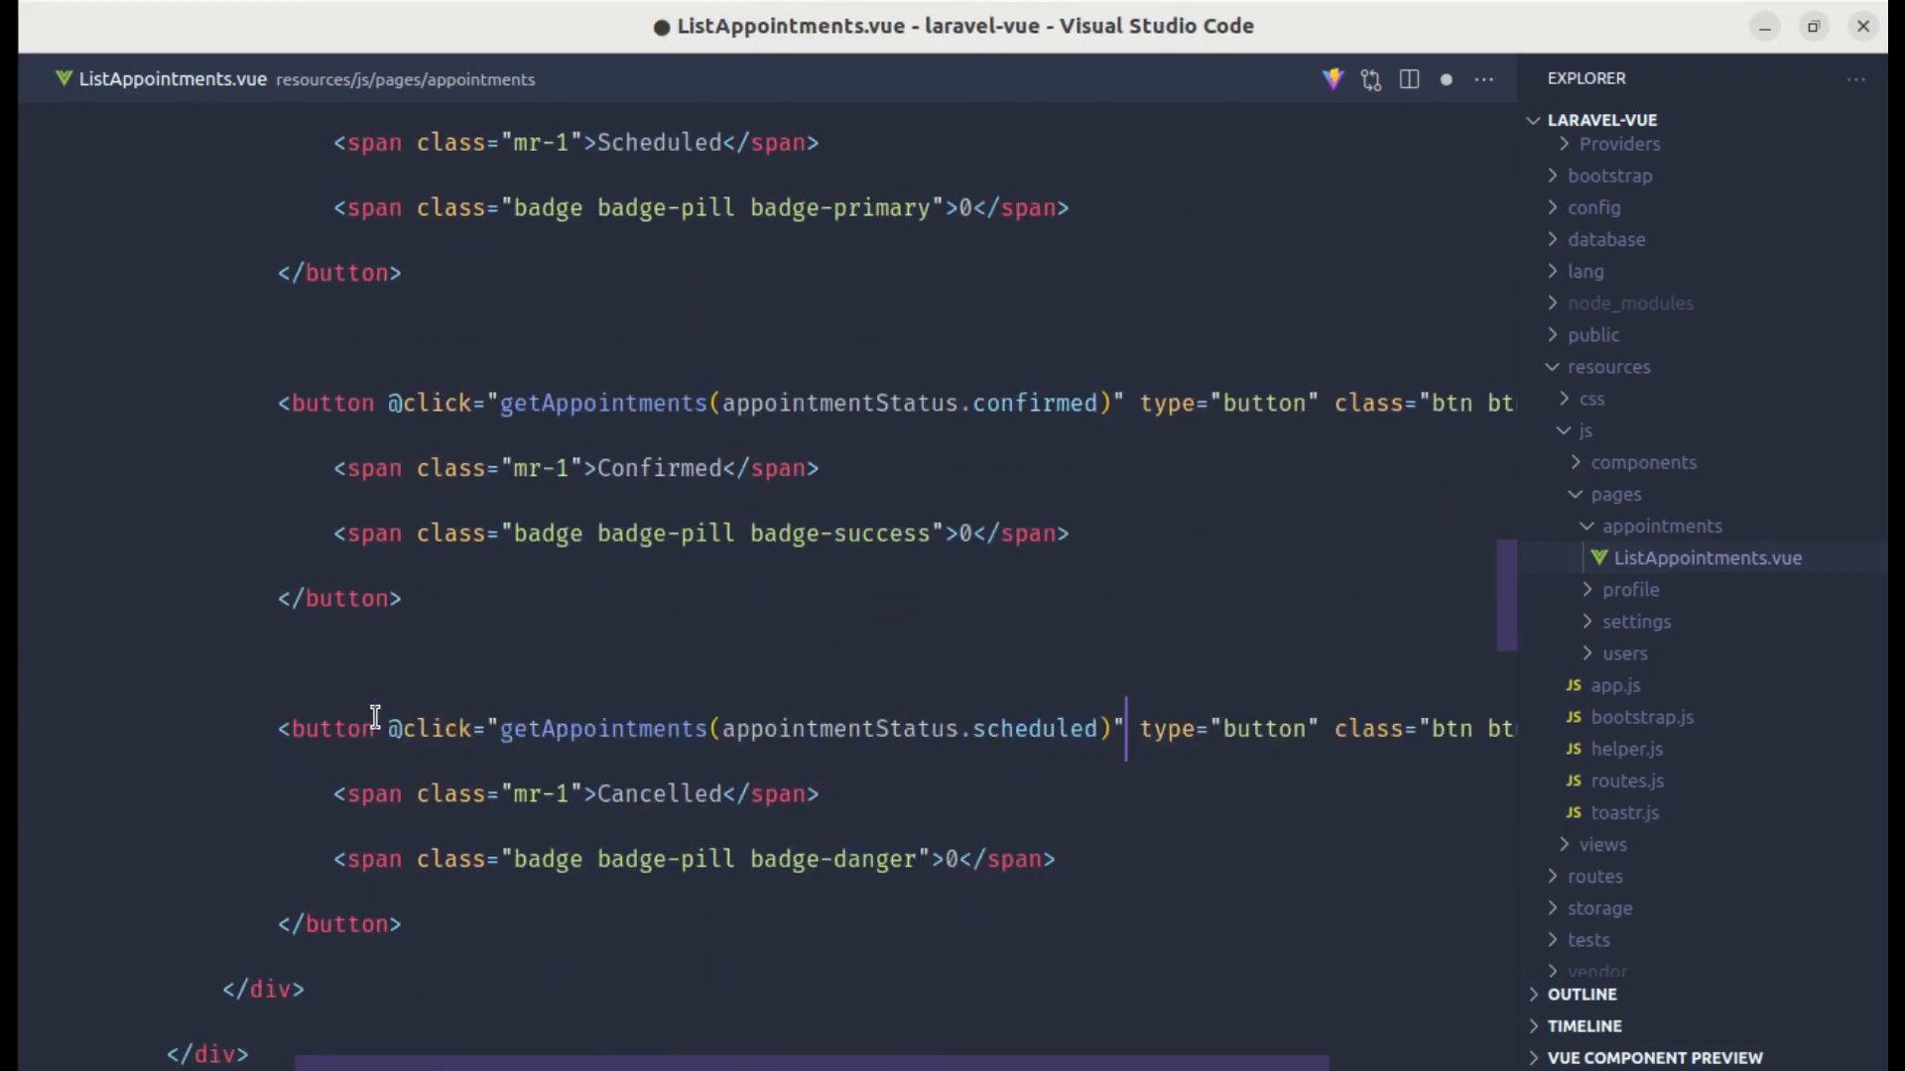
{"action": "type", "text": "cancelled"}
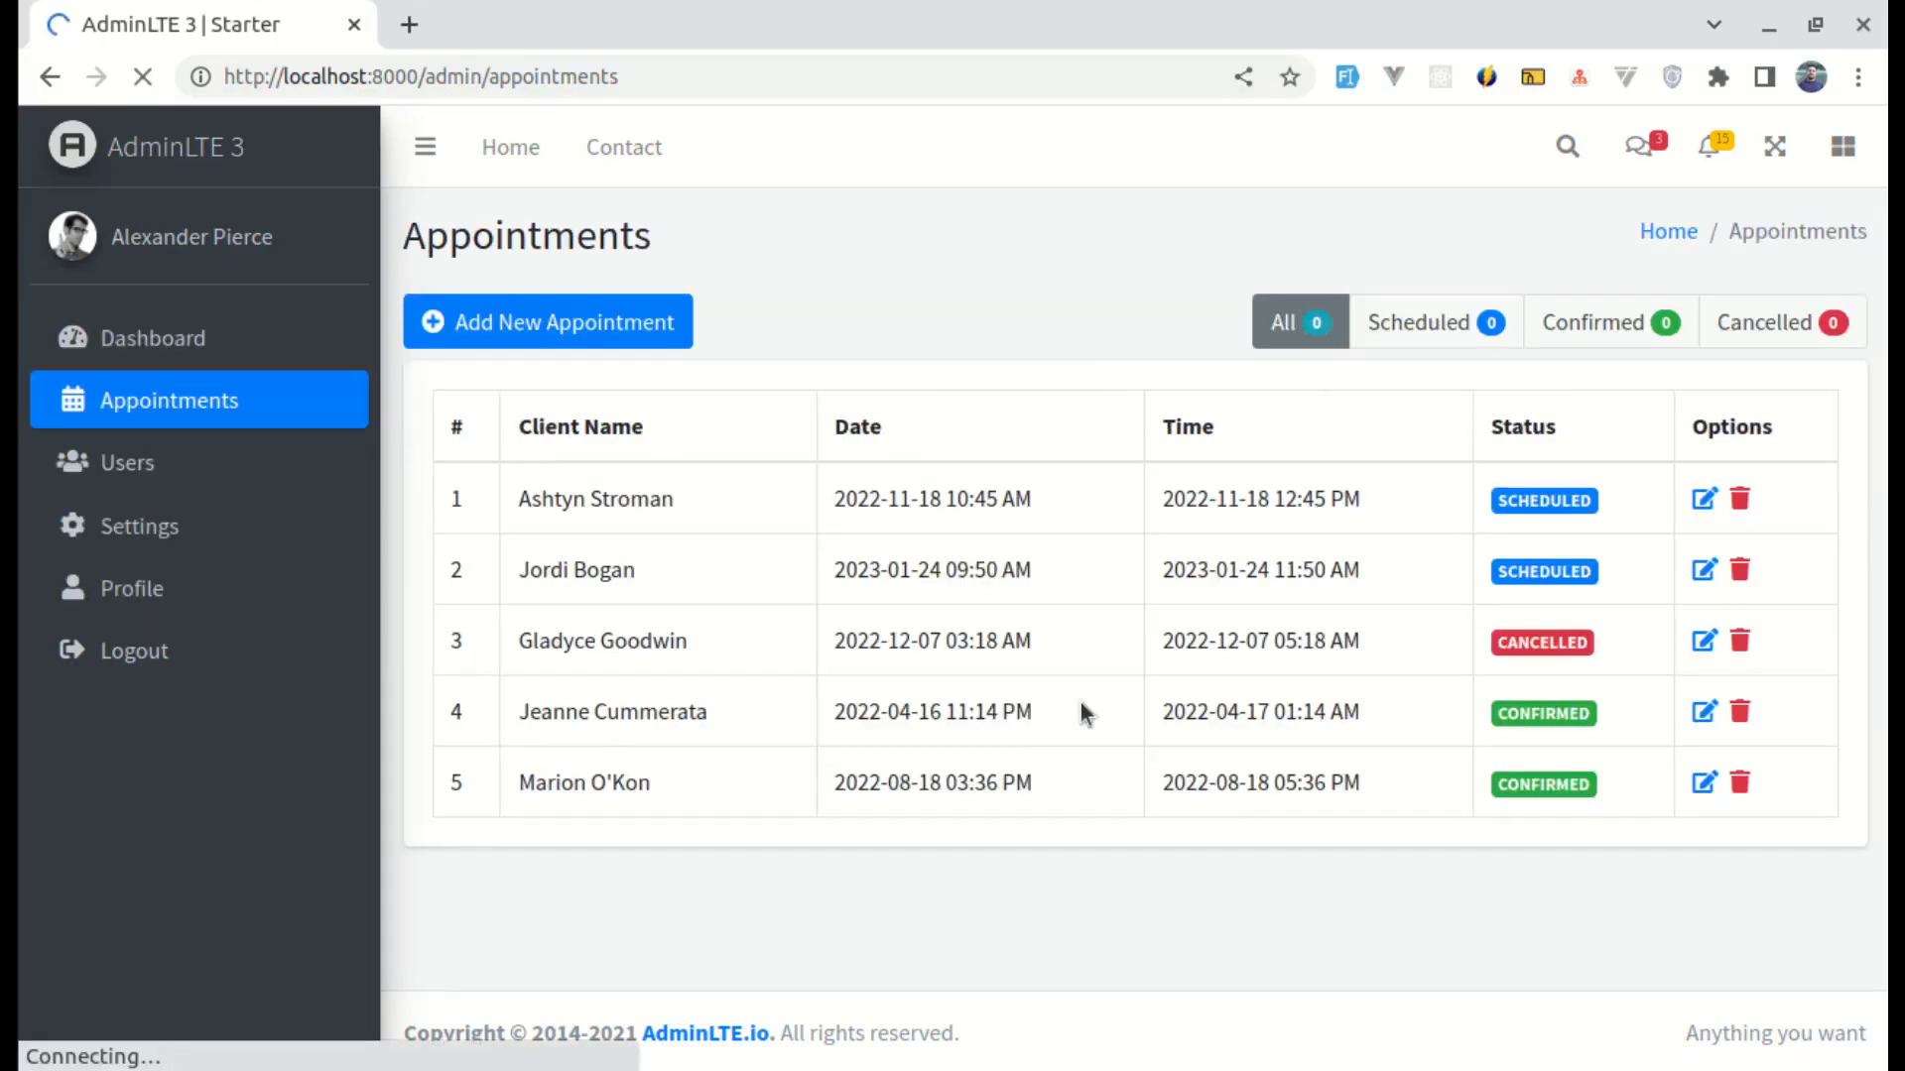
Step: Test the Scheduled and Cancelled filters, reload, and end on the scheduled appointments
{"action": "left_click", "coordinate": [1434, 321]}
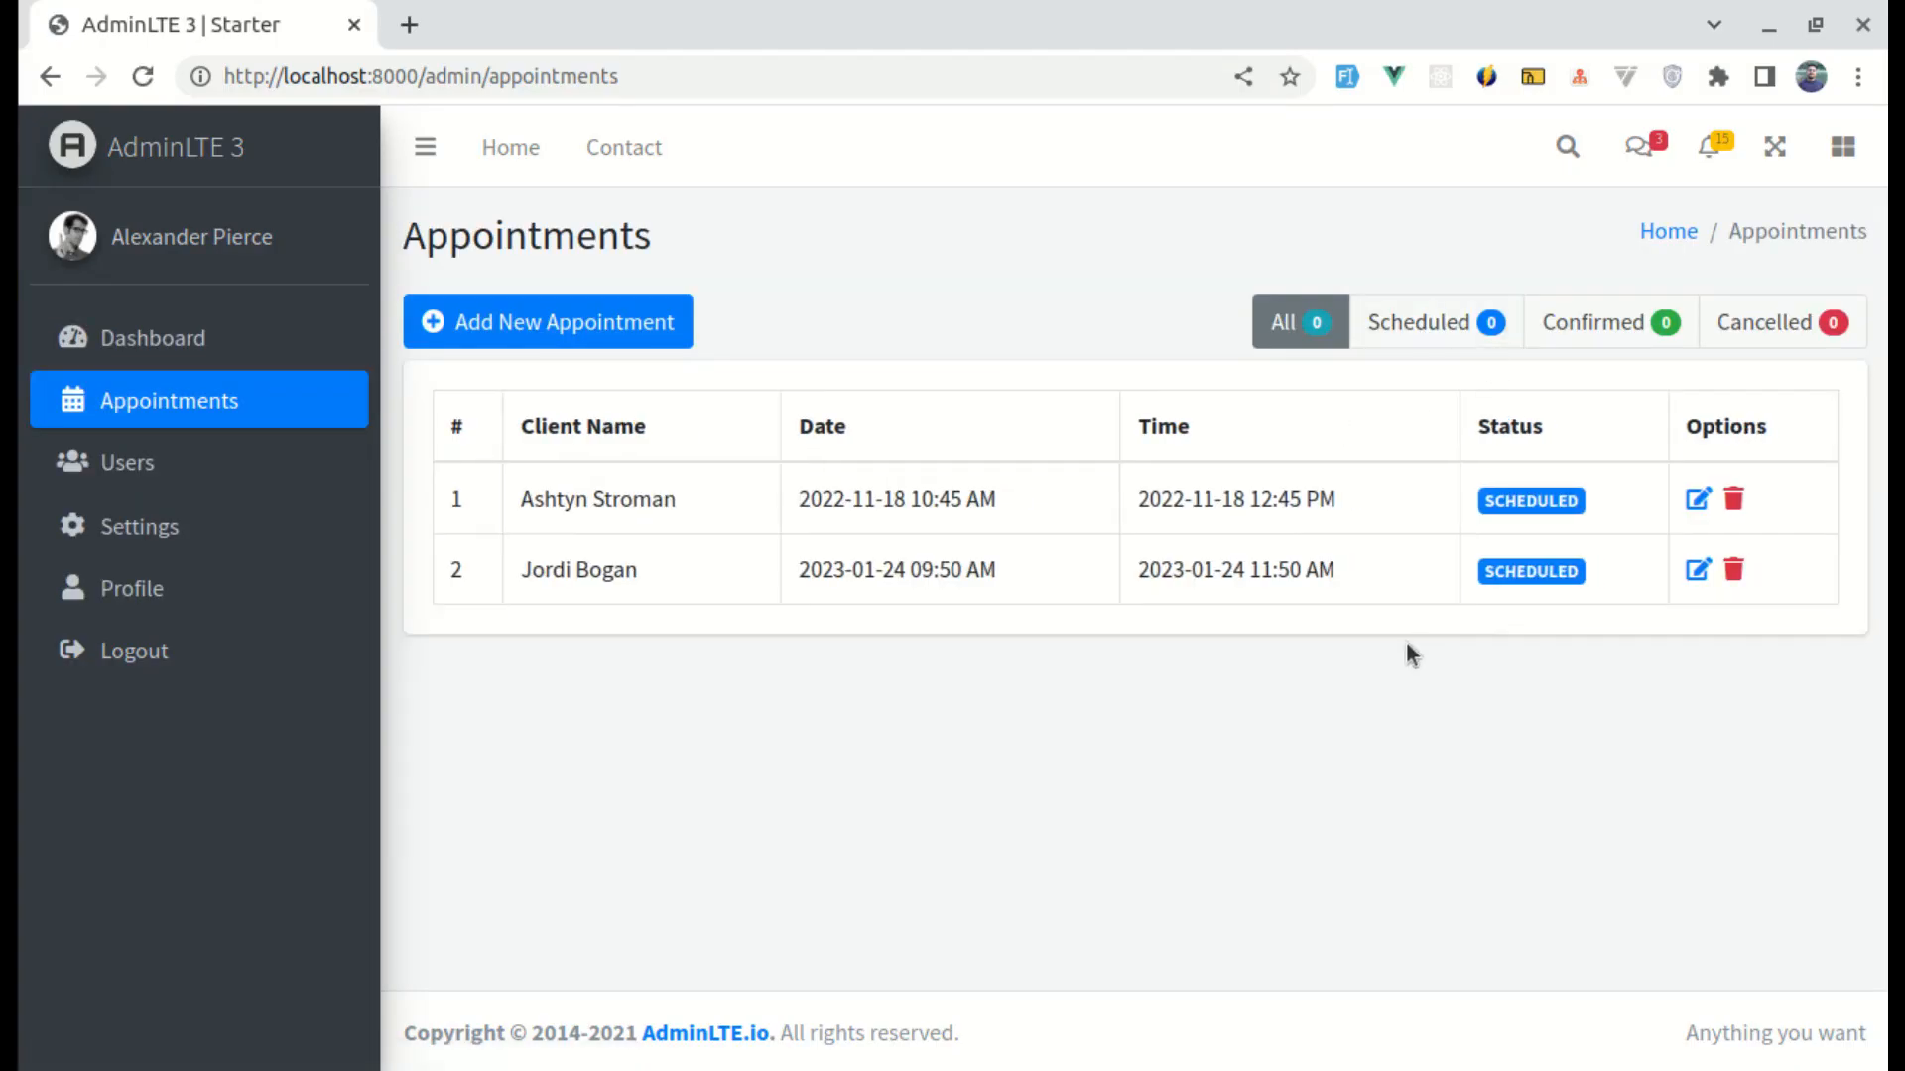
{"action": "left_click", "coordinate": [1779, 321]}
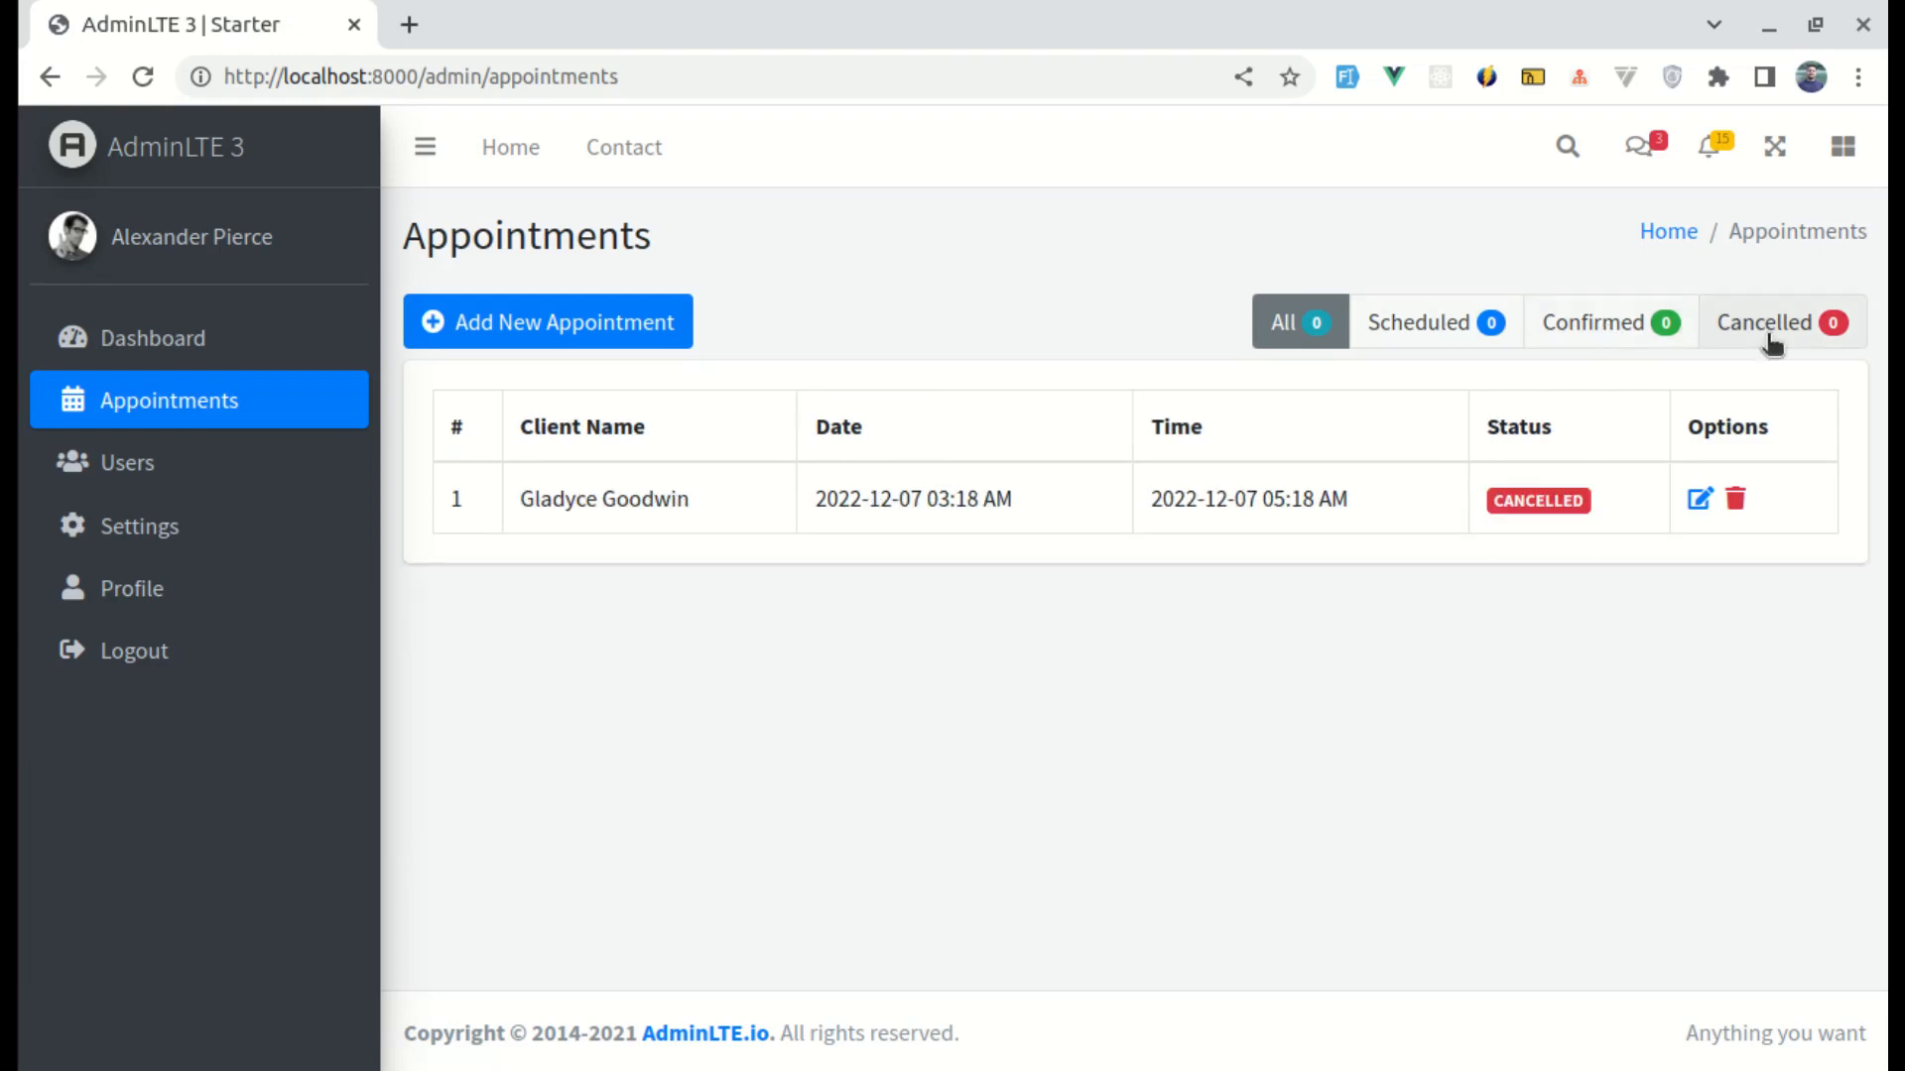
{"action": "mouse_move", "coordinate": [1208, 374]}
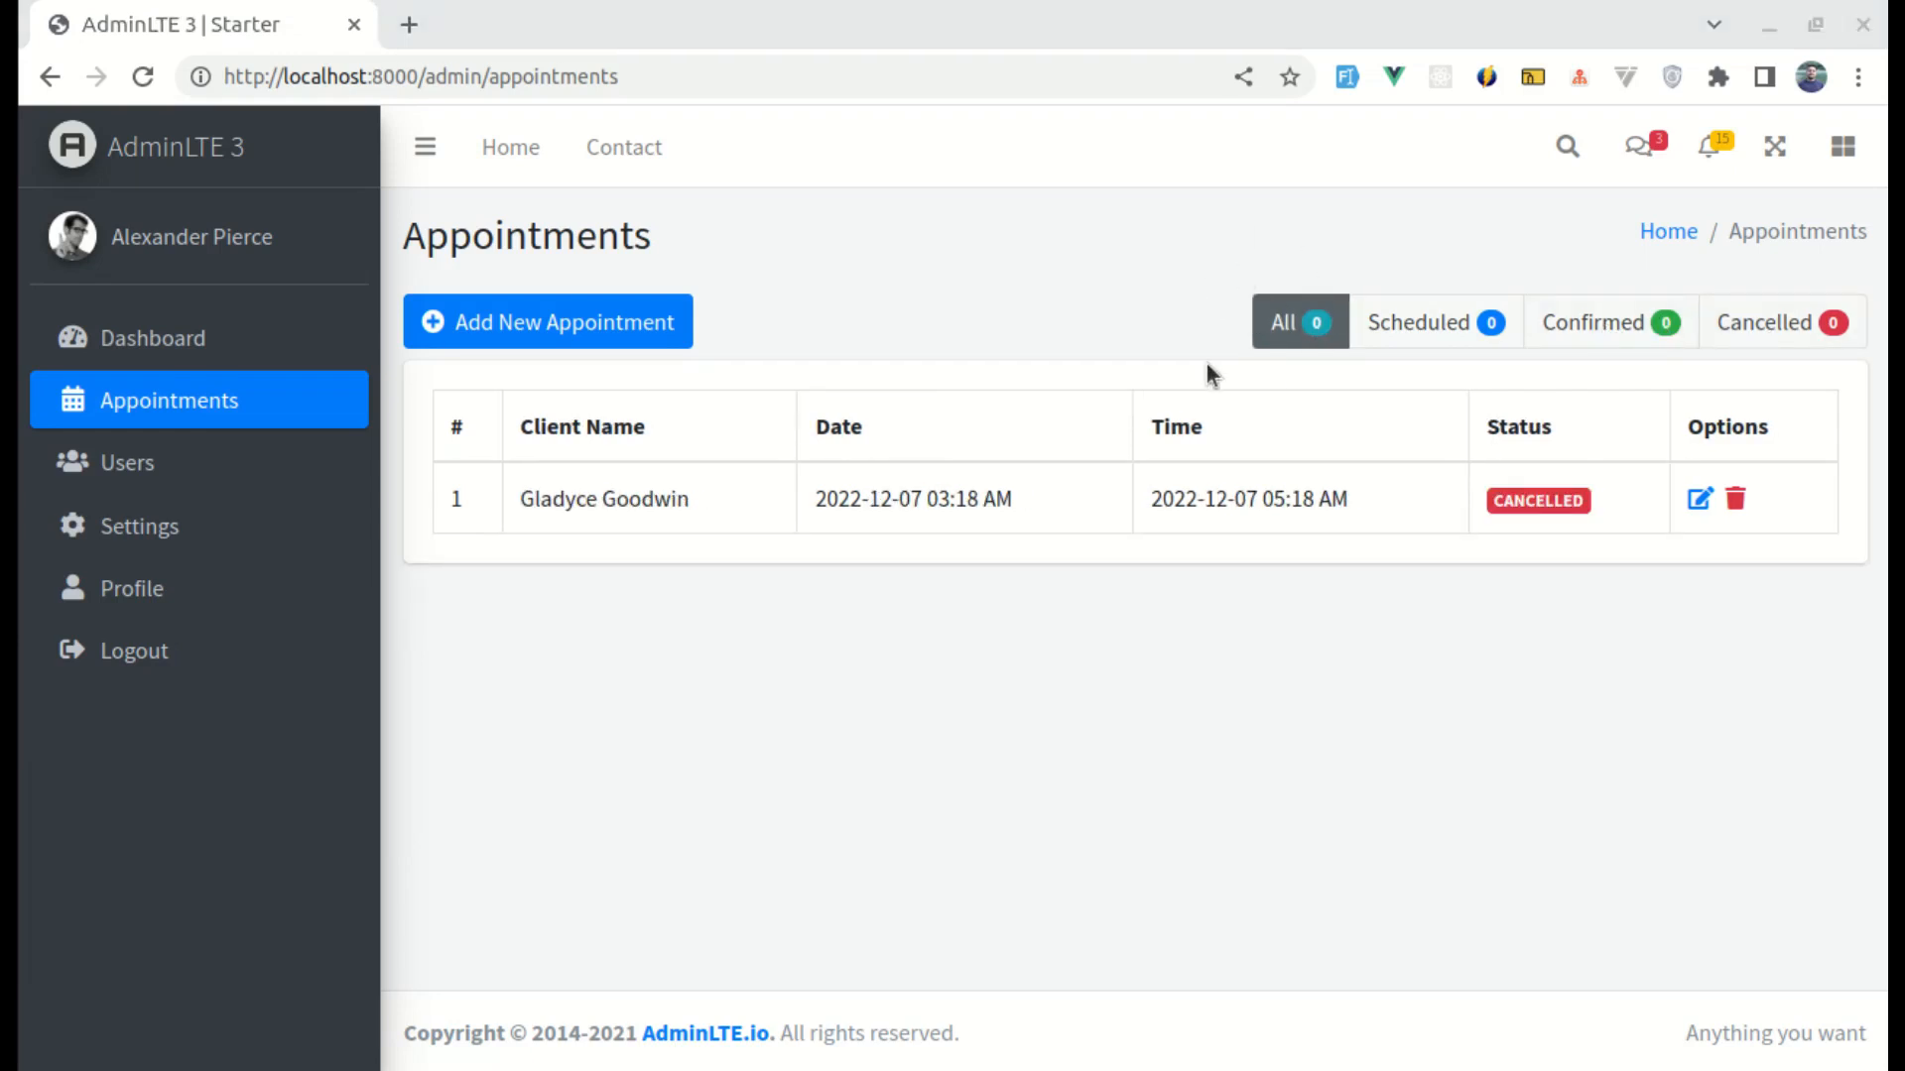
{"action": "key", "text": "alt+Tab"}
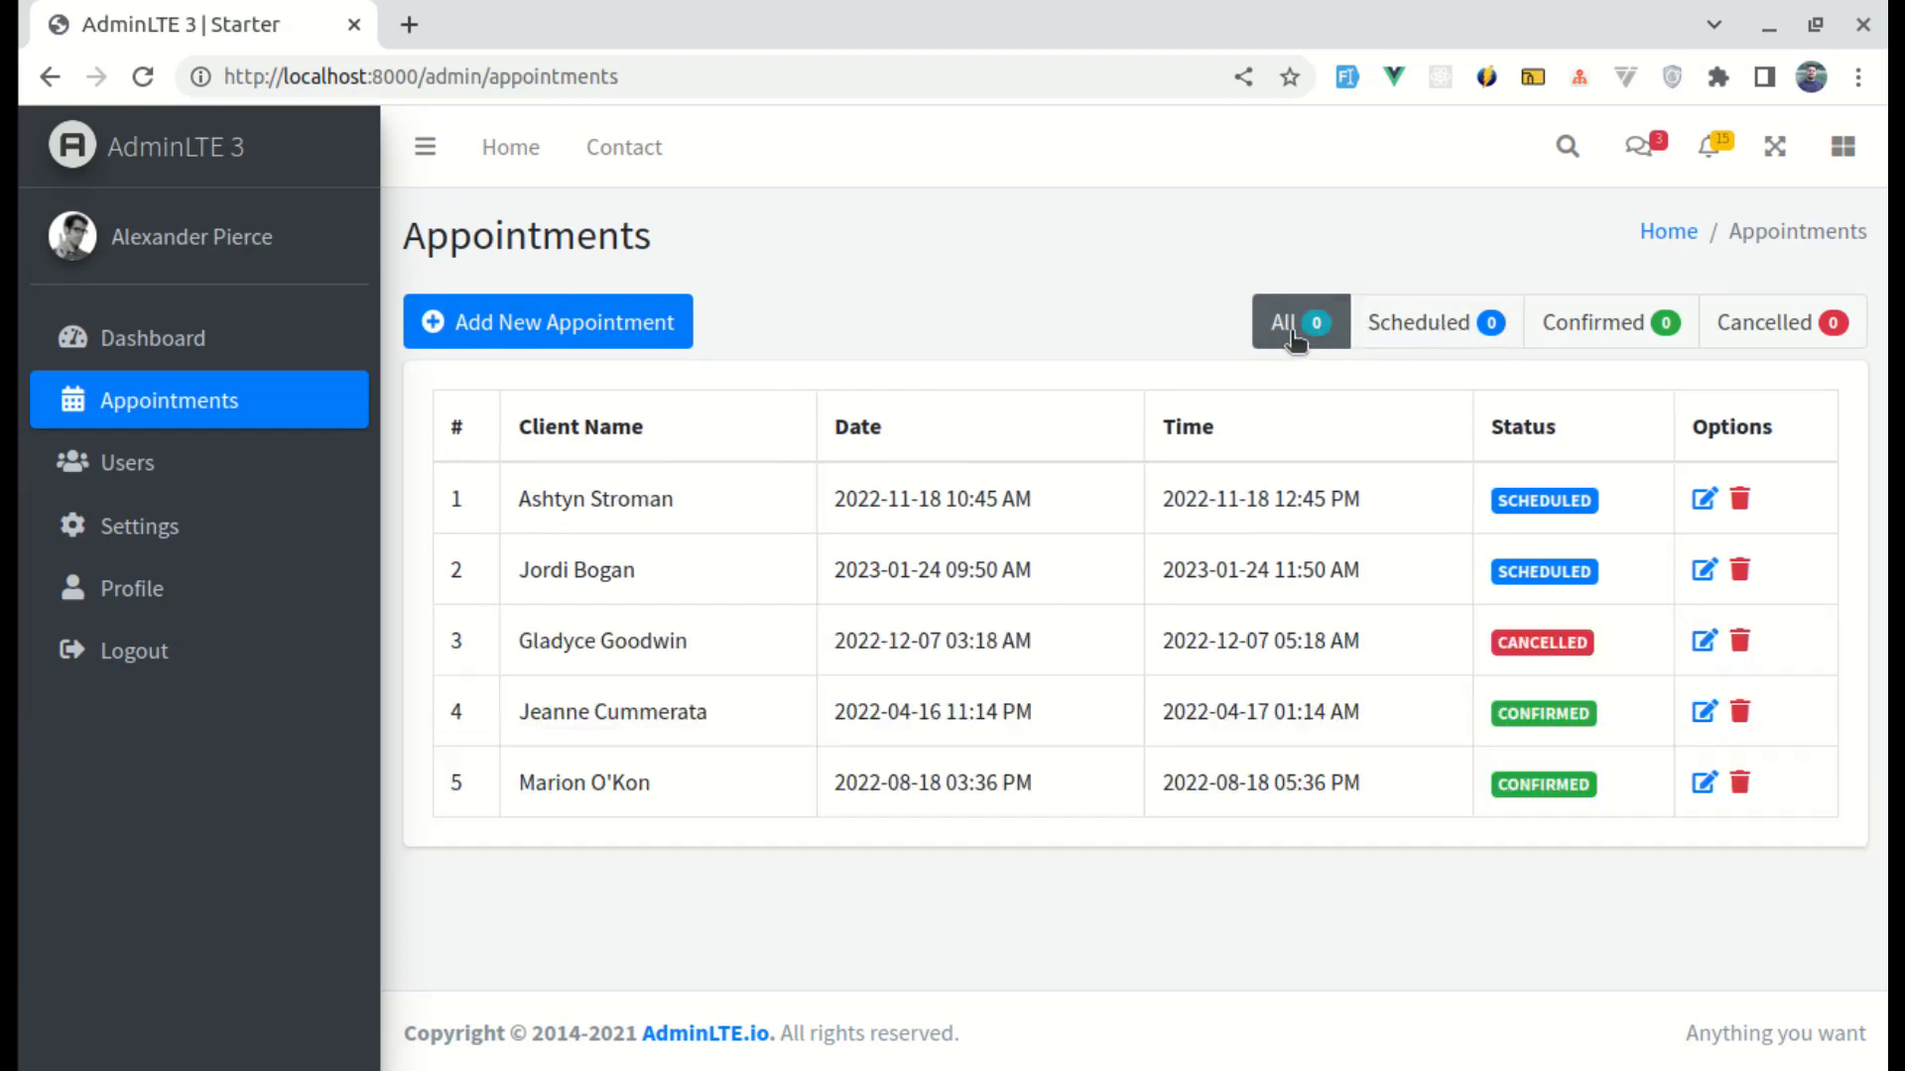
{"action": "mouse_move", "coordinate": [1286, 668]}
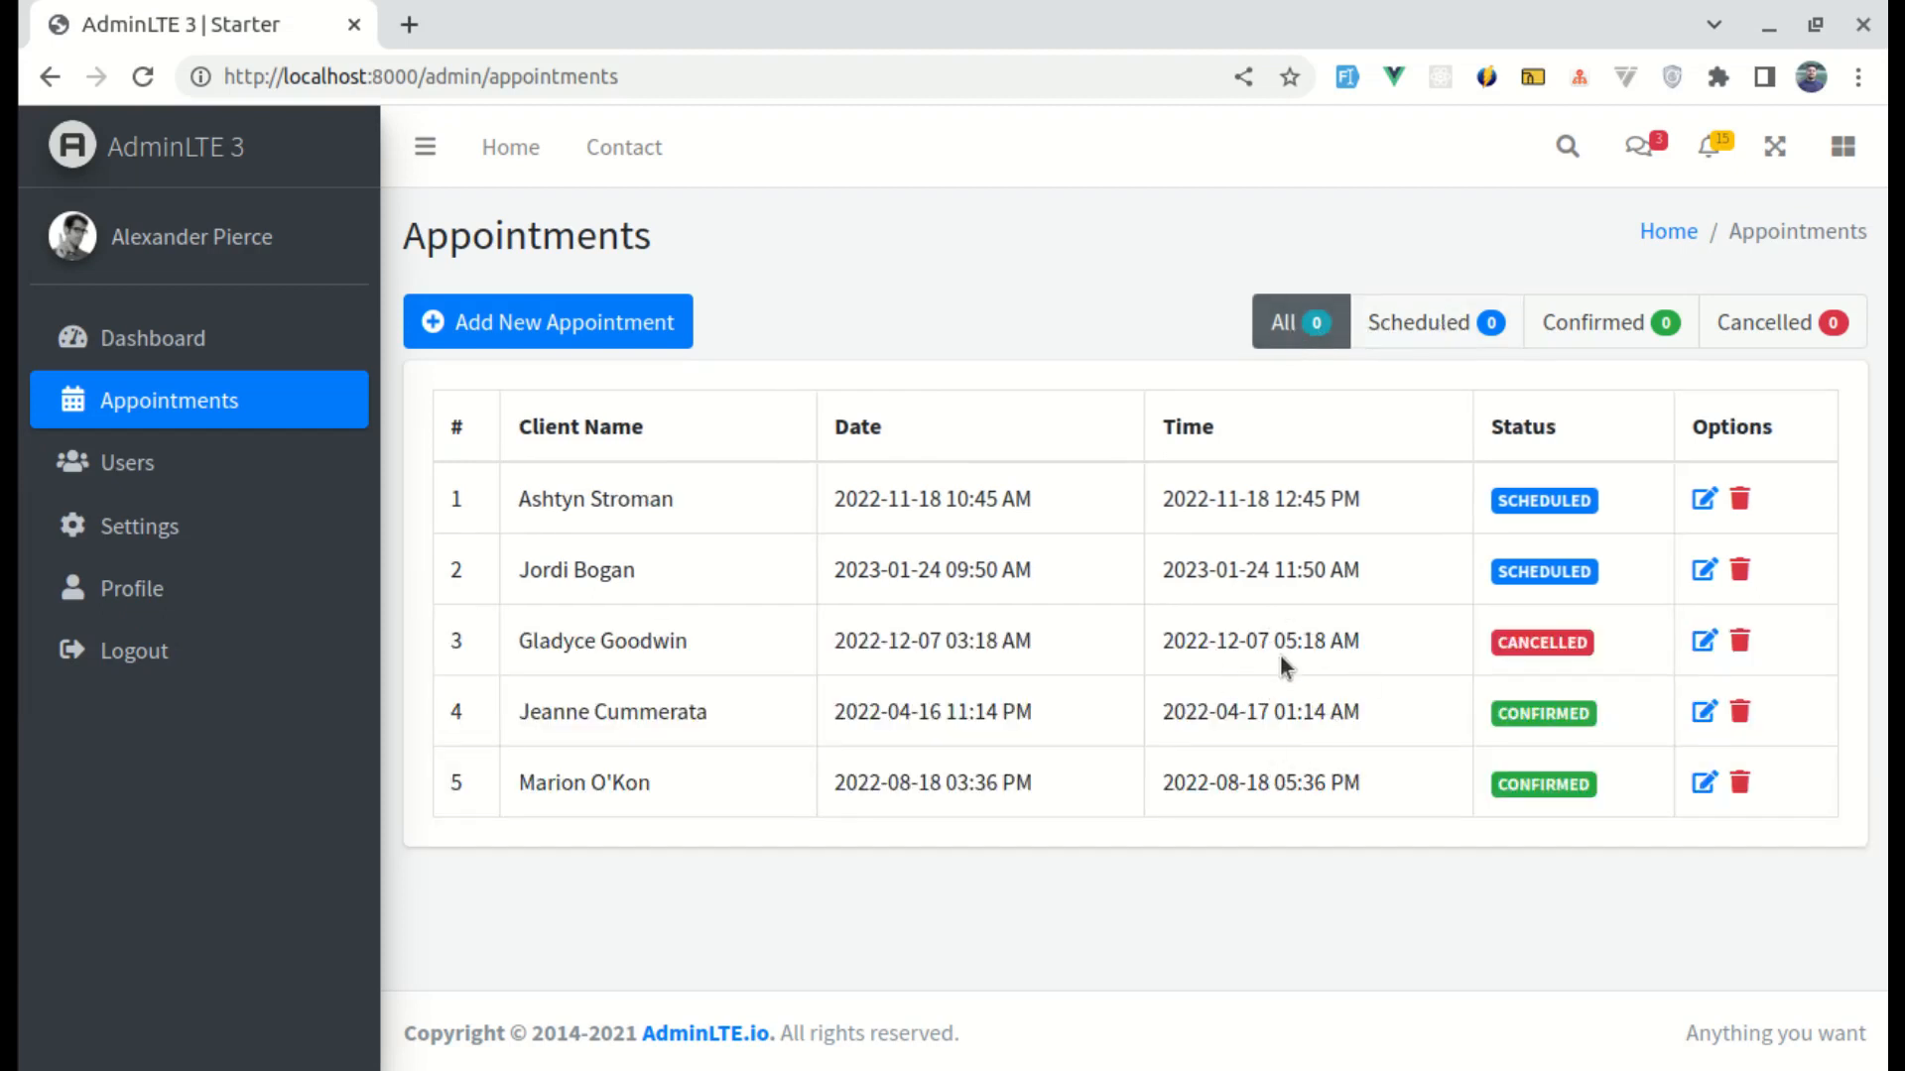
{"action": "mouse_move", "coordinate": [1435, 322]}
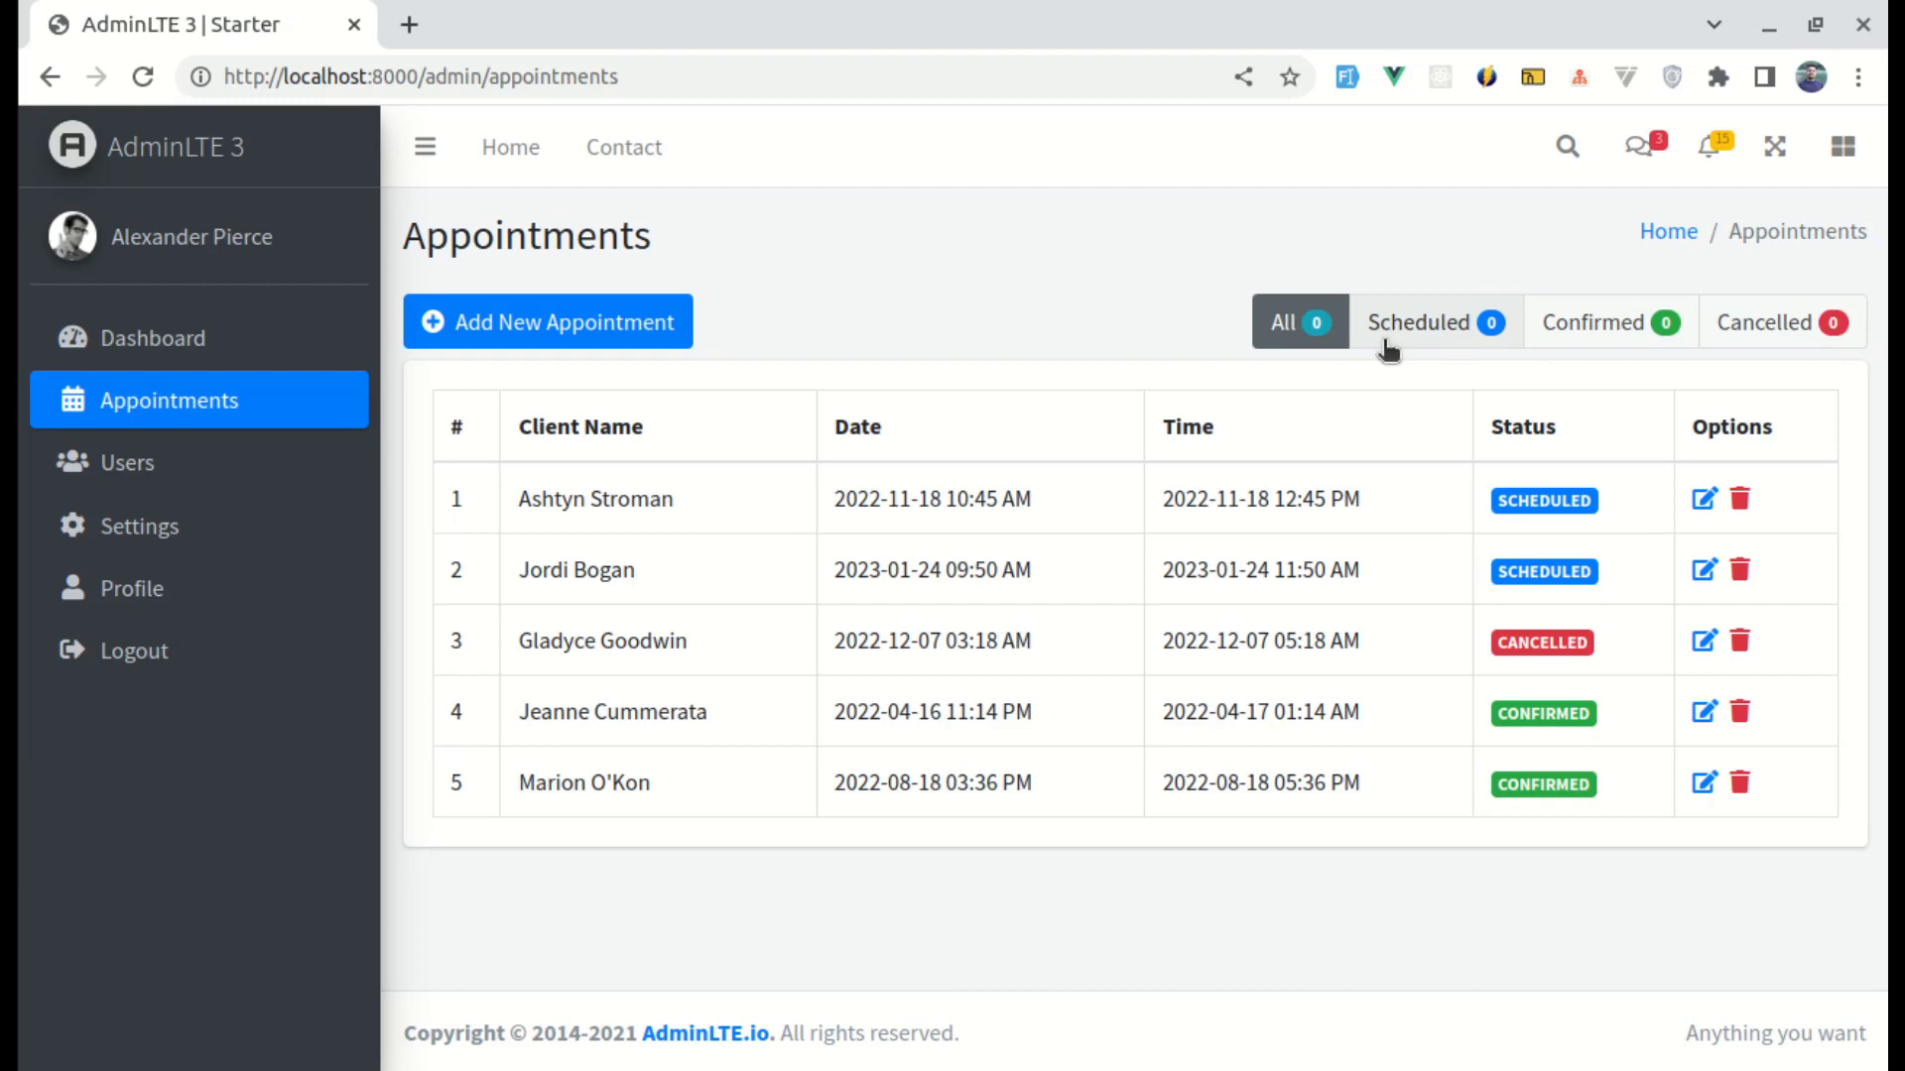
{"action": "mouse_move", "coordinate": [1603, 328]}
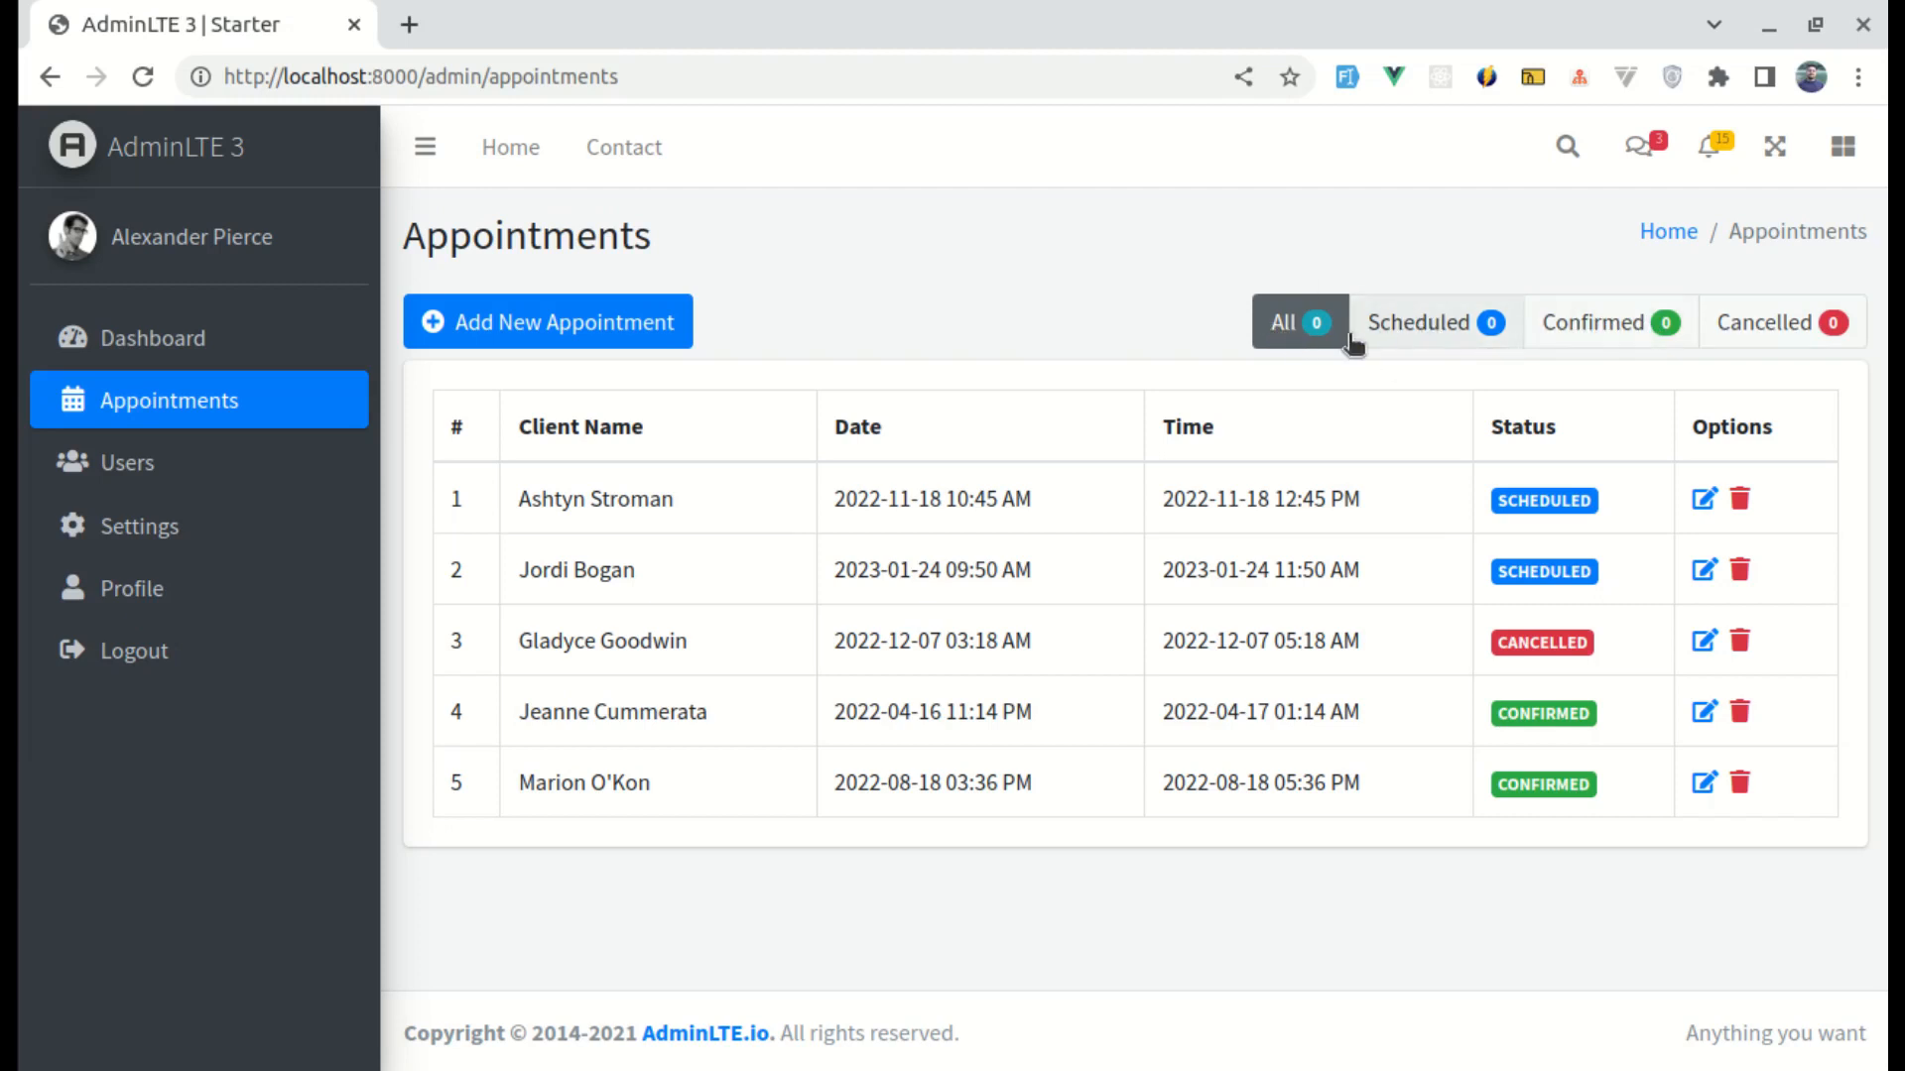
{"action": "left_click", "coordinate": [1432, 322]}
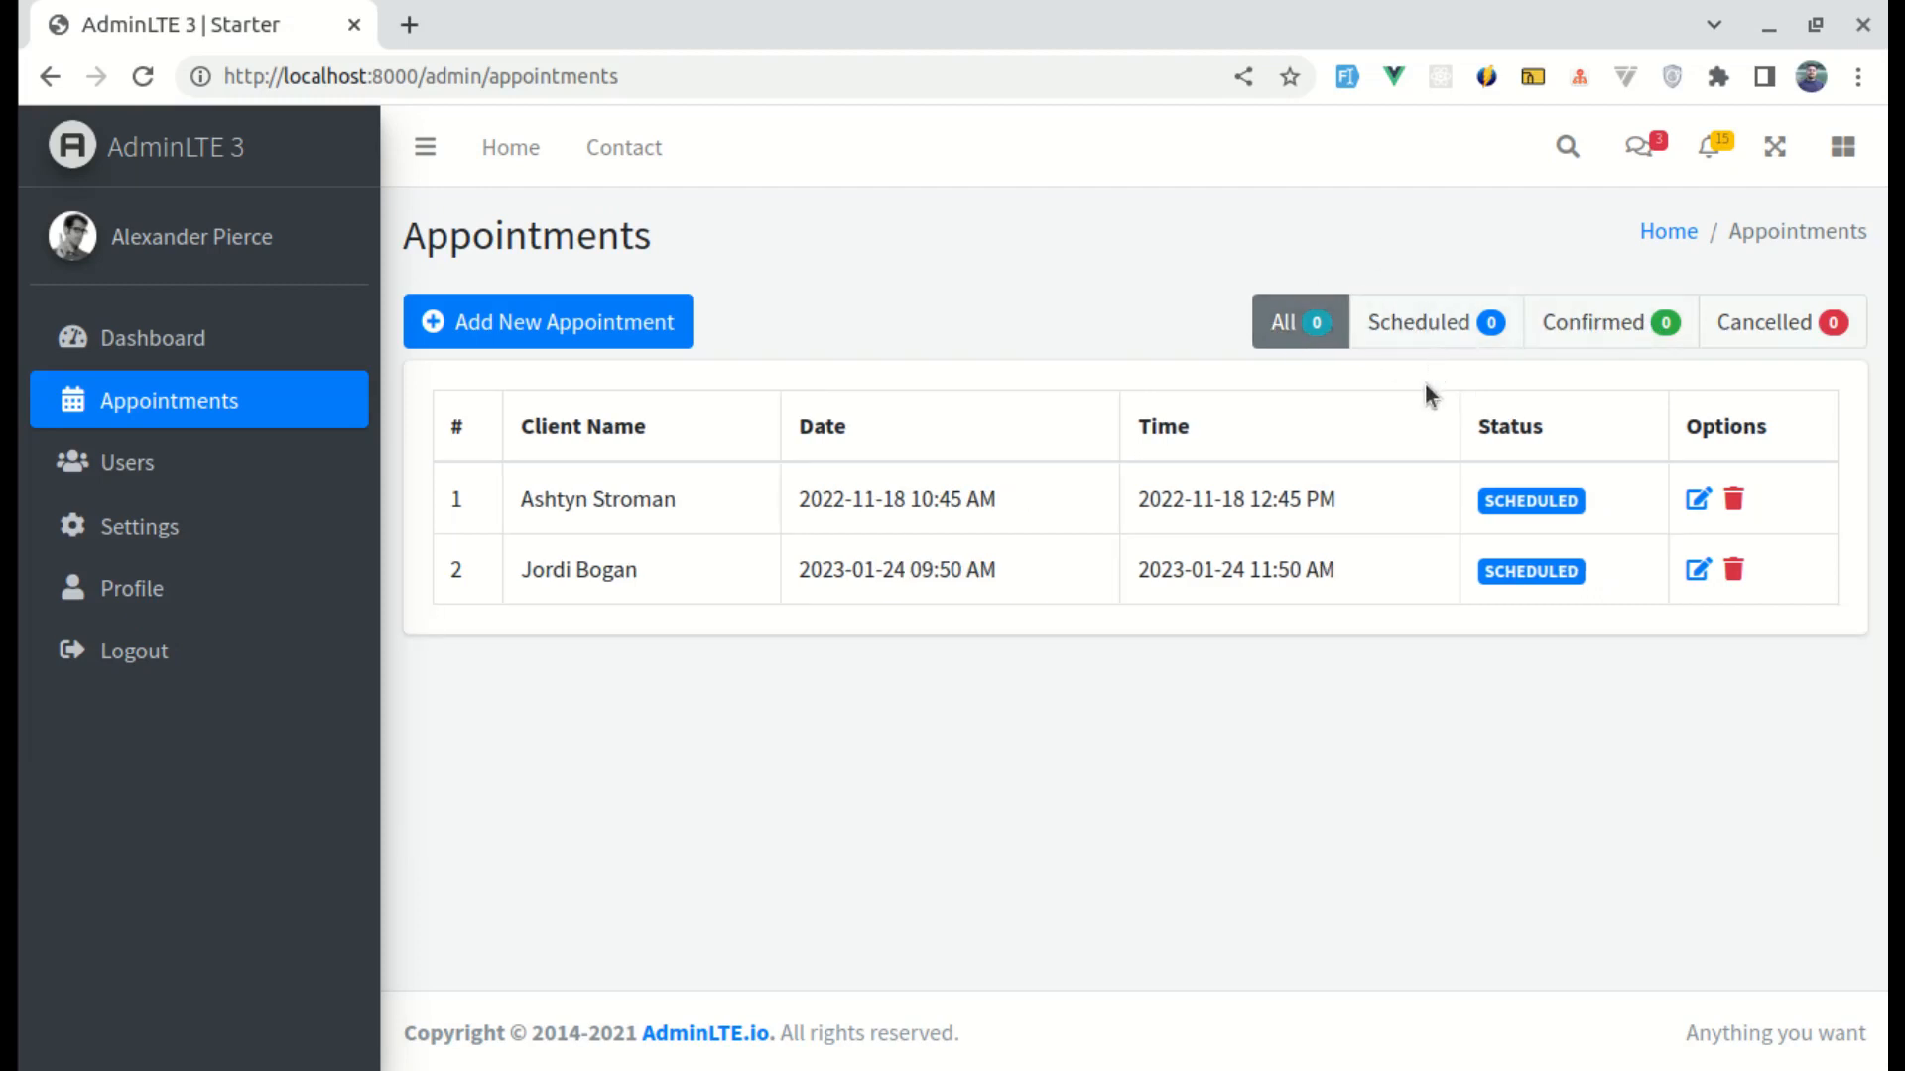
{"action": "mouse_move", "coordinate": [1416, 416]}
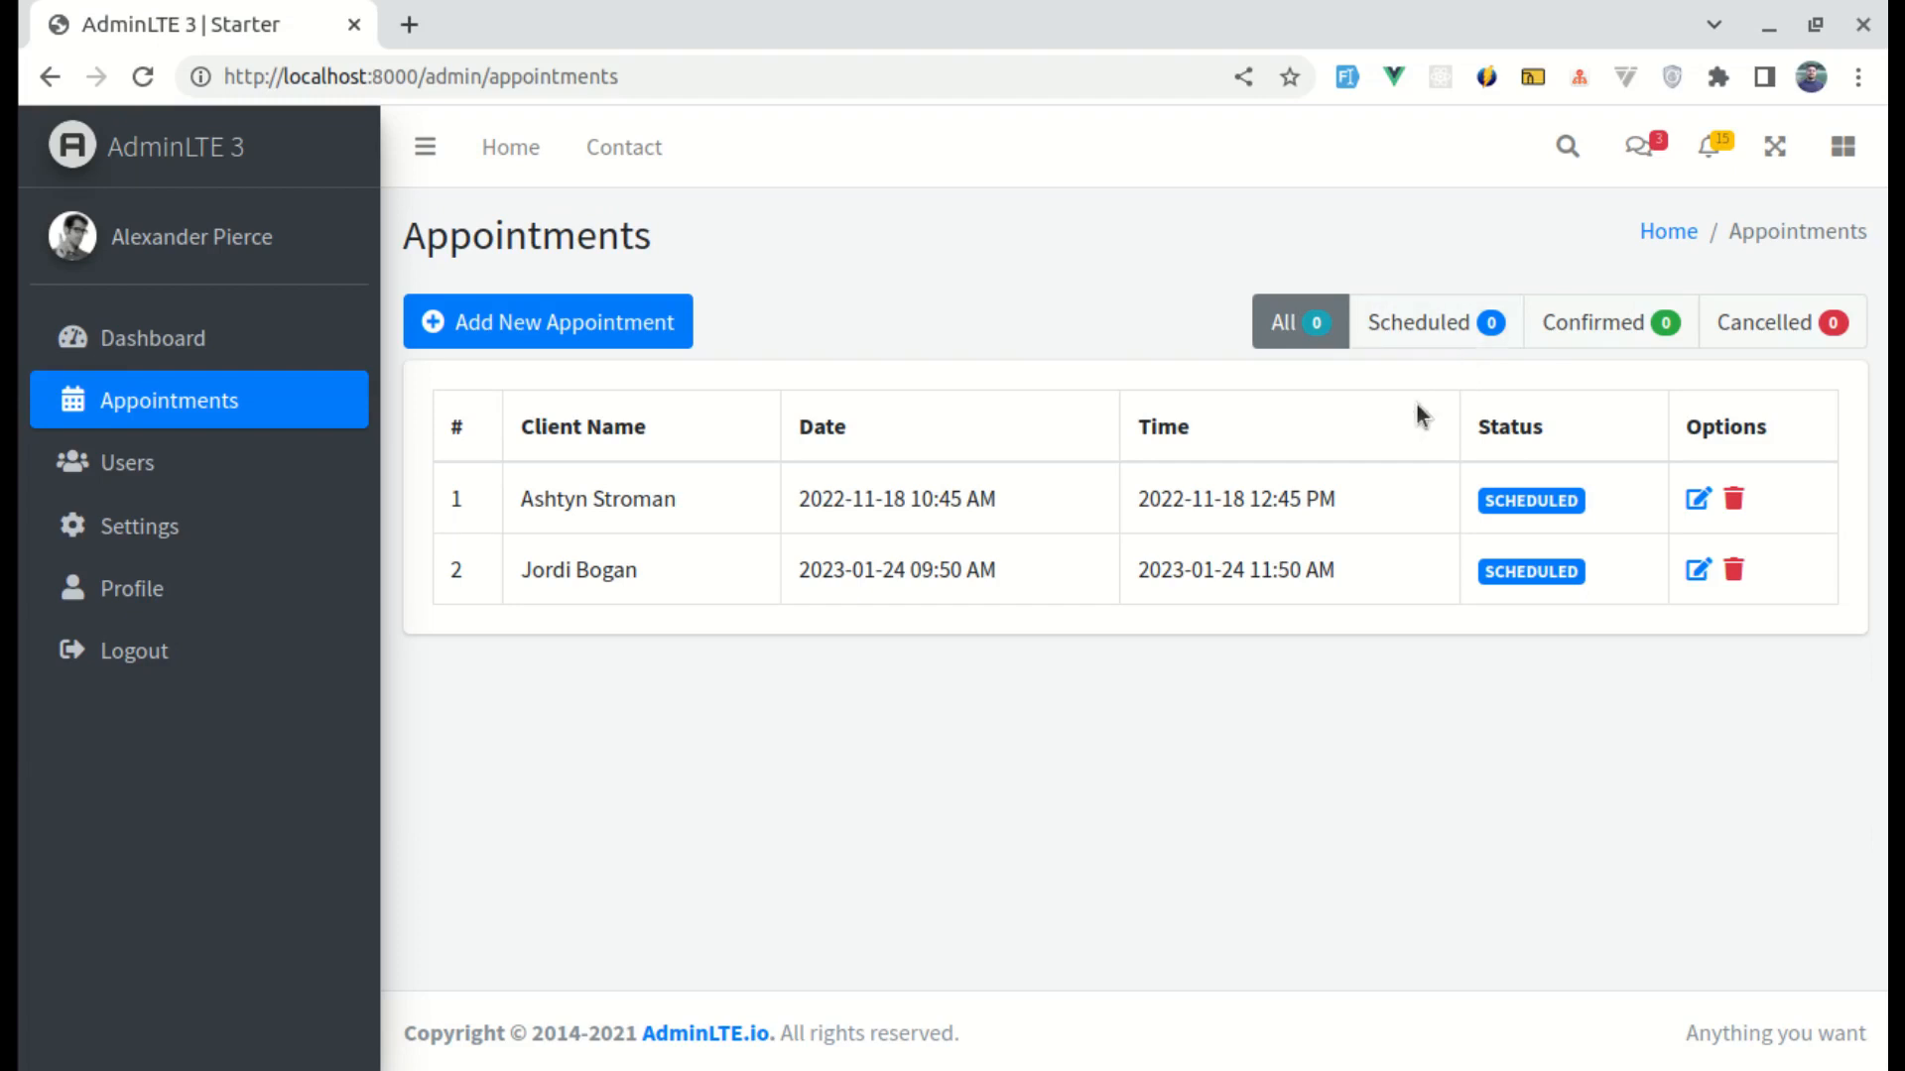
{"action": "mouse_move", "coordinate": [1375, 395]}
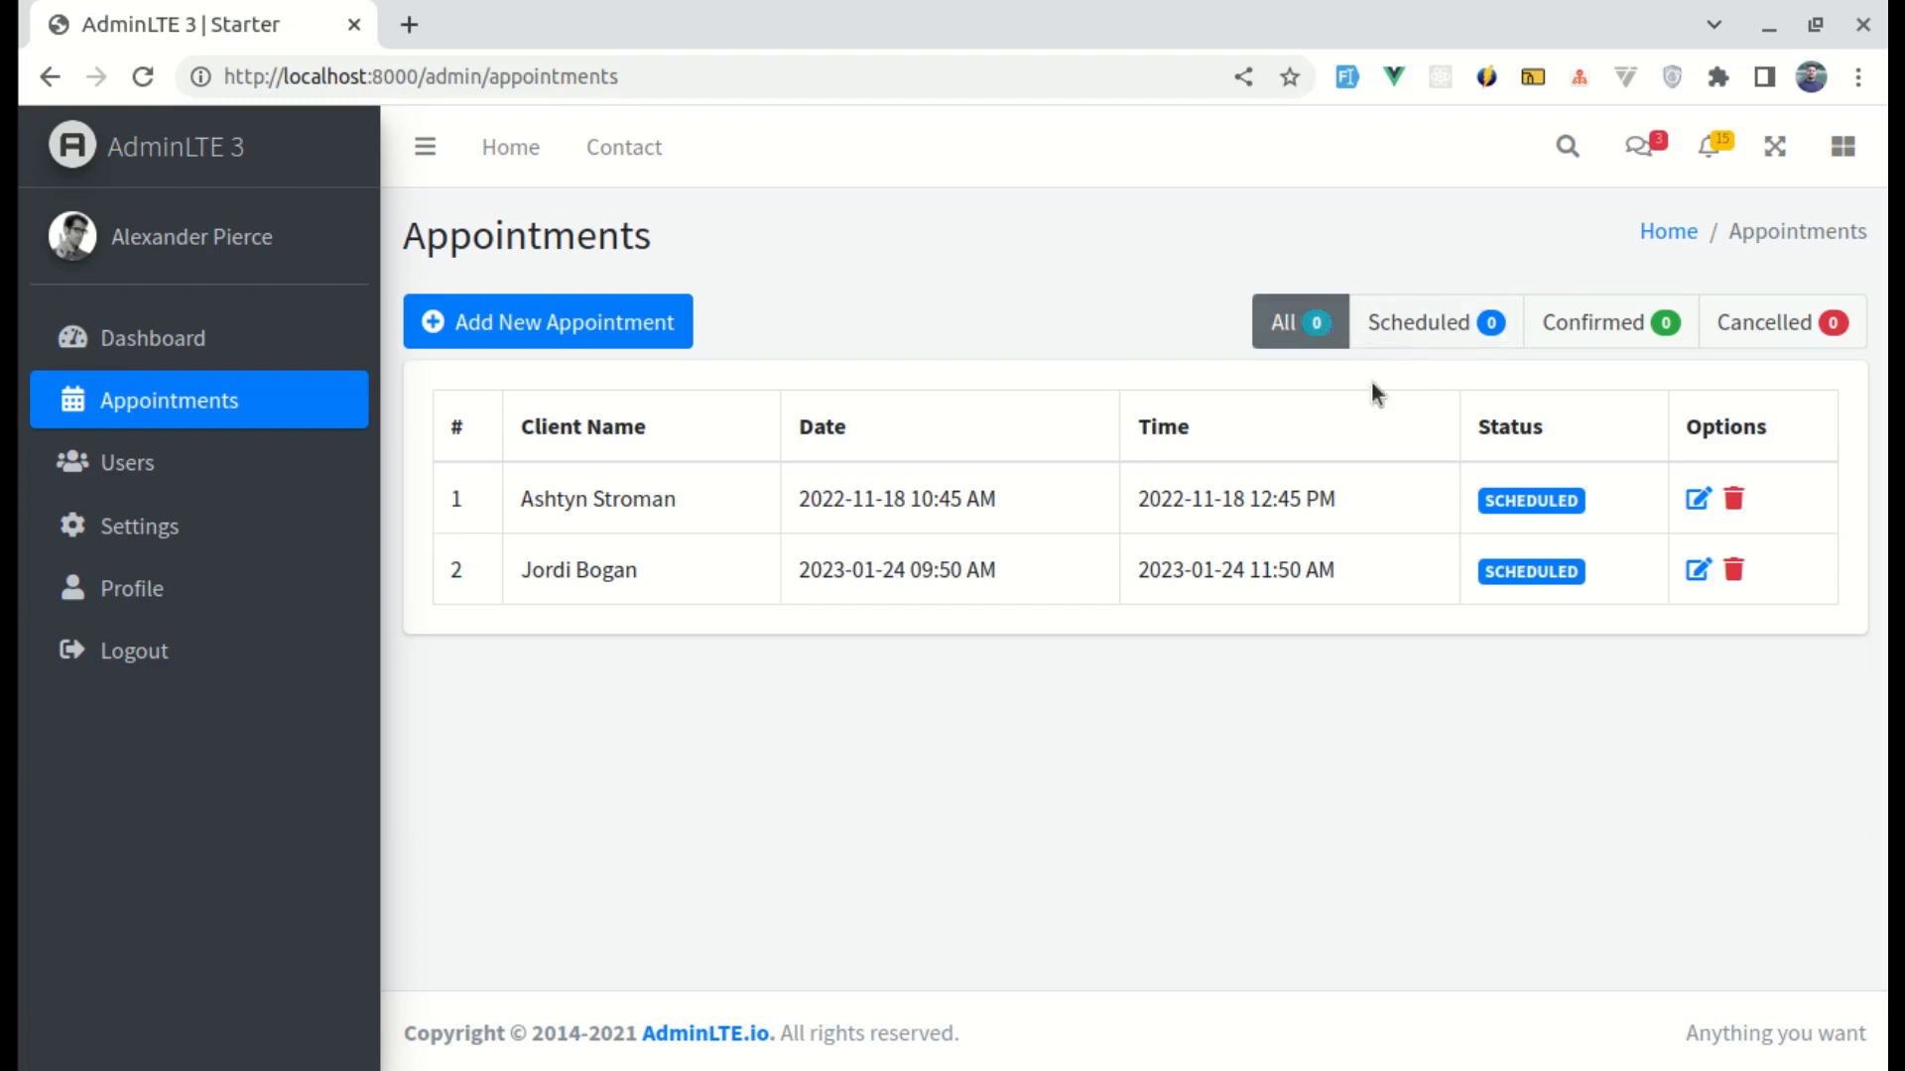
{"action": "mouse_move", "coordinate": [1736, 337]}
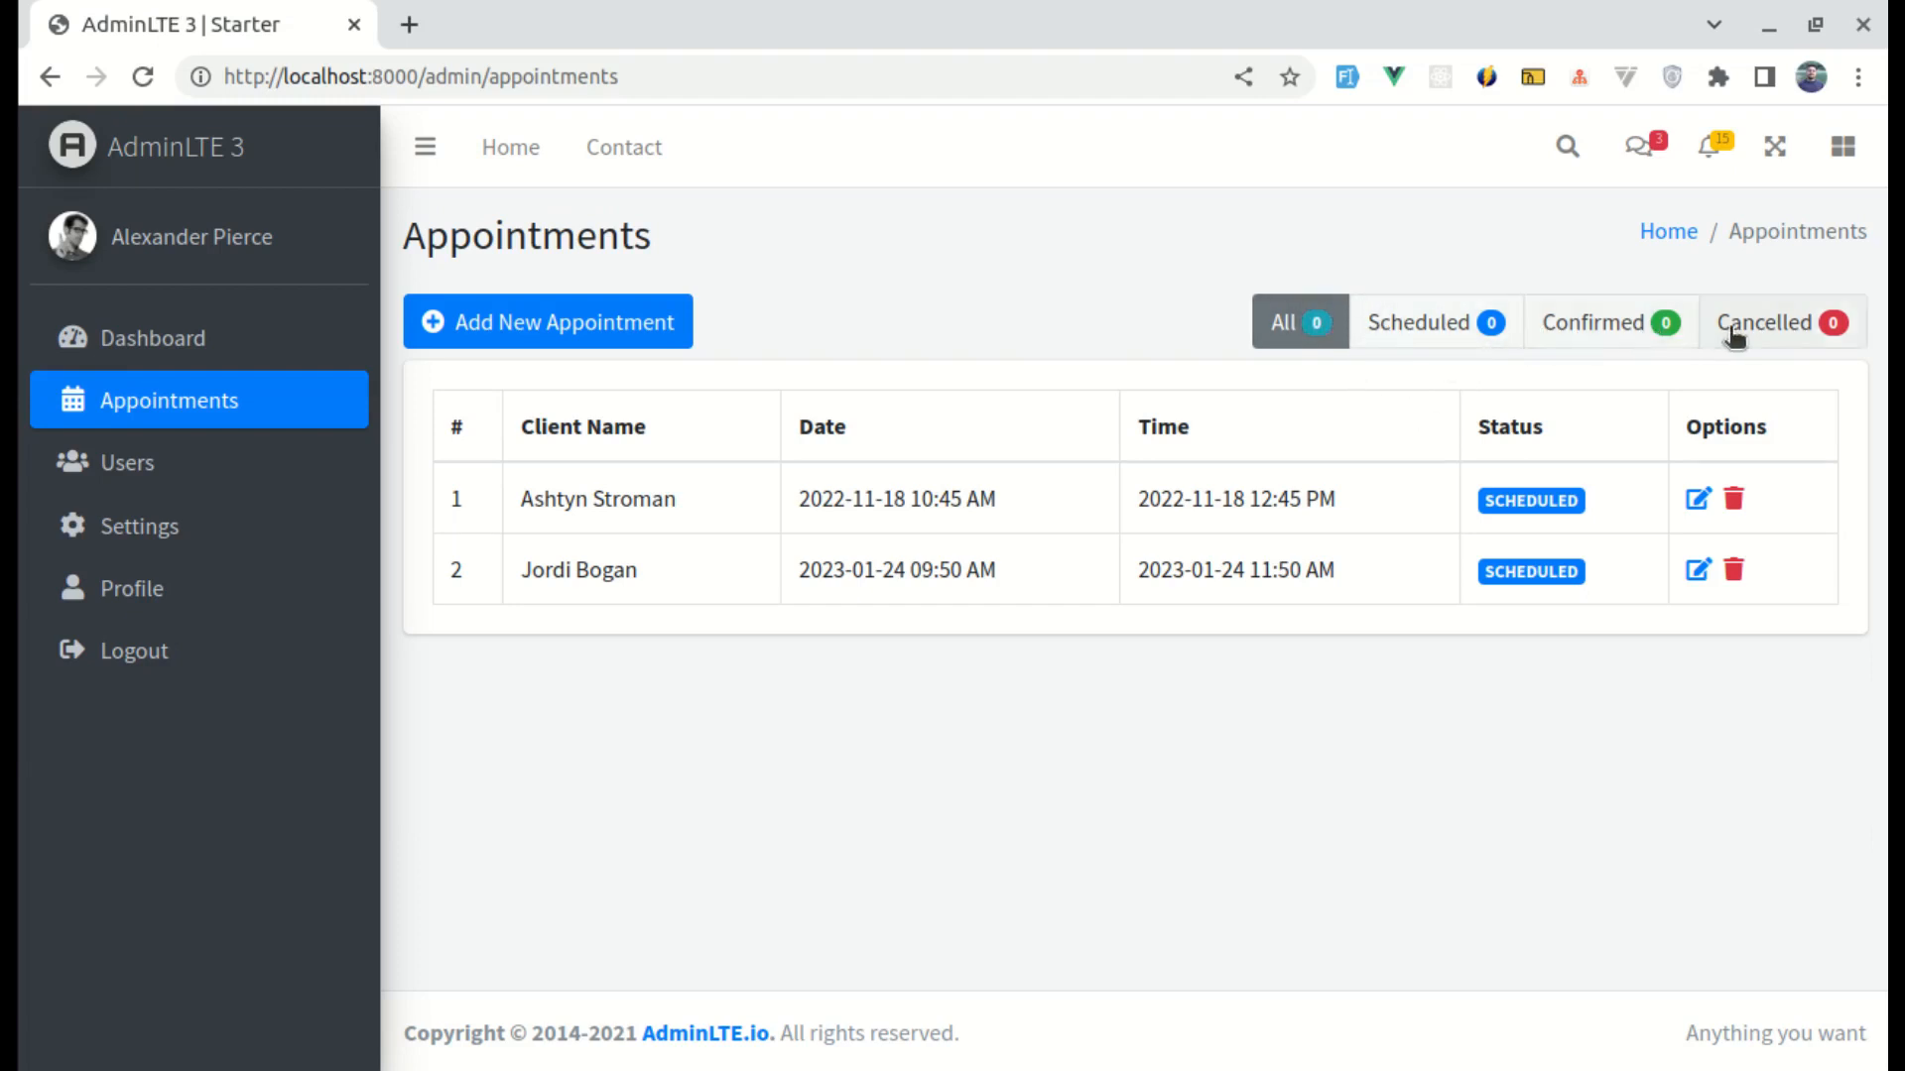
{"action": "mouse_move", "coordinate": [1433, 321]}
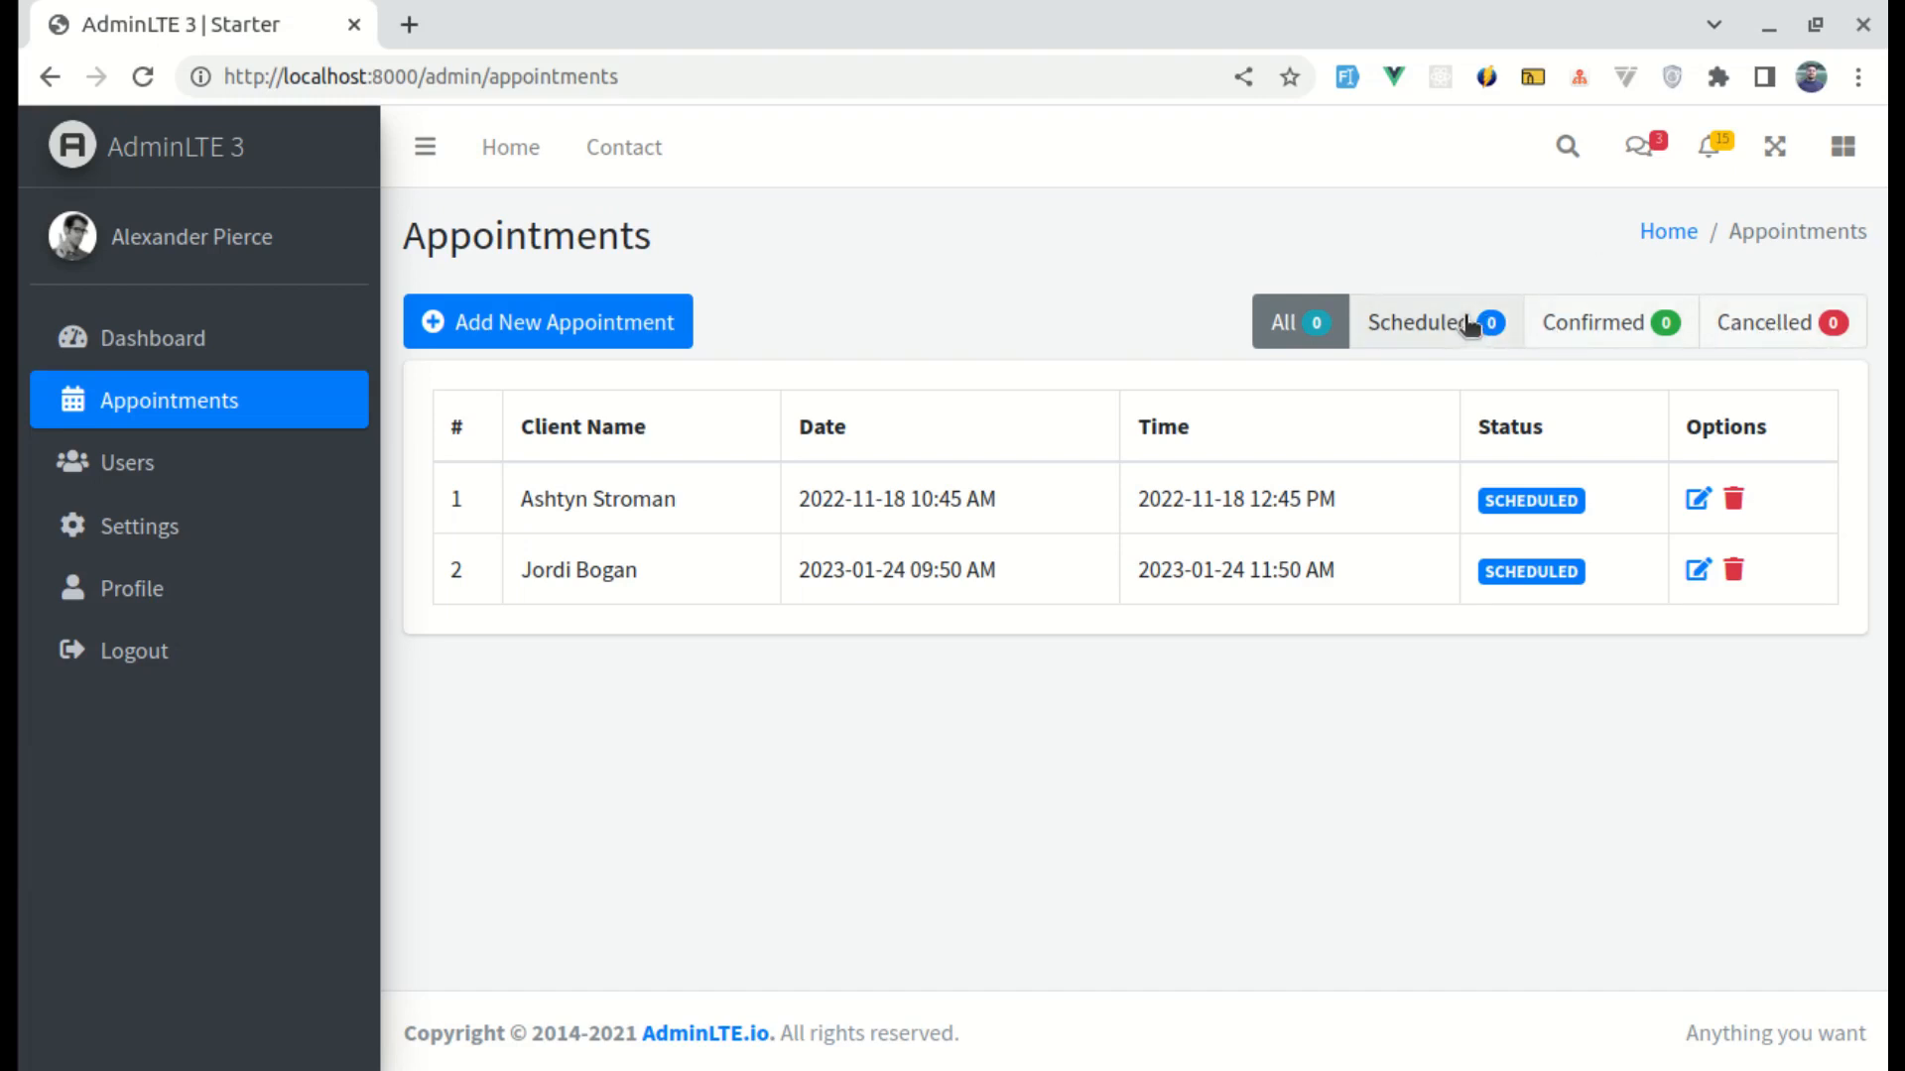